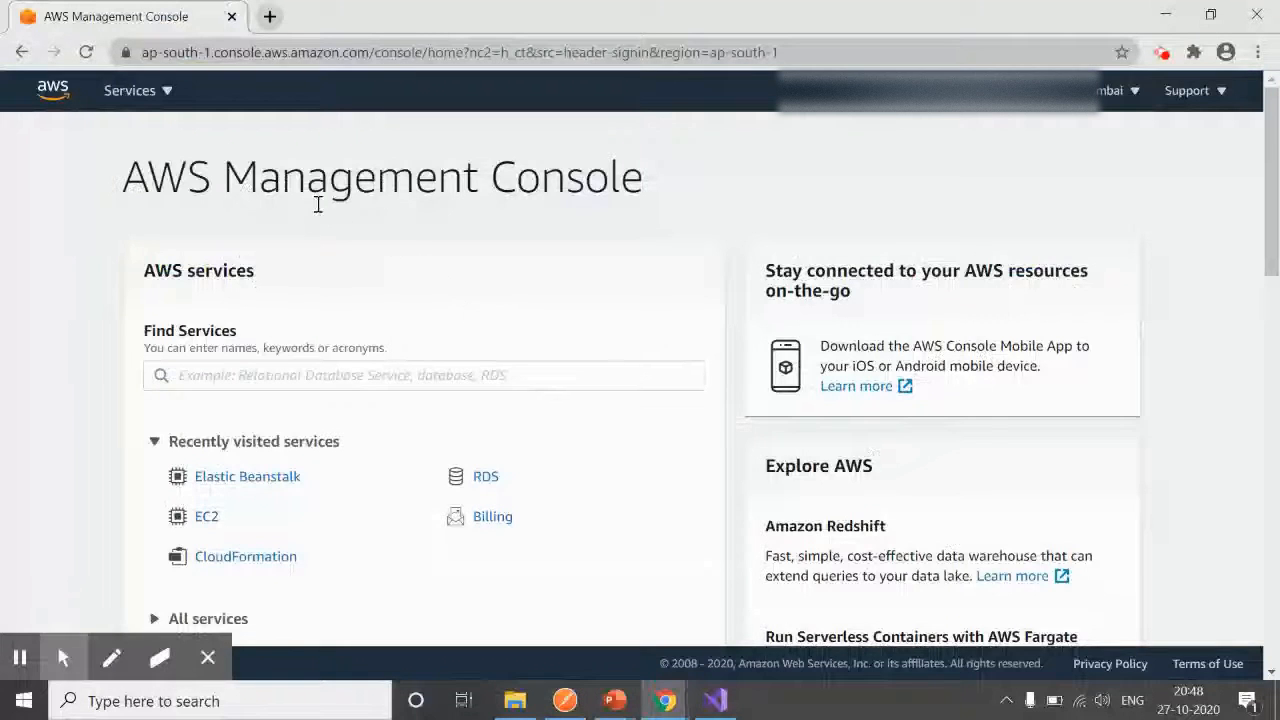
Go from the Services menu to Elastic Beanstalk's All environments list.
click(130, 90)
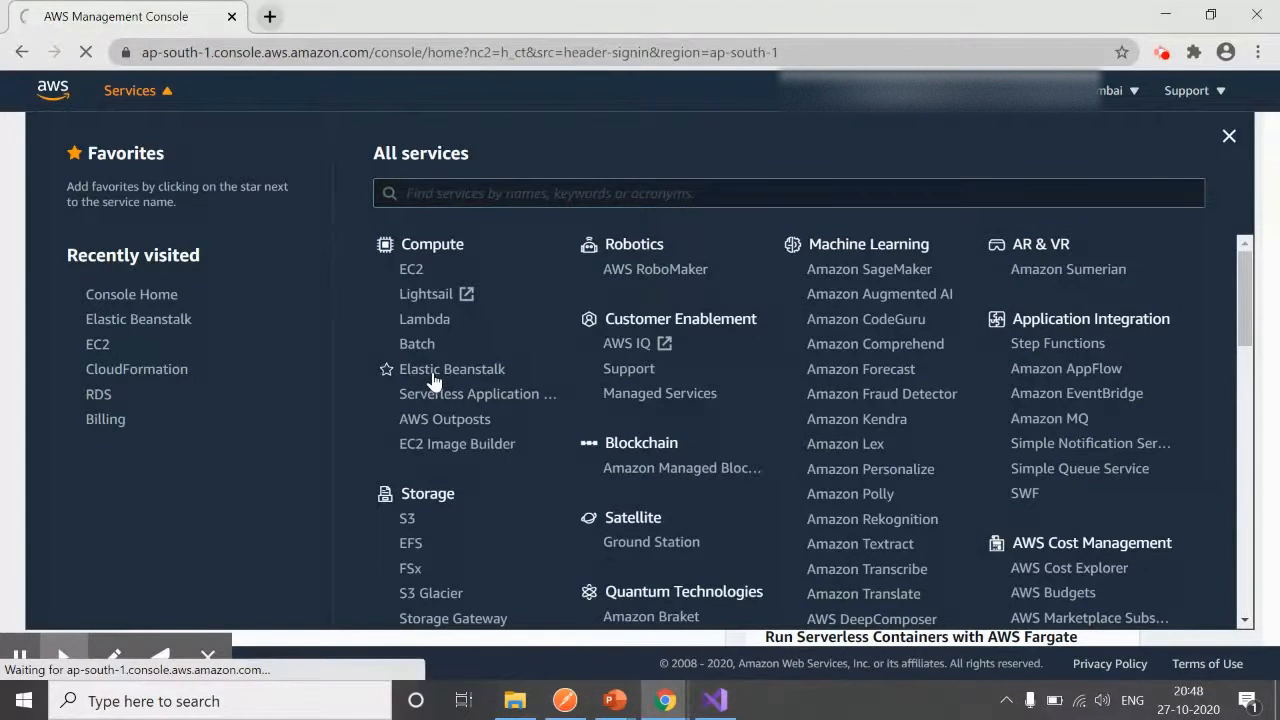
click(451, 369)
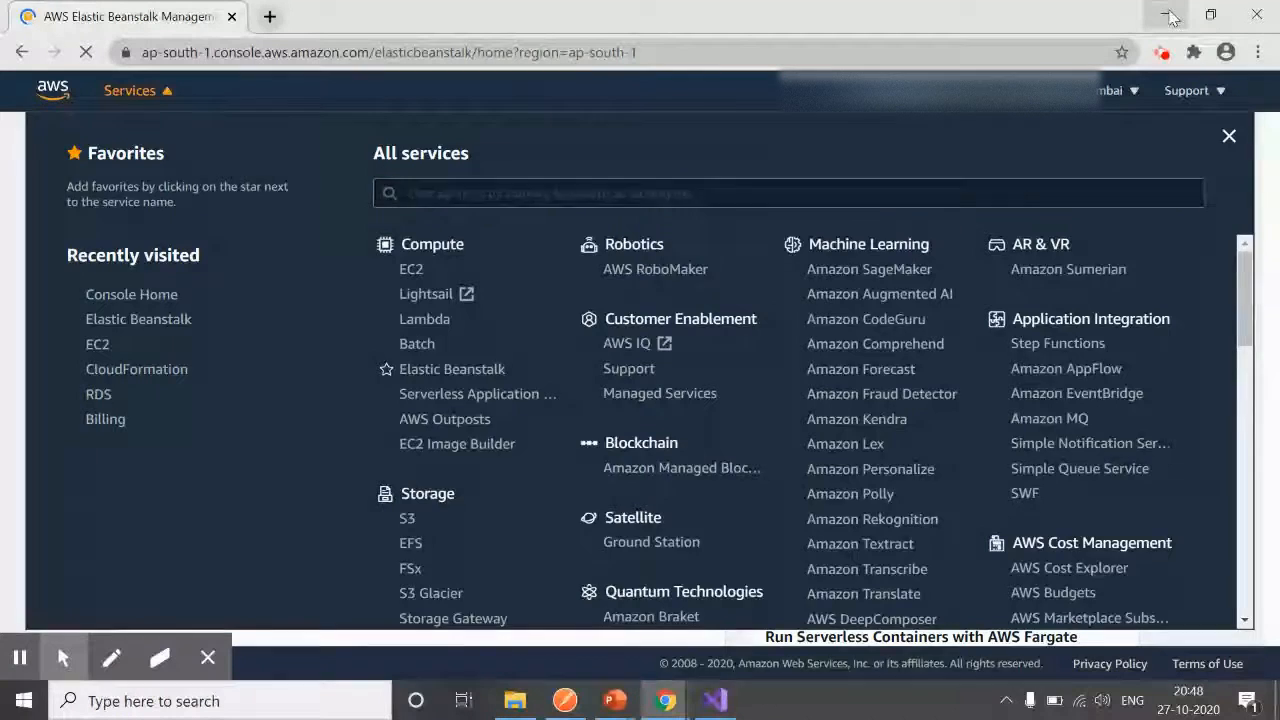
click(138, 318)
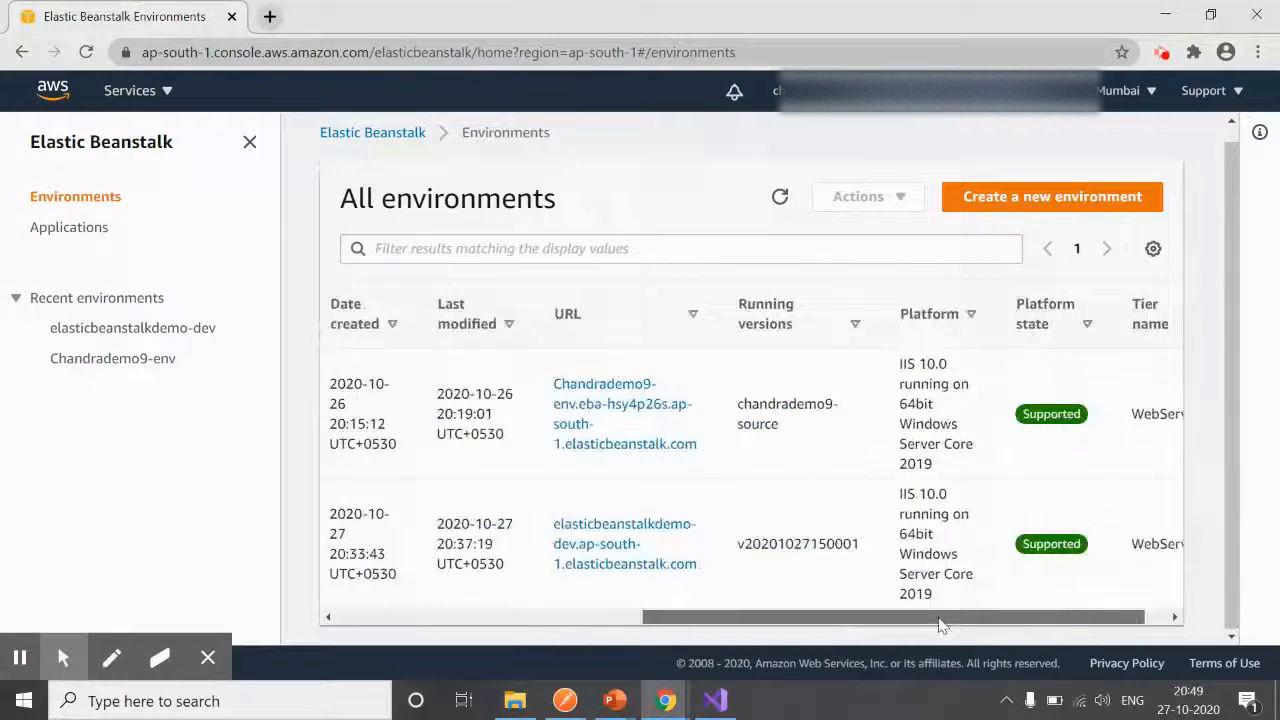
click(714, 700)
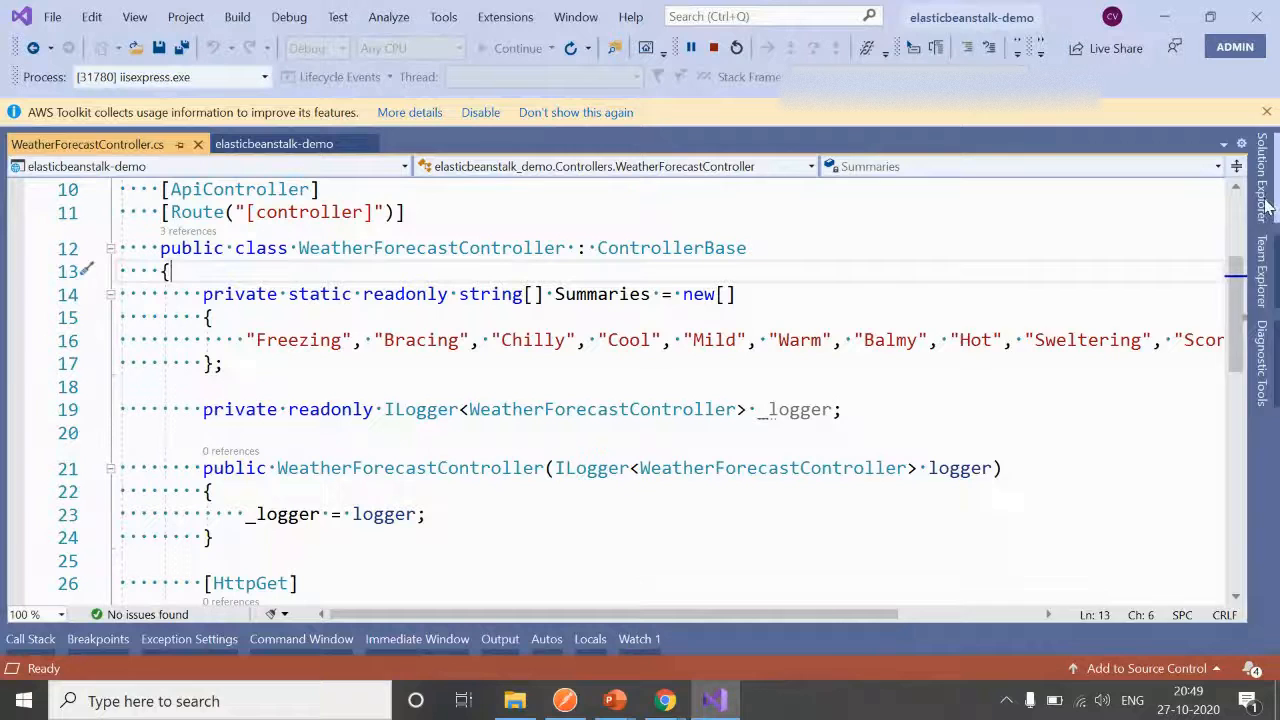
click(1262, 200)
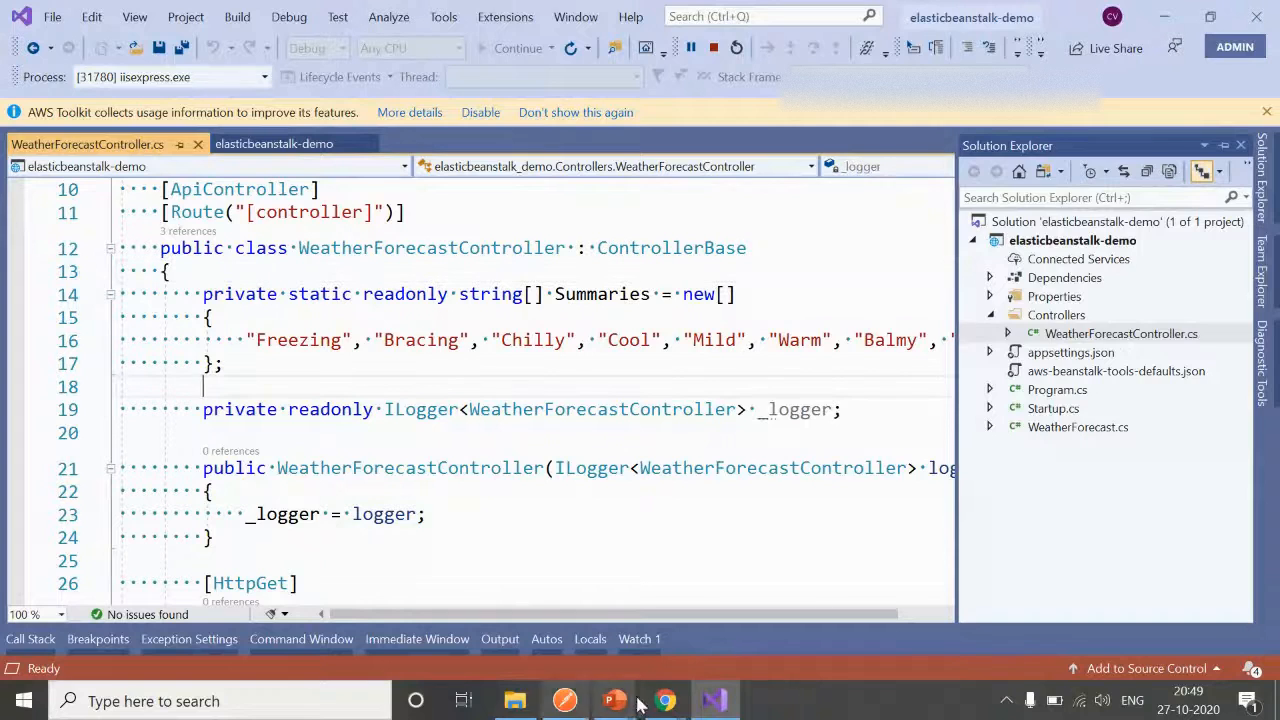
click(664, 700)
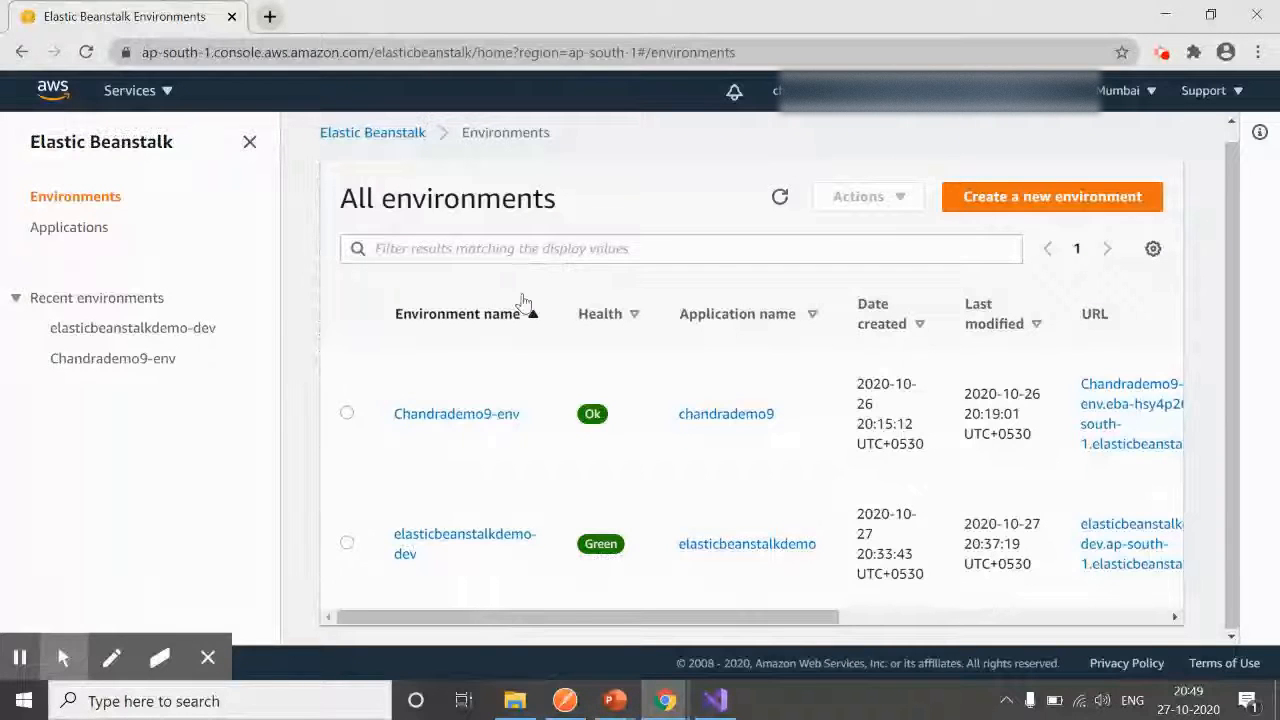
Start a new environment using the Web server environment tier.
click(1051, 196)
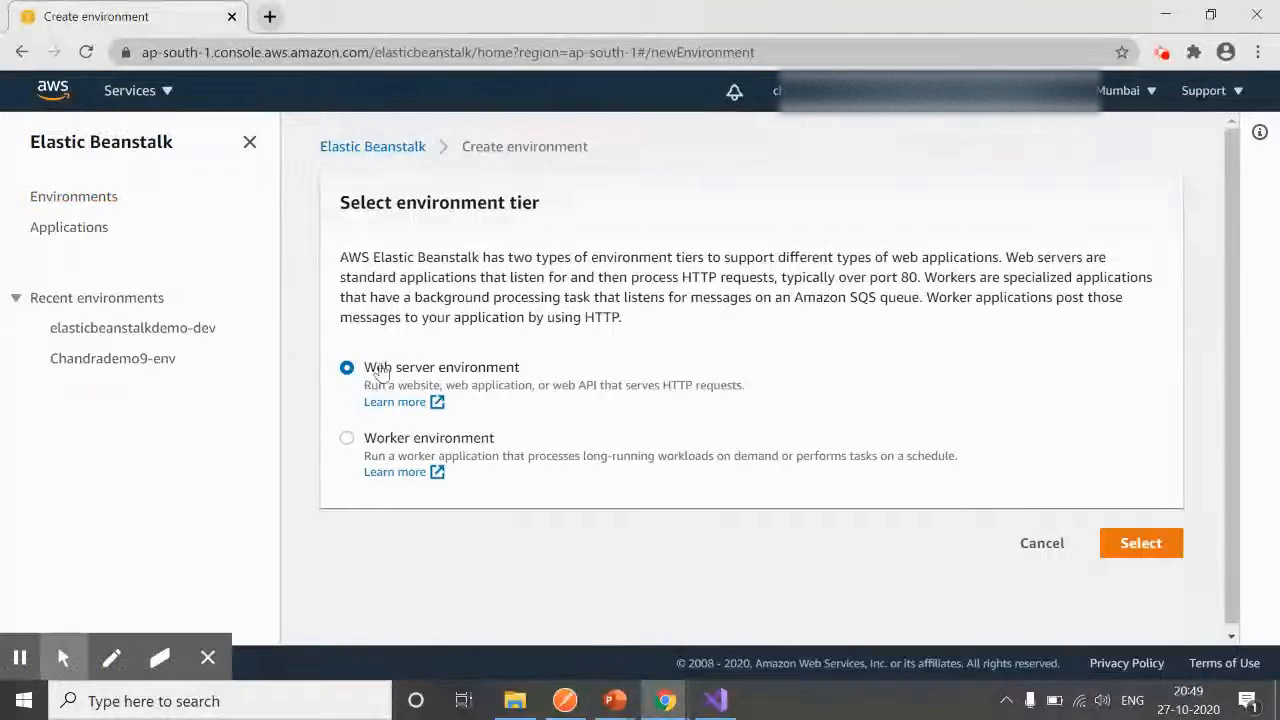
mouse_move(483, 385)
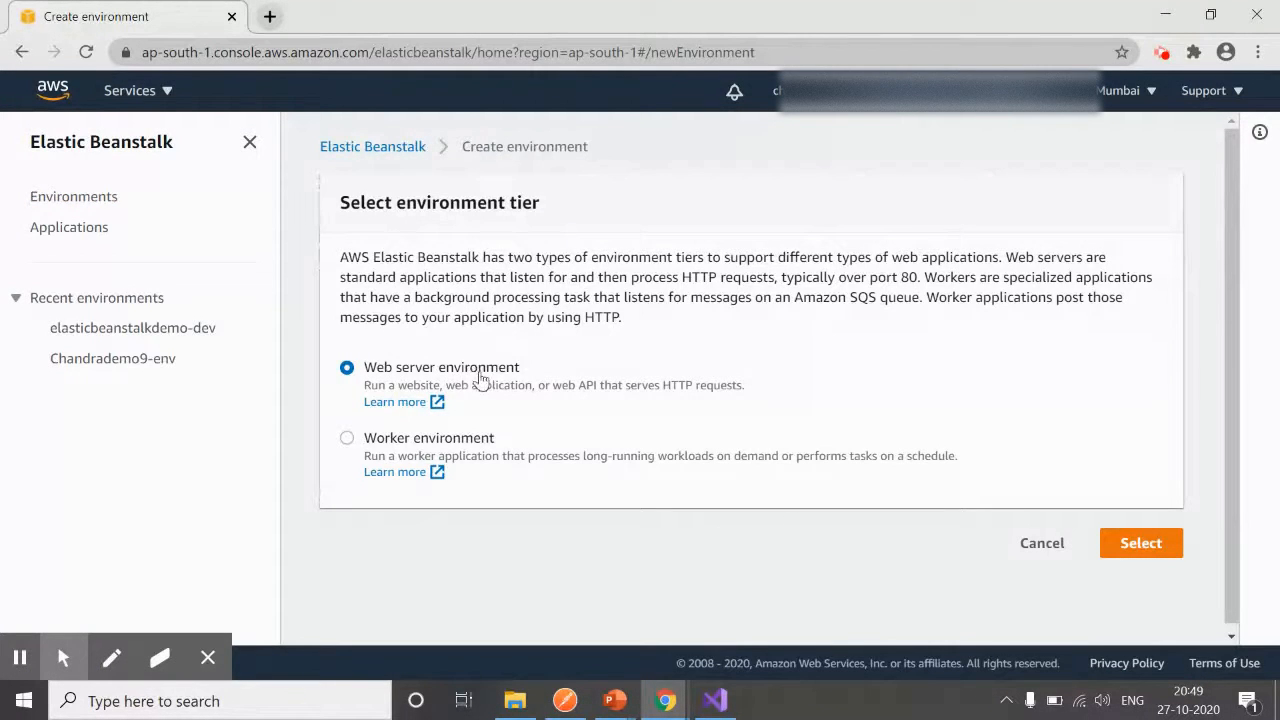
mouse_move(393, 450)
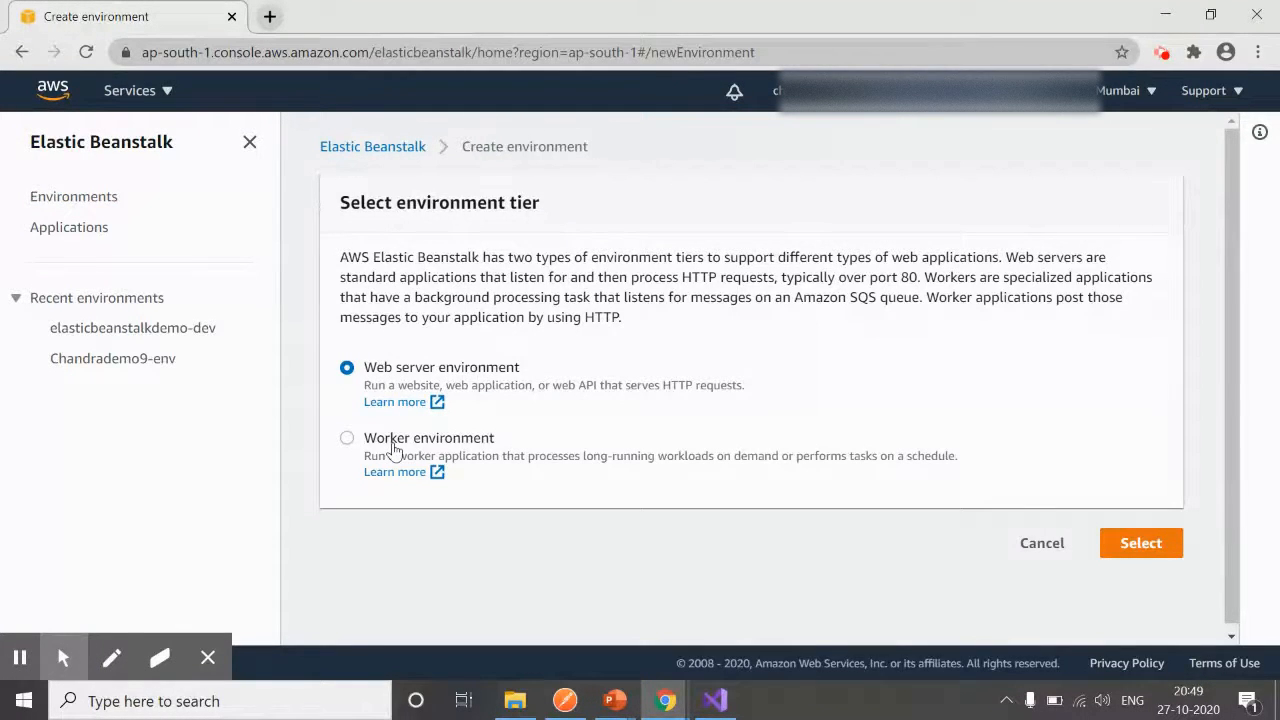
mouse_move(647, 470)
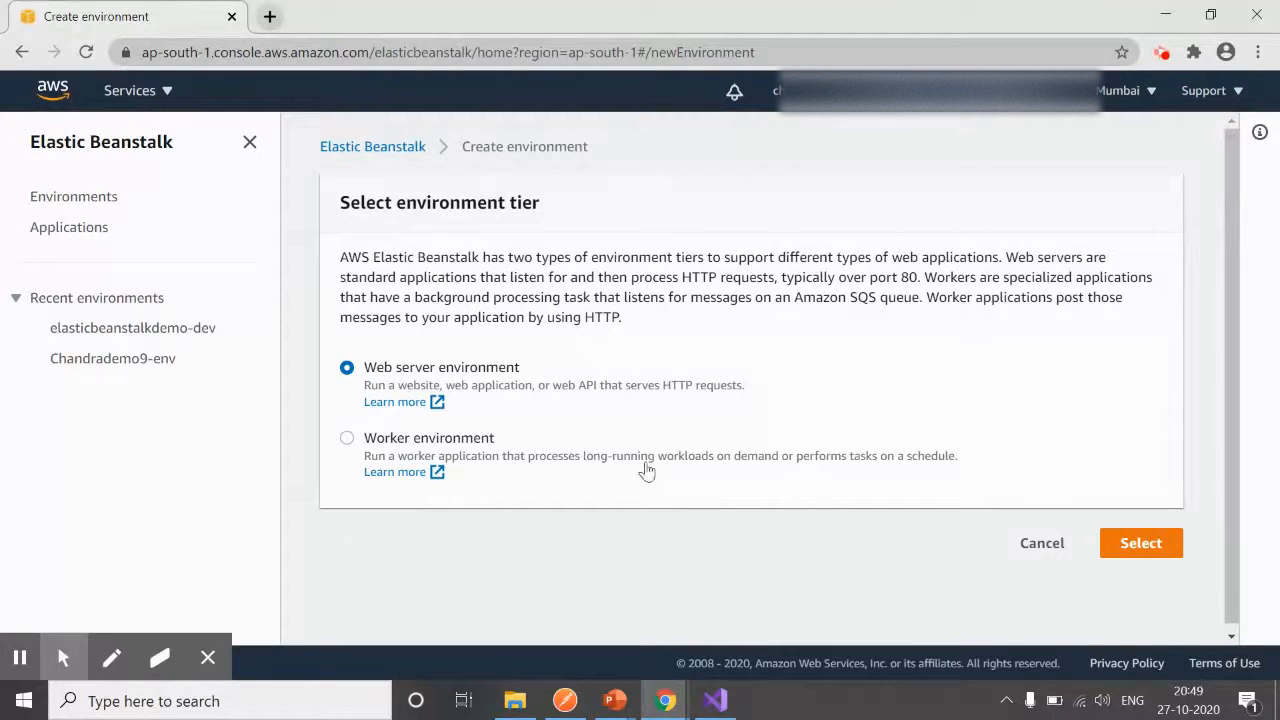
mouse_move(450, 400)
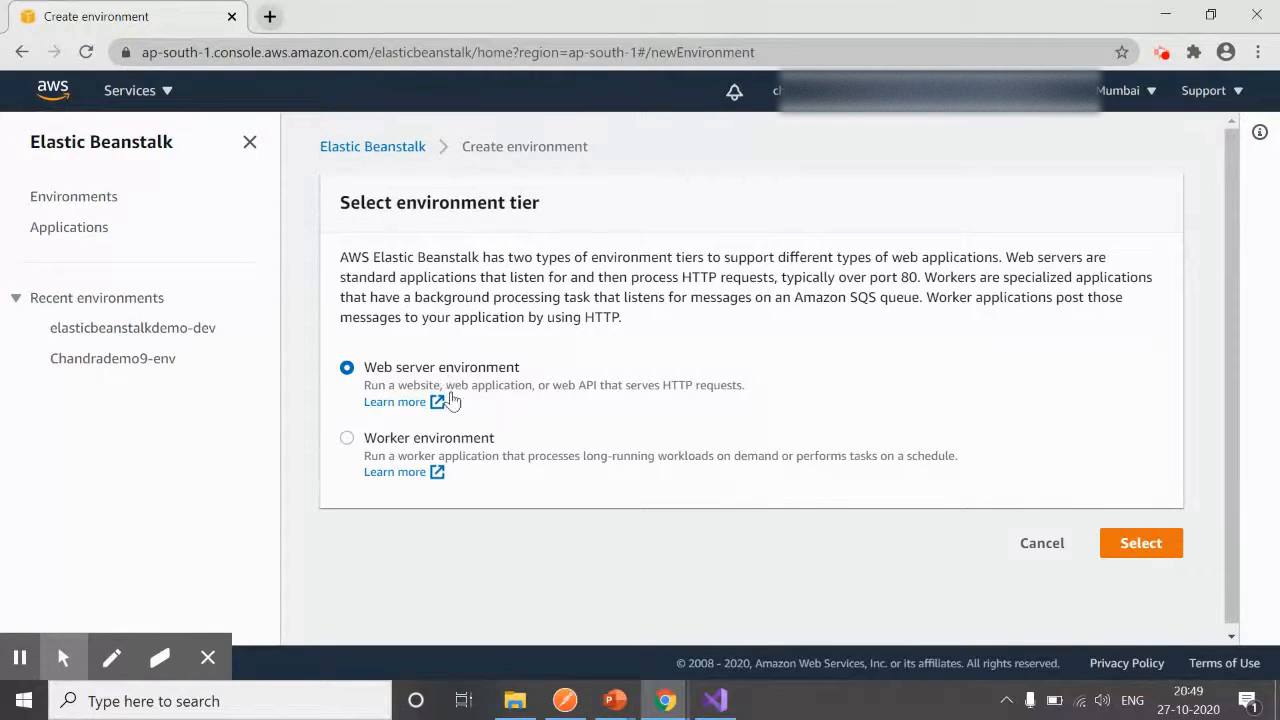
mouse_move(1141, 543)
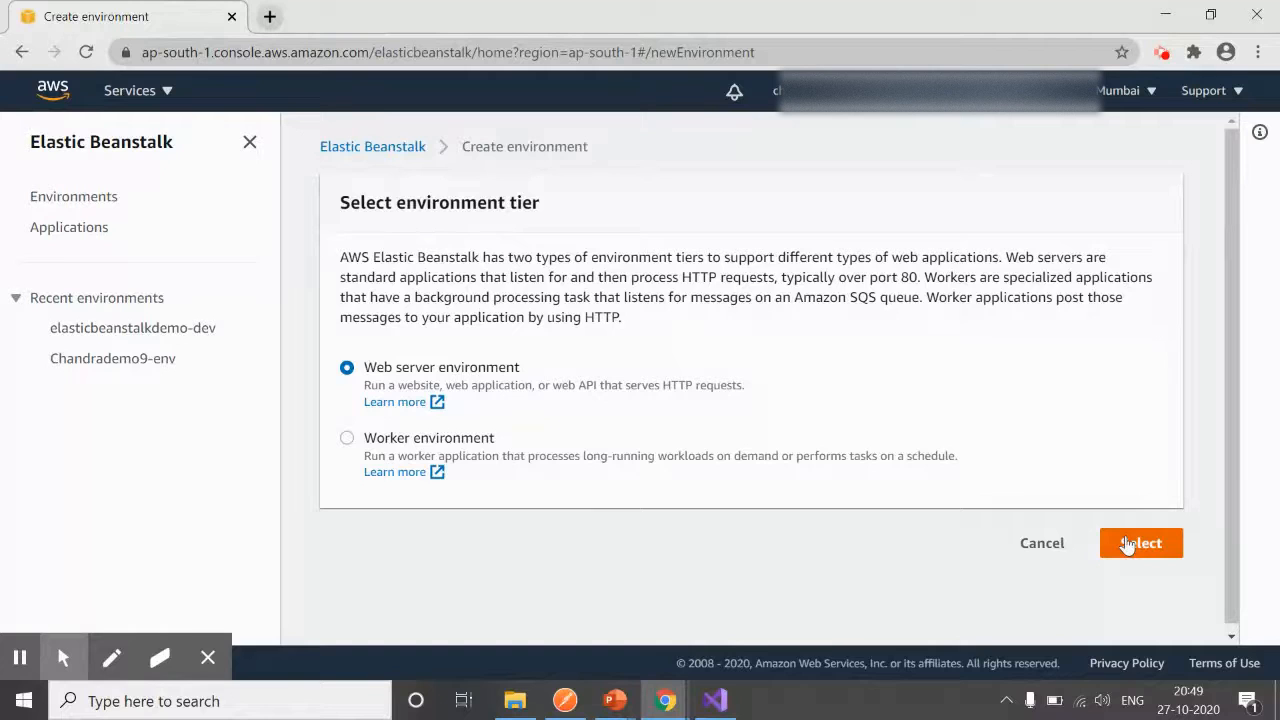
click(1140, 543)
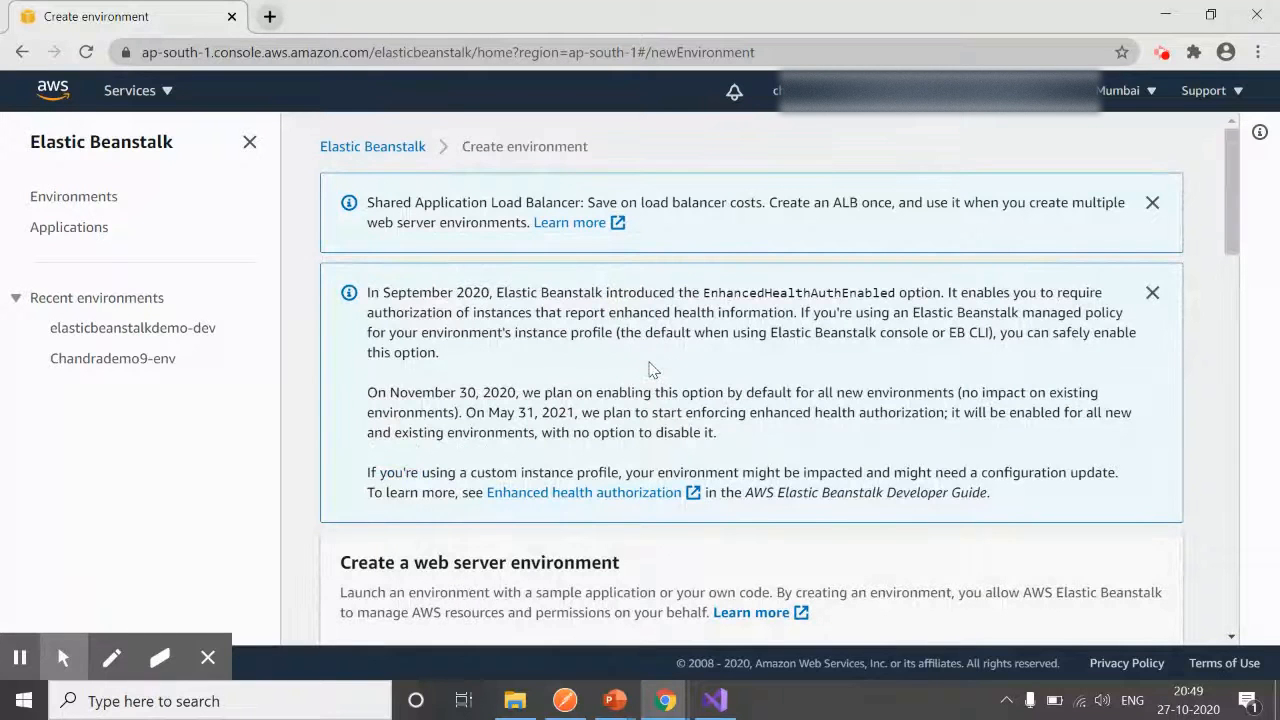
Name the application 'elasticbeanstalk-demo-chandra' and the environment 'ElasticbeanstalkDemoChandra-env'.
scroll(down, 3)
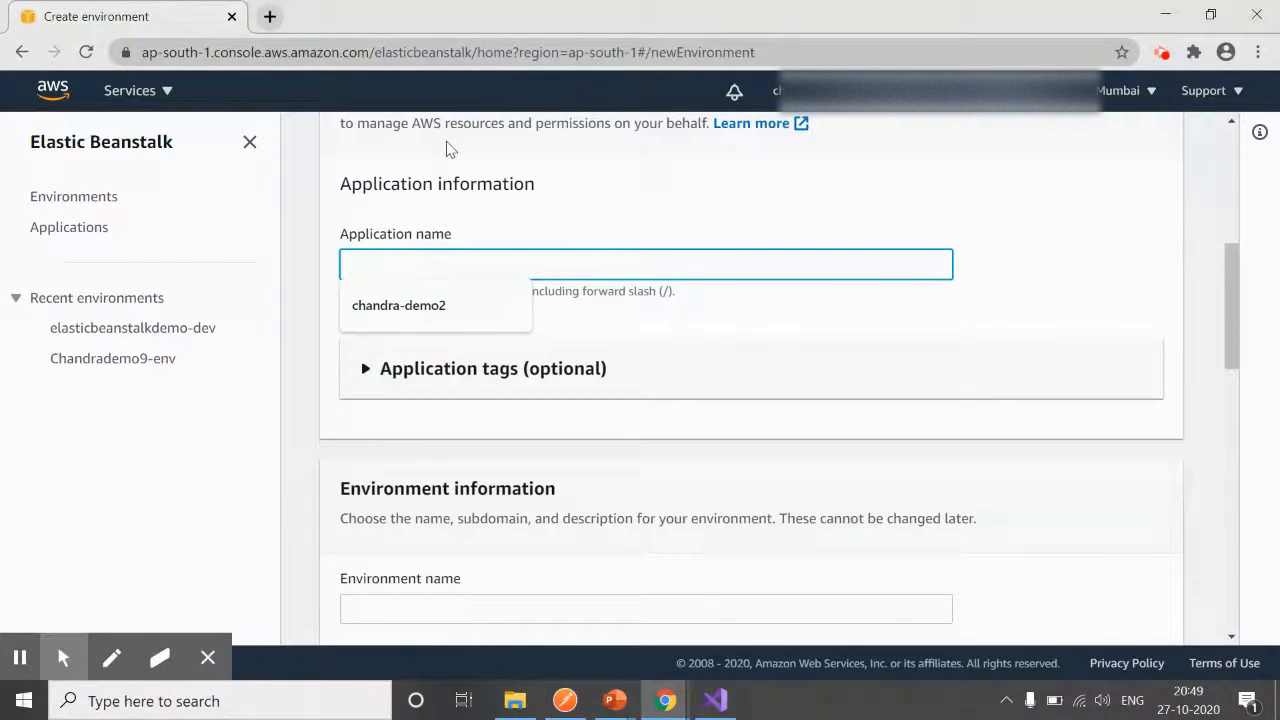
text(elastic)
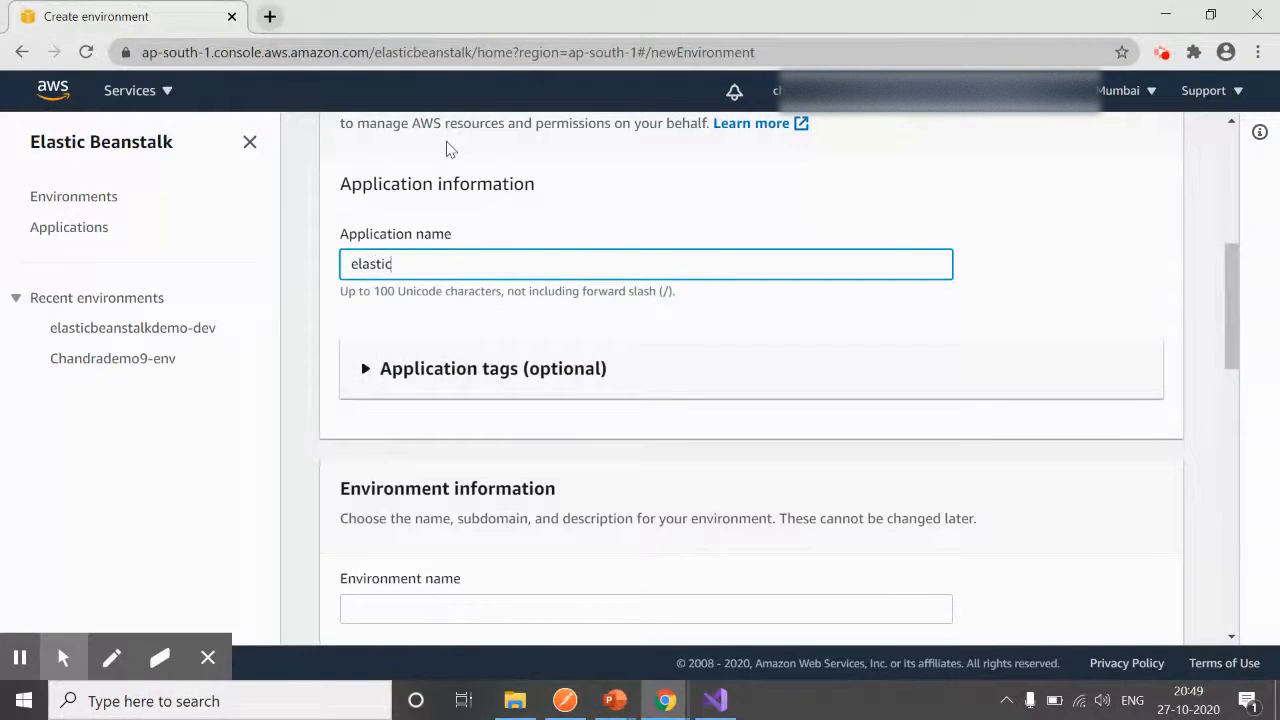
text(beanstalk)
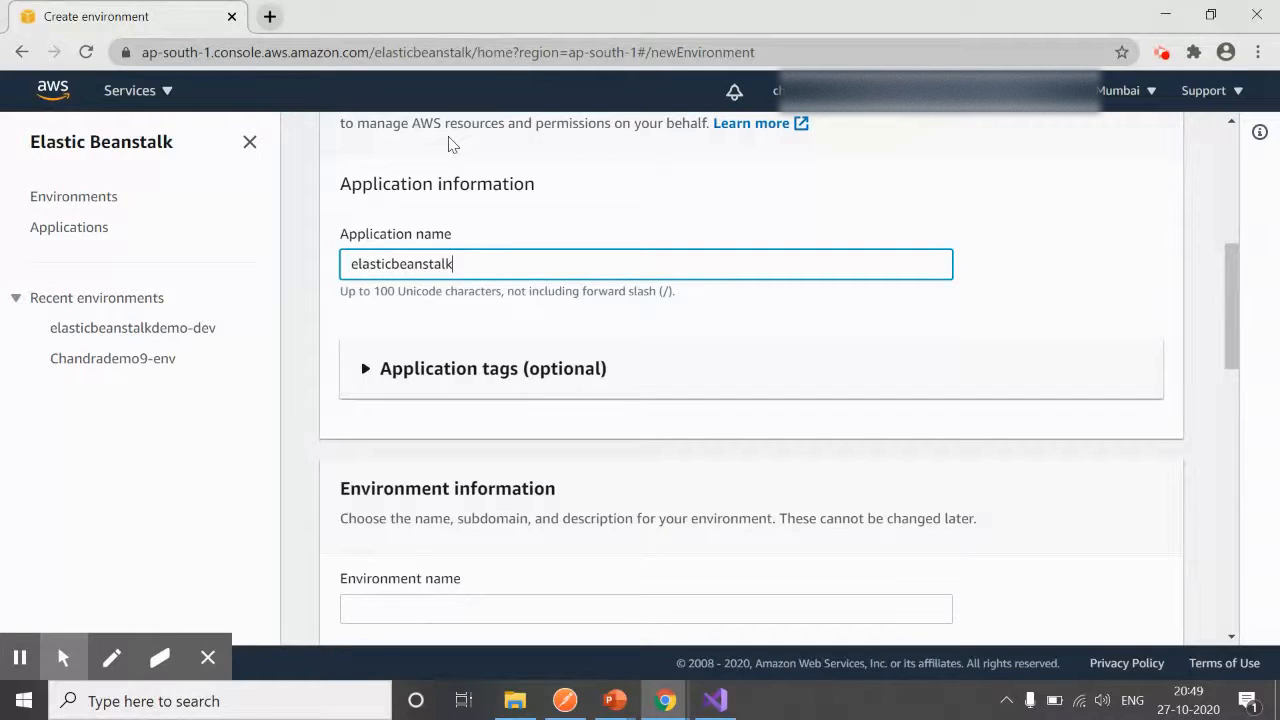
text(-demo-)
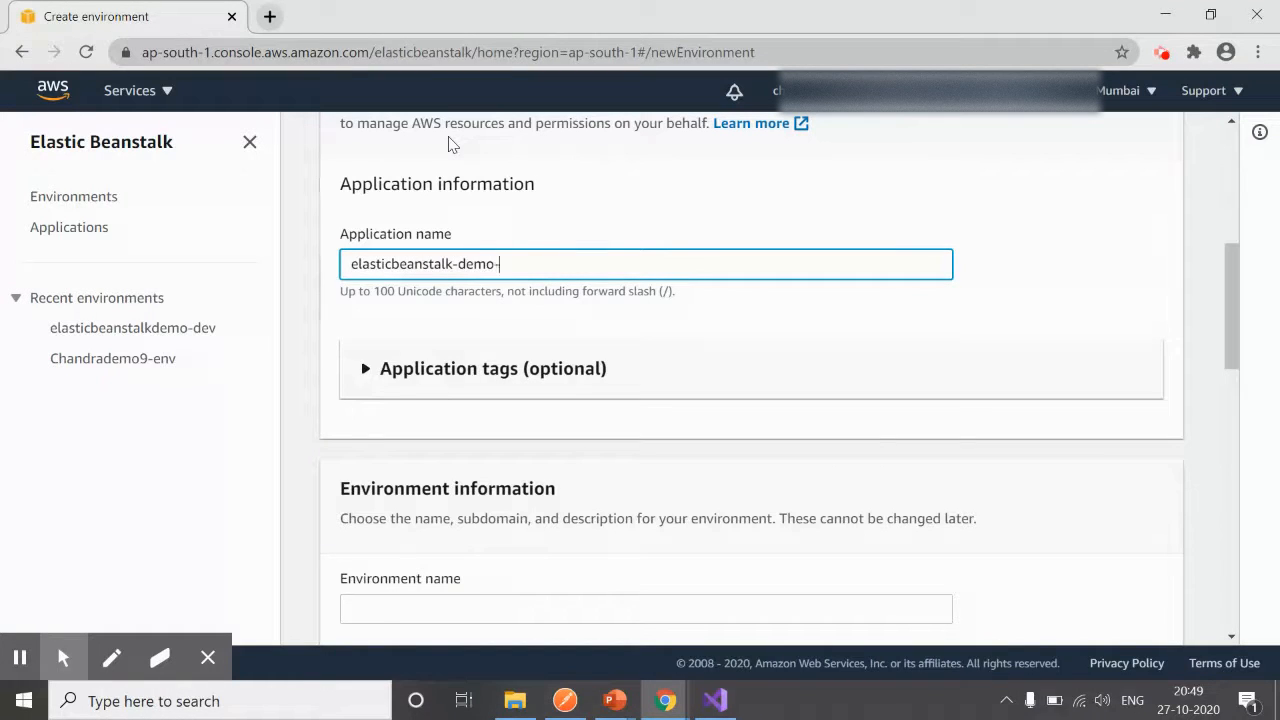
text(chandra)
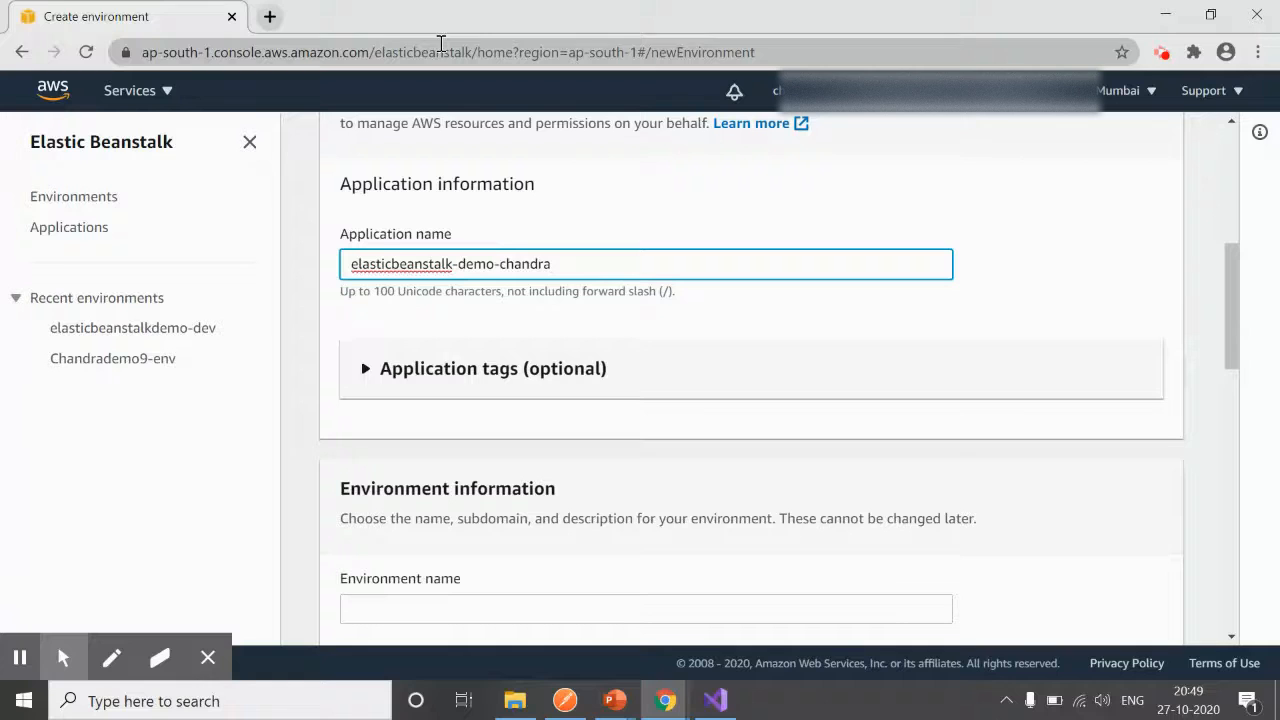
scroll(down, 3)
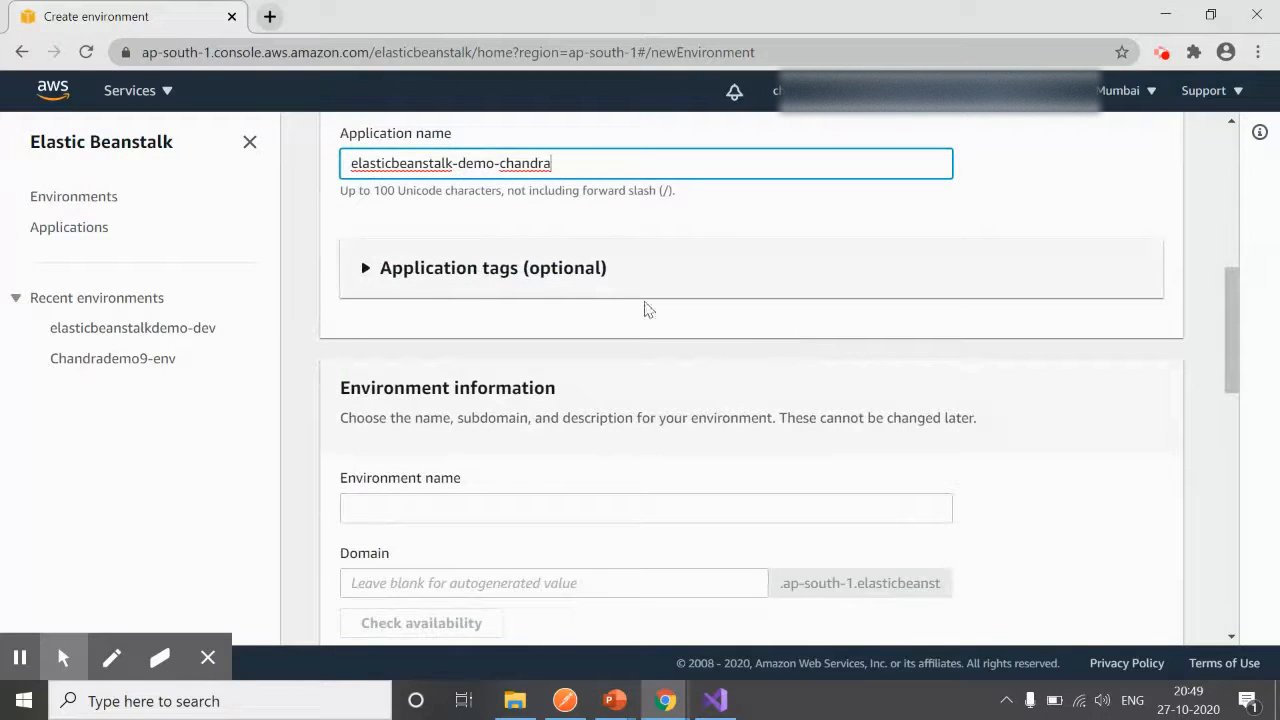
scroll(down, 3)
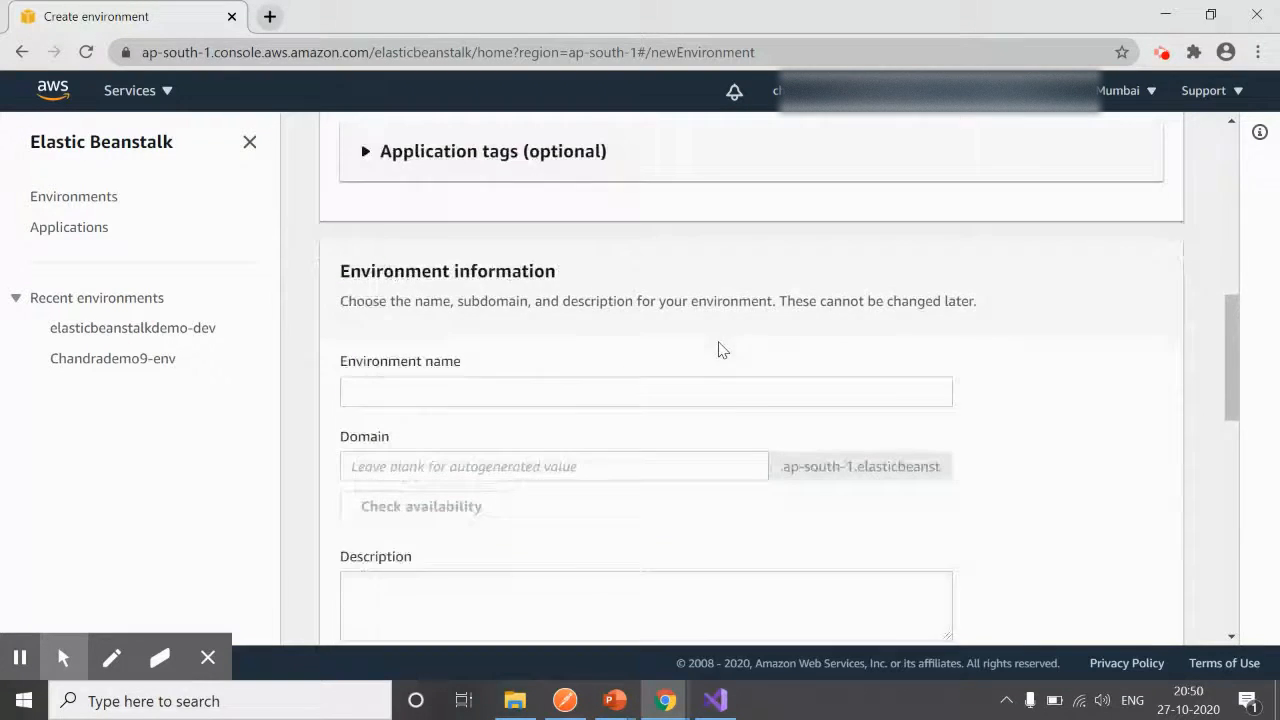
text(ElasticbeanstalkDemoChandra-env)
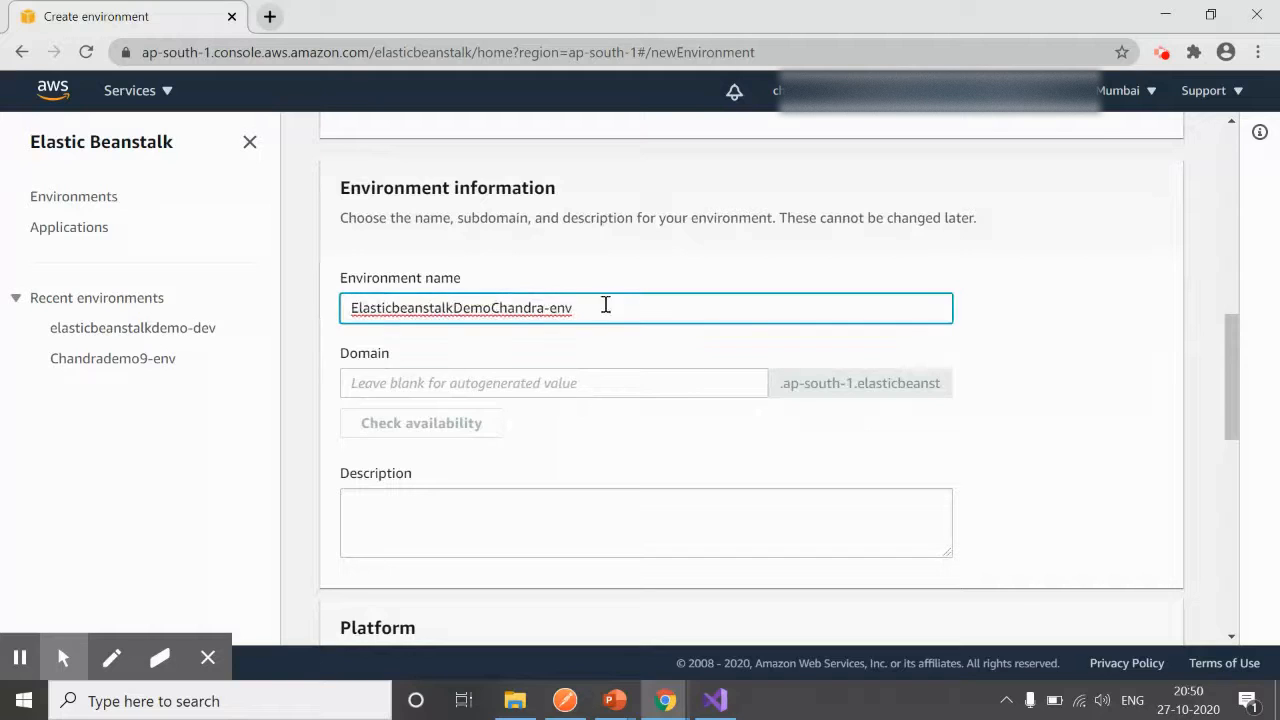
scroll(up, 3)
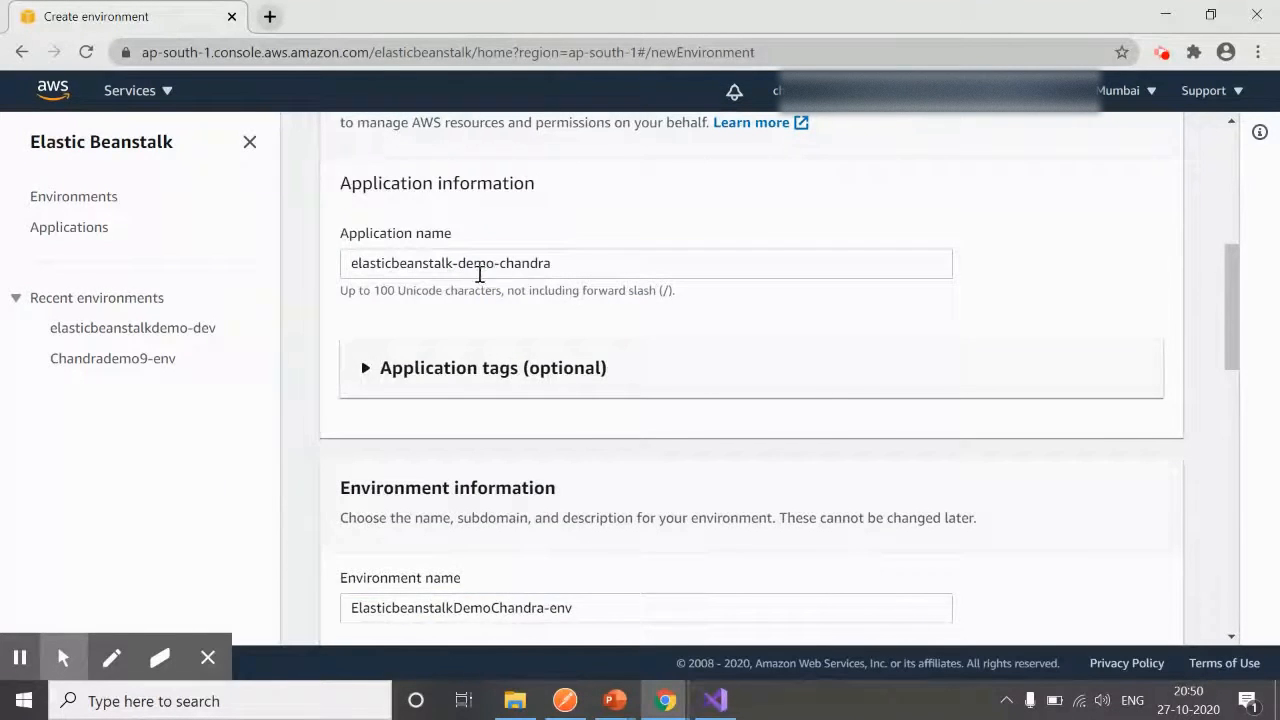
scroll(down, 3)
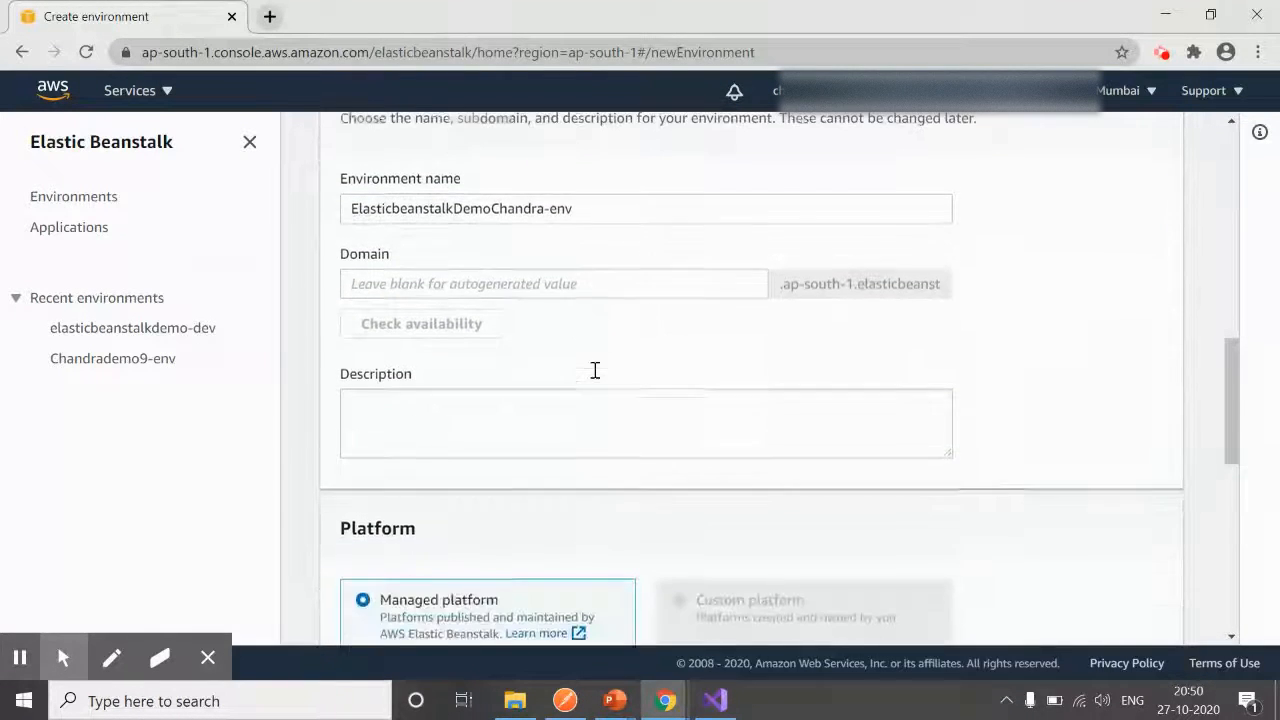
click(553, 283)
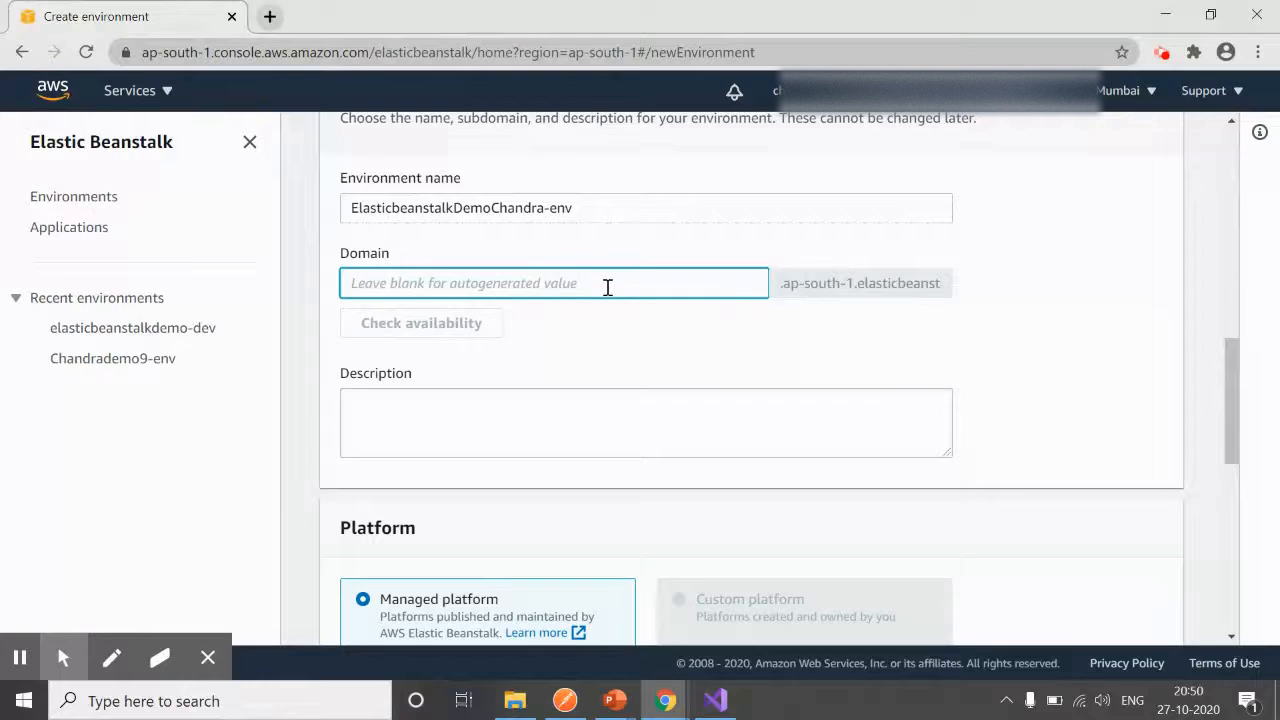
mouse_move(428, 340)
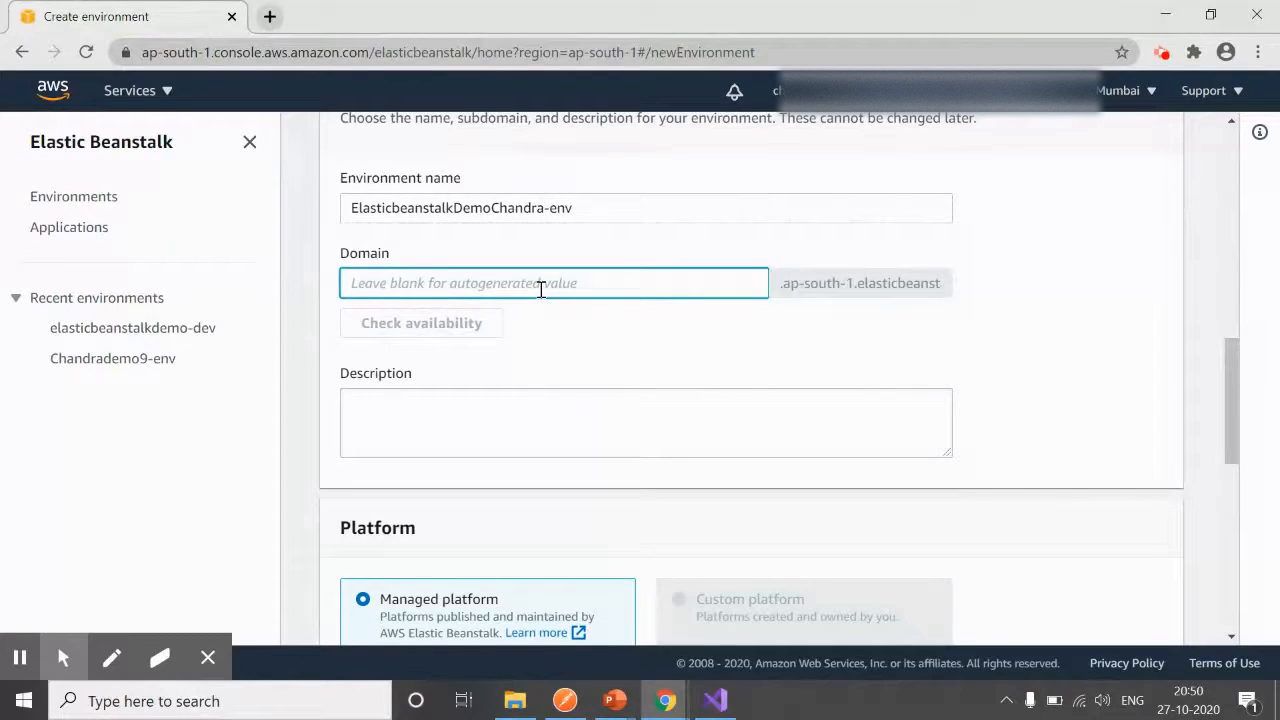
Choose the .NET on Windows Server platform, IIS 10.0 Windows Server Core 2019 branch, version 2.5.10.
scroll(down, 3)
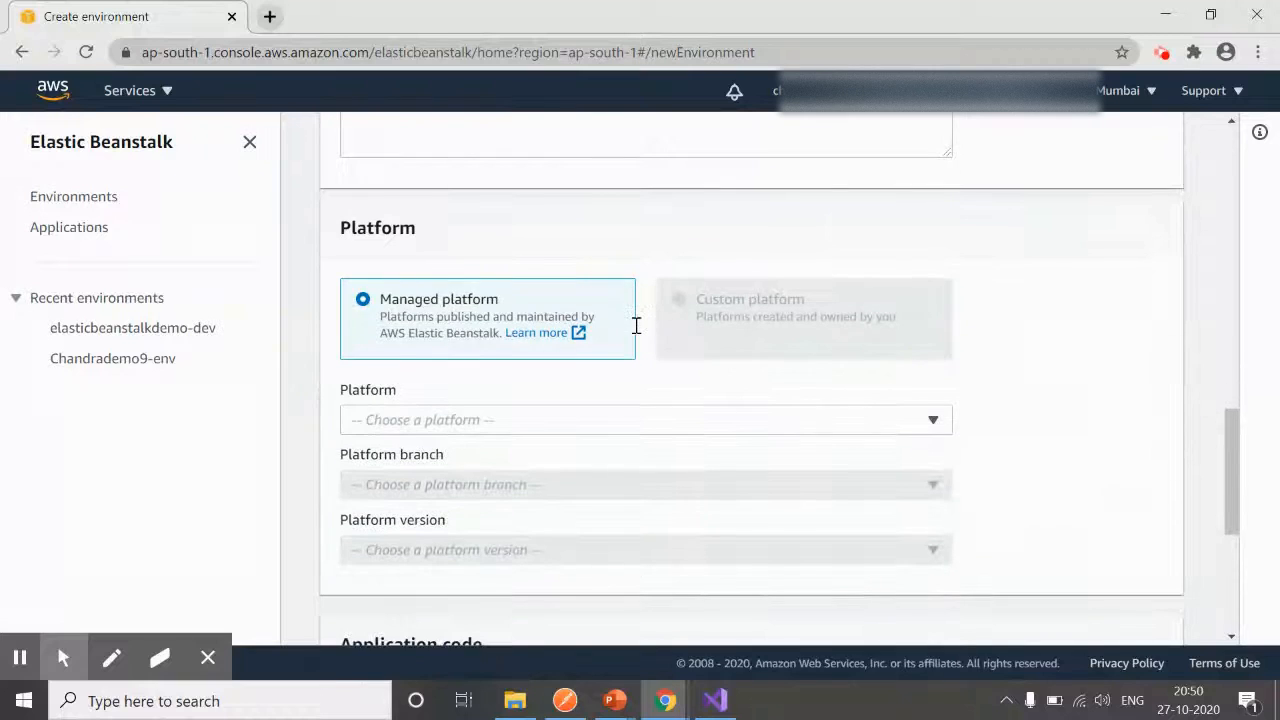
scroll(down, 3)
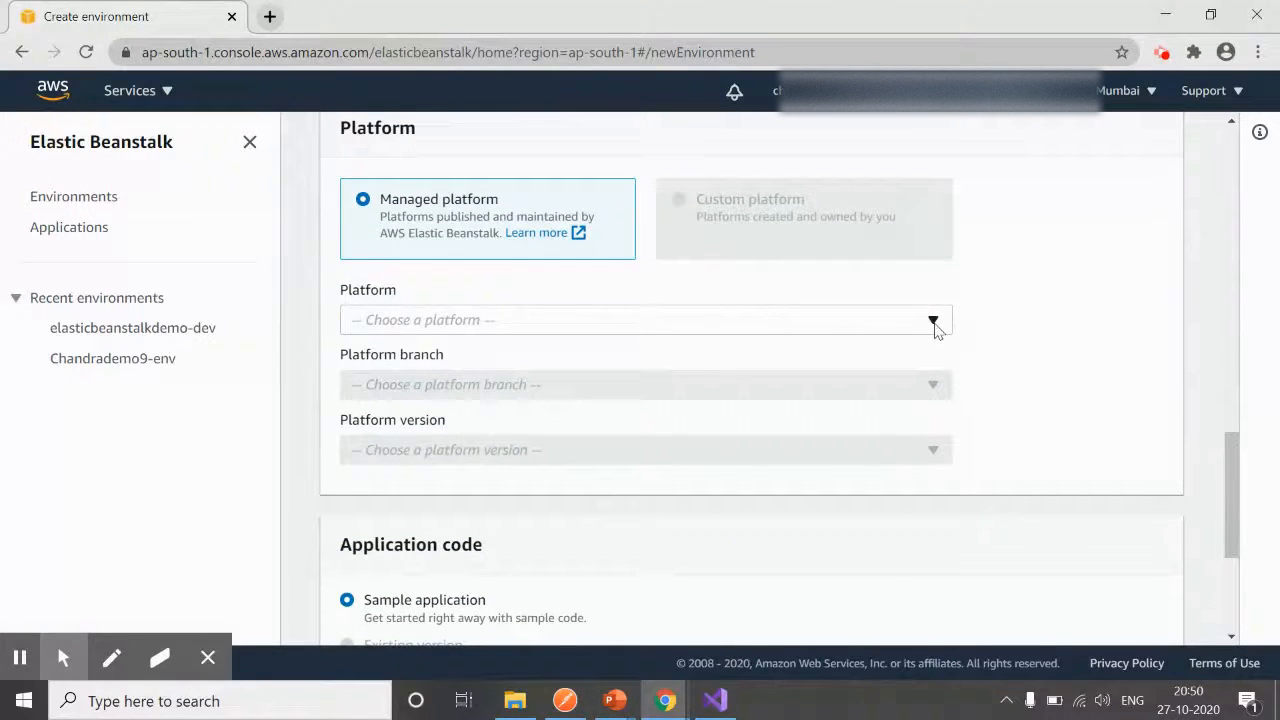
click(714, 700)
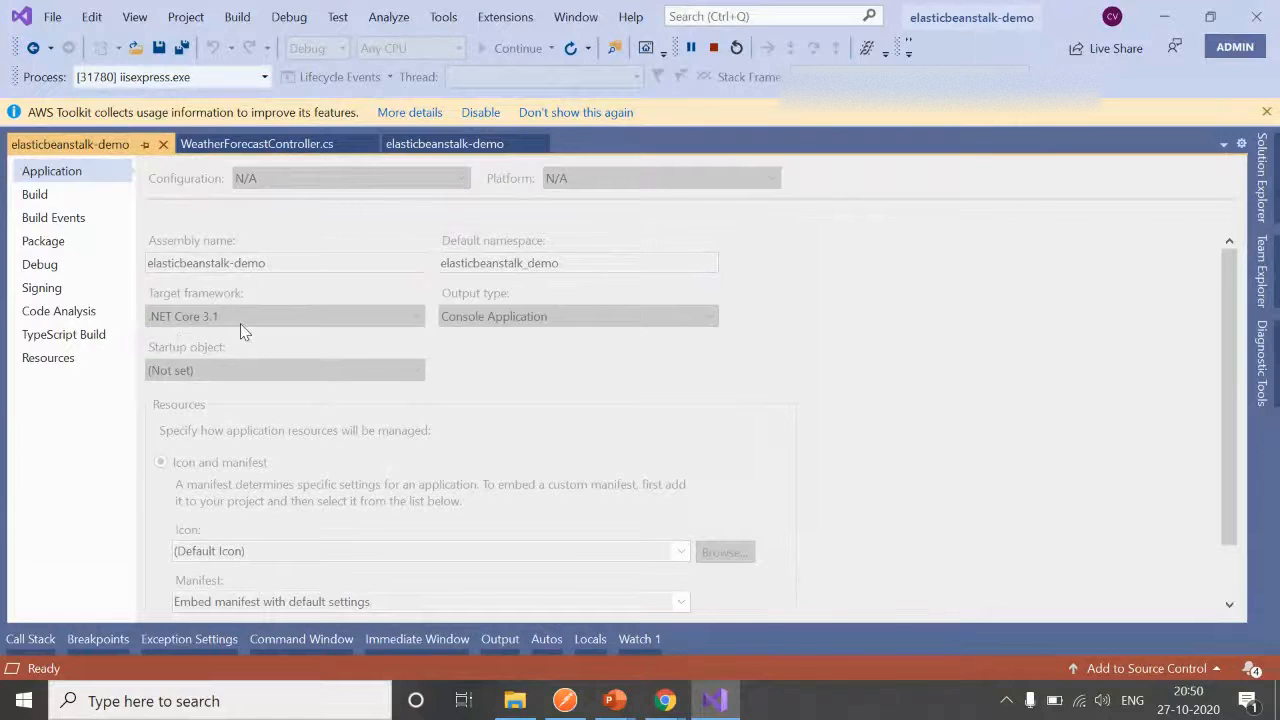
mouse_move(665, 700)
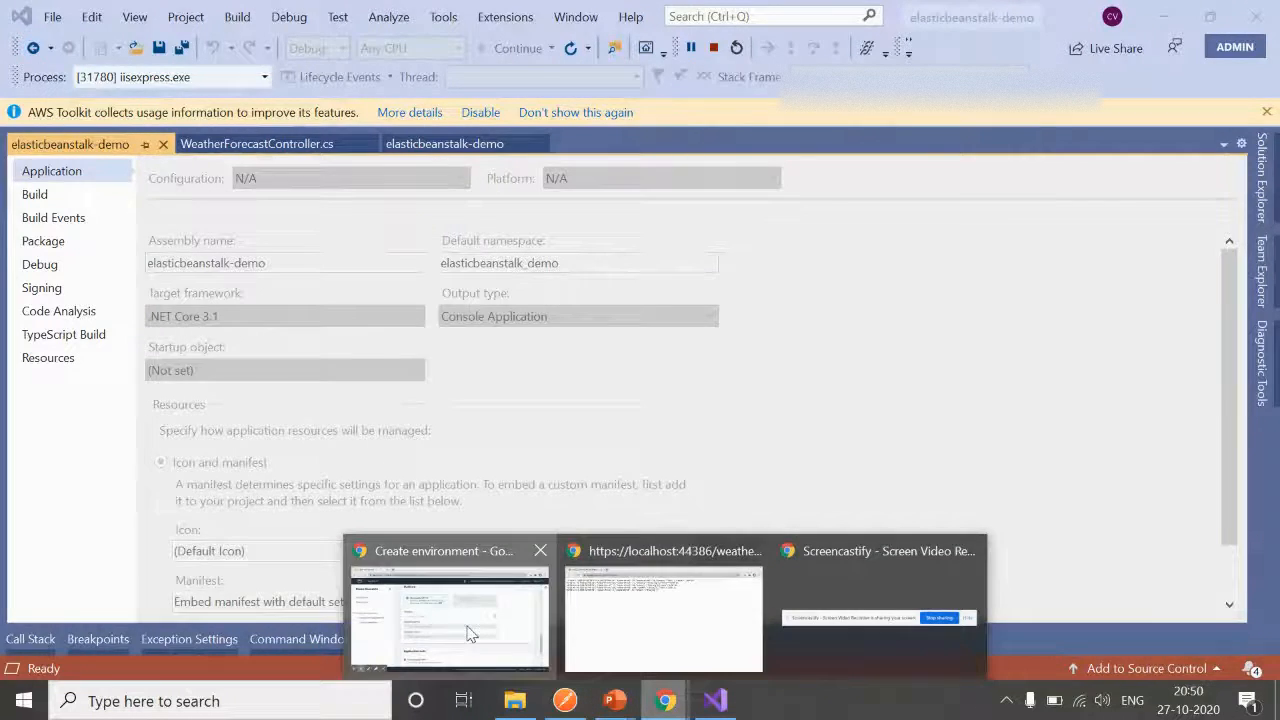
click(448, 618)
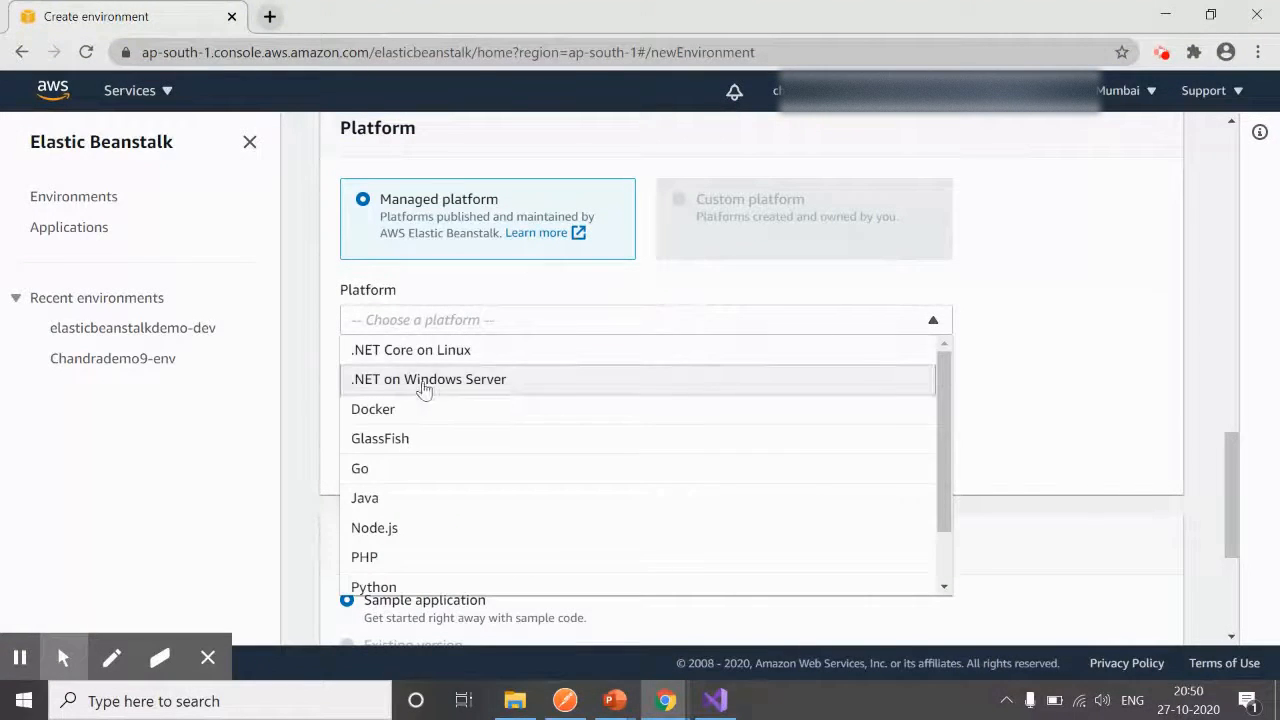
click(428, 379)
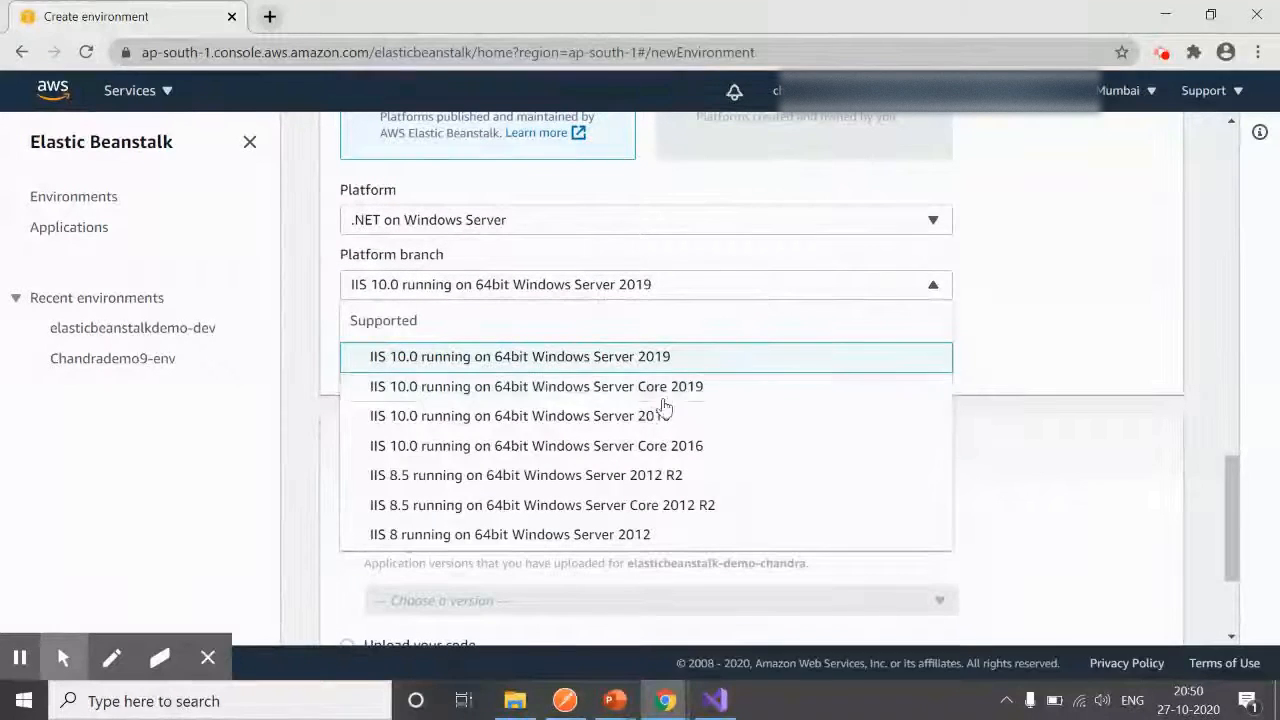
mouse_move(435, 400)
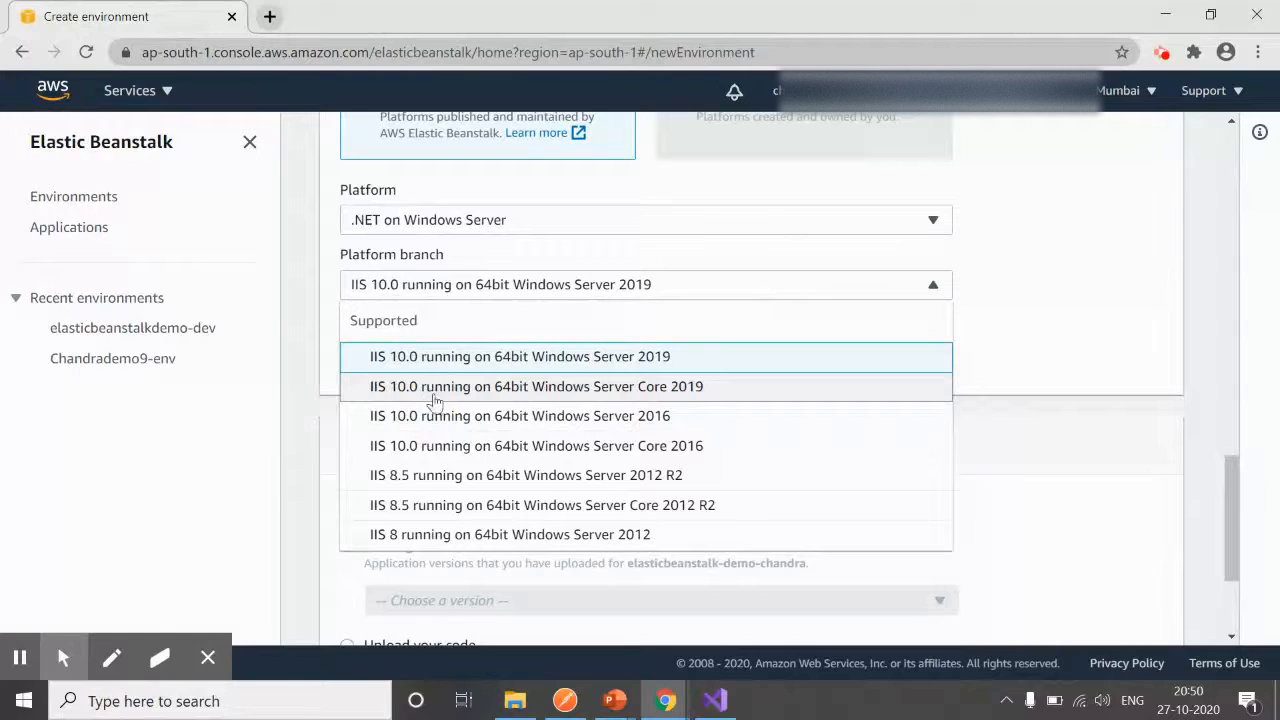
mouse_move(656, 390)
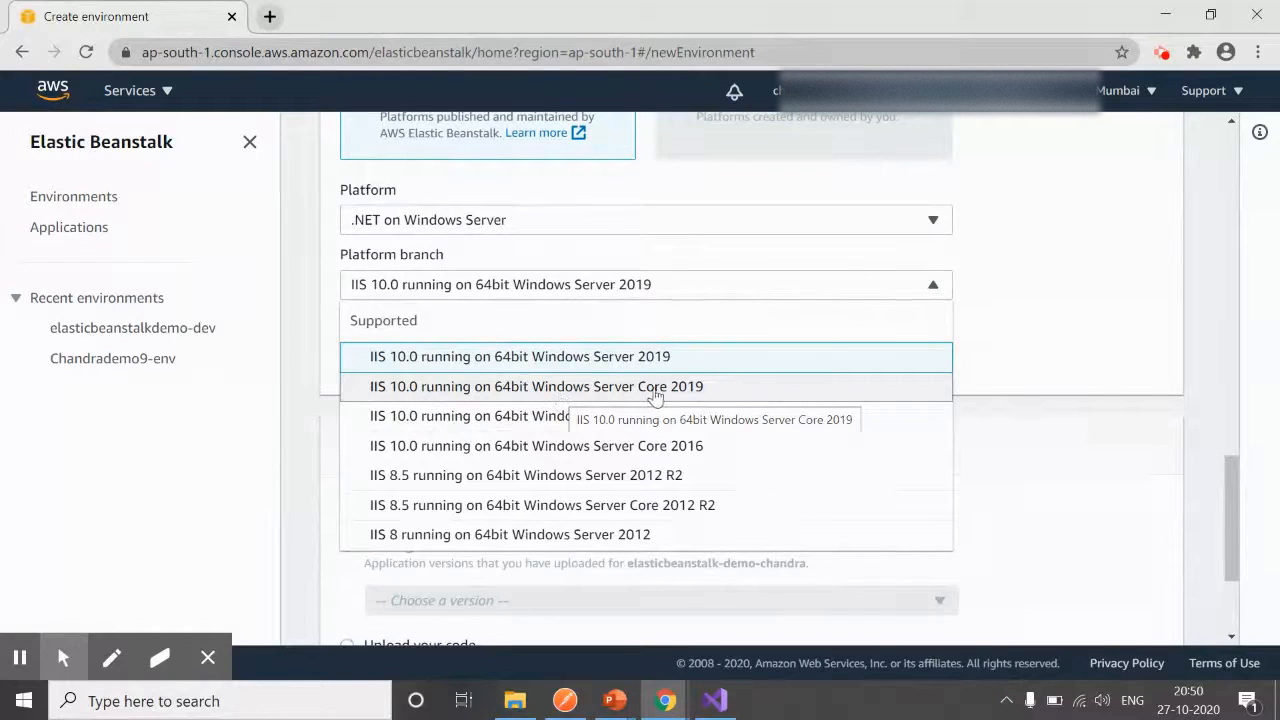
mouse_move(786, 390)
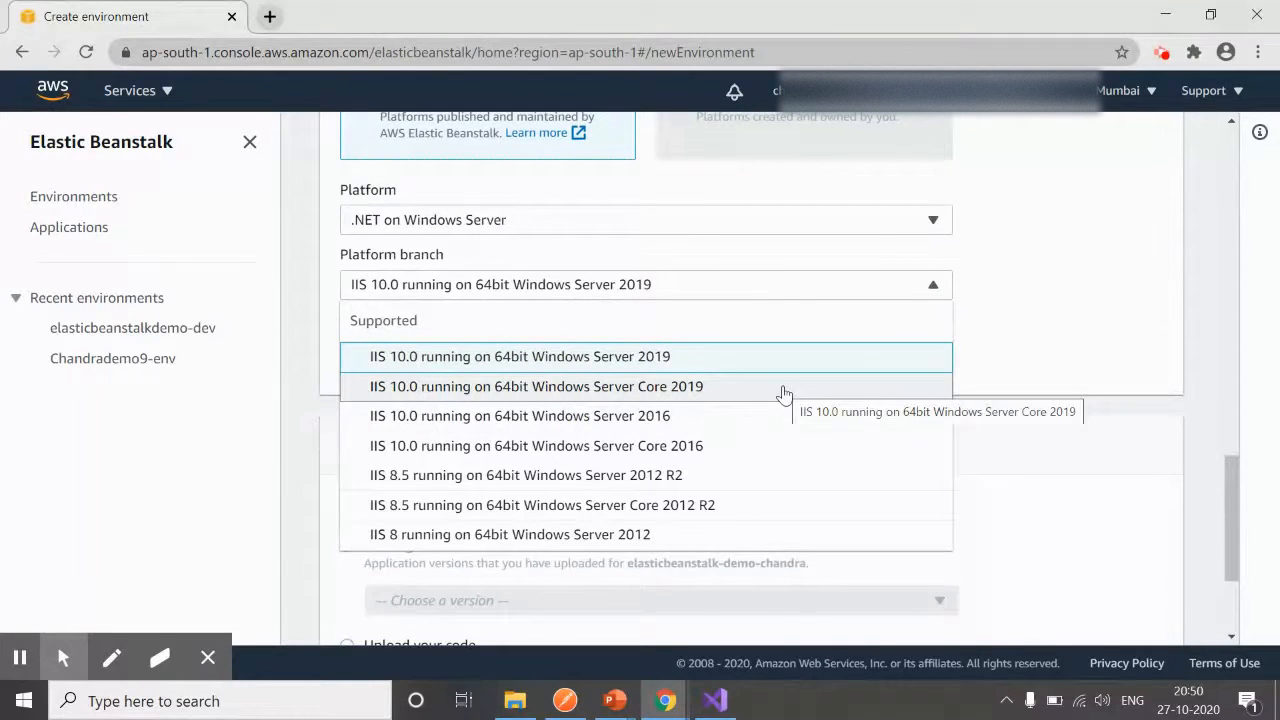
click(536, 386)
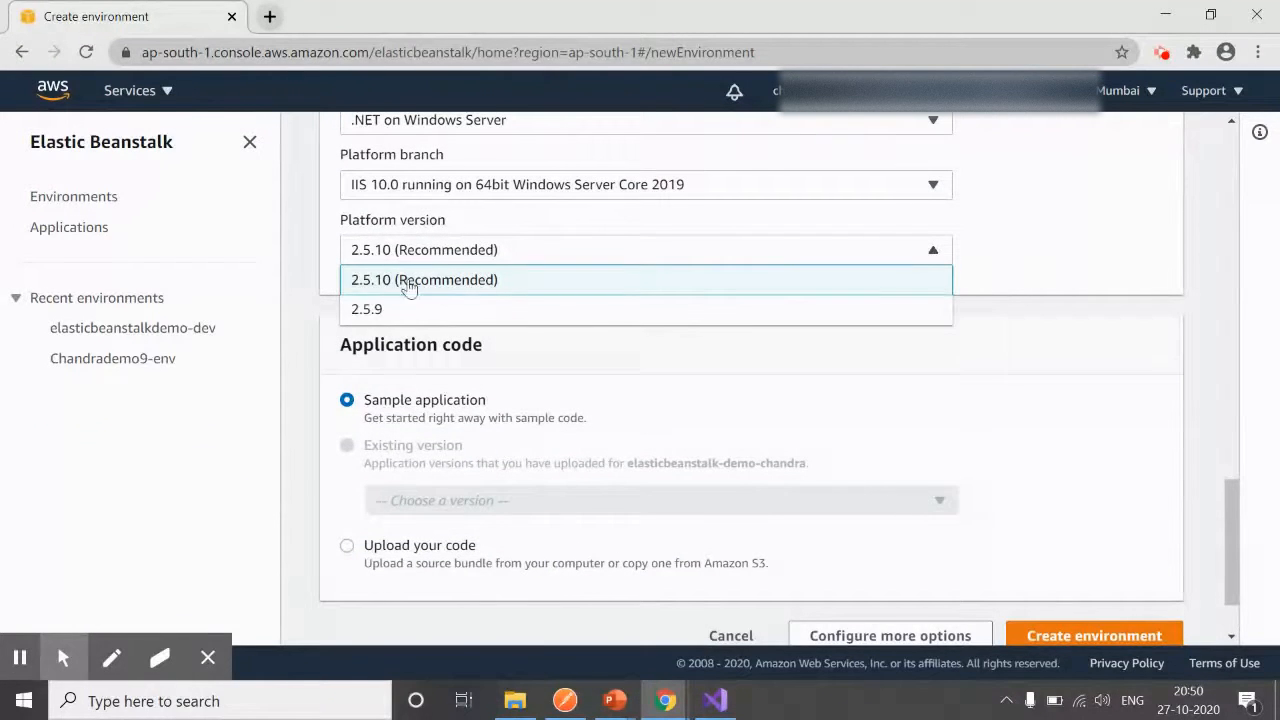
mouse_move(380, 285)
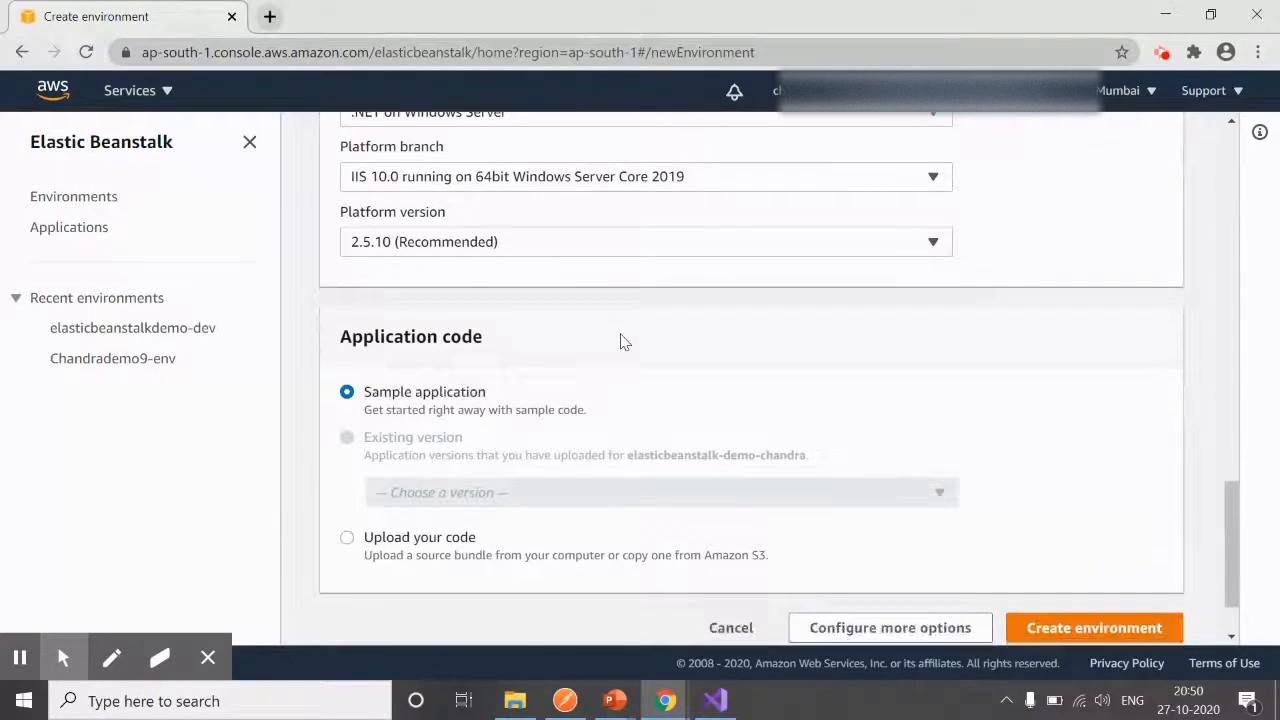
Set Application code to 'Upload your code' and return to Visual Studio.
scroll(down, 3)
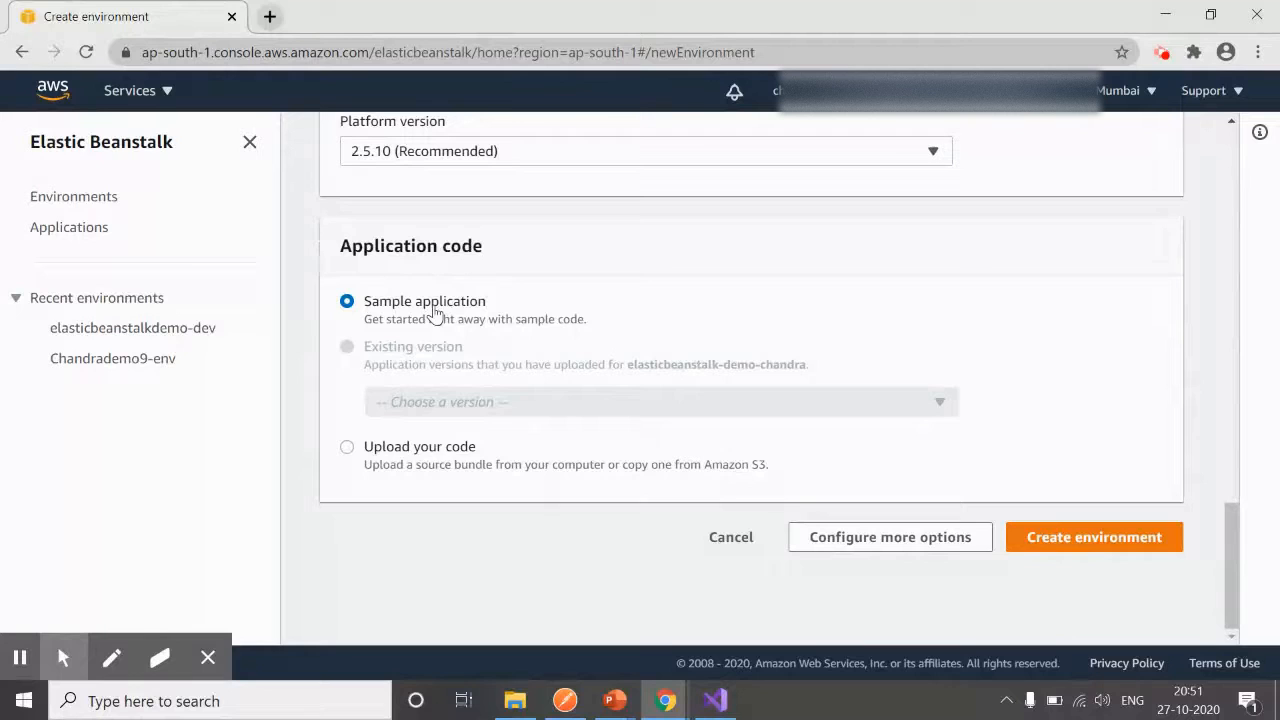
mouse_move(418, 480)
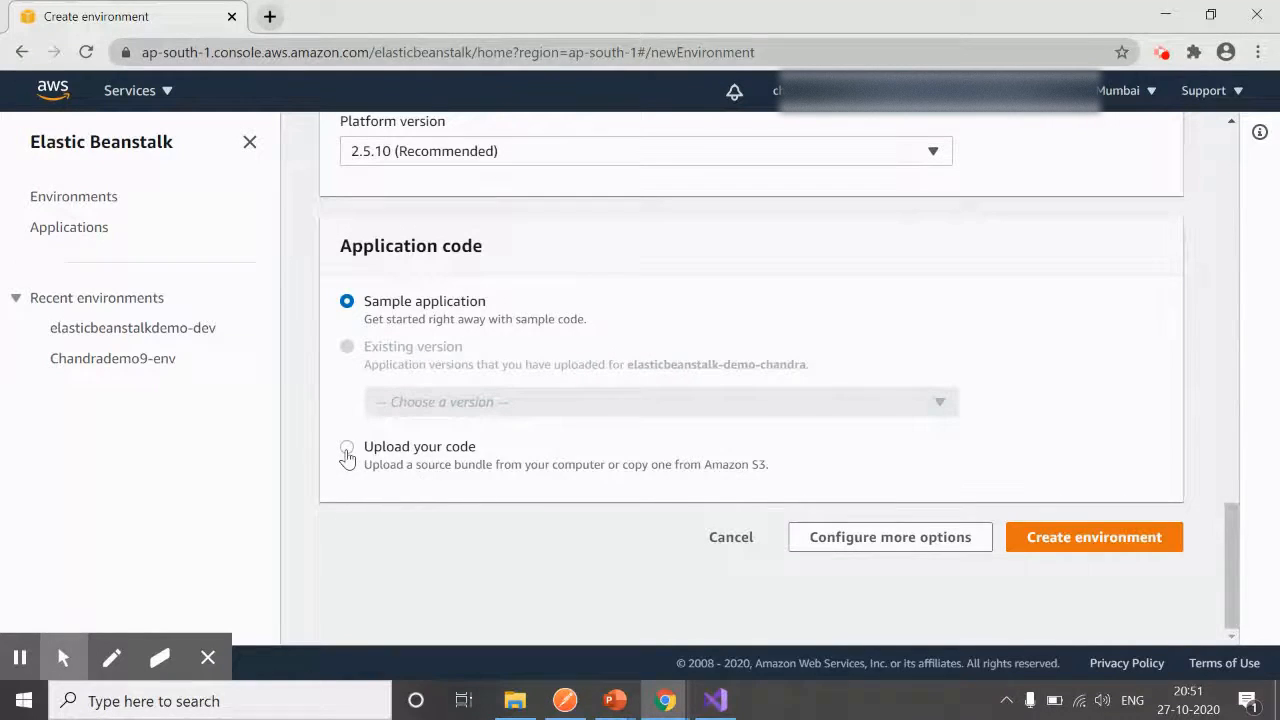
click(347, 447)
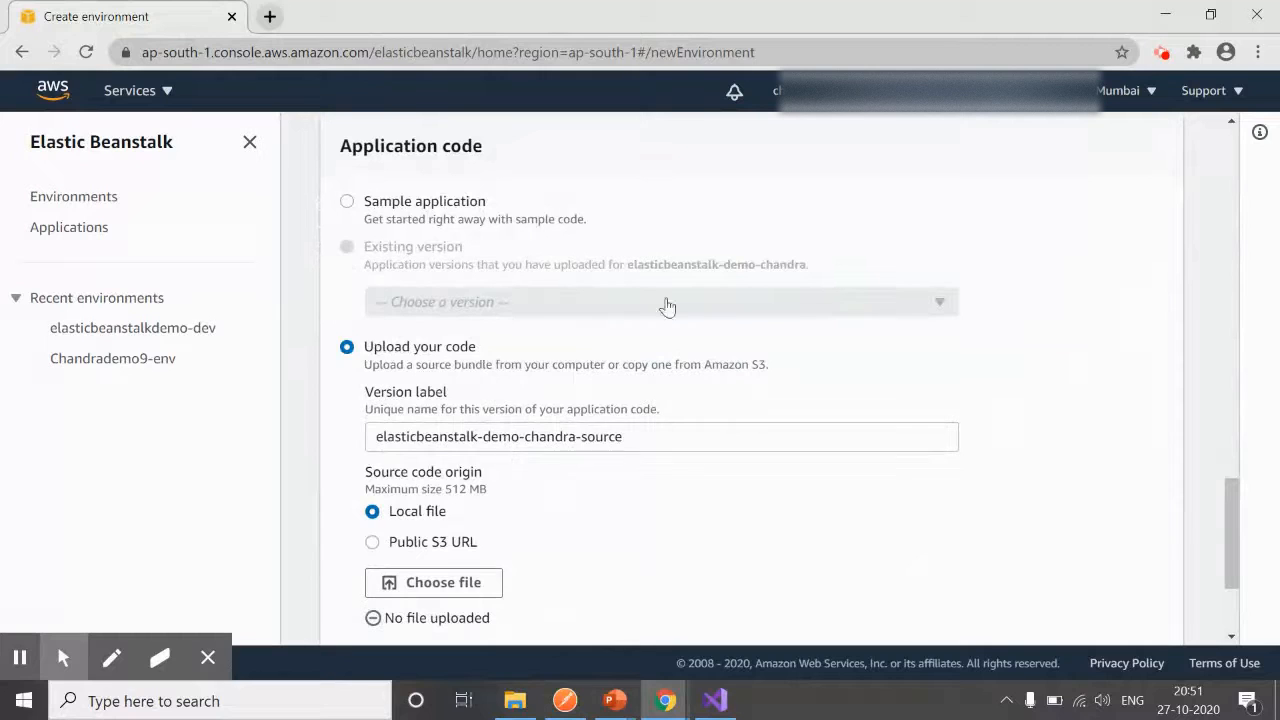
click(714, 700)
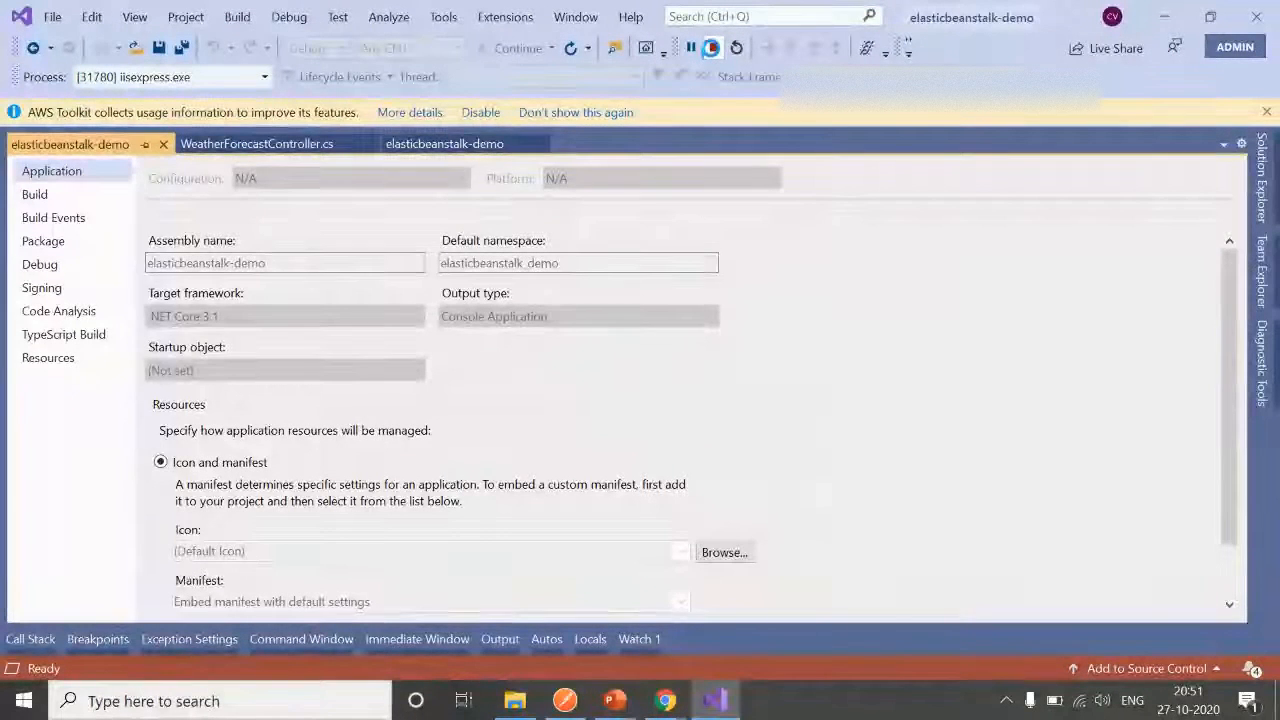
Publish the app via a Folder profile to D:\CP\codingBook\elastic beanstalk\publishedapplication.
click(514, 700)
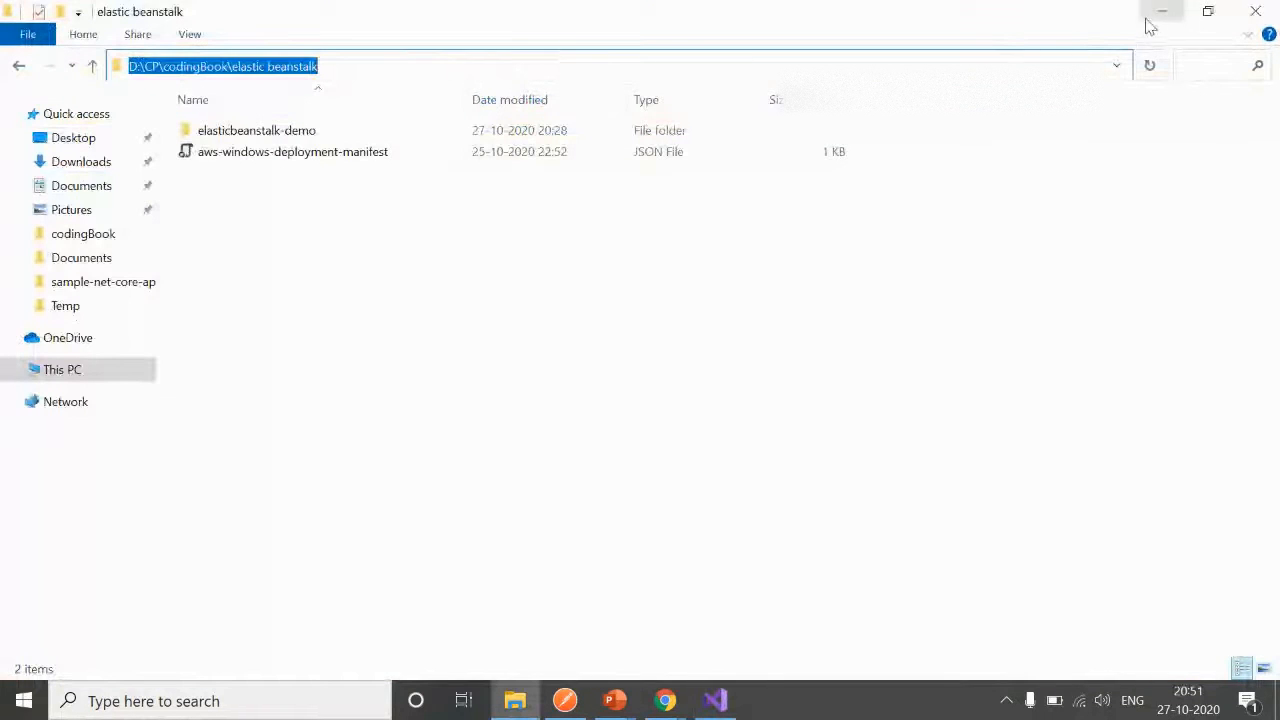
click(714, 700)
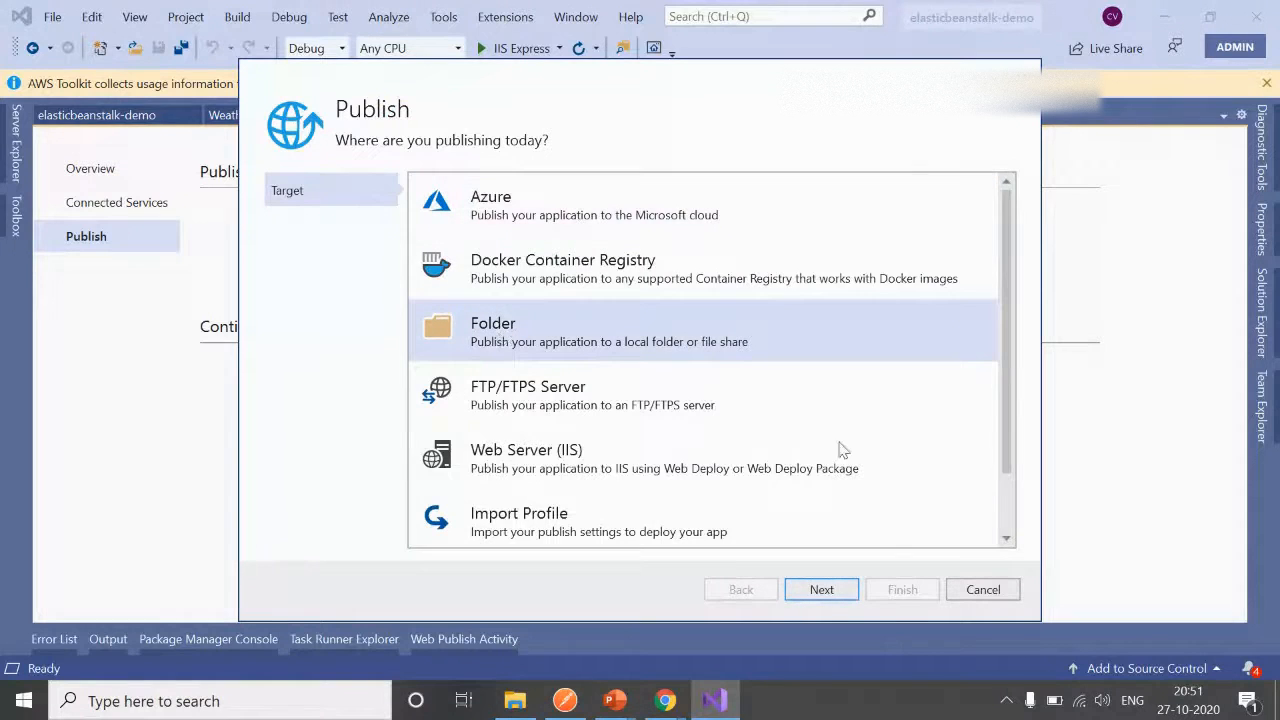
click(821, 589)
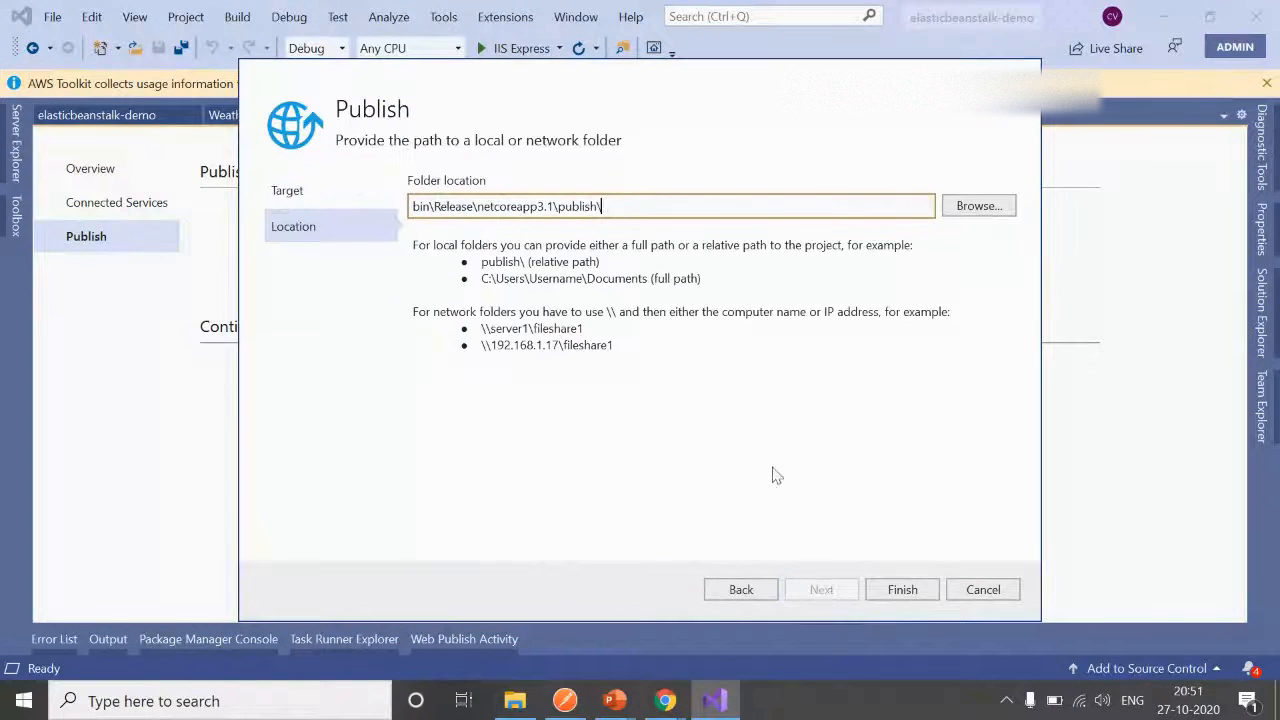
text(D:\CP\codingBook\elastic beanstalk)
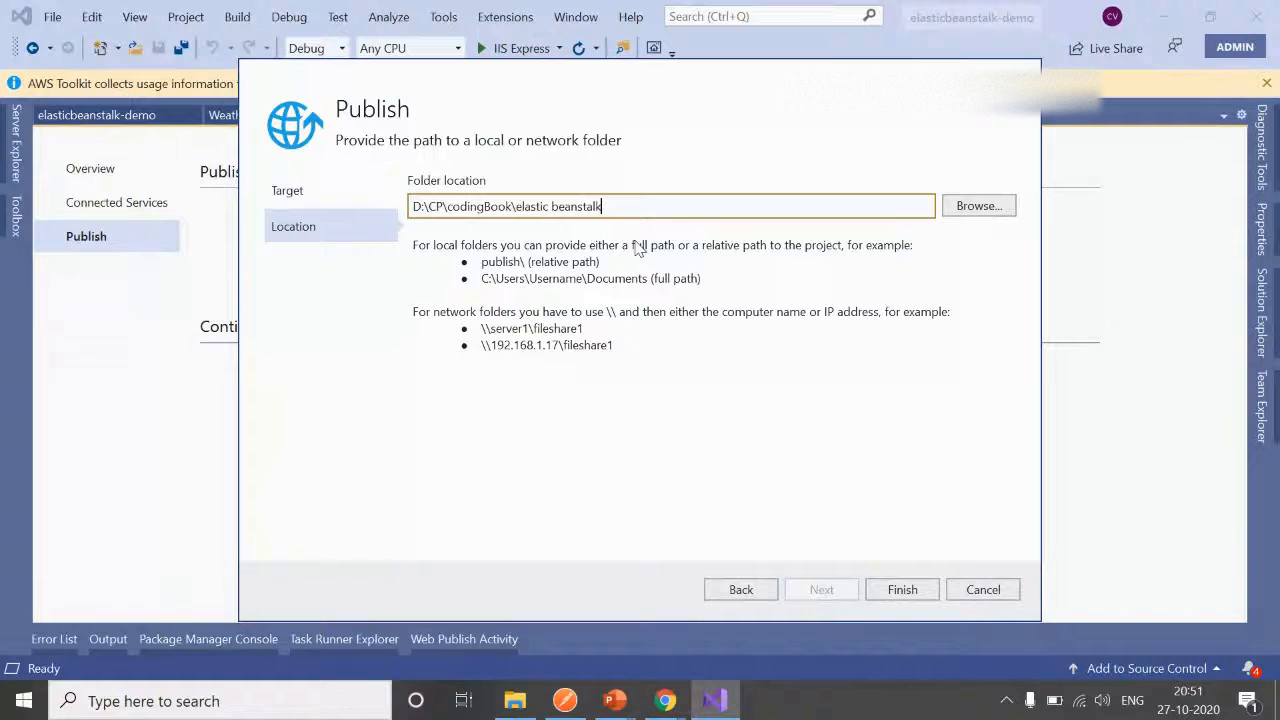
text(\)
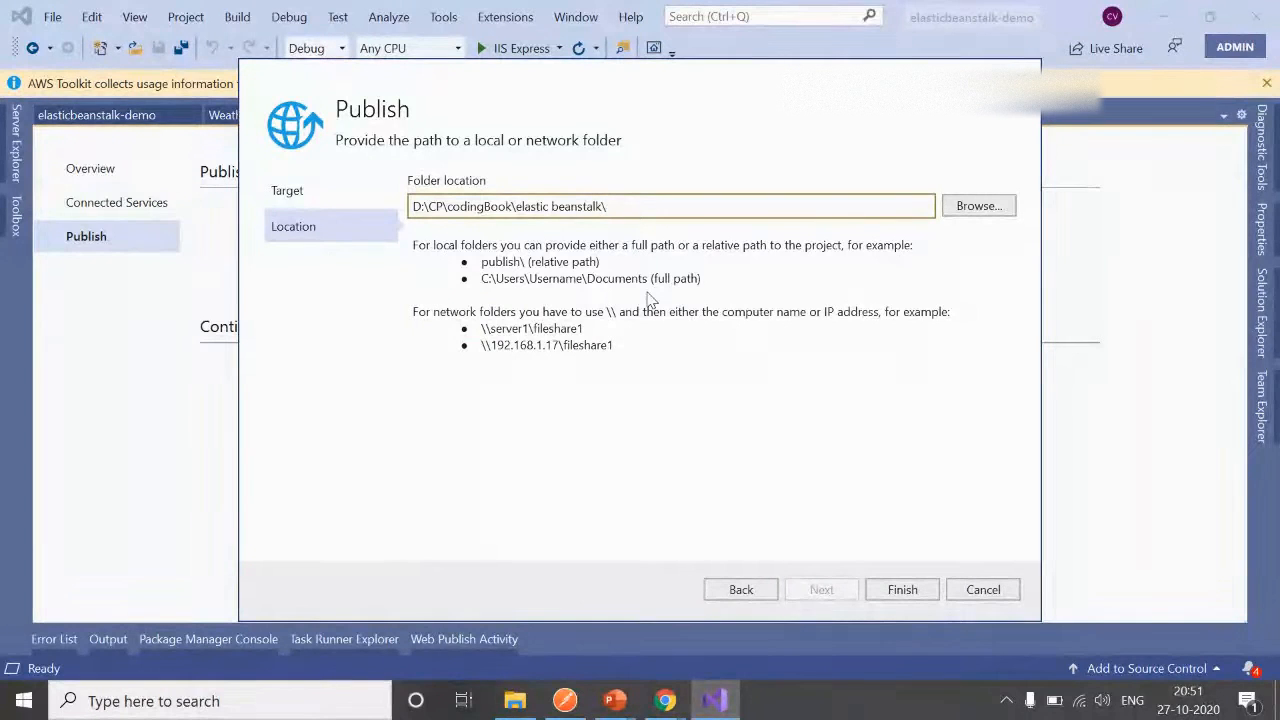
text(published)
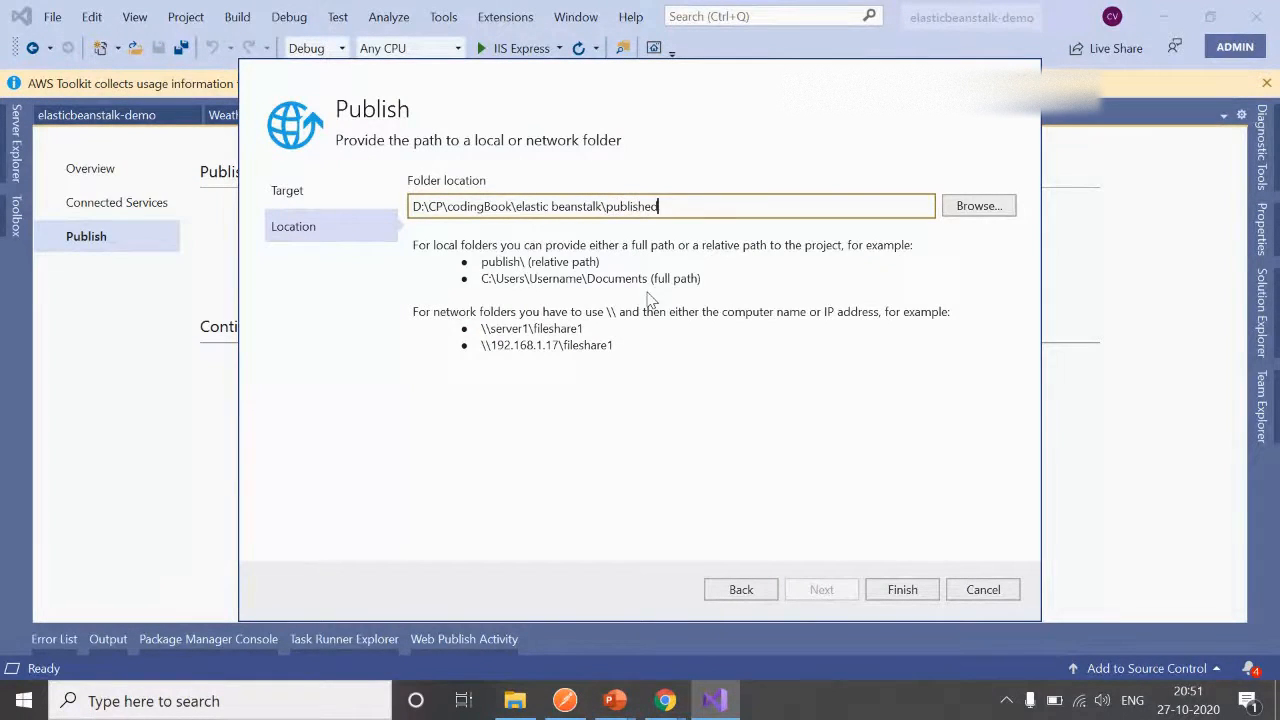
text(application)
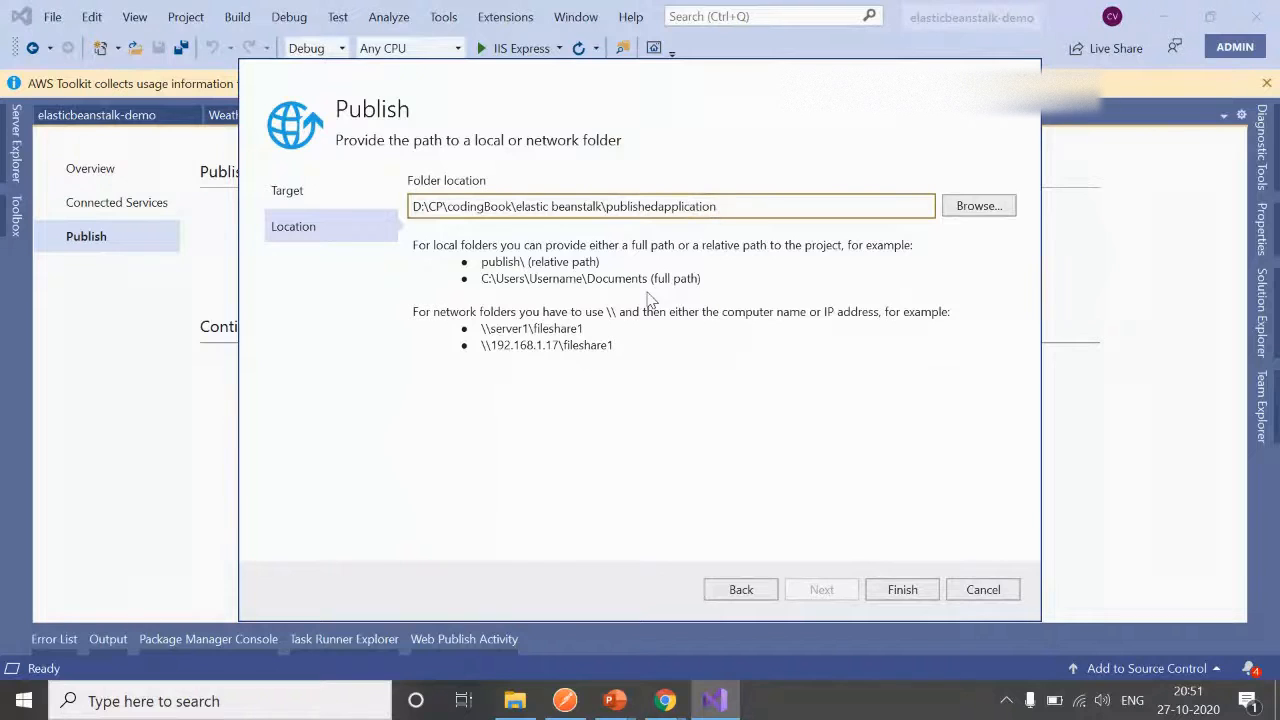
click(982, 589)
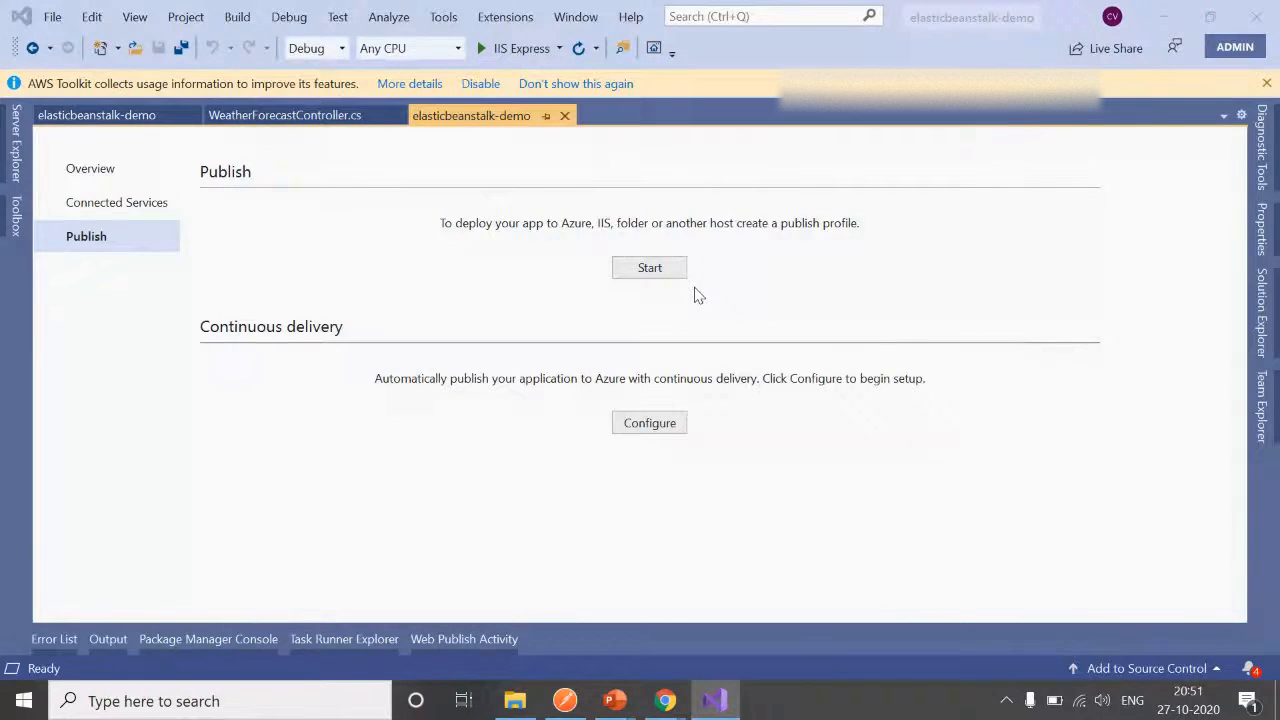
click(649, 267)
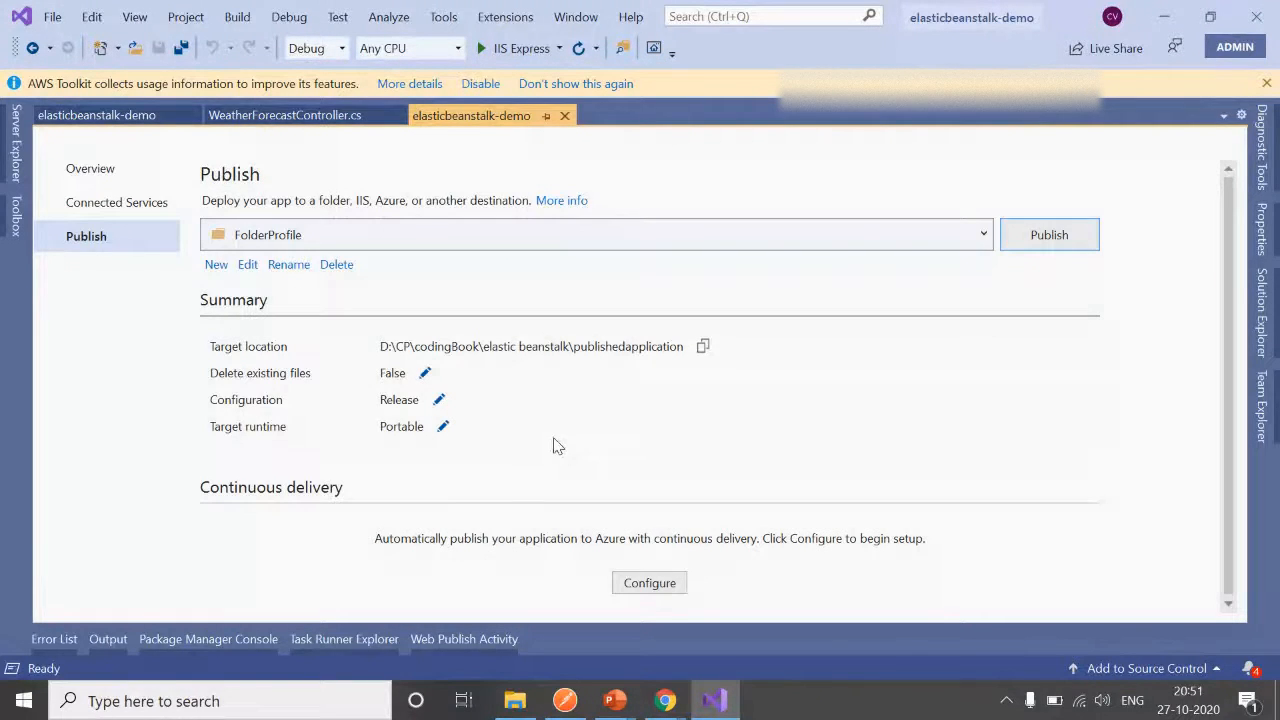
click(1049, 234)
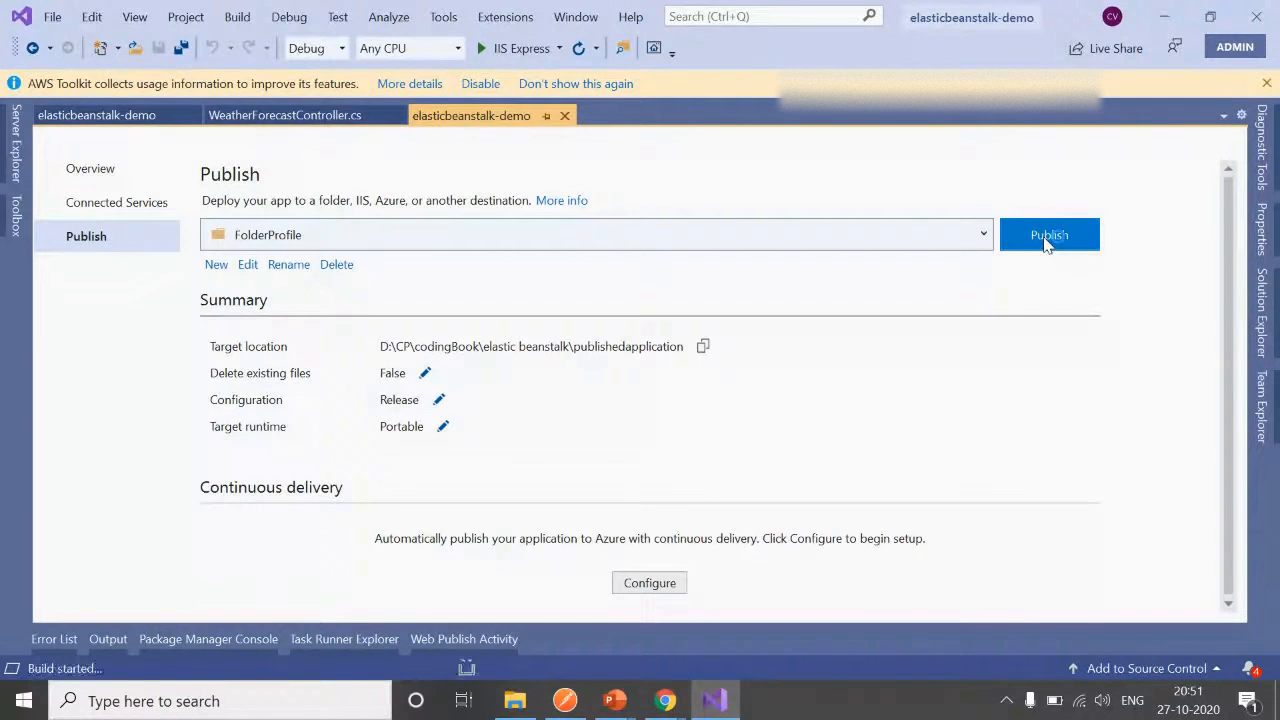
Confirm the Output window shows 'Build: 1 succeeded' and 'Publish: 1 succeeded'.
click(1049, 234)
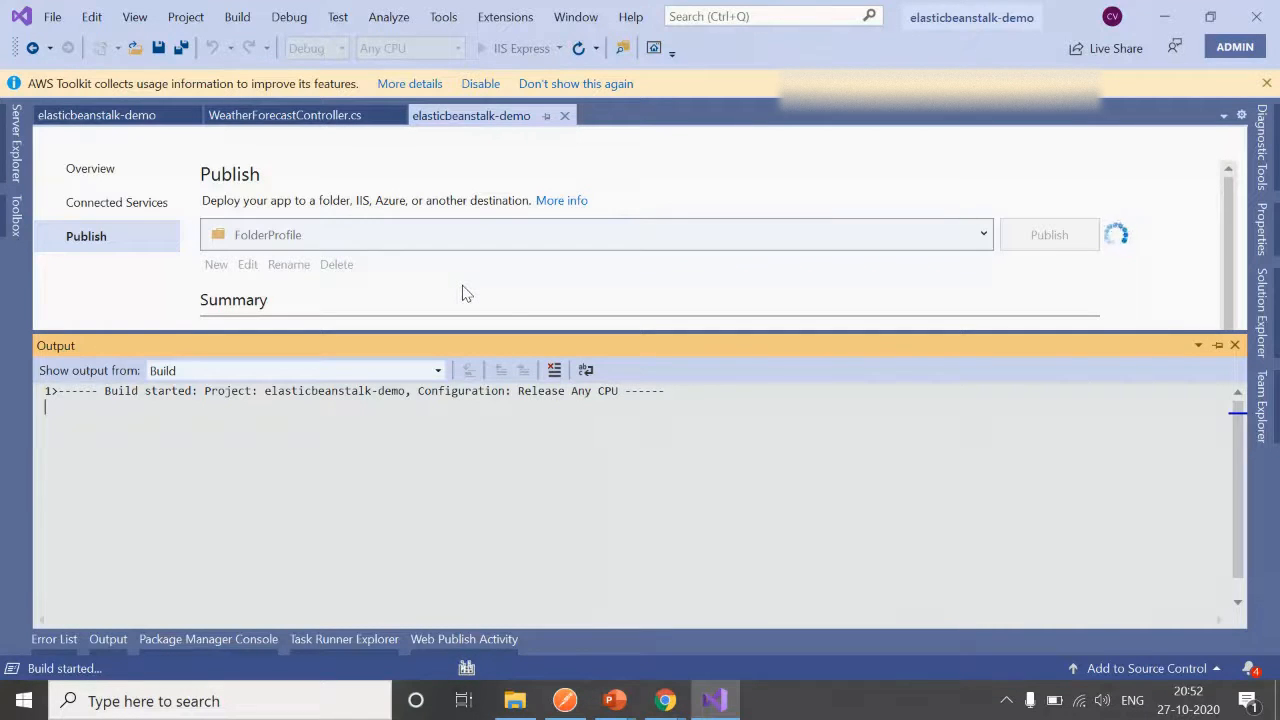
mouse_move(765, 296)
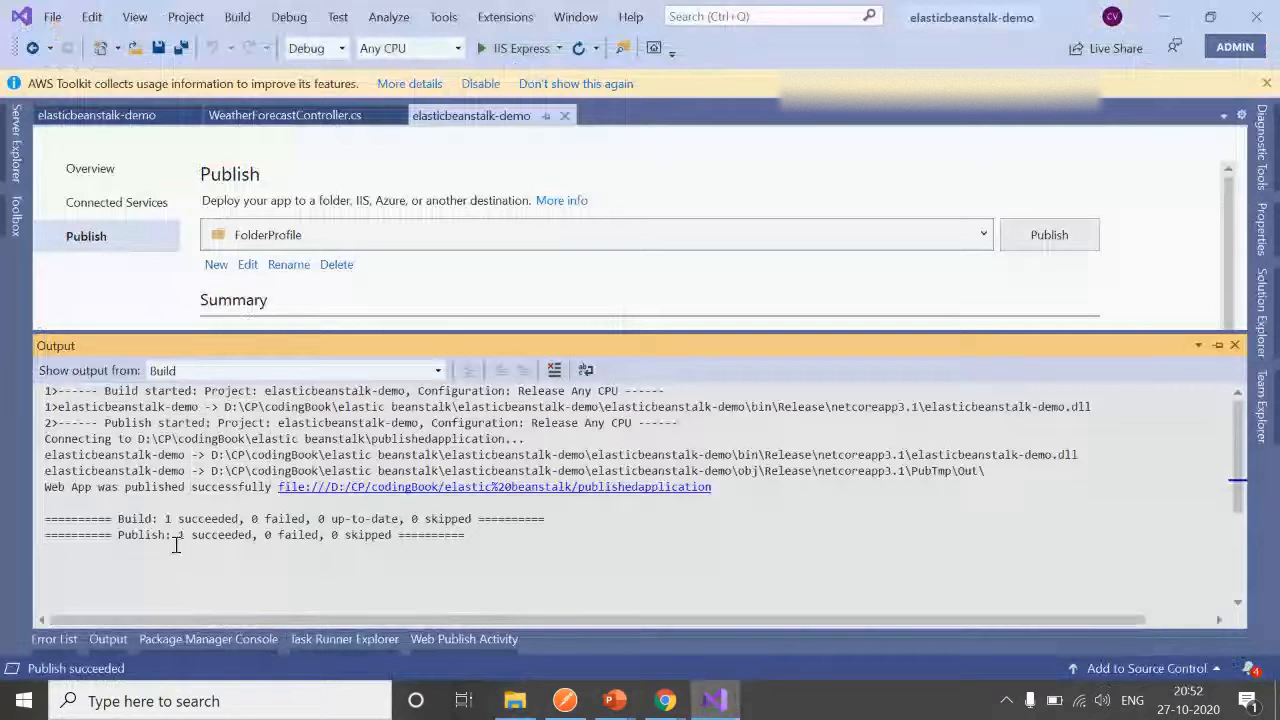
double_click(200, 534)
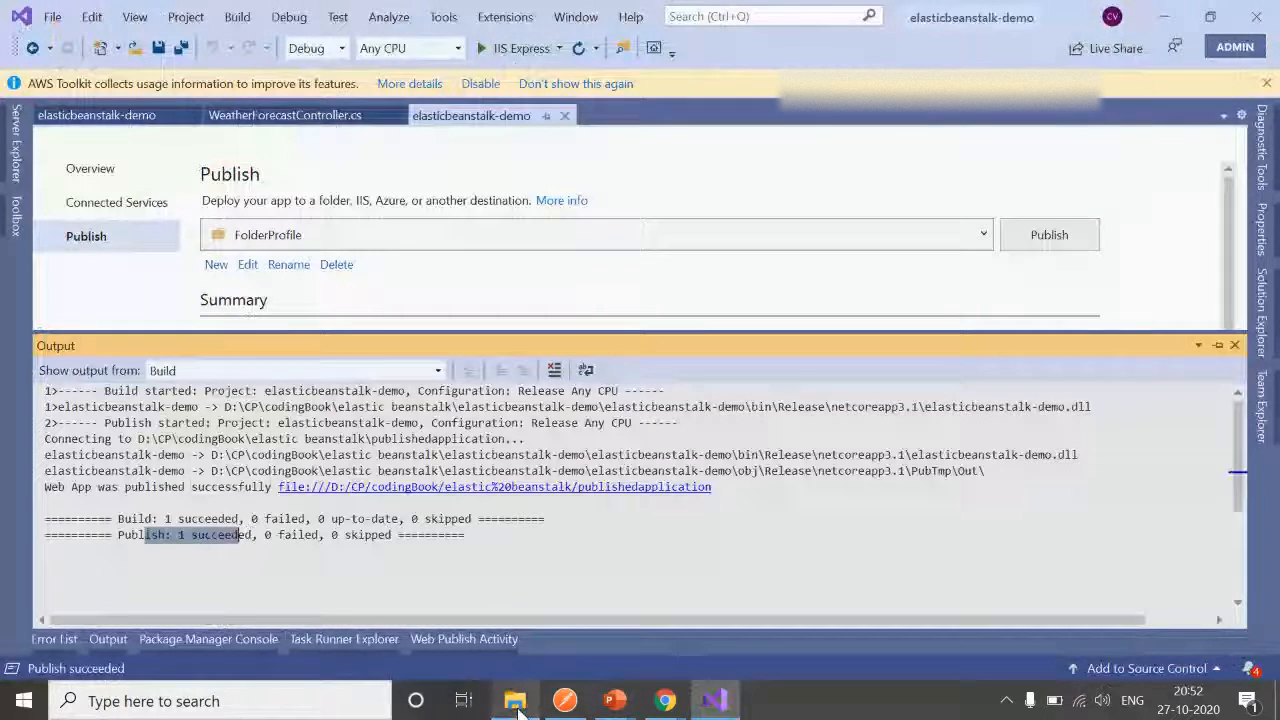
Compress all files in publishedapplication into a zipped folder named 'site'.
click(514, 700)
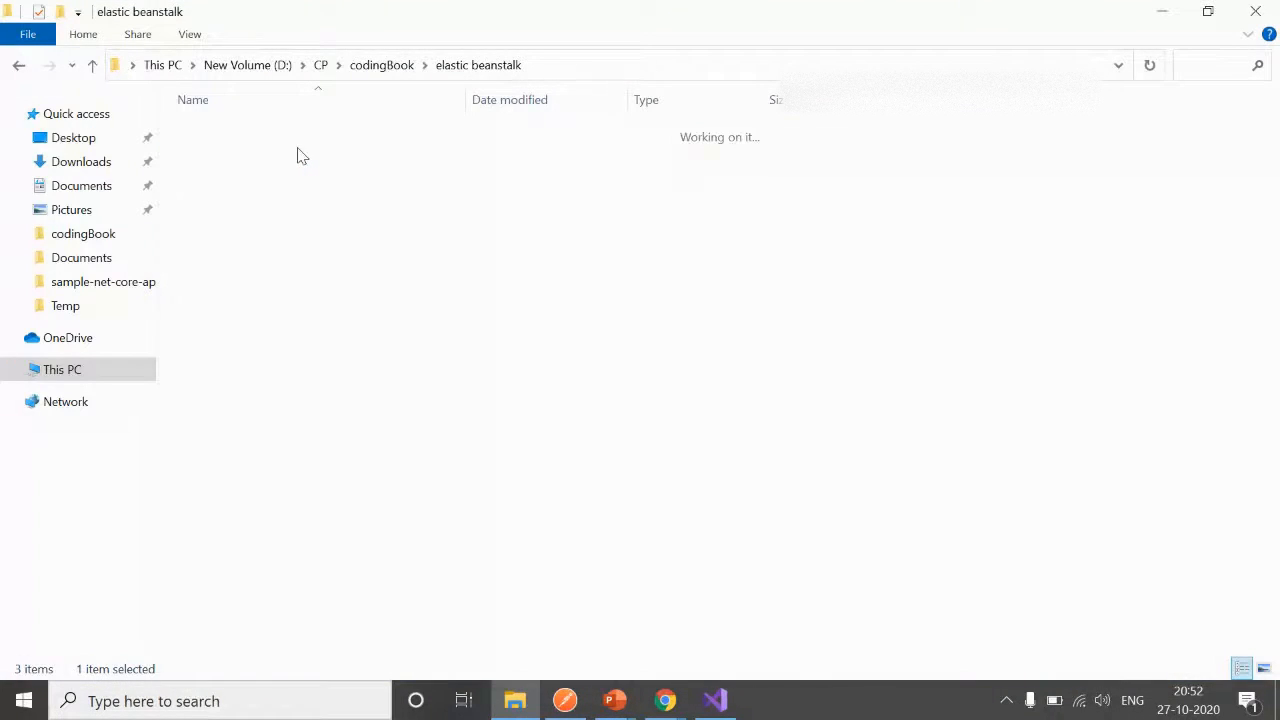
double_click(303, 155)
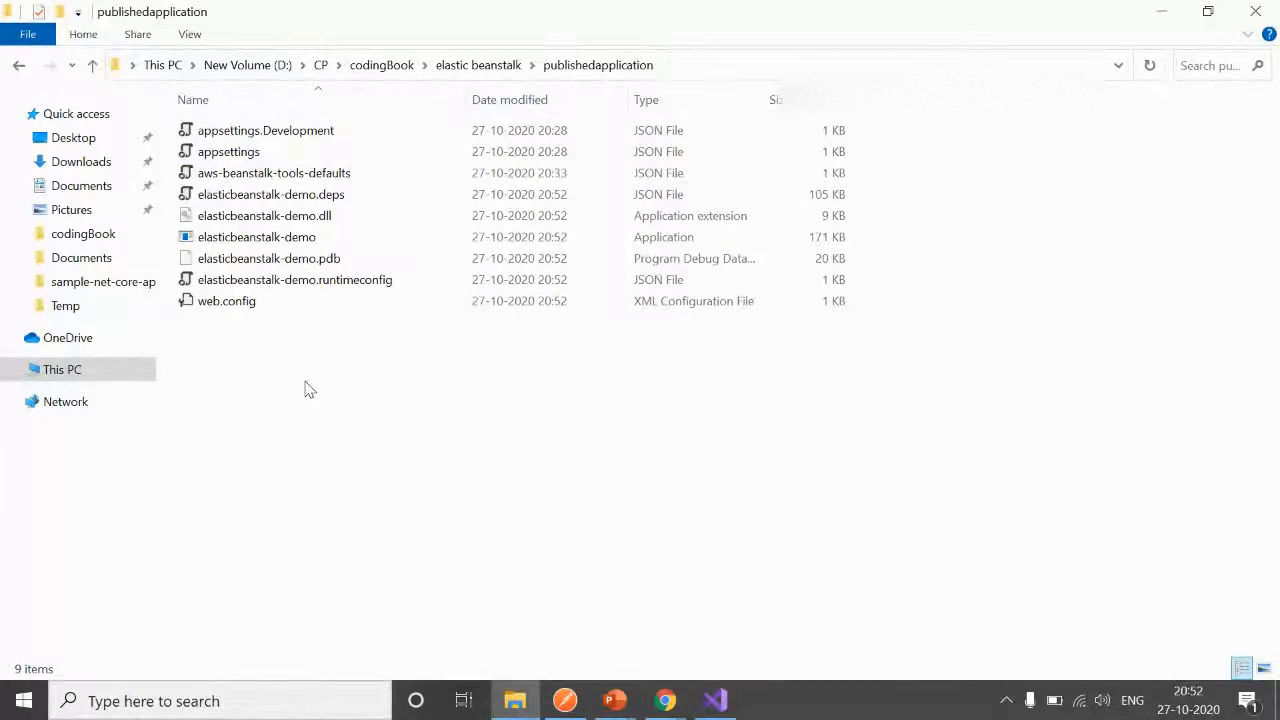
key(ctrl+a)
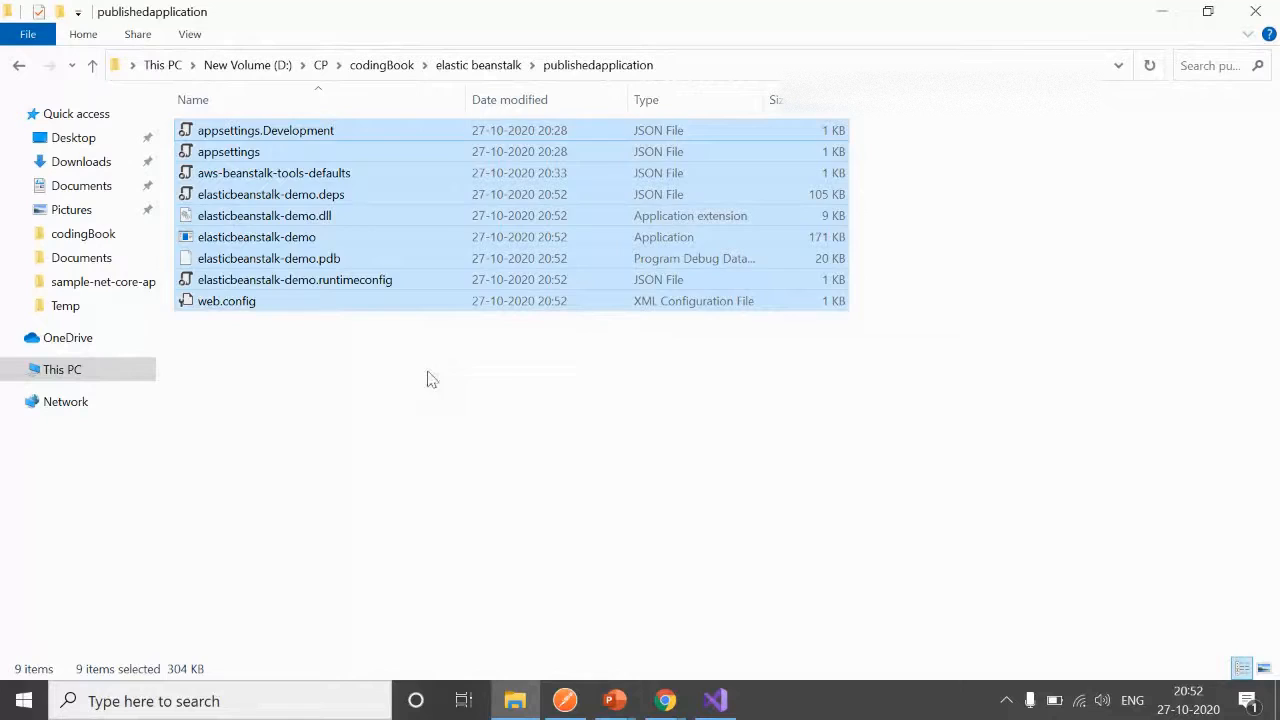
click(450, 330)
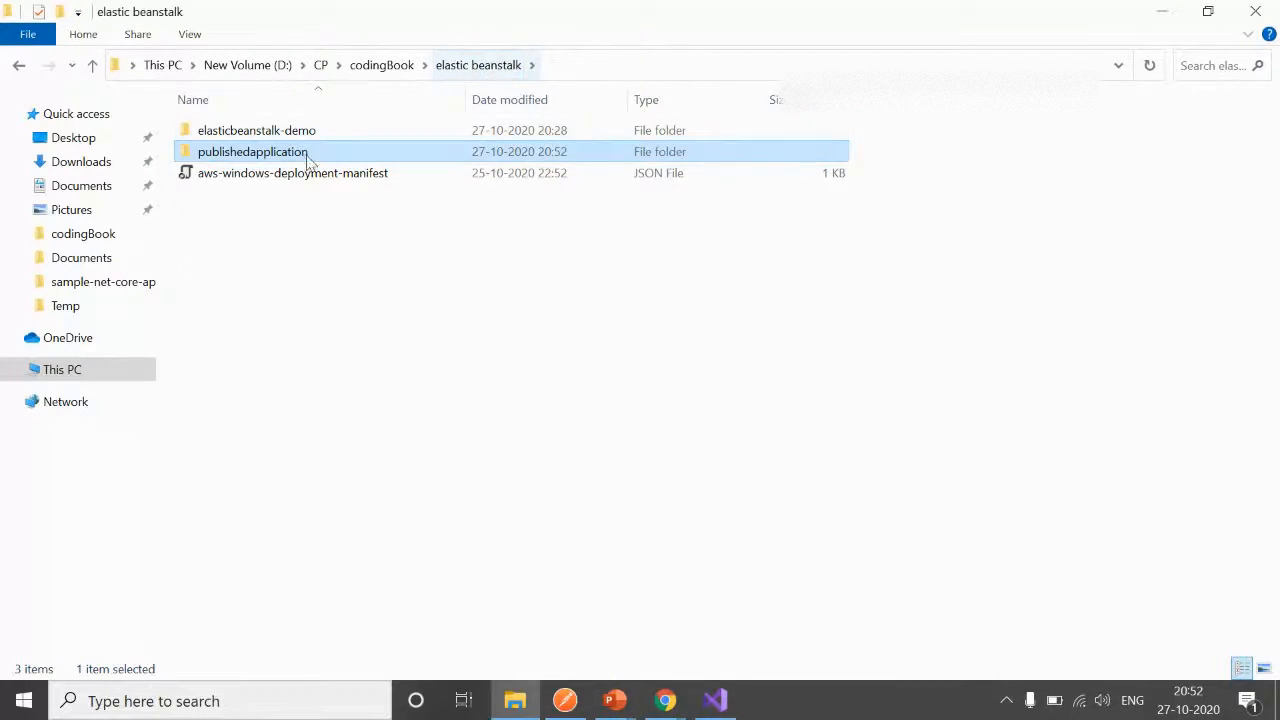
double_click(251, 151)
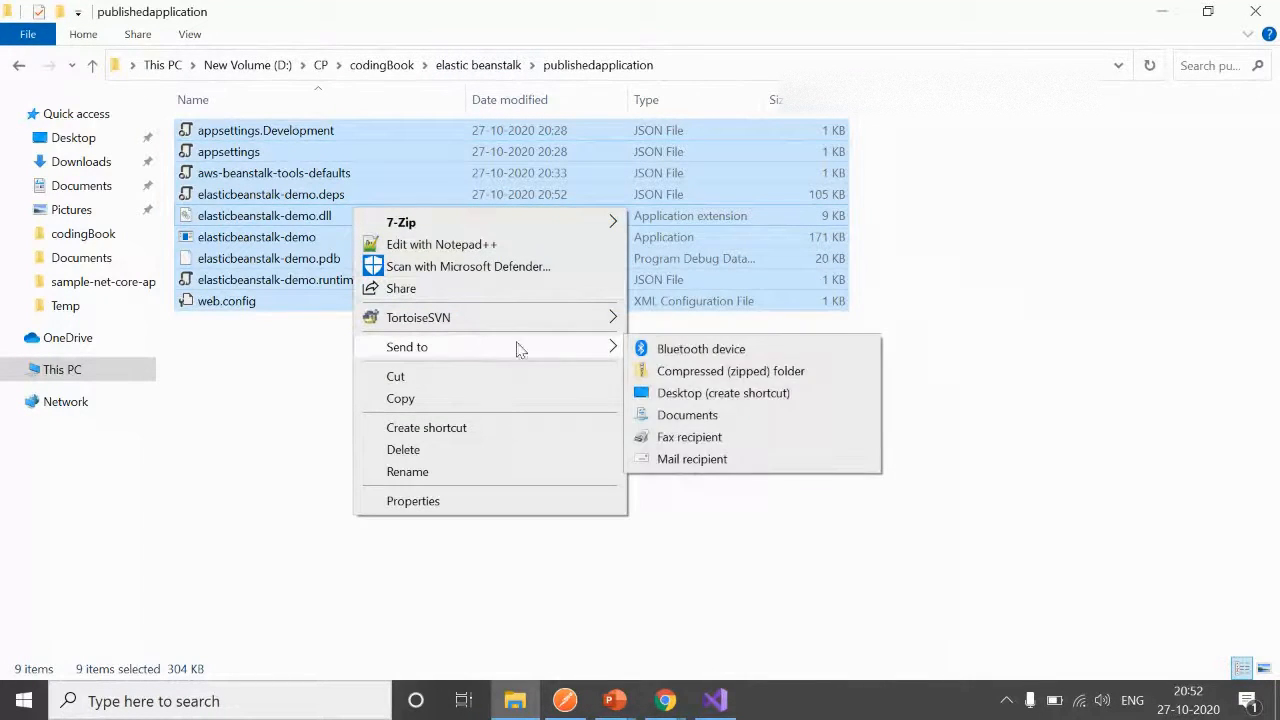
click(730, 370)
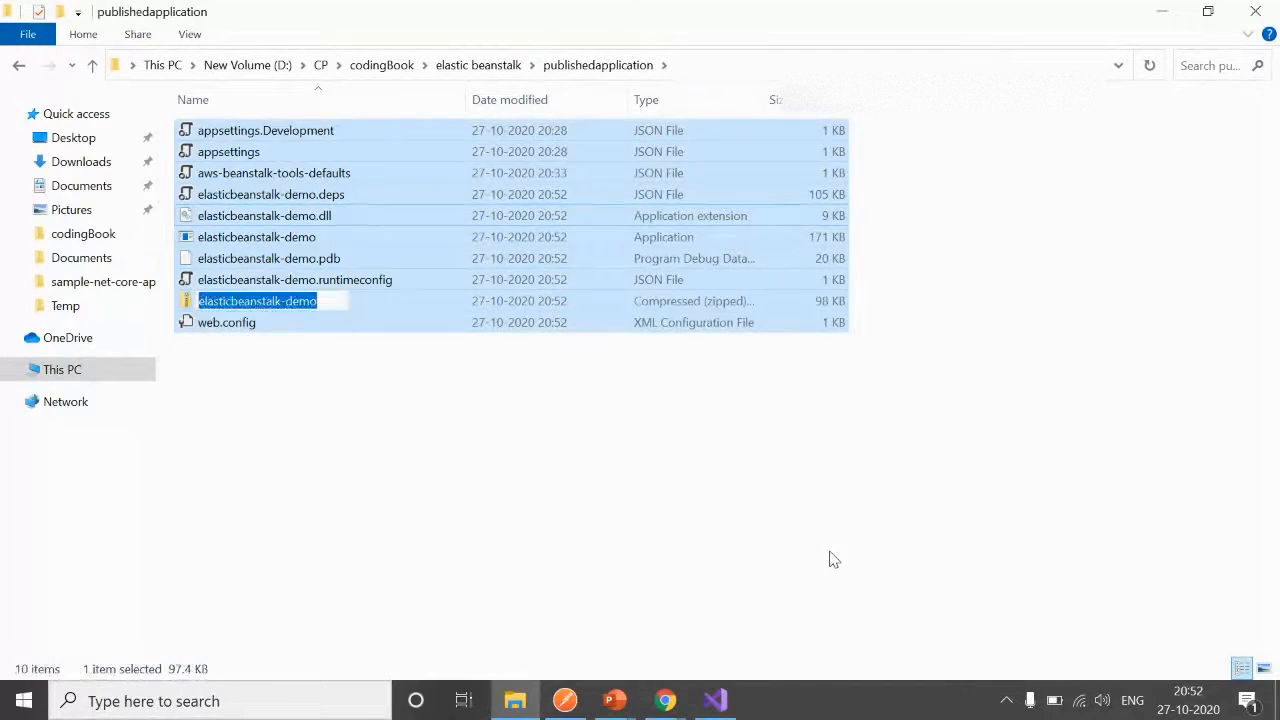
text(s)
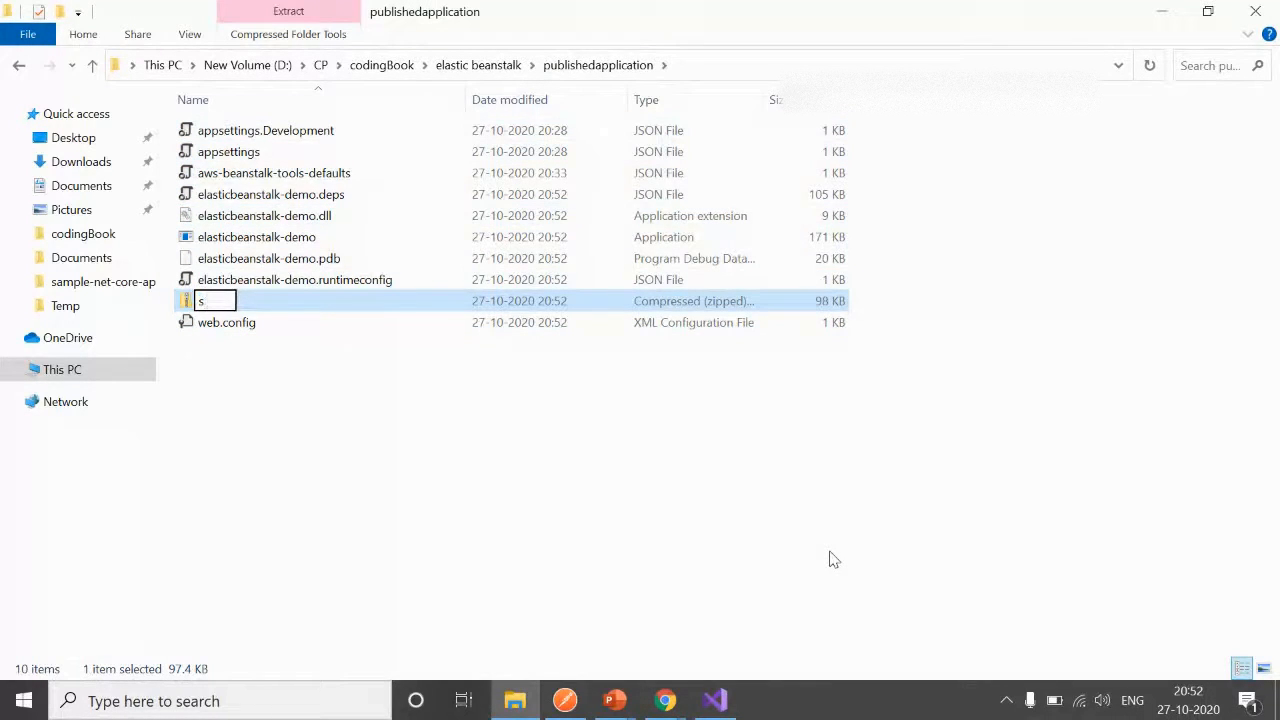
text(ite)
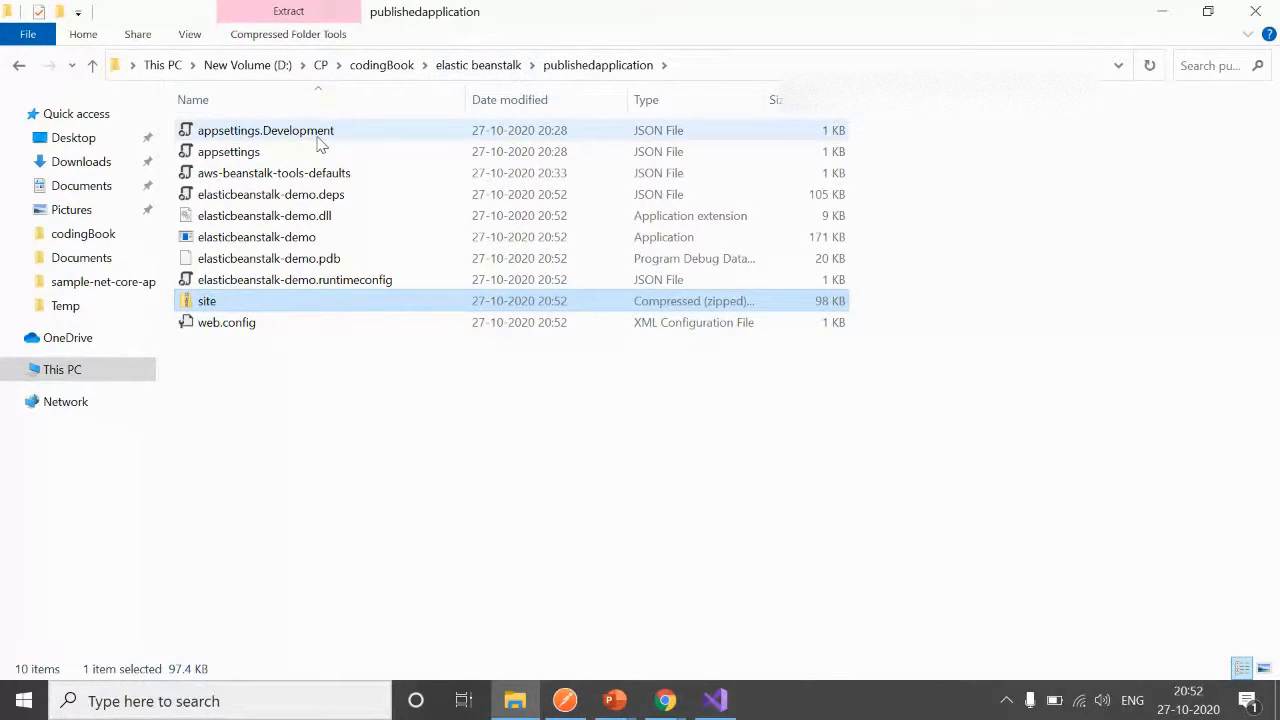
mouse_move(450, 143)
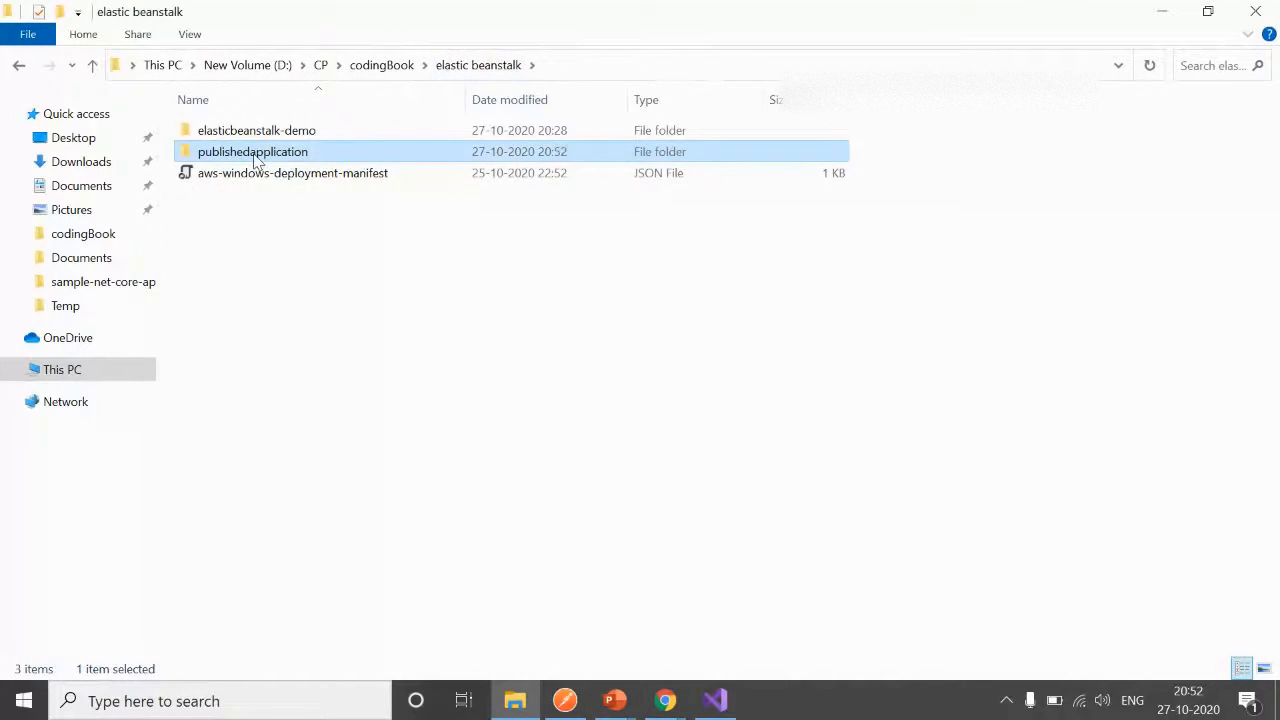
Create a new folder named 'demo' in the elastic beanstalk folder.
right_click(253, 151)
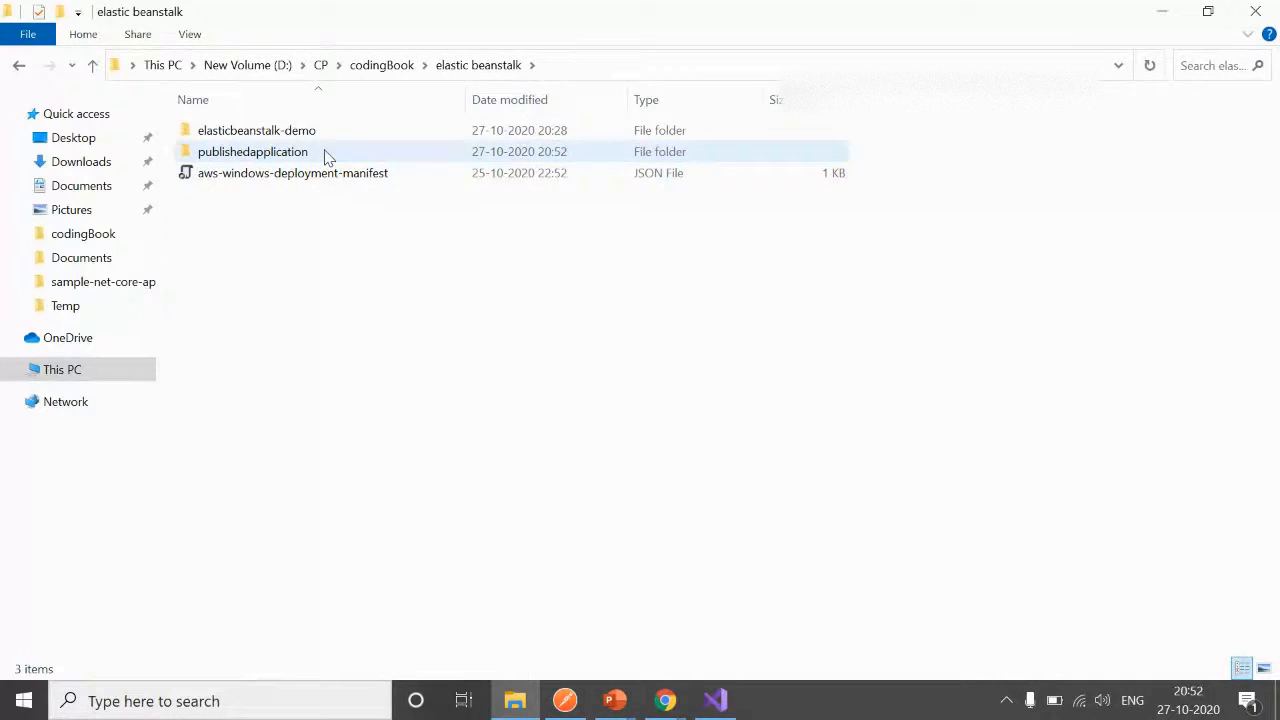
double_click(252, 151)
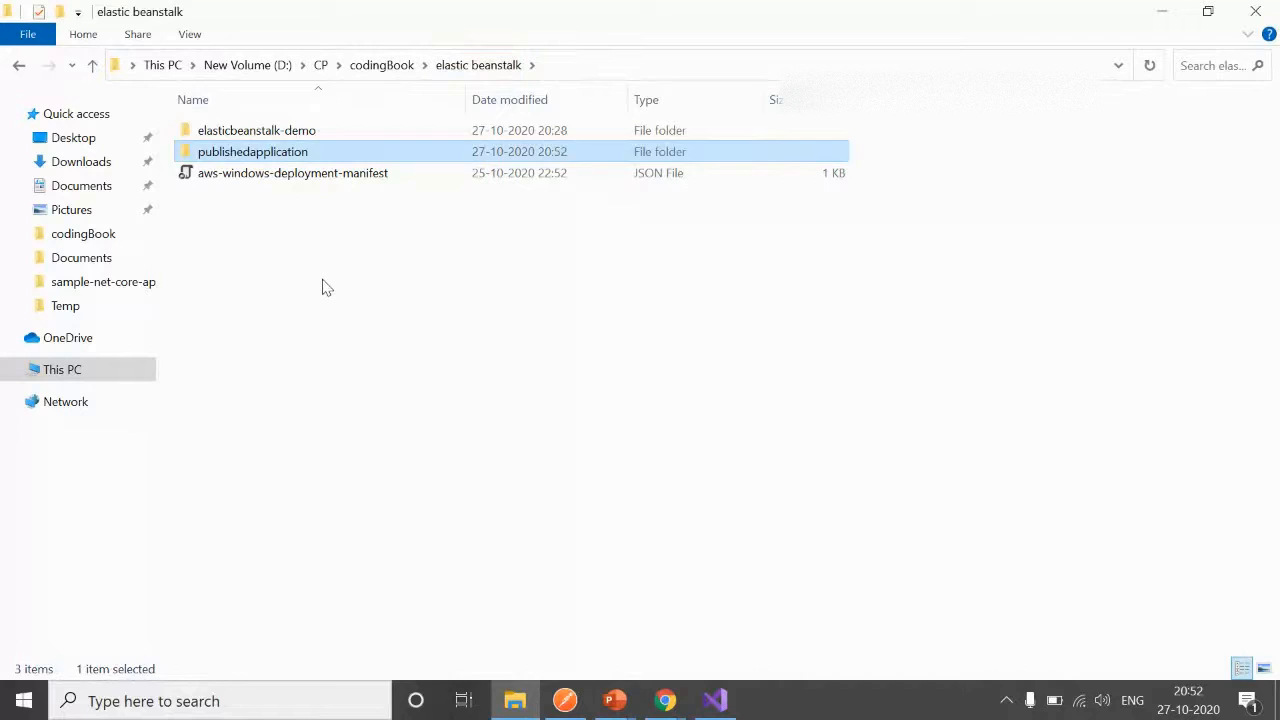
right_click(320, 290)
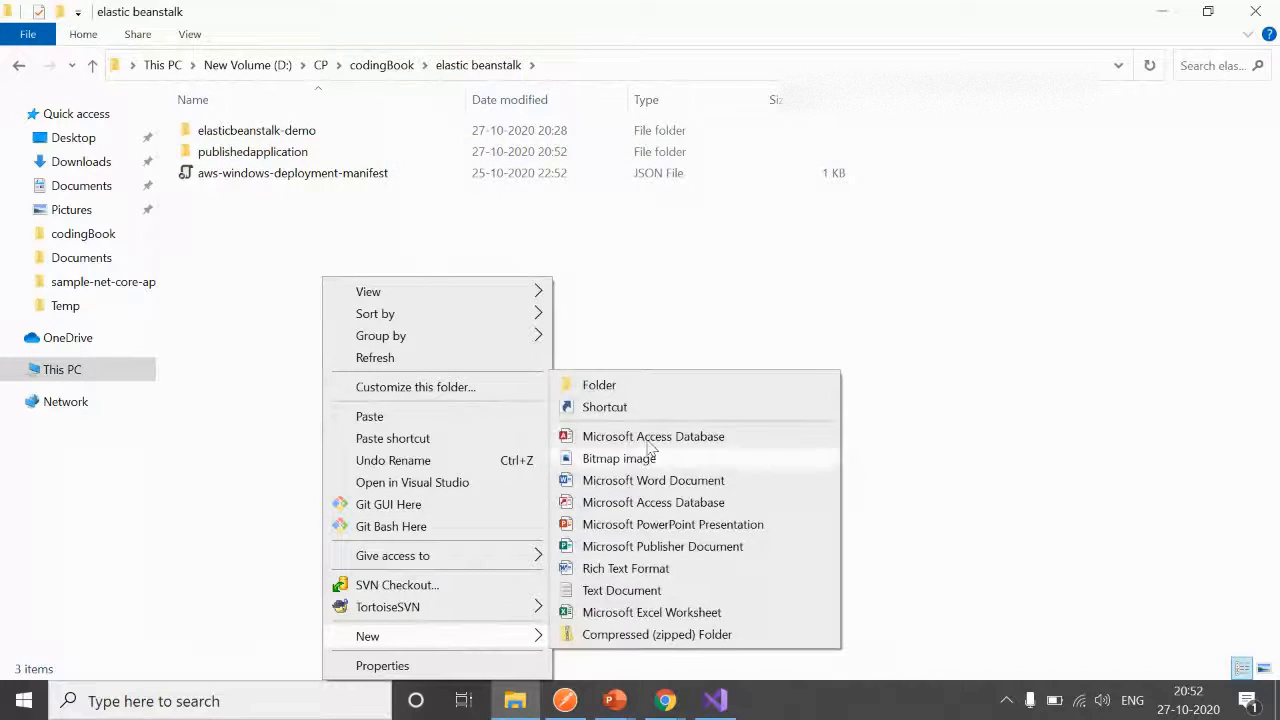
click(598, 384)
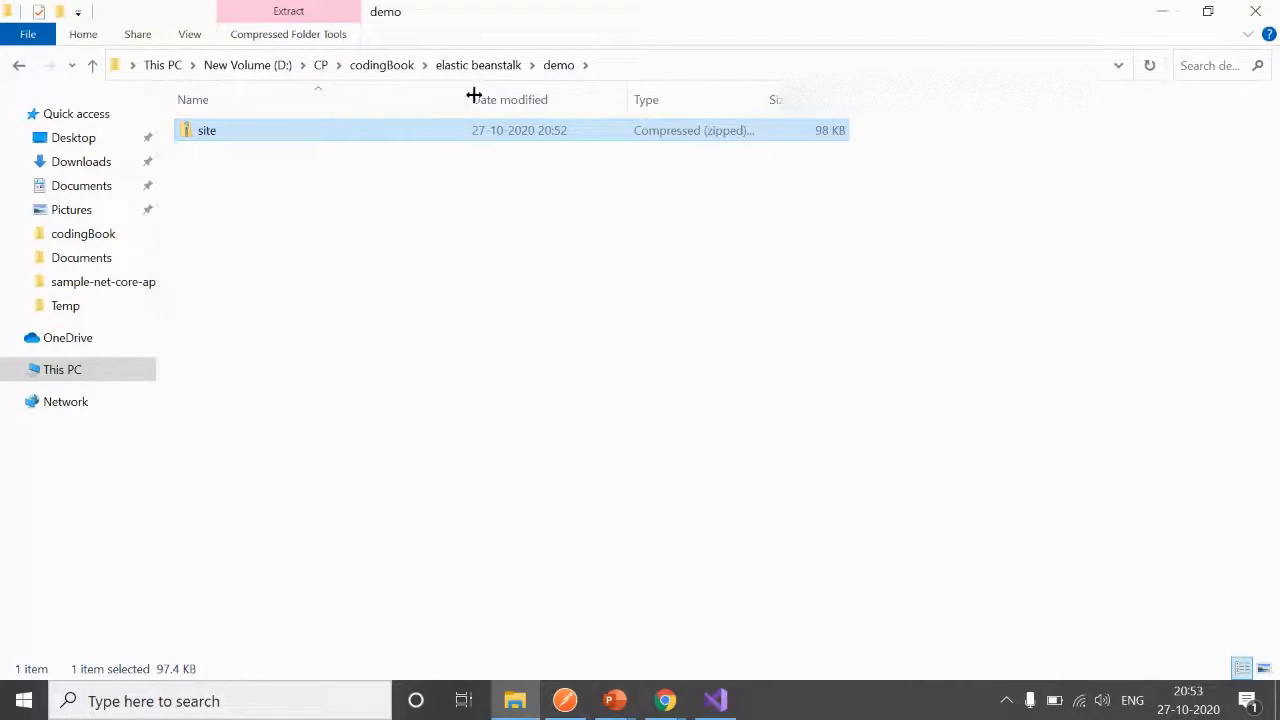
mouse_move(478, 65)
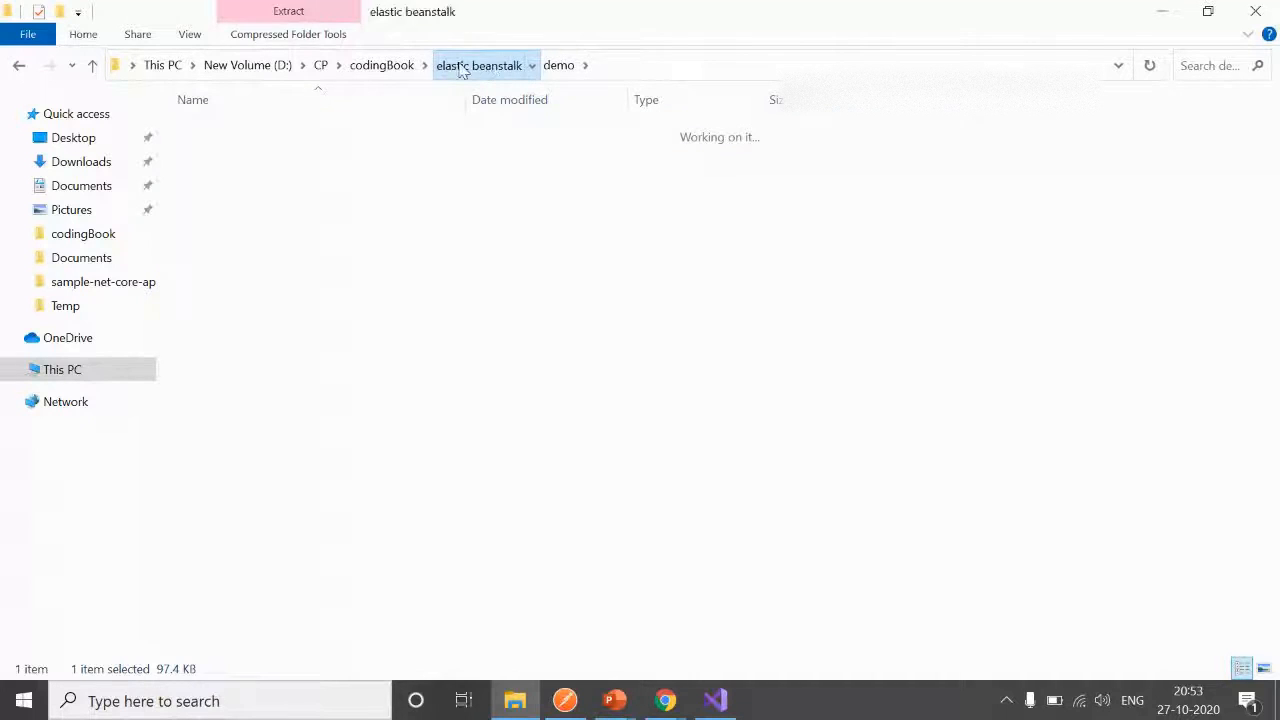
Put site.zip and the deployment manifest into demo, then open the manifest in Visual Studio.
click(479, 65)
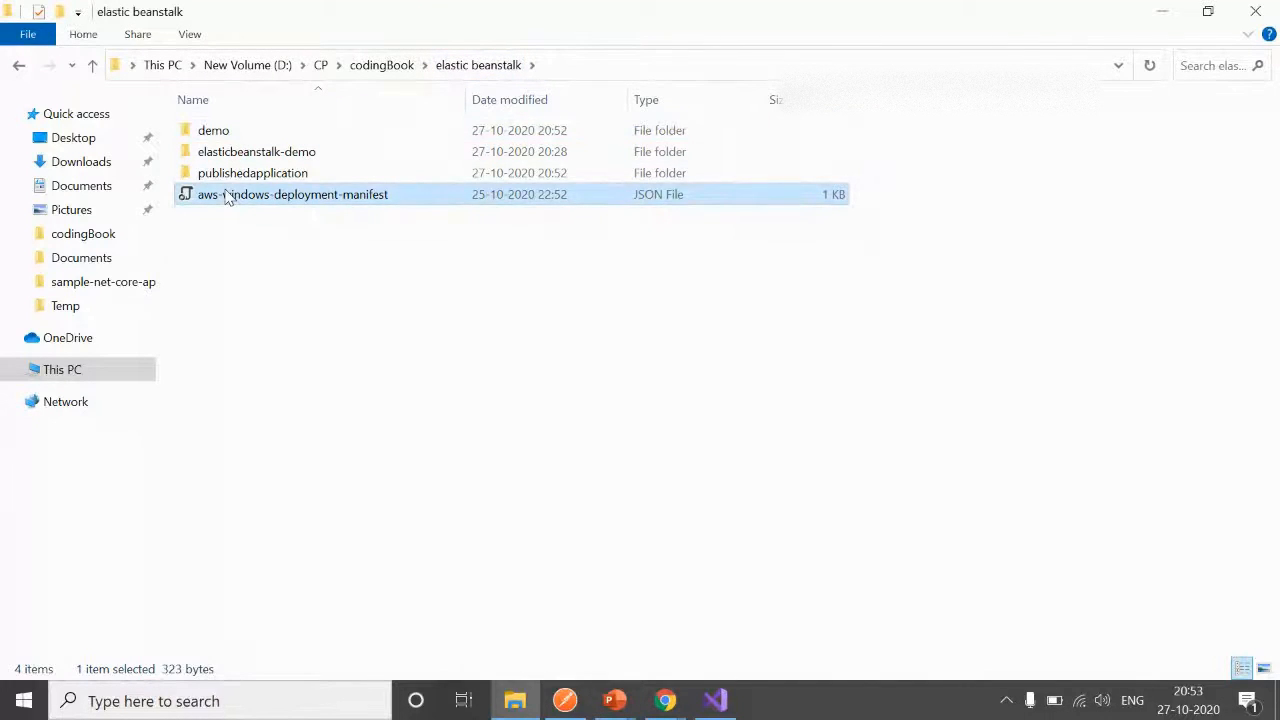
double_click(213, 130)
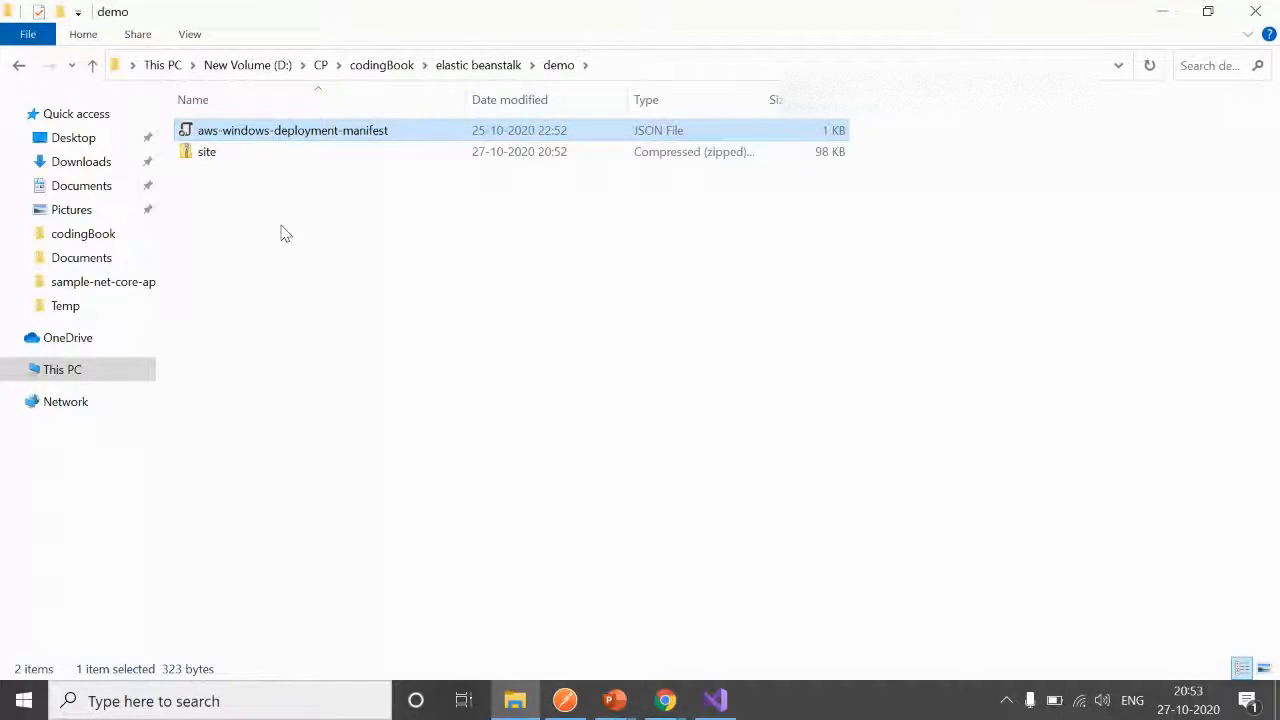
mouse_move(302, 145)
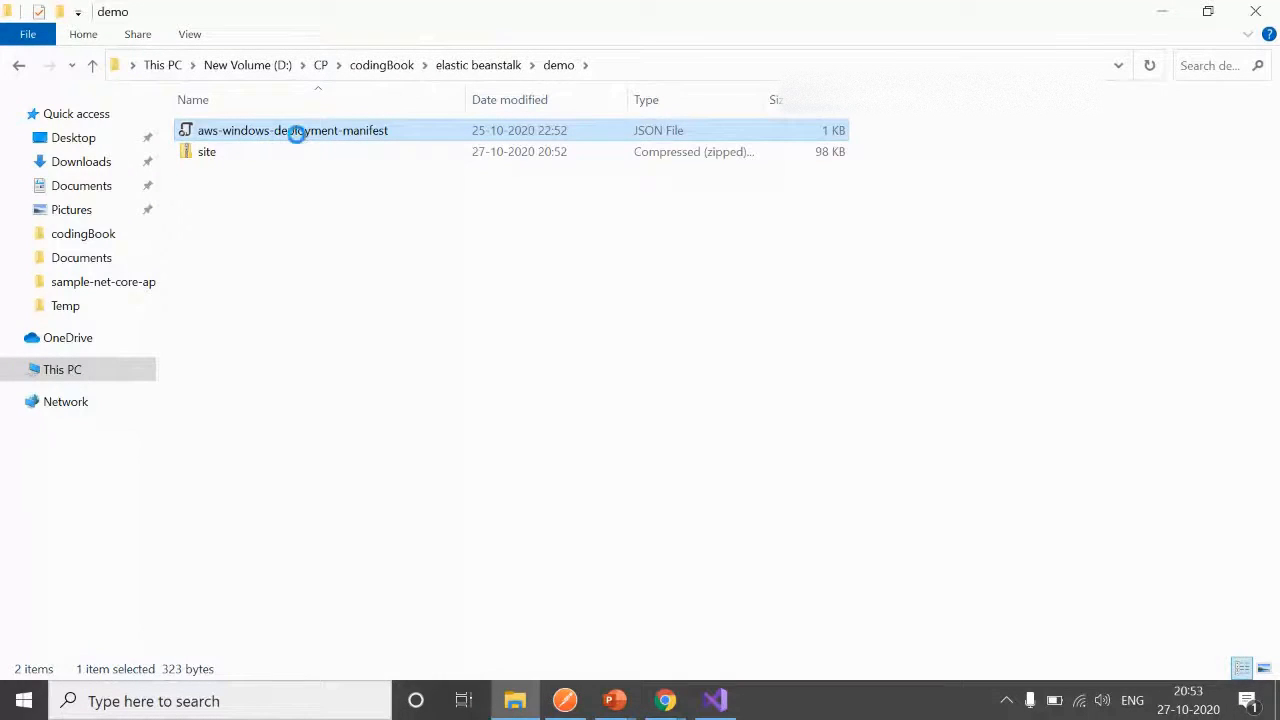
right_click(293, 130)
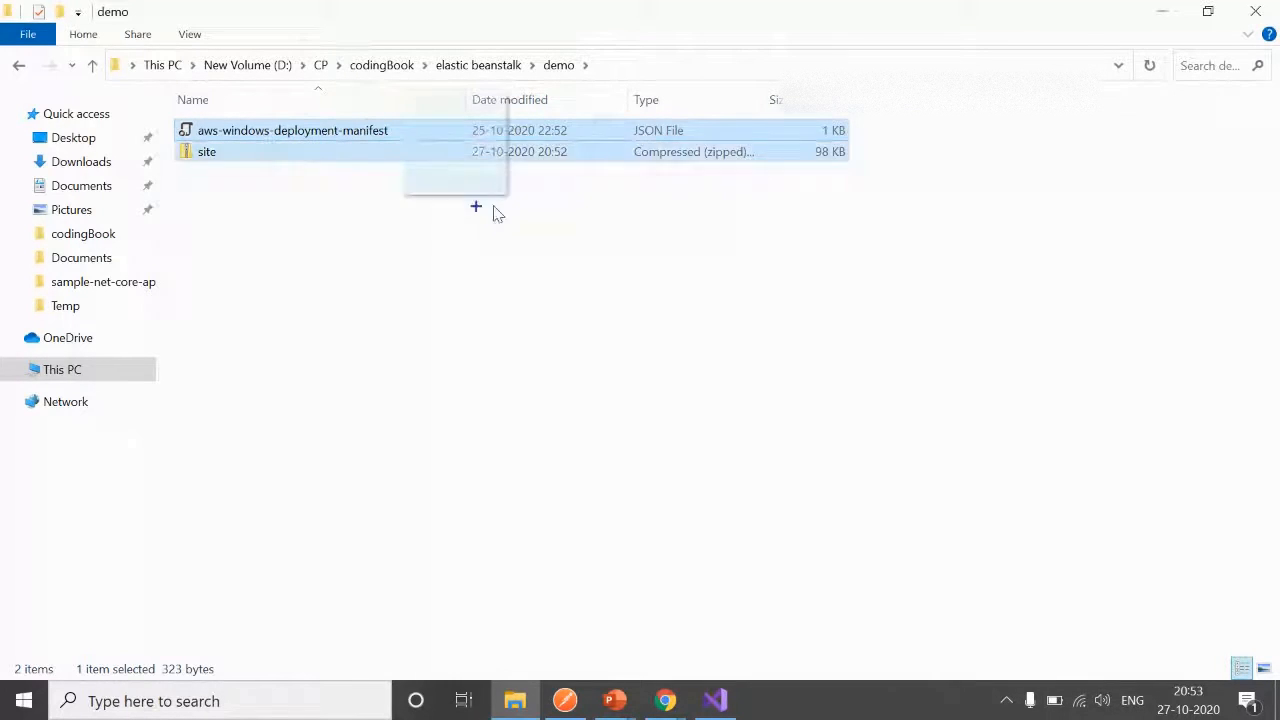
click(714, 700)
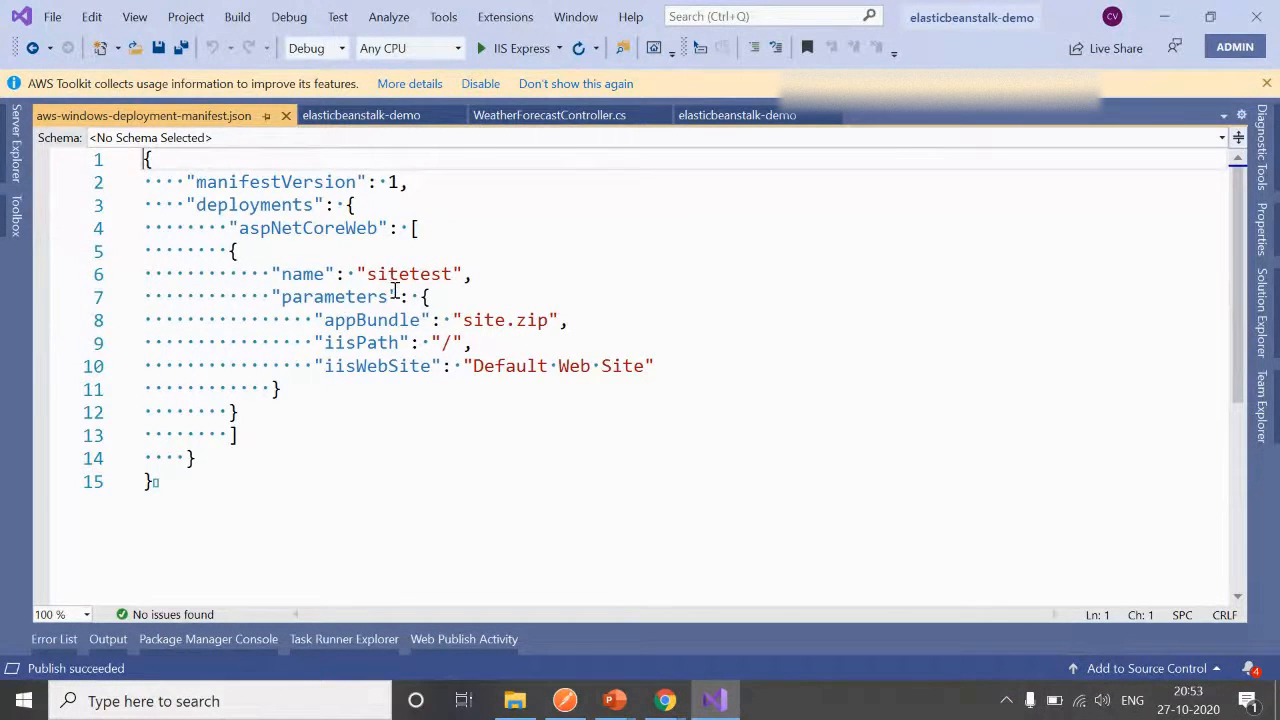
Rename the manifest's deployment from sitetest to site-demo.
double_click(408, 274)
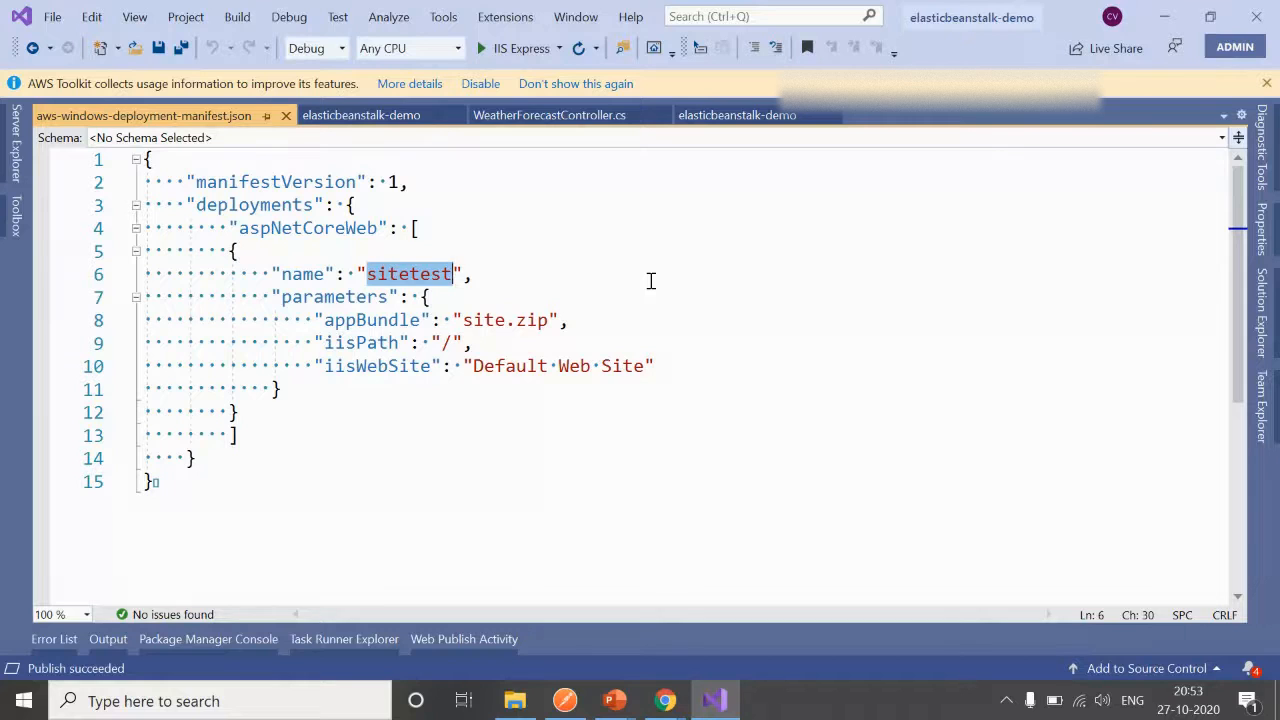
text(site-)
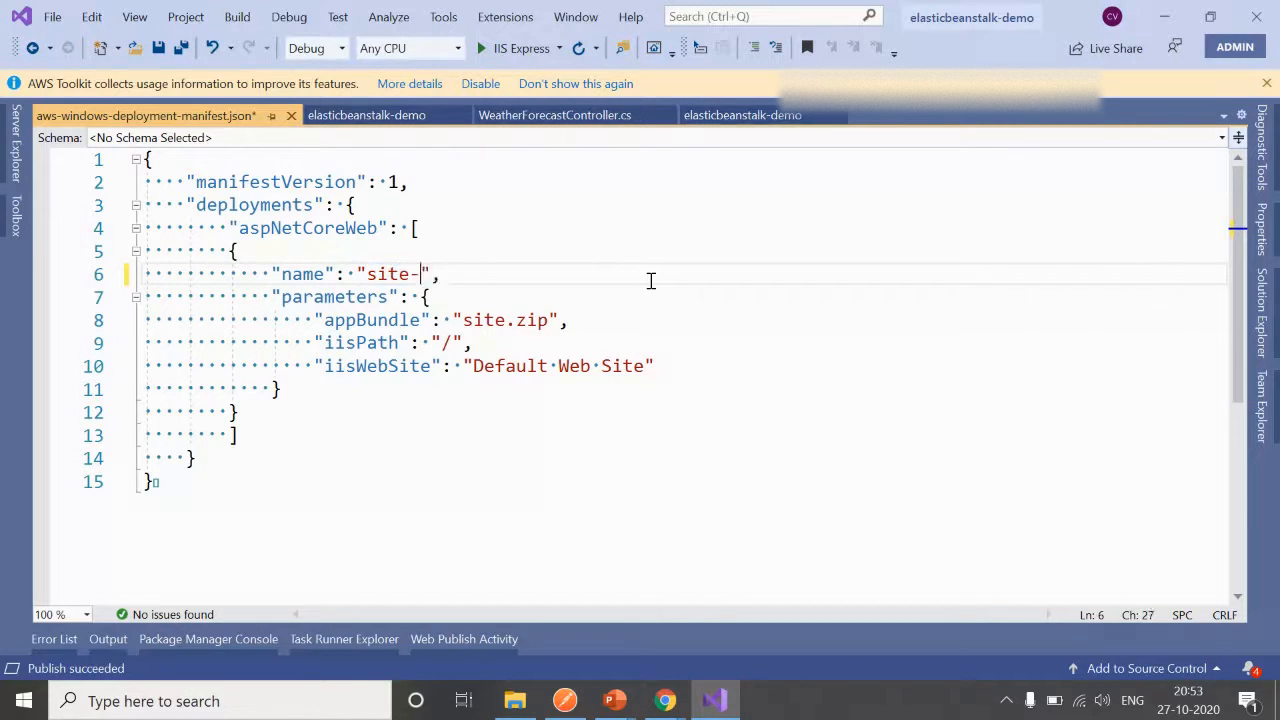
text(demo)
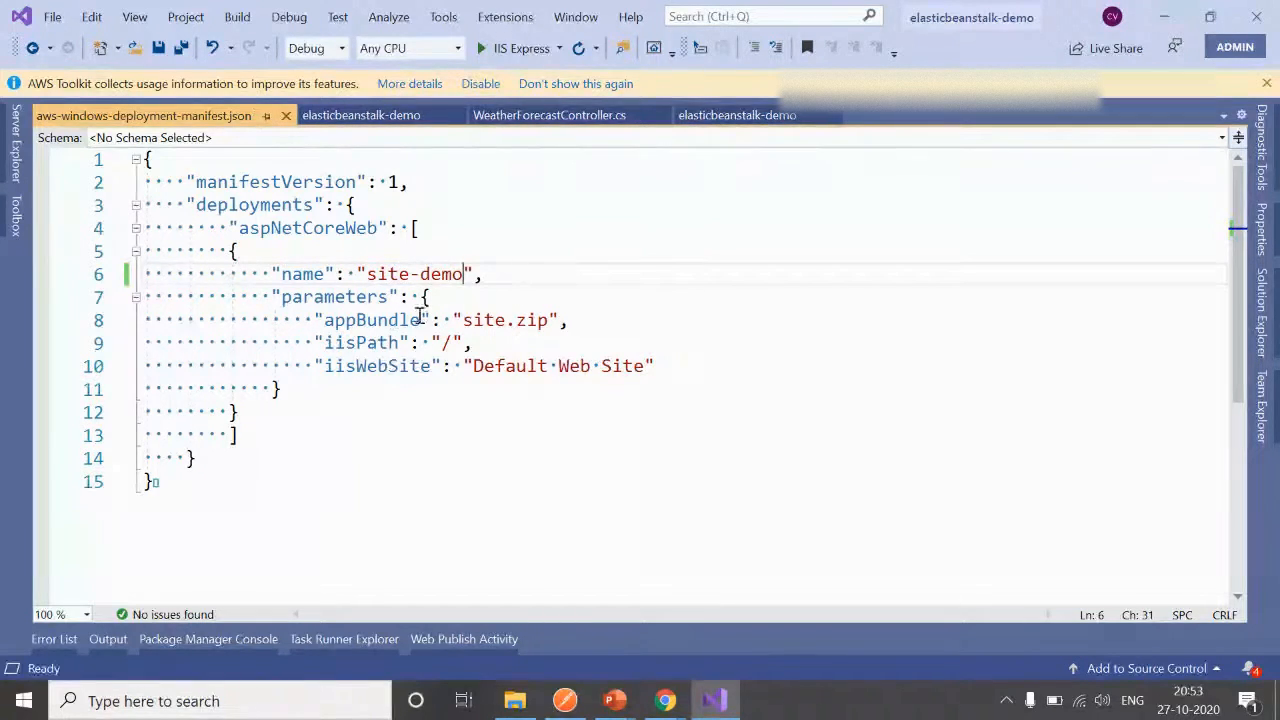
click(548, 320)
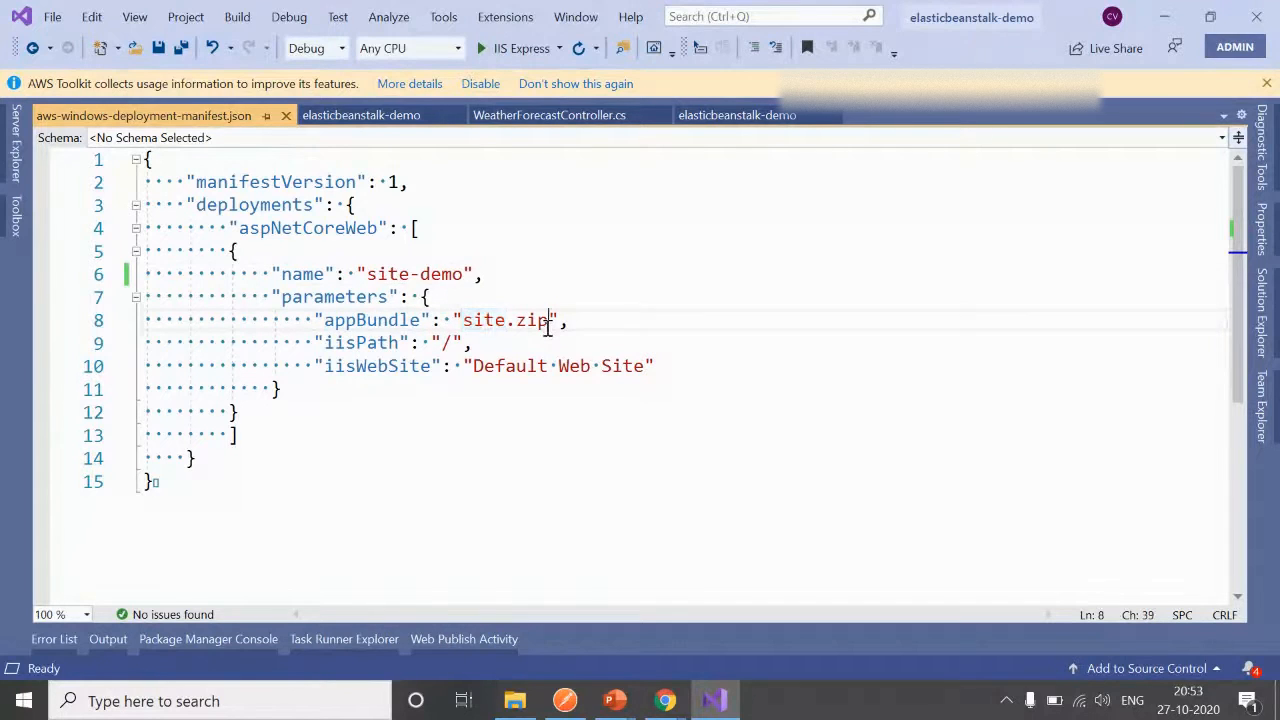
Check that the manifest's site.zip appBundle matches the zip in the demo folder.
key(alt+tab)
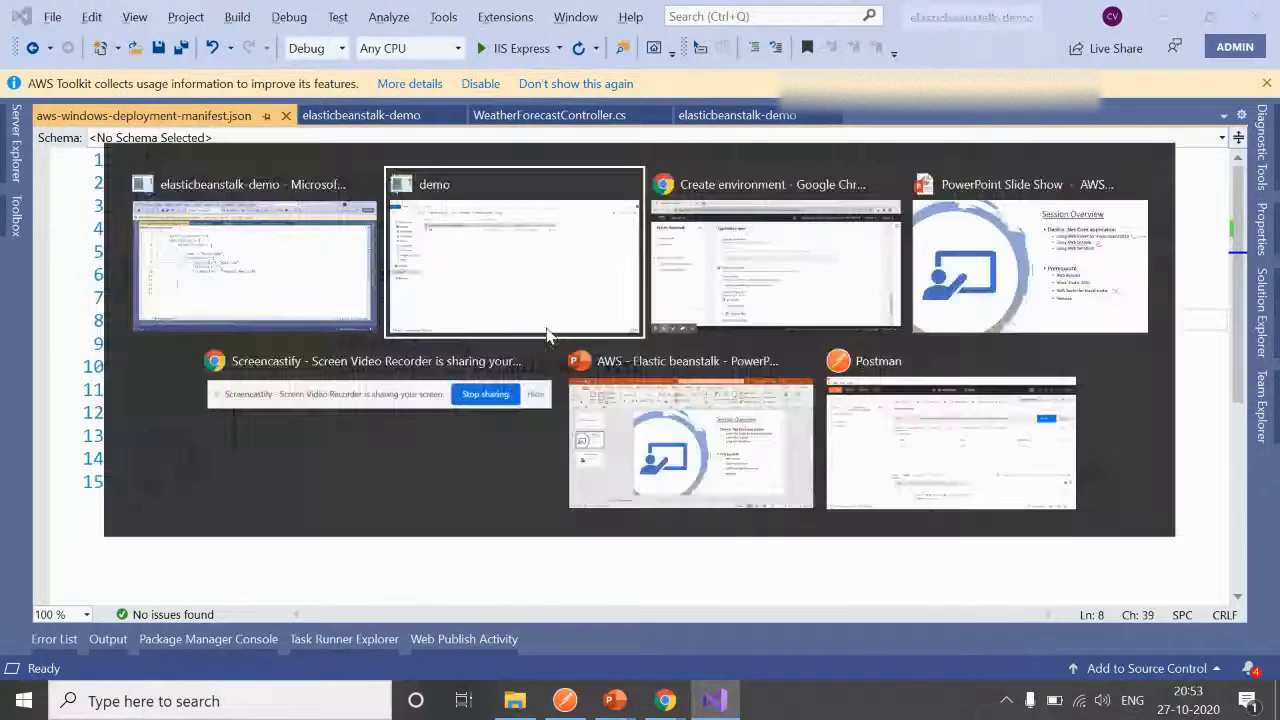
click(514, 260)
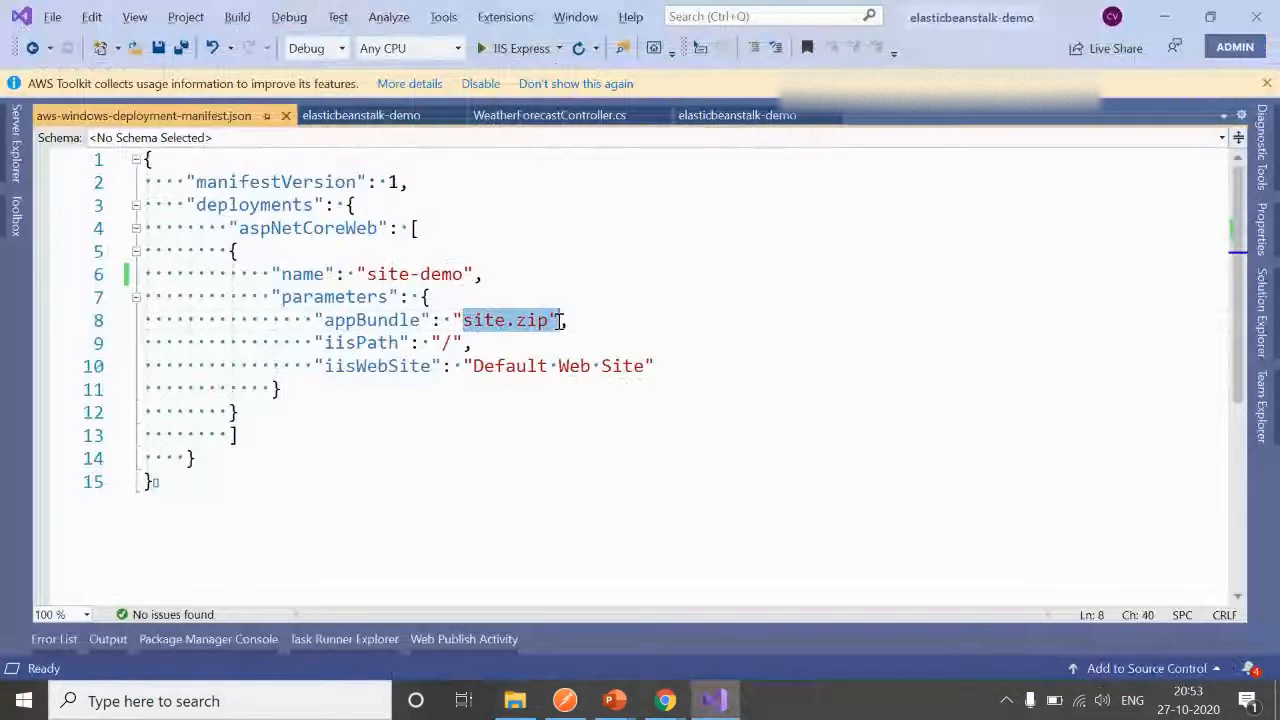
click(482, 320)
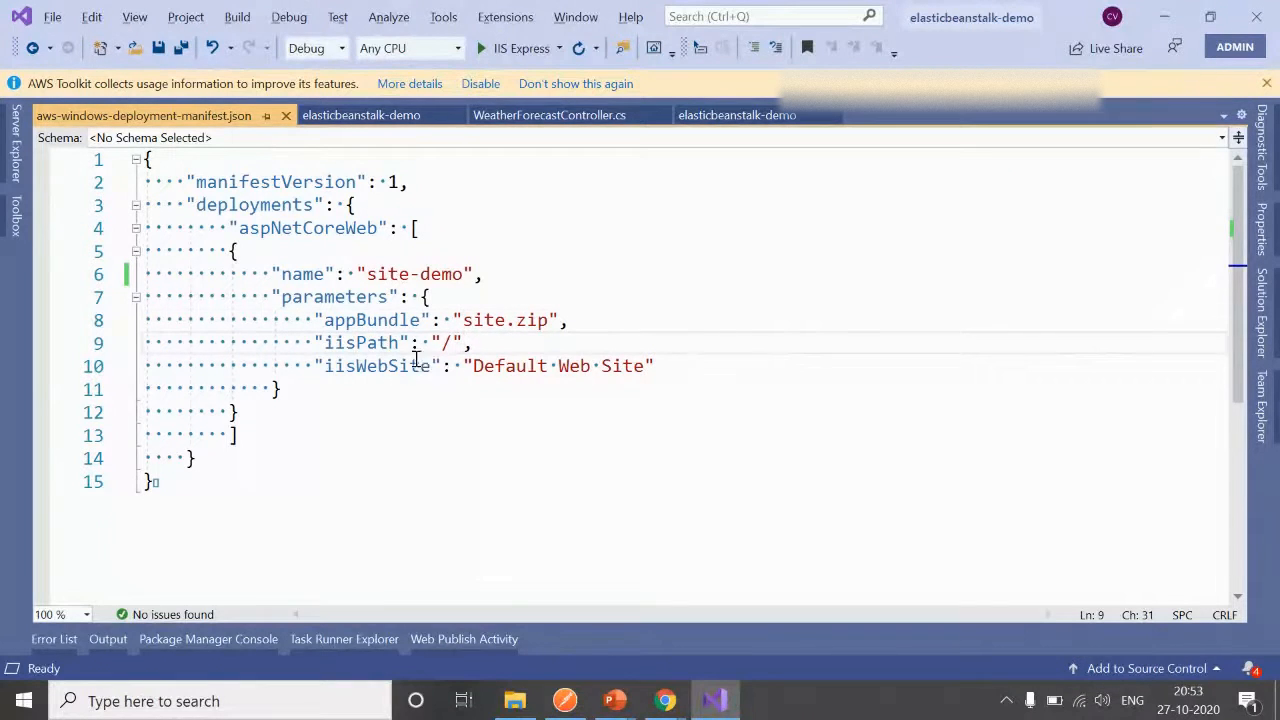
double_click(505, 319)
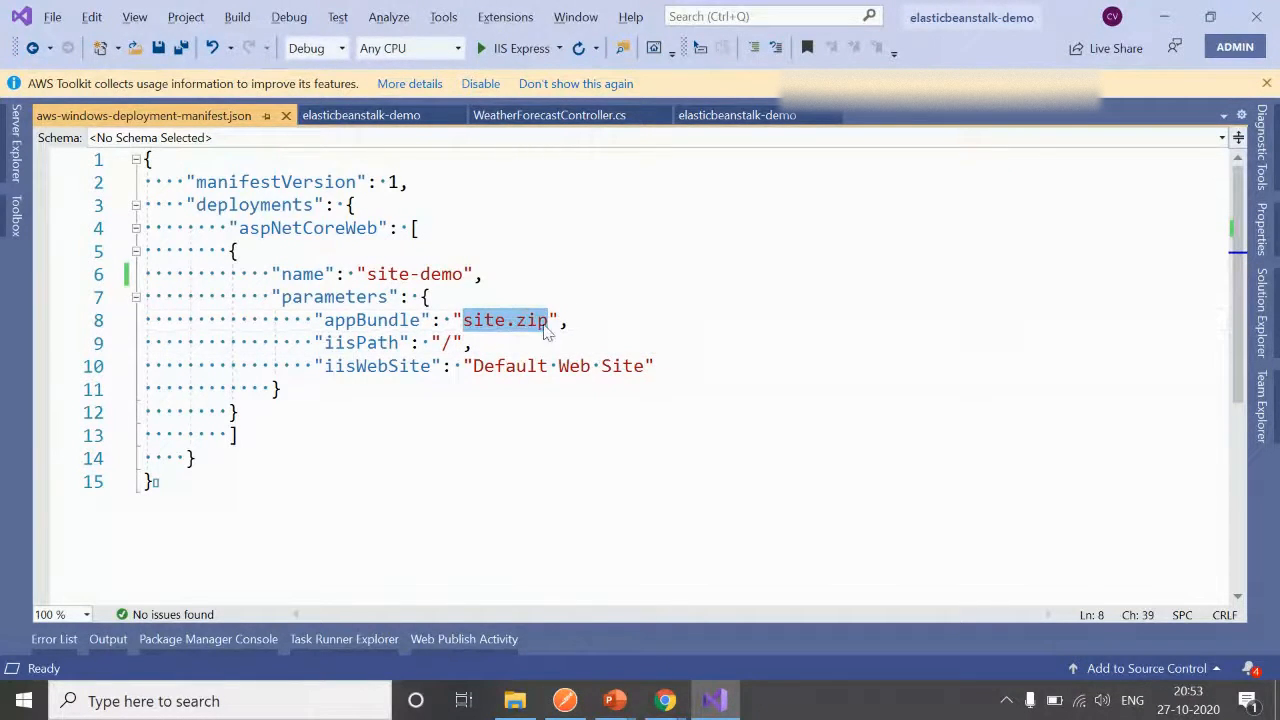
click(515, 320)
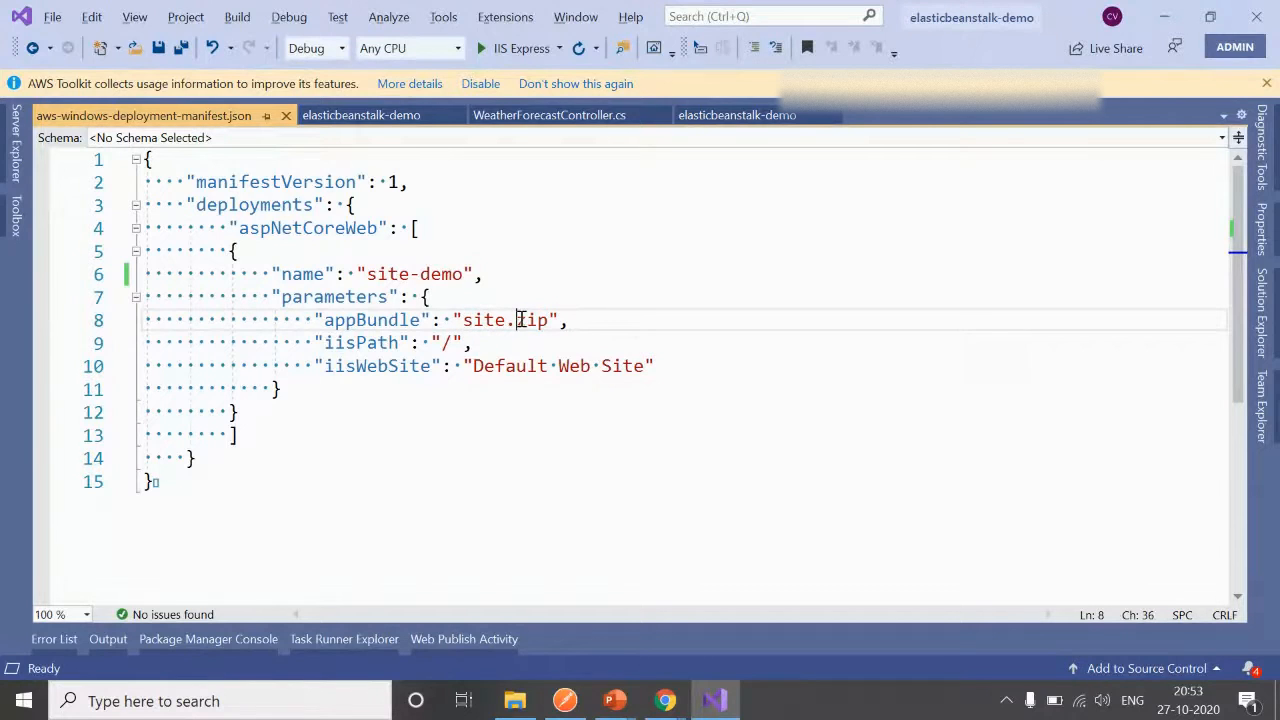
double_click(410, 365)
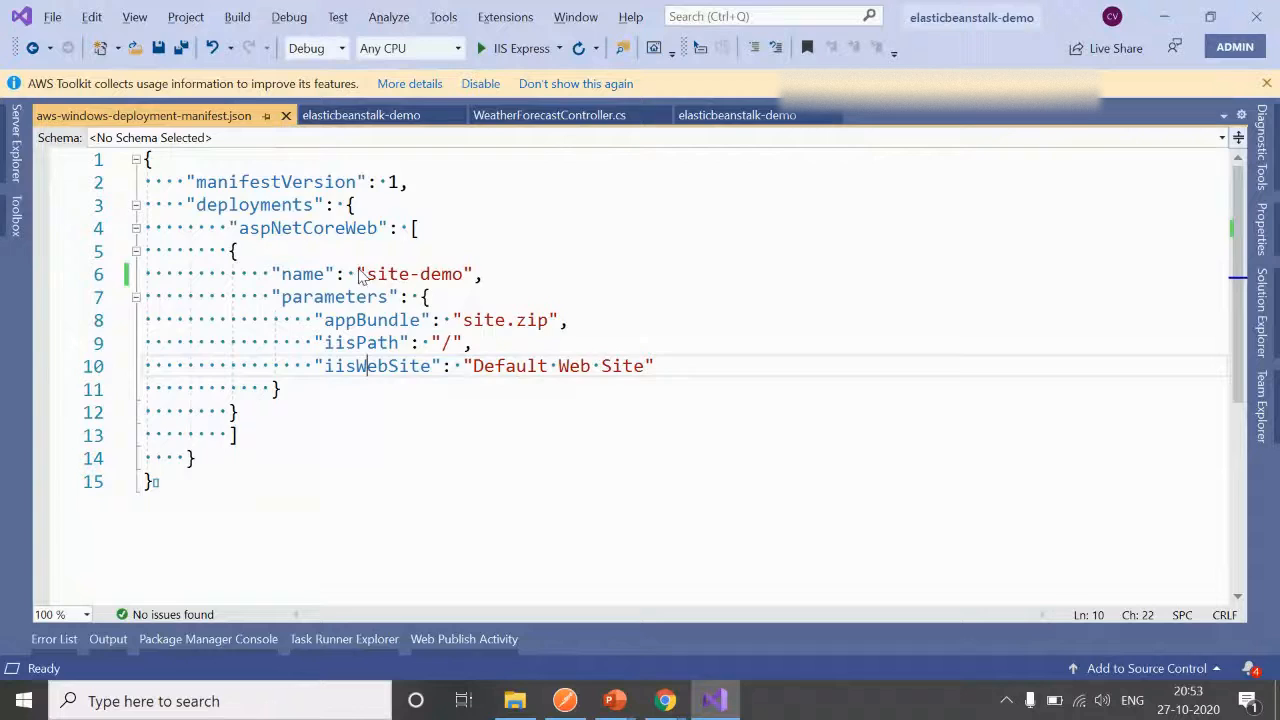
click(514, 700)
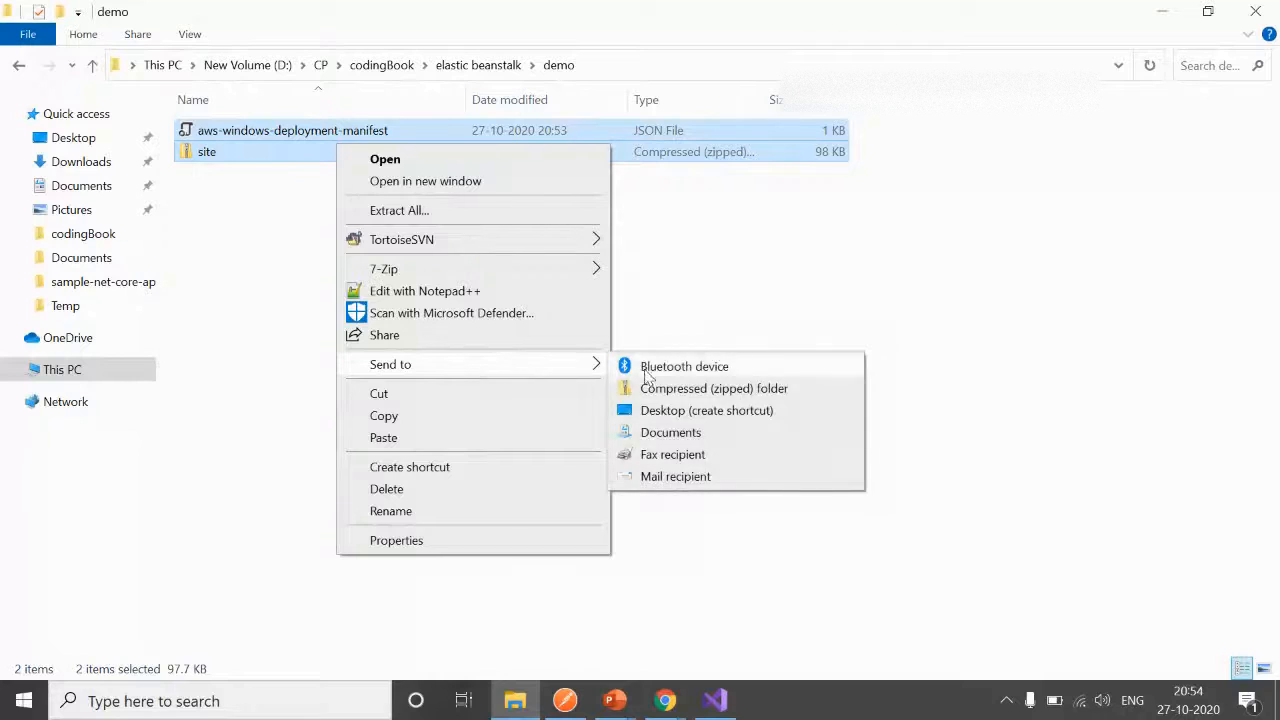
Compress the manifest and site zip into a new archive named demo-to-be-published.
click(713, 388)
text(demo-to-be)
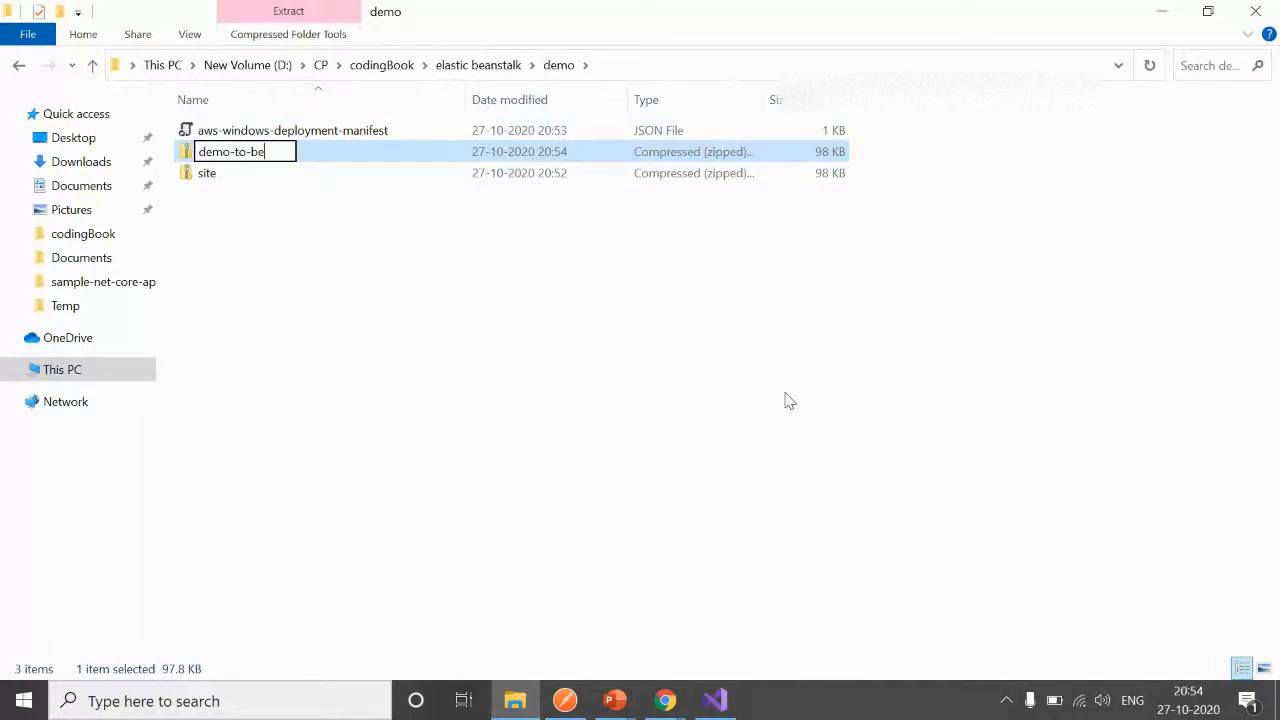
text(-publishe)
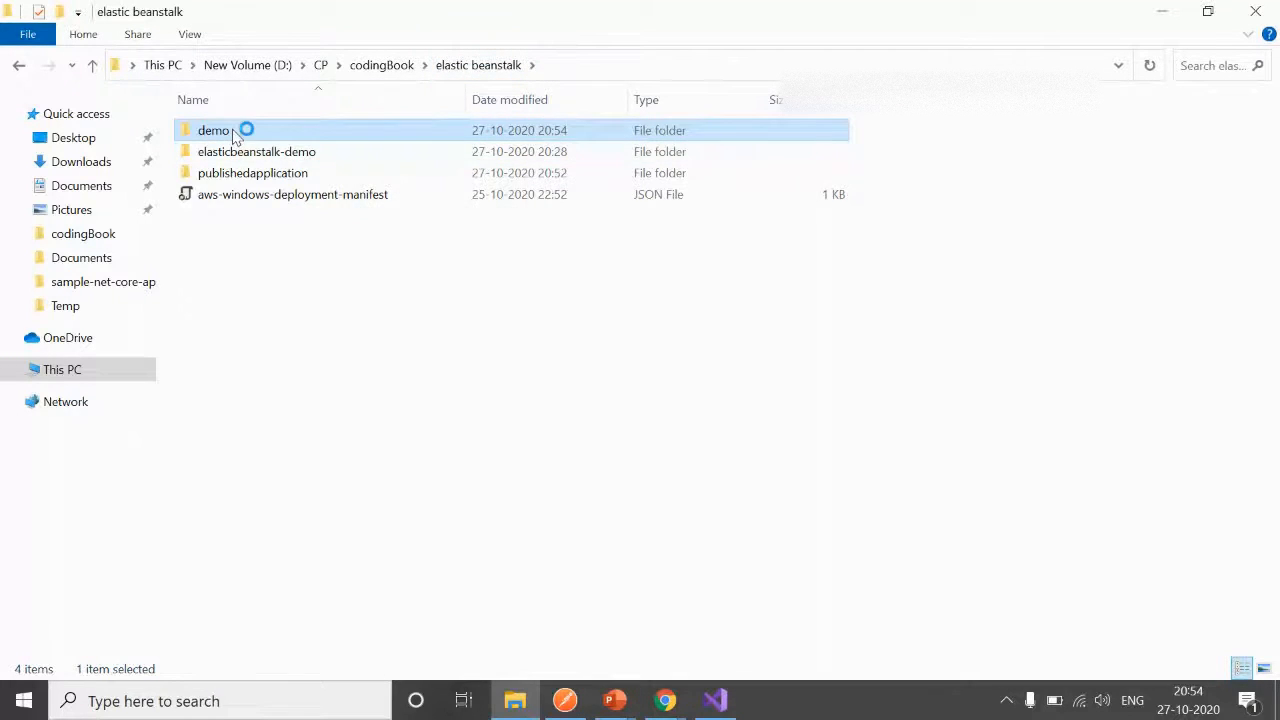
double_click(214, 130)
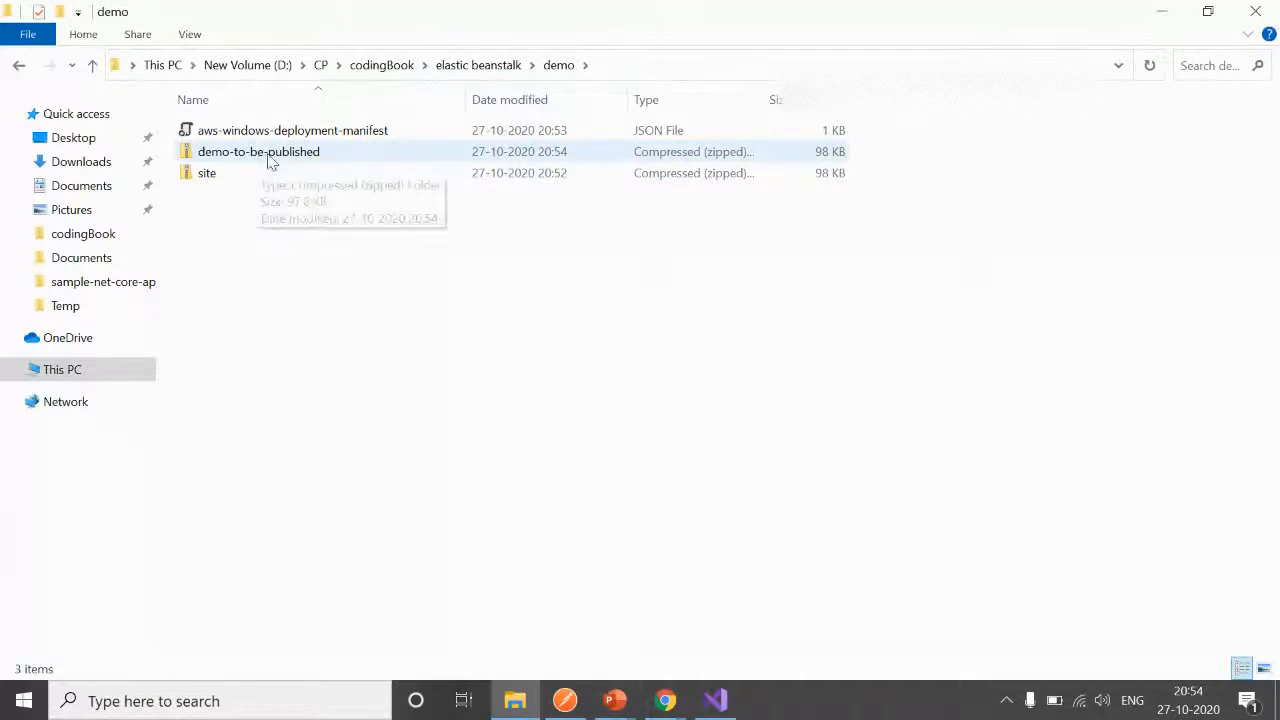
mouse_move(258, 151)
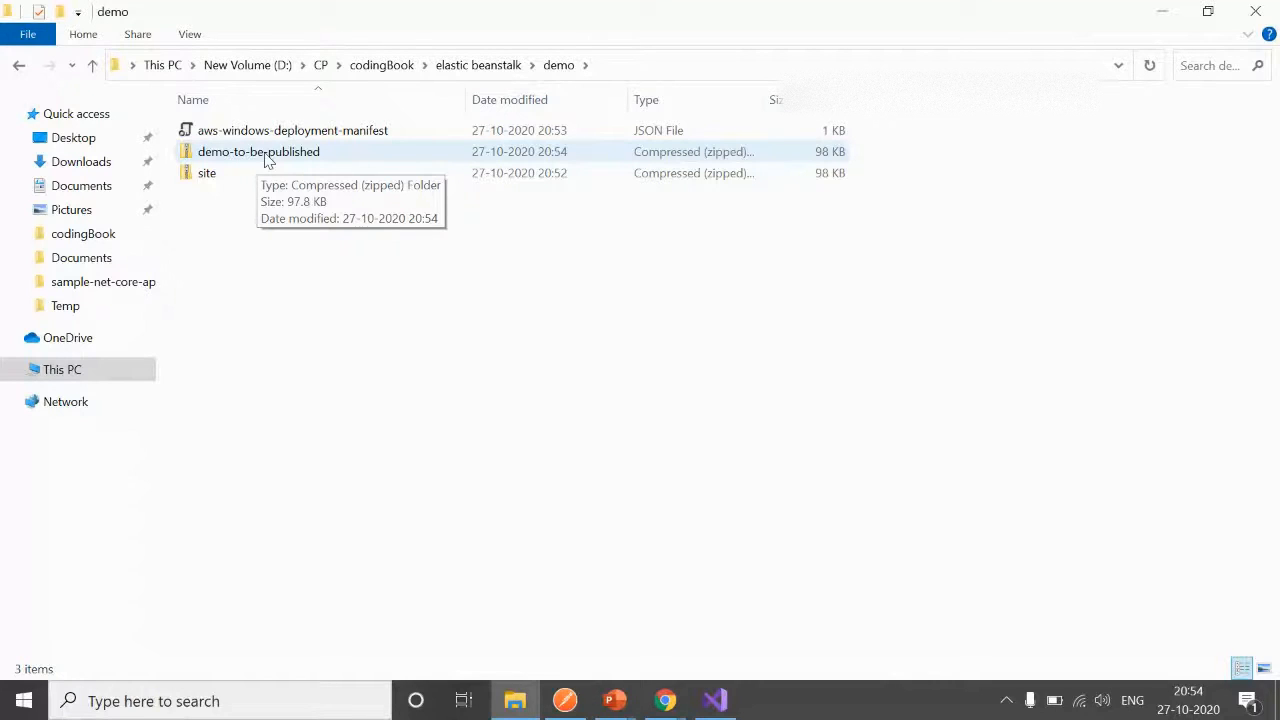
double_click(258, 151)
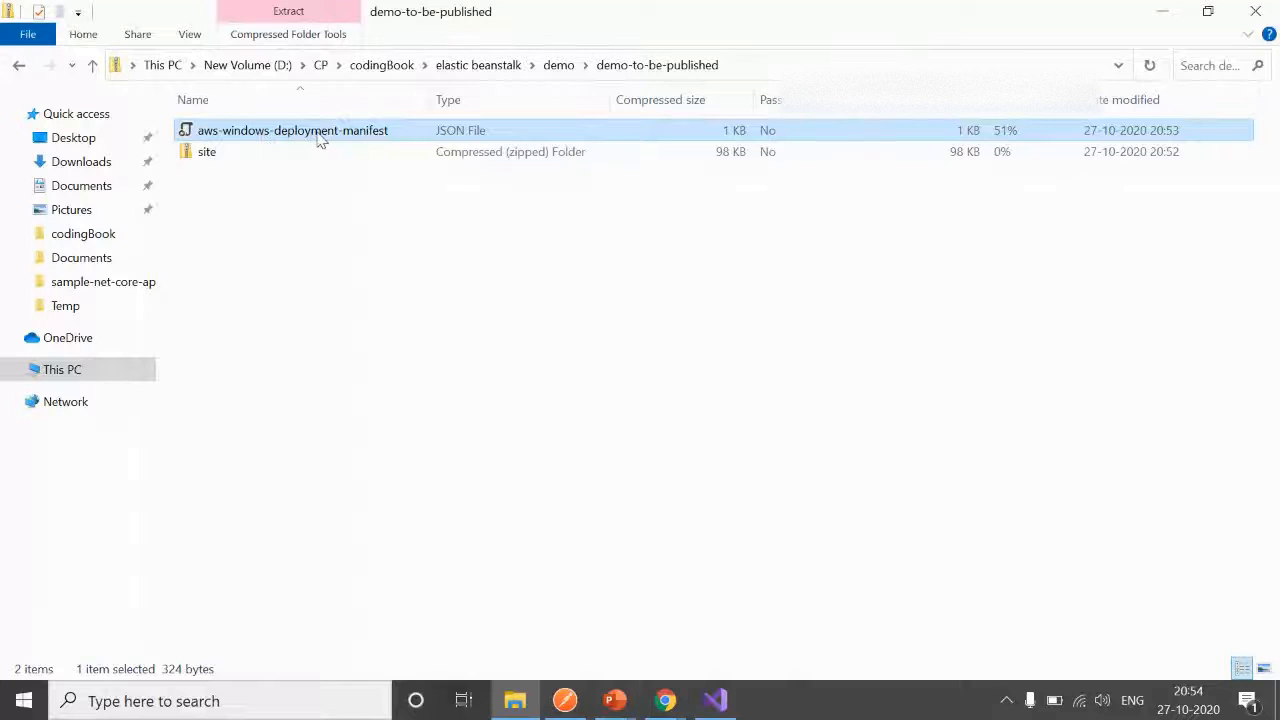
mouse_move(373, 160)
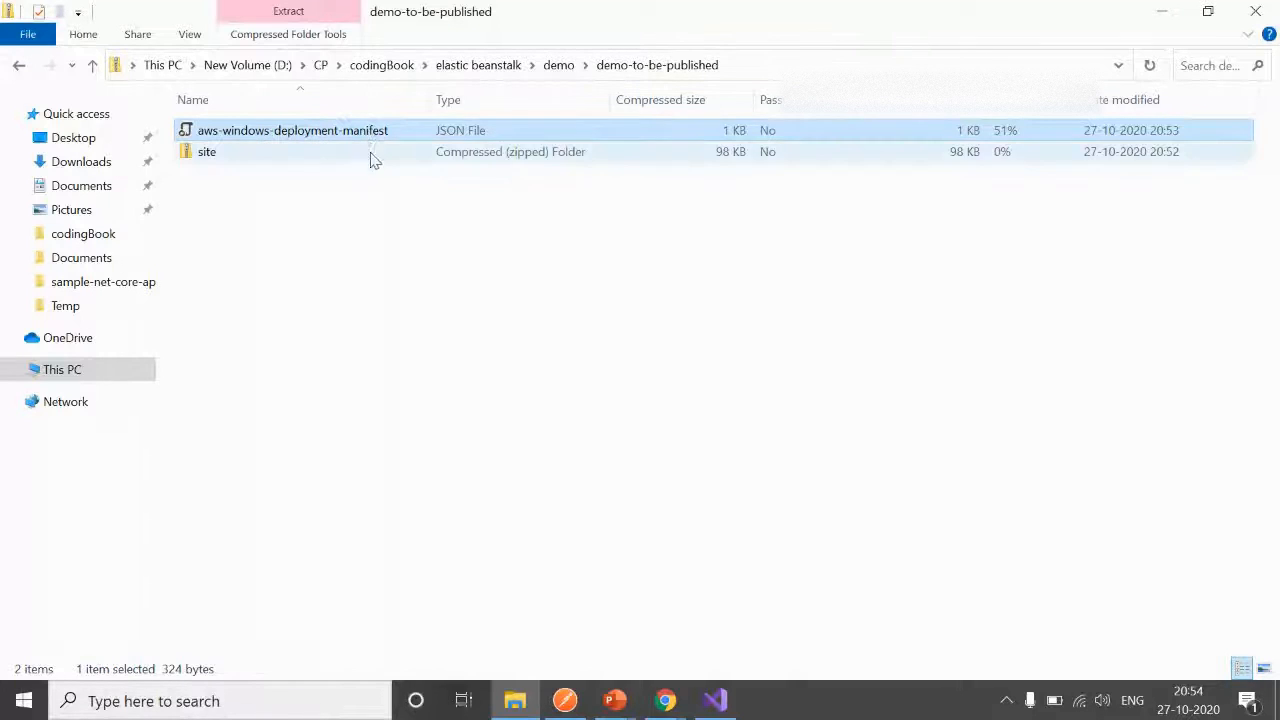
mouse_move(233, 157)
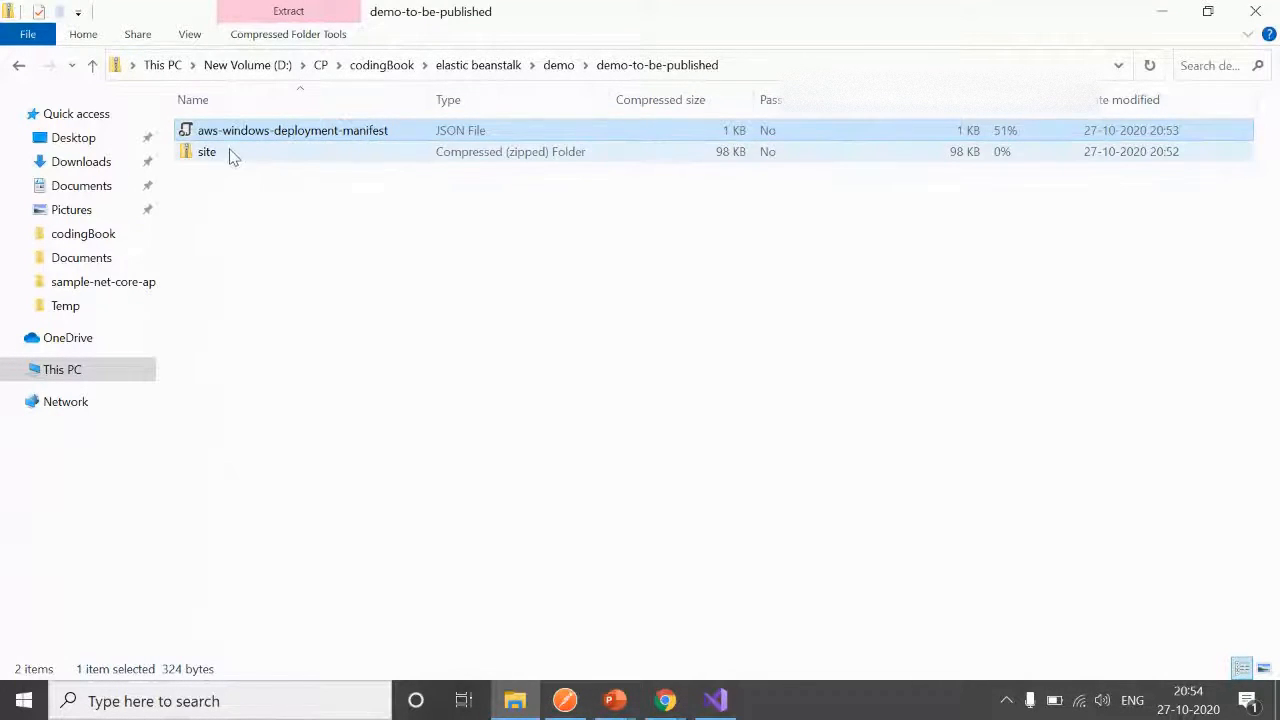
click(206, 151)
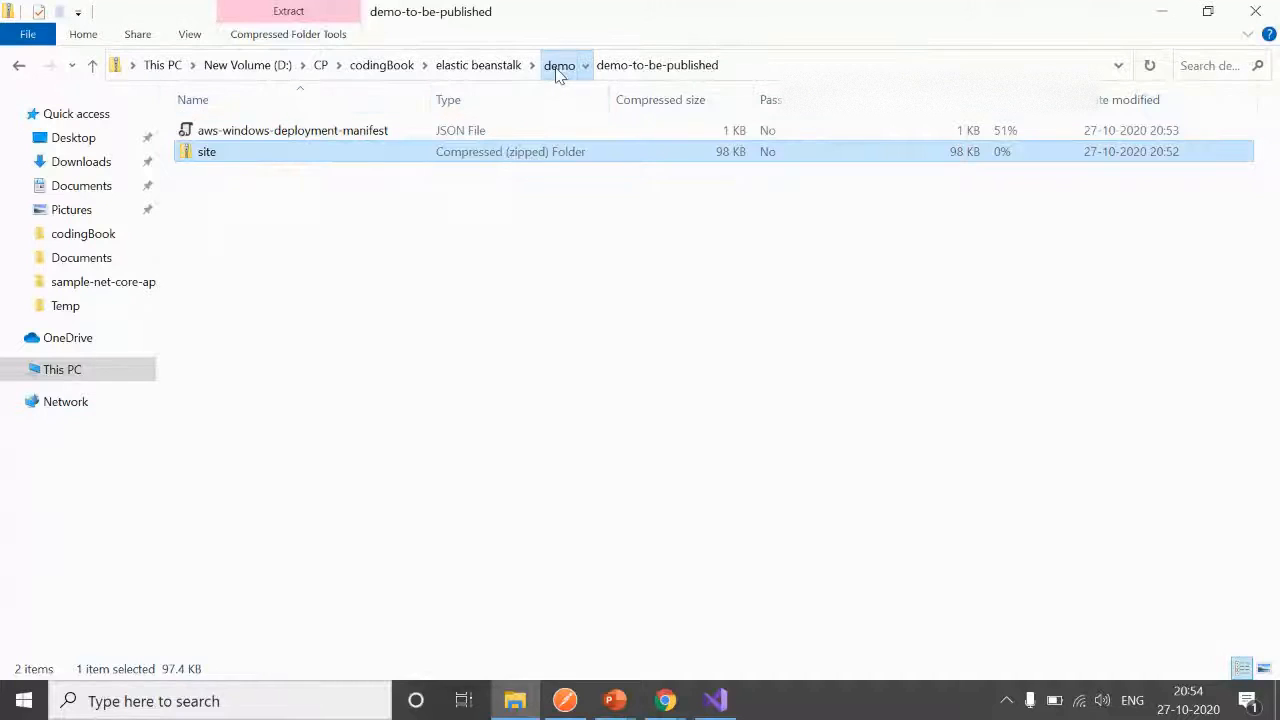
click(559, 65)
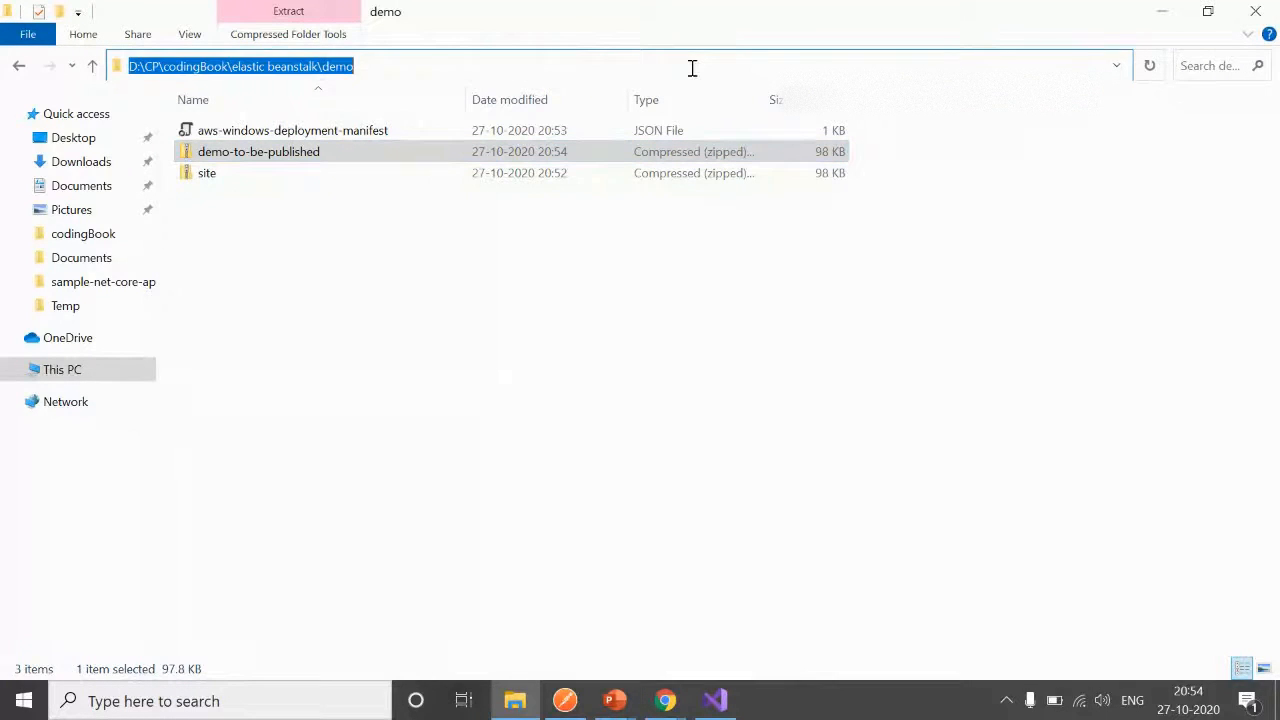
mouse_move(664, 700)
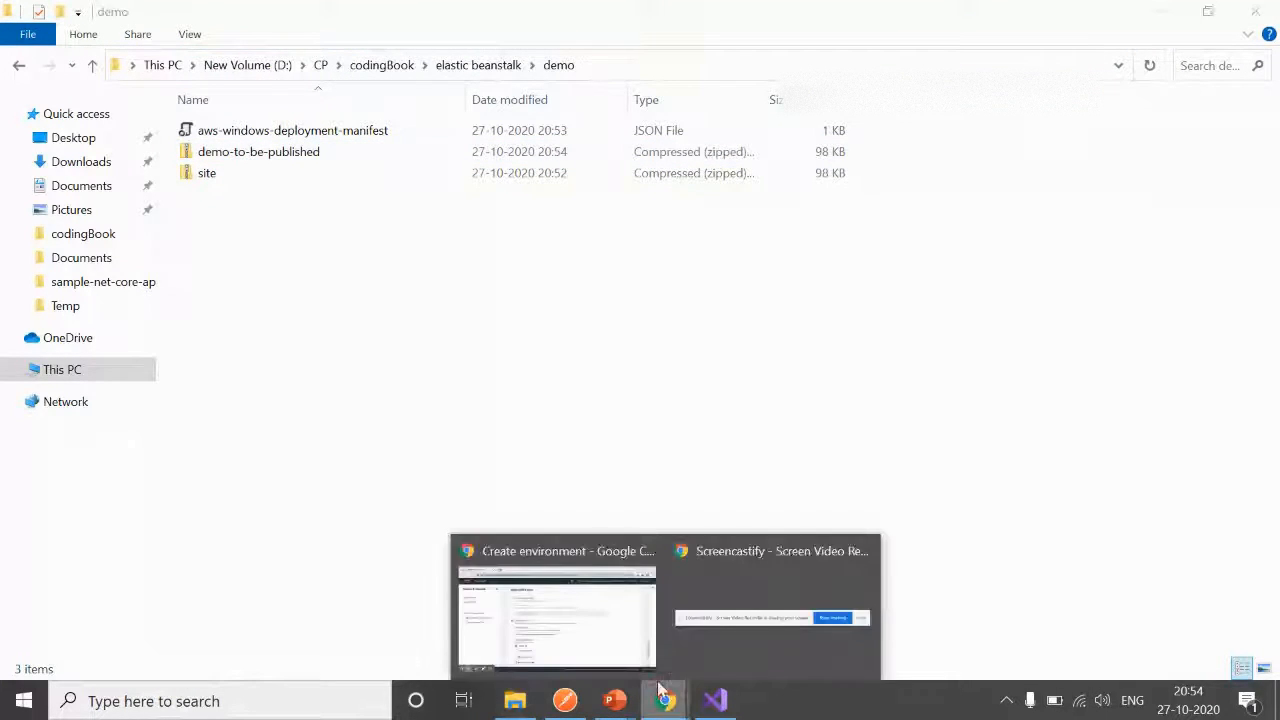
Choose demo-to-be-published.zip from the demo folder as the local source bundle.
click(556, 610)
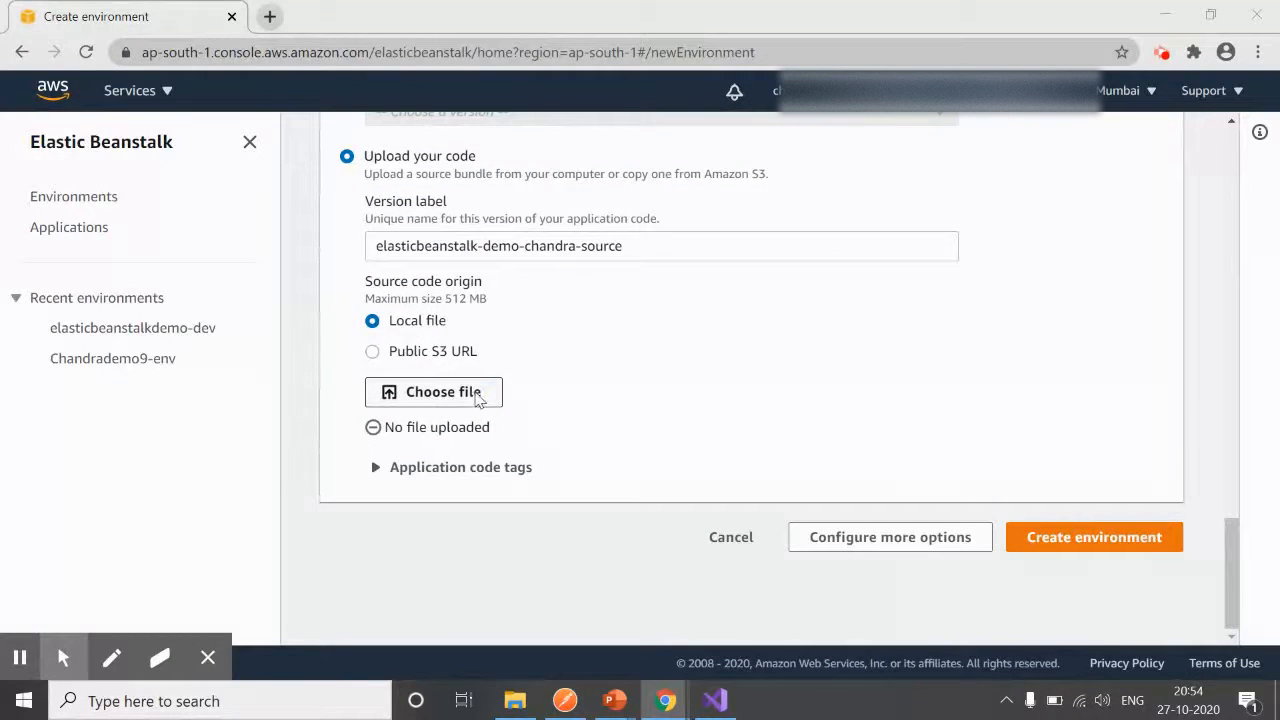
click(434, 391)
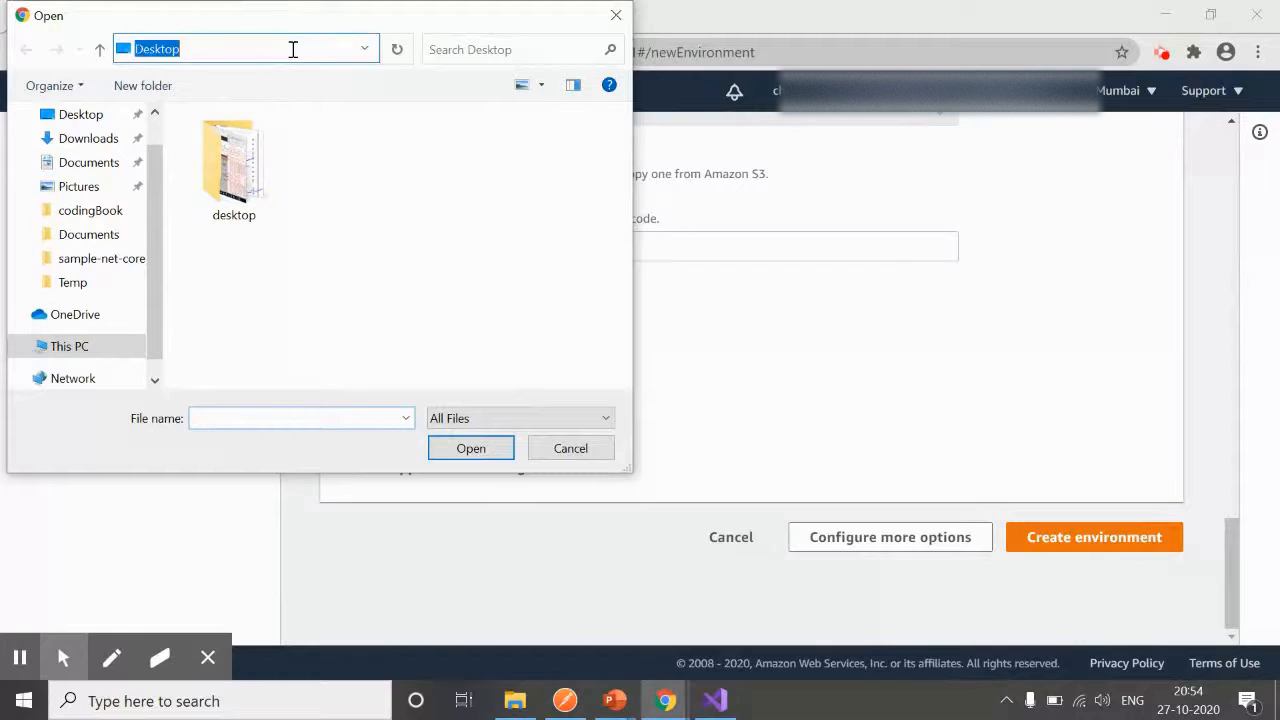
double_click(233, 170)
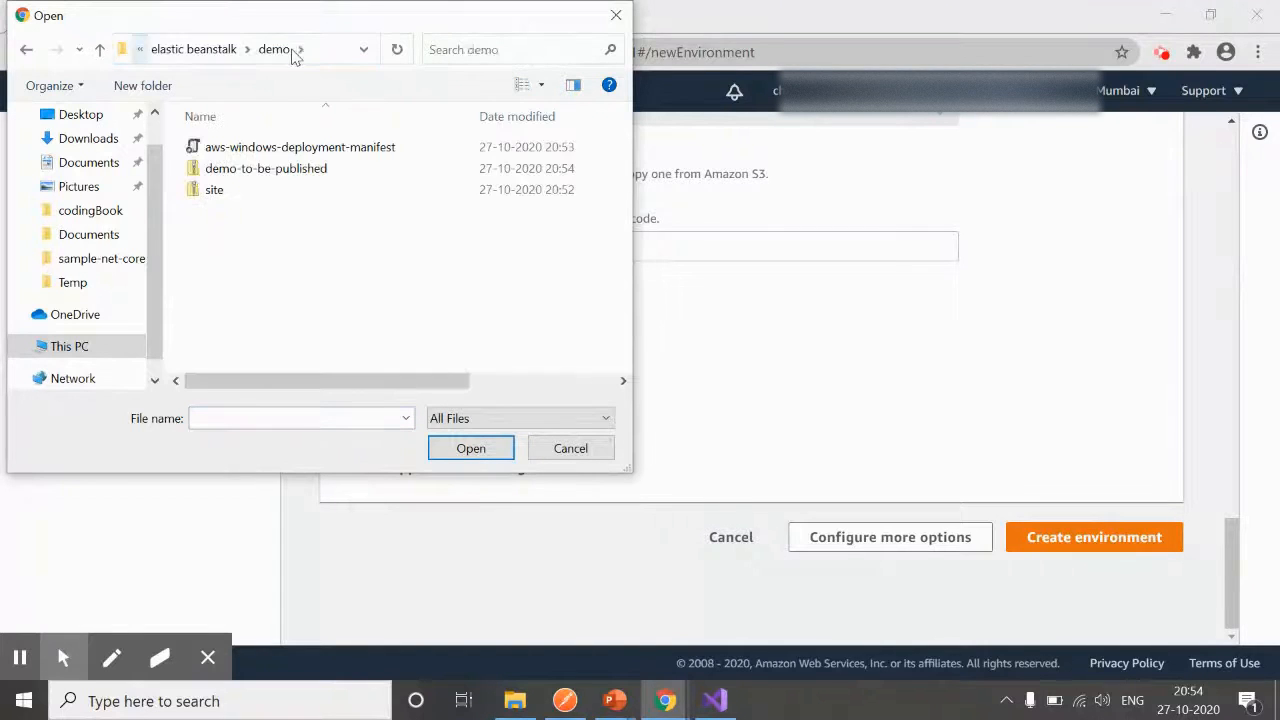
click(570, 448)
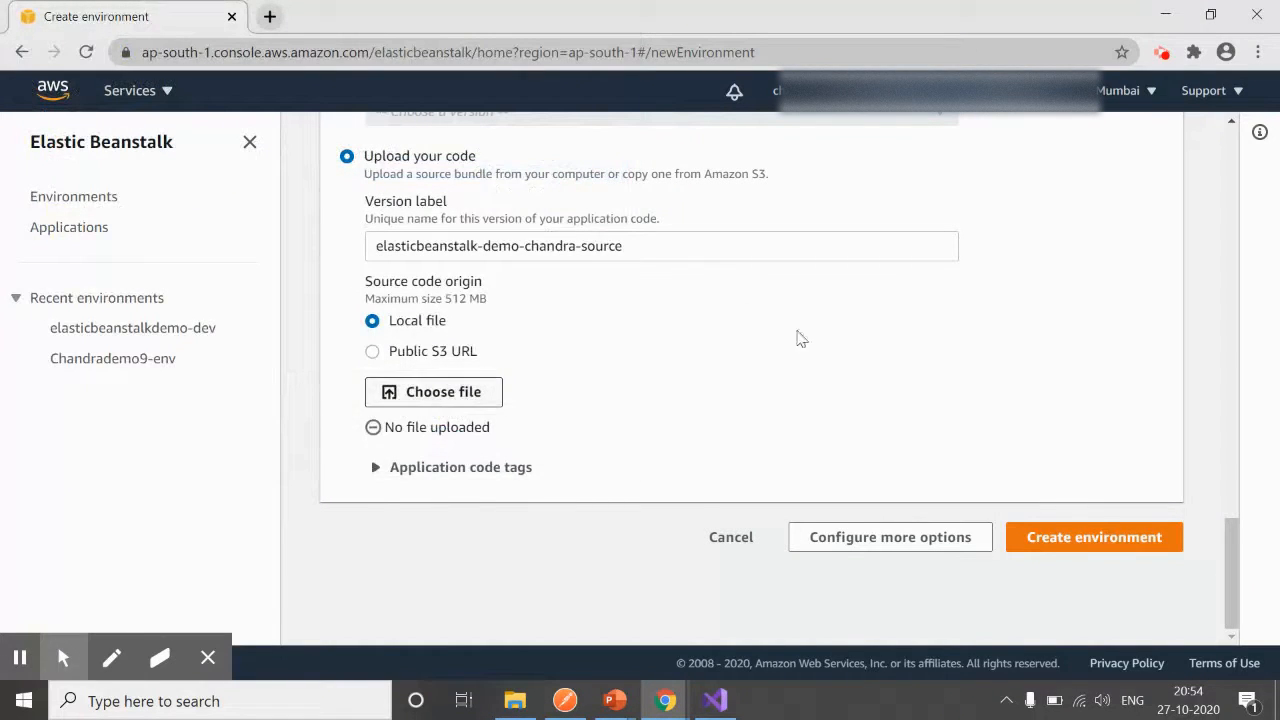
click(443, 391)
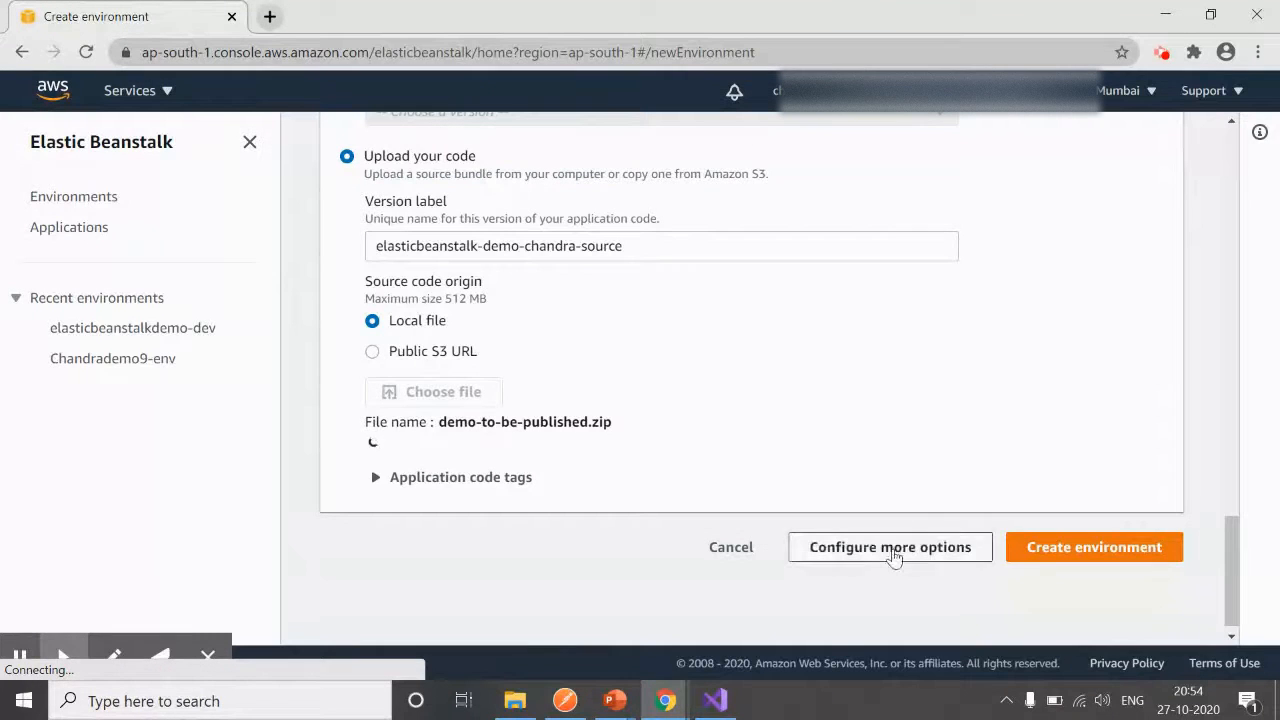
mouse_move(393, 458)
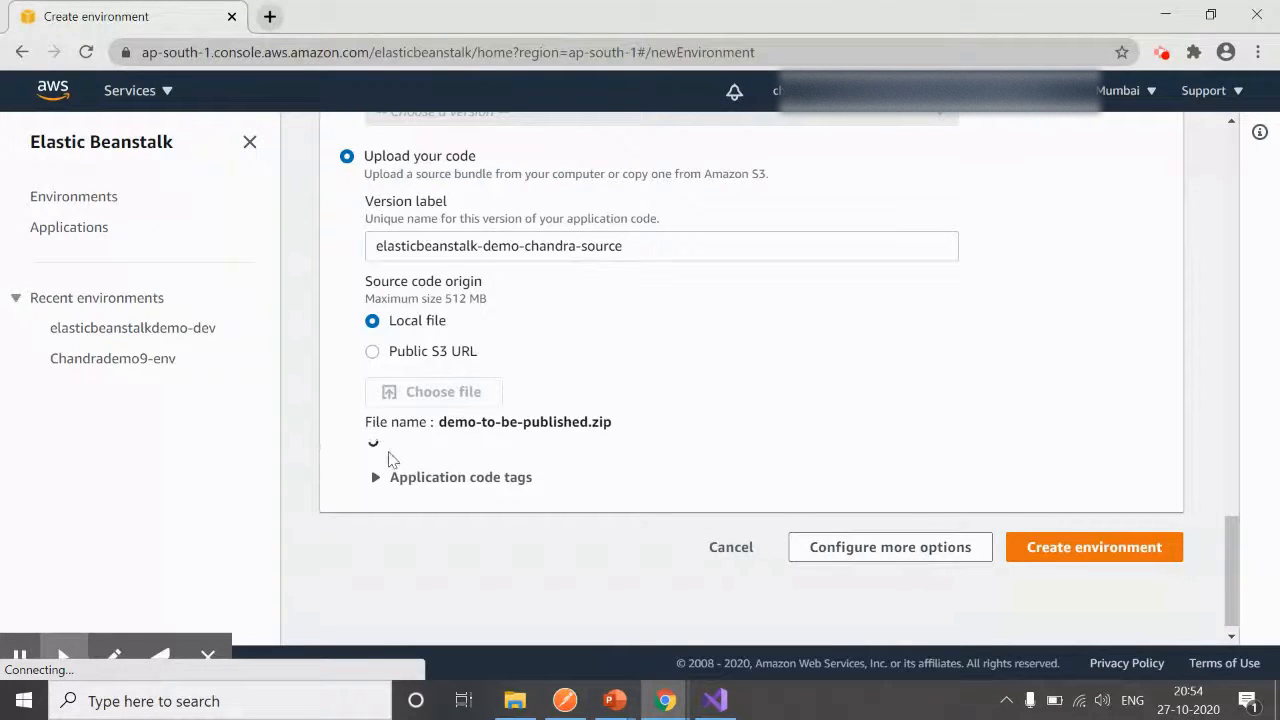
Open Configure more options and scroll through the environment settings overview.
click(1094, 547)
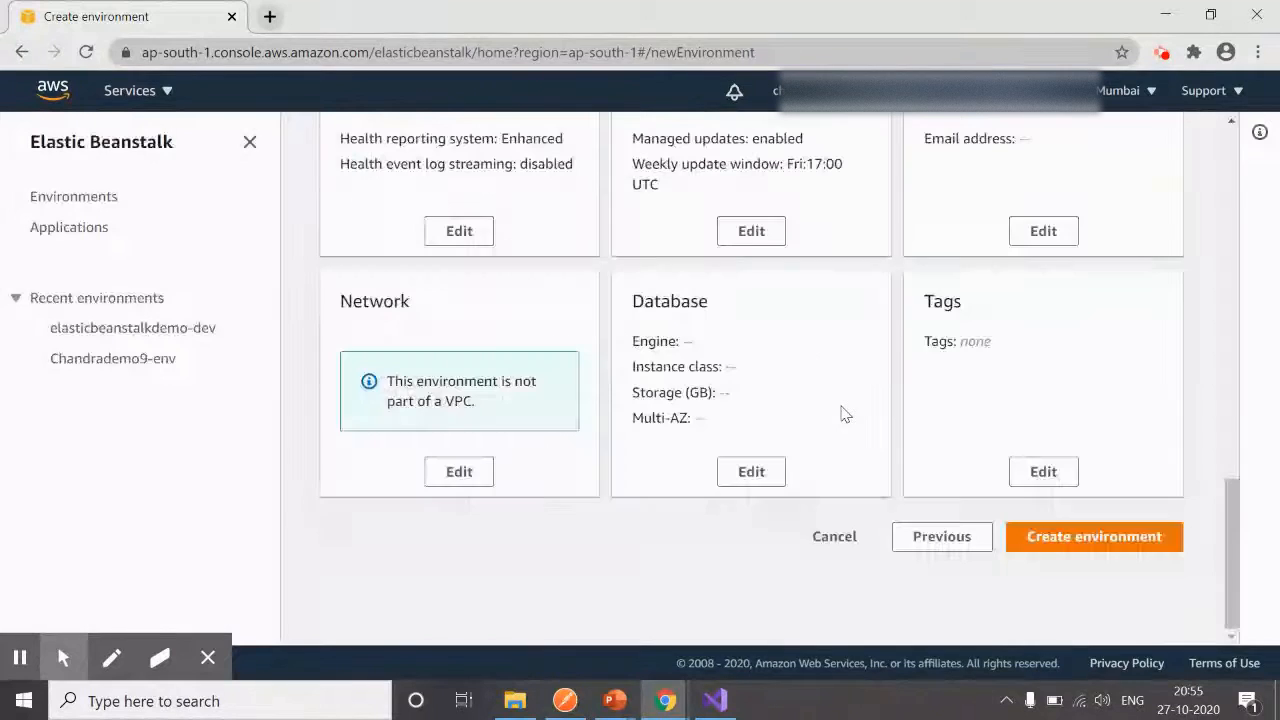
scroll(up, 3)
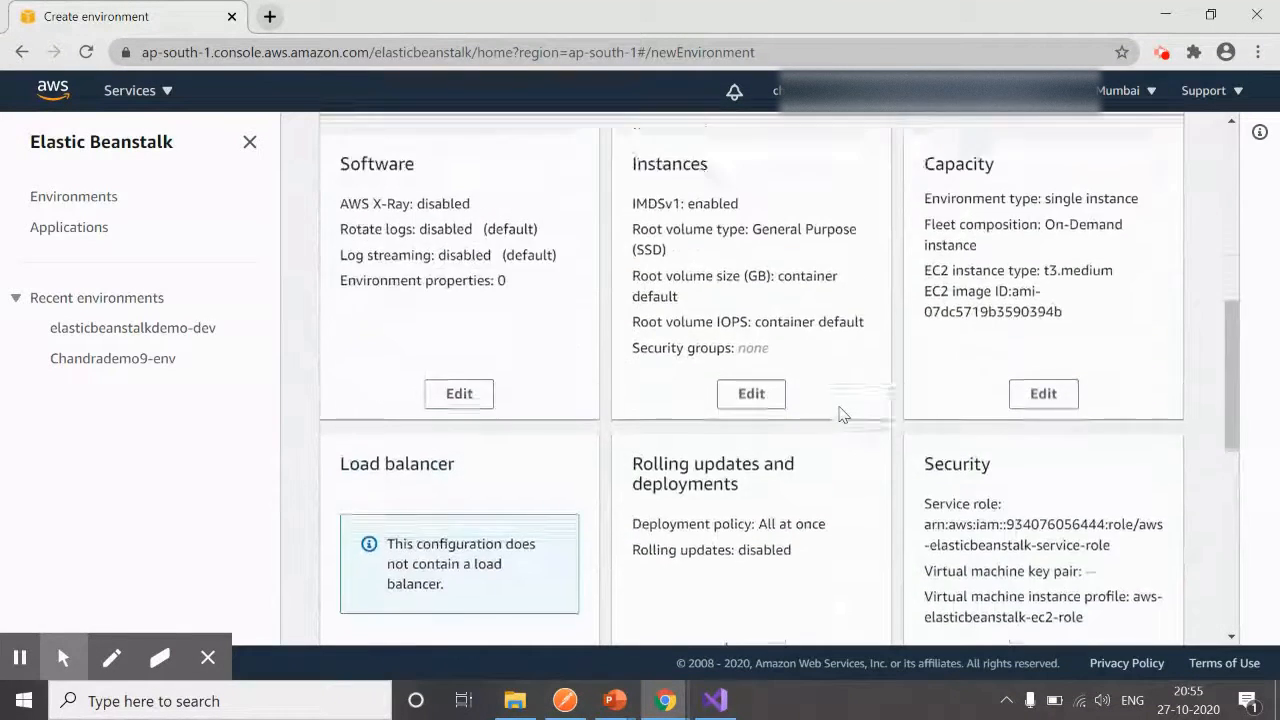
scroll(down, 3)
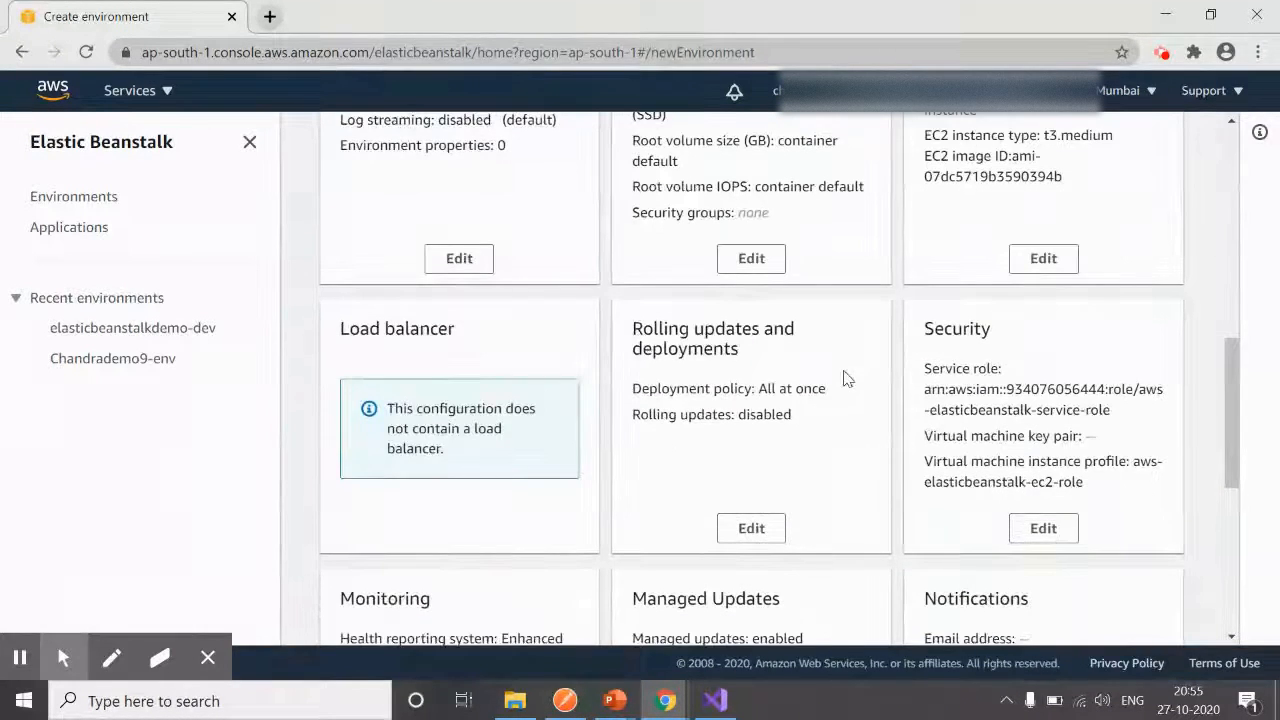
scroll(down, 3)
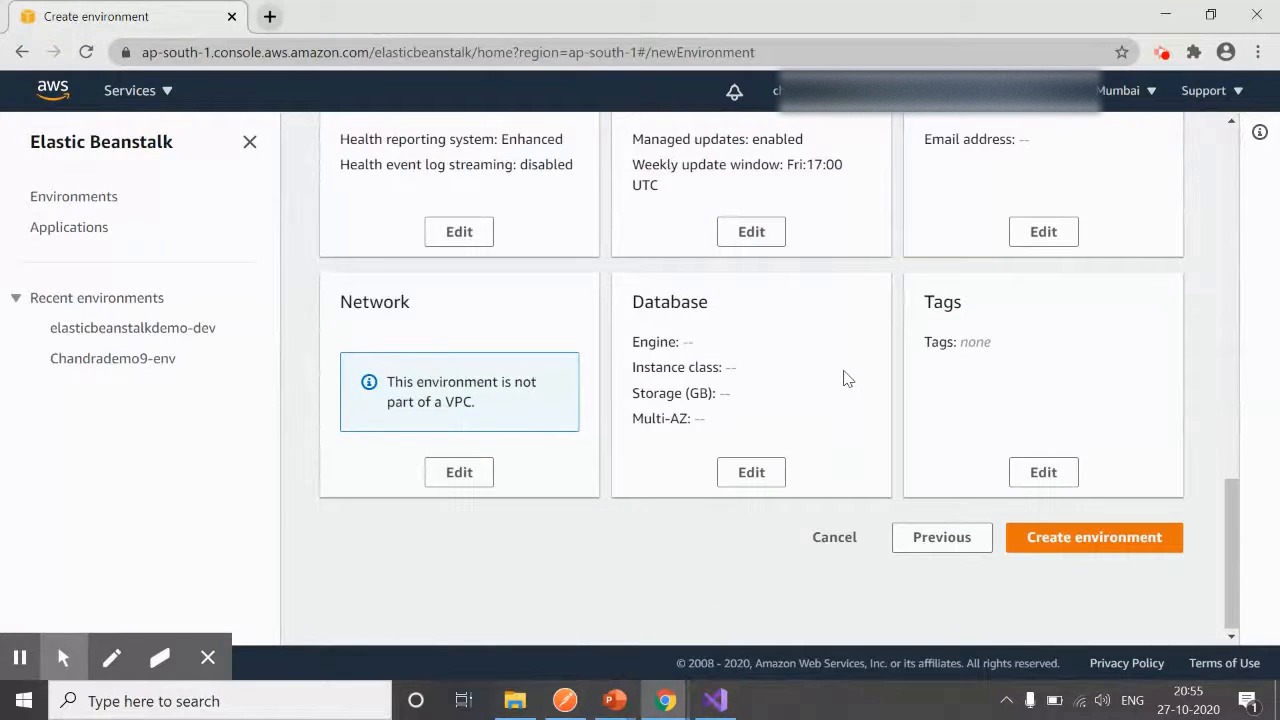
mouse_move(872, 378)
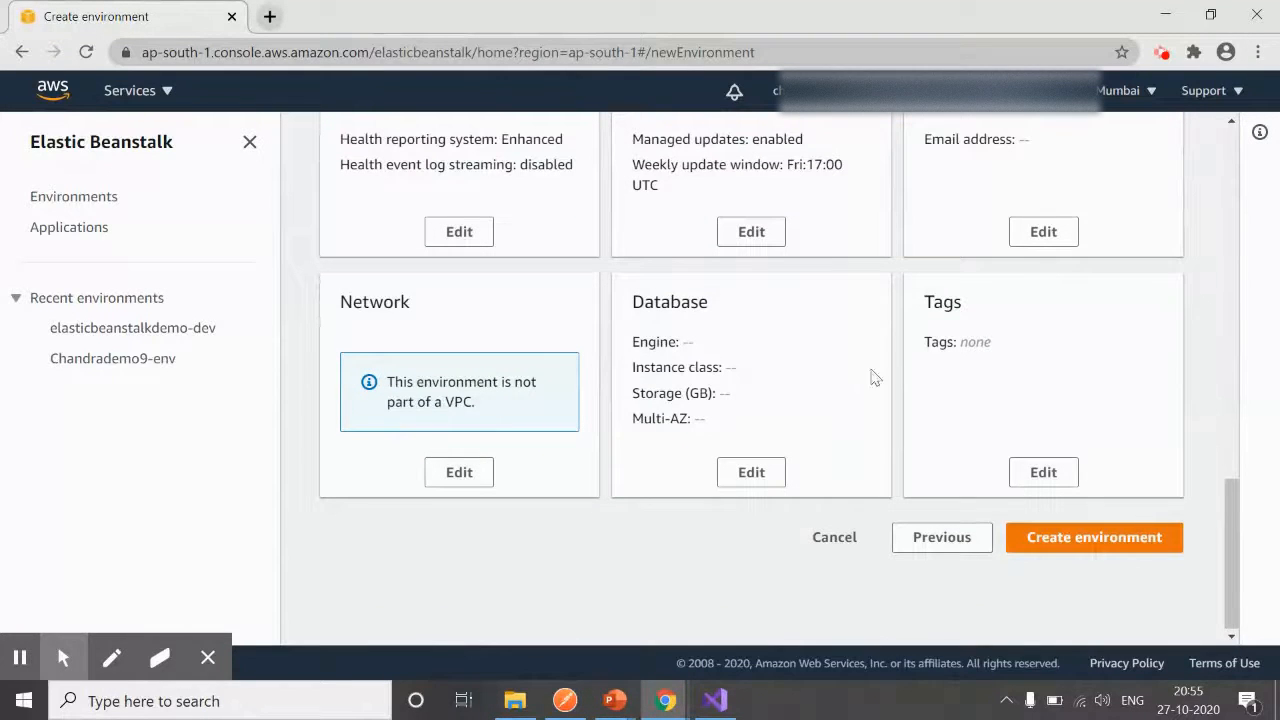
mouse_move(1093, 537)
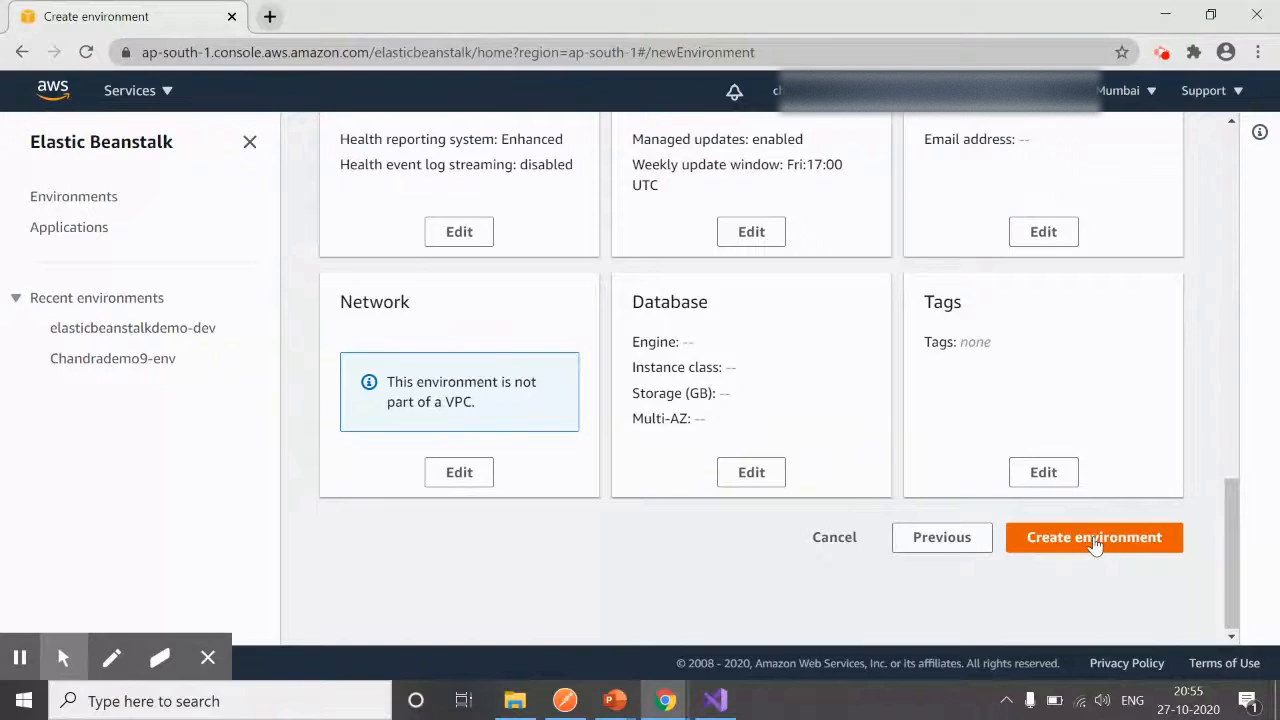
Create ElasticbeanstalkDemoChandra-env and check its Ok health and recent events on IIS 10.0.
click(1094, 537)
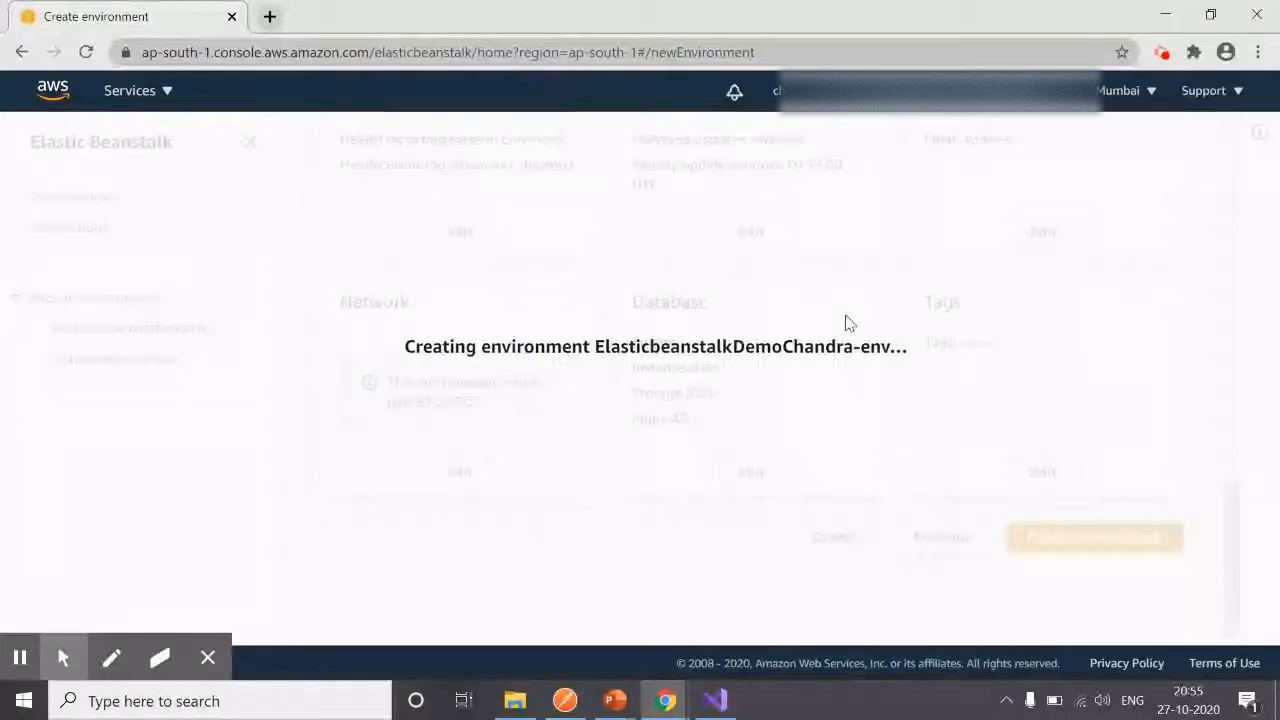
click(1093, 537)
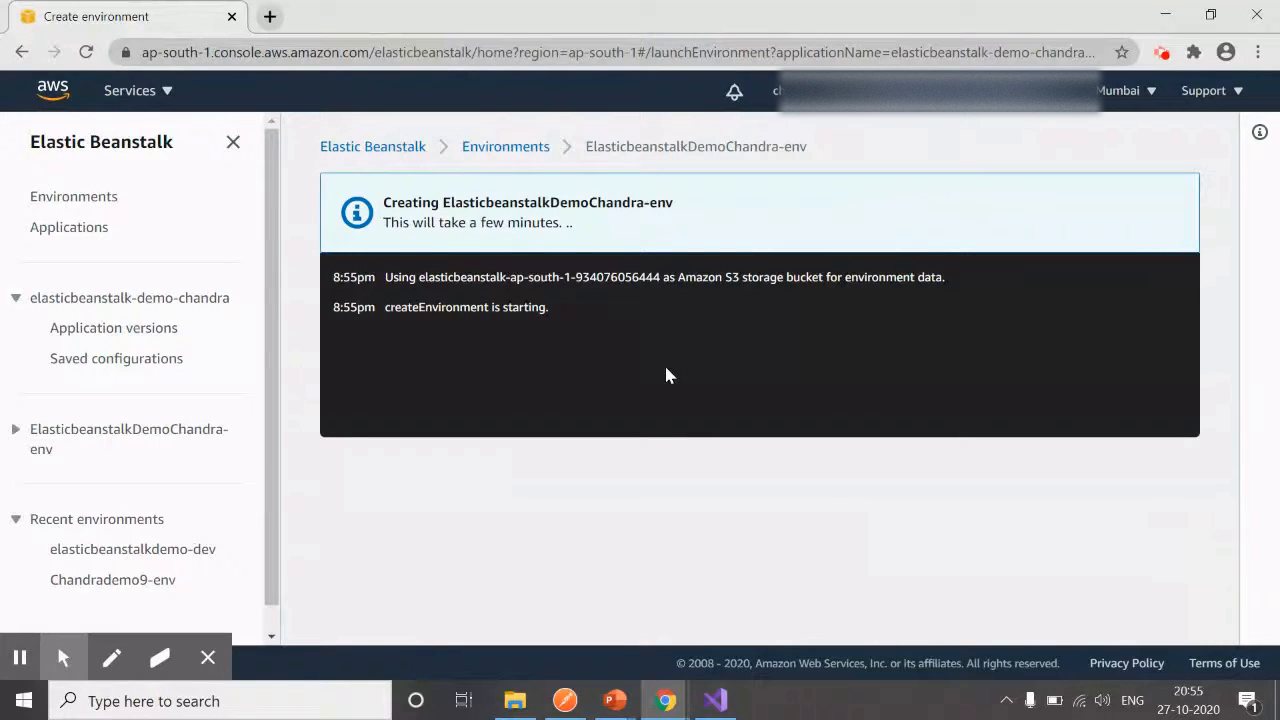
mouse_move(429, 356)
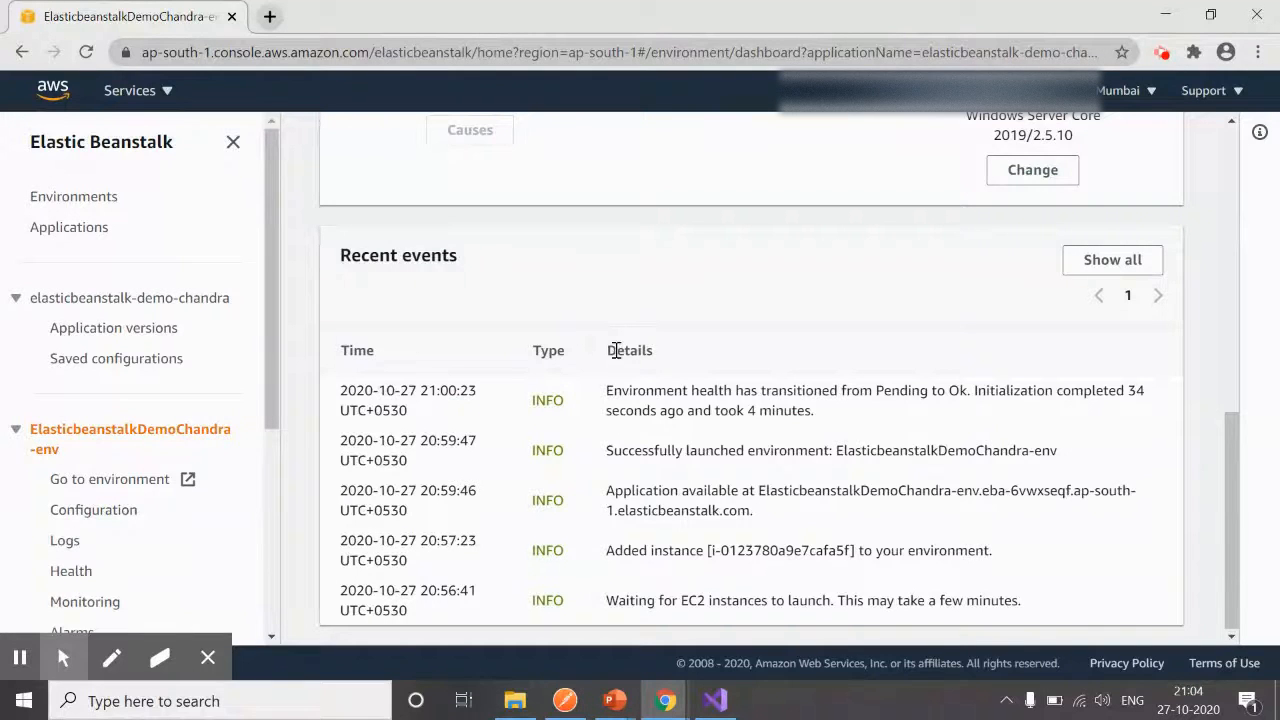
scroll(up, 3)
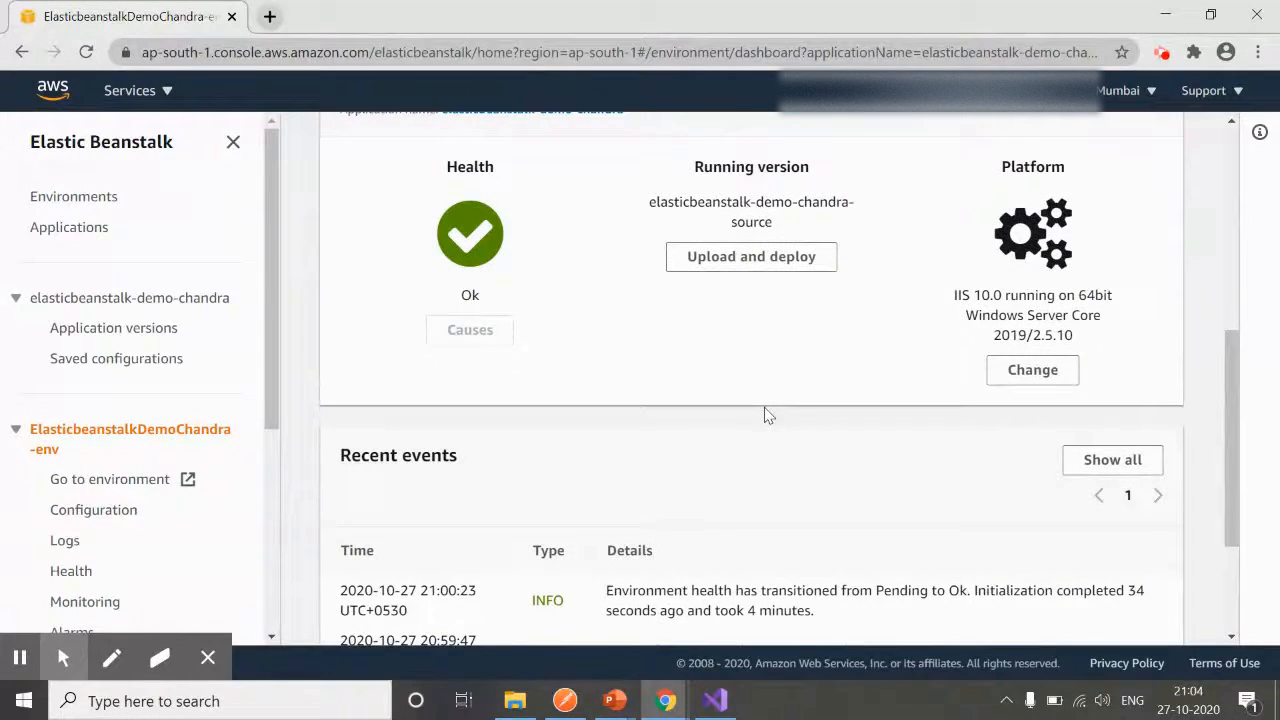
scroll(up, 3)
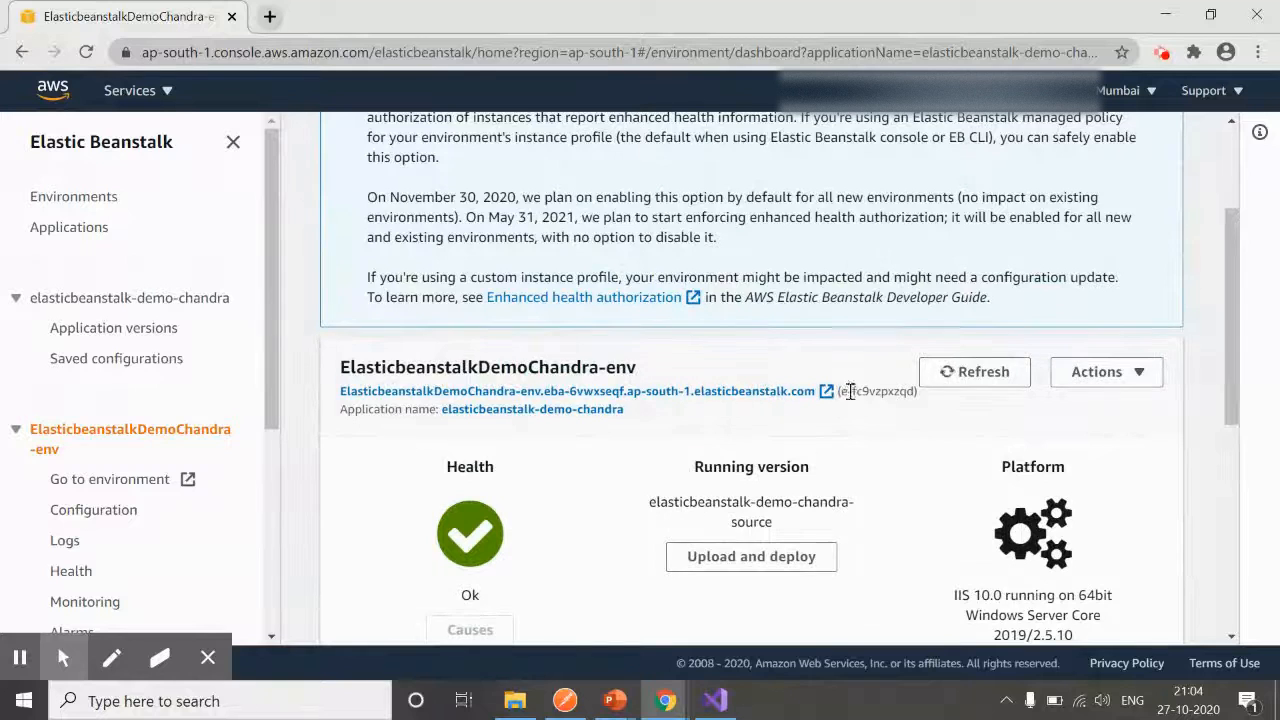
scroll(down, 3)
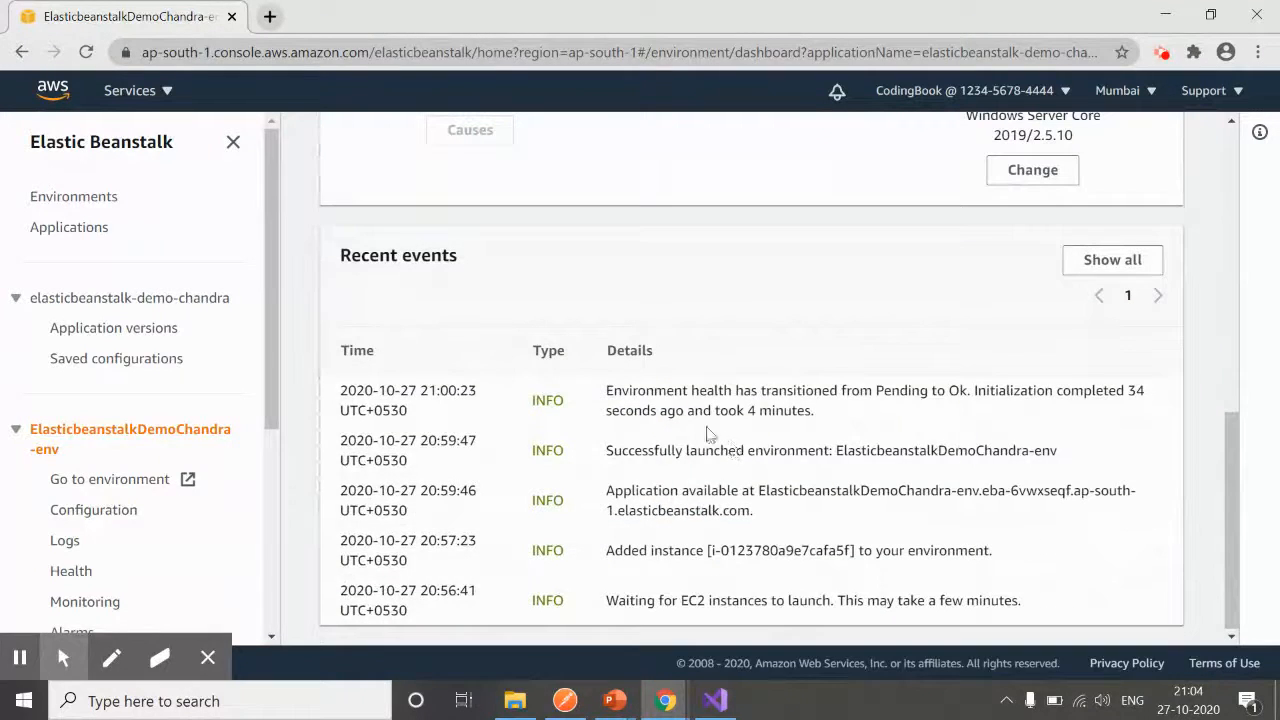
scroll(up, 3)
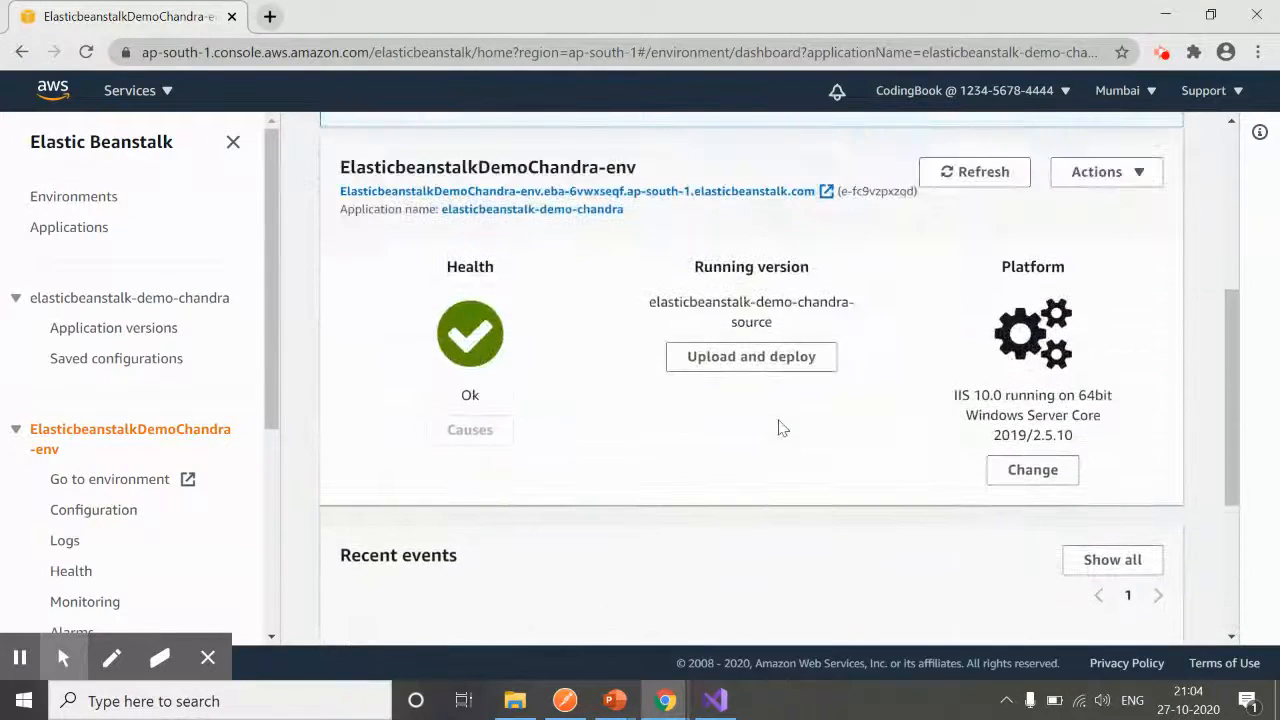
scroll(up, 3)
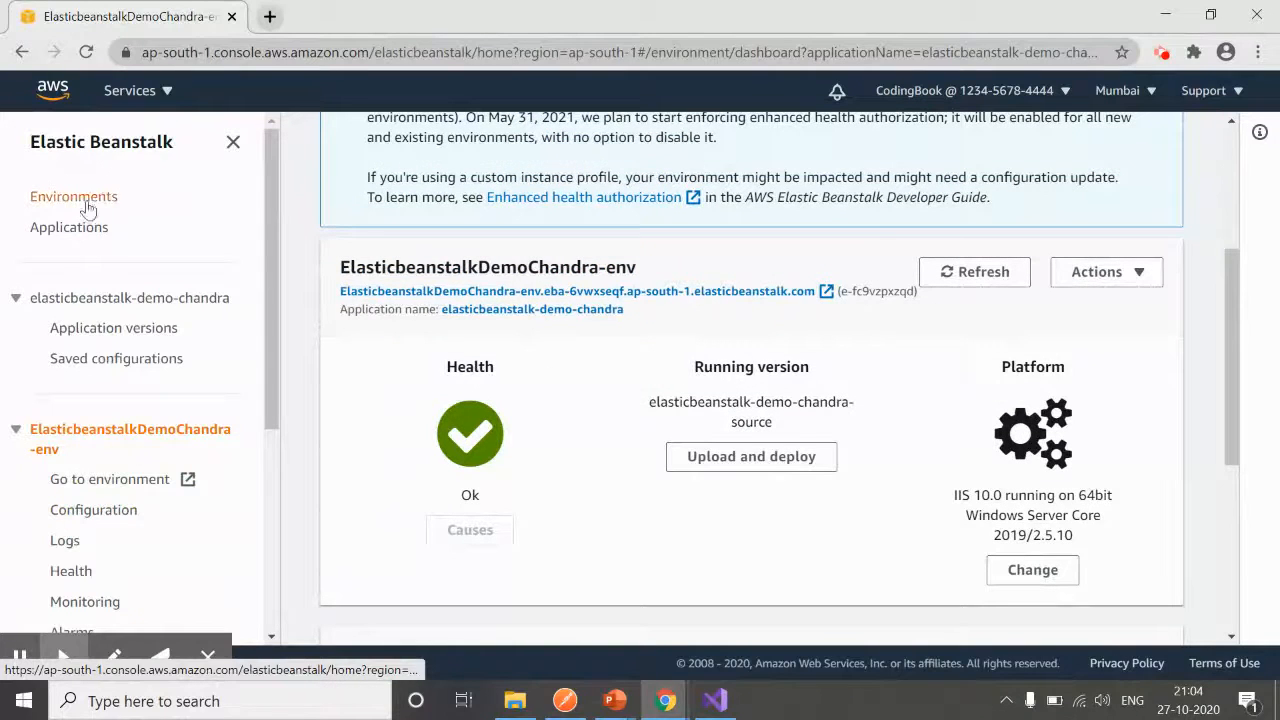
From the environments list, open ElasticbeanstalkDemoChandra-env's URL in a new tab.
click(74, 196)
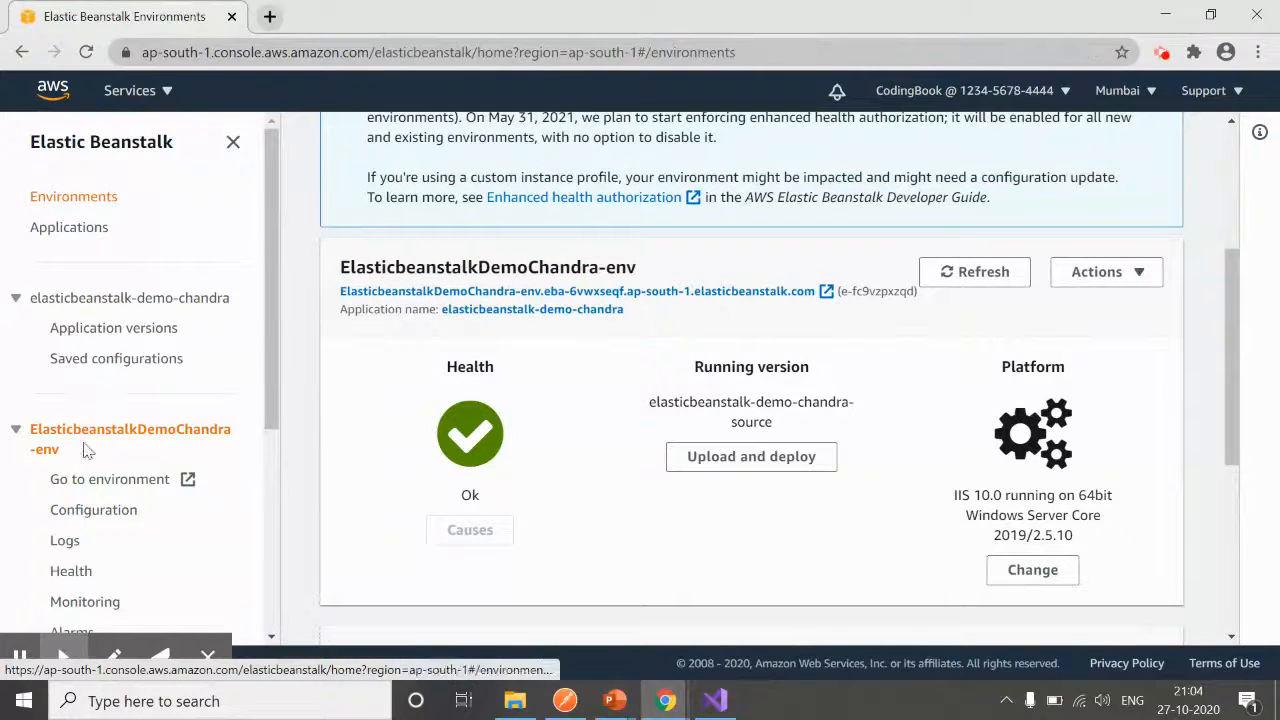
click(73, 196)
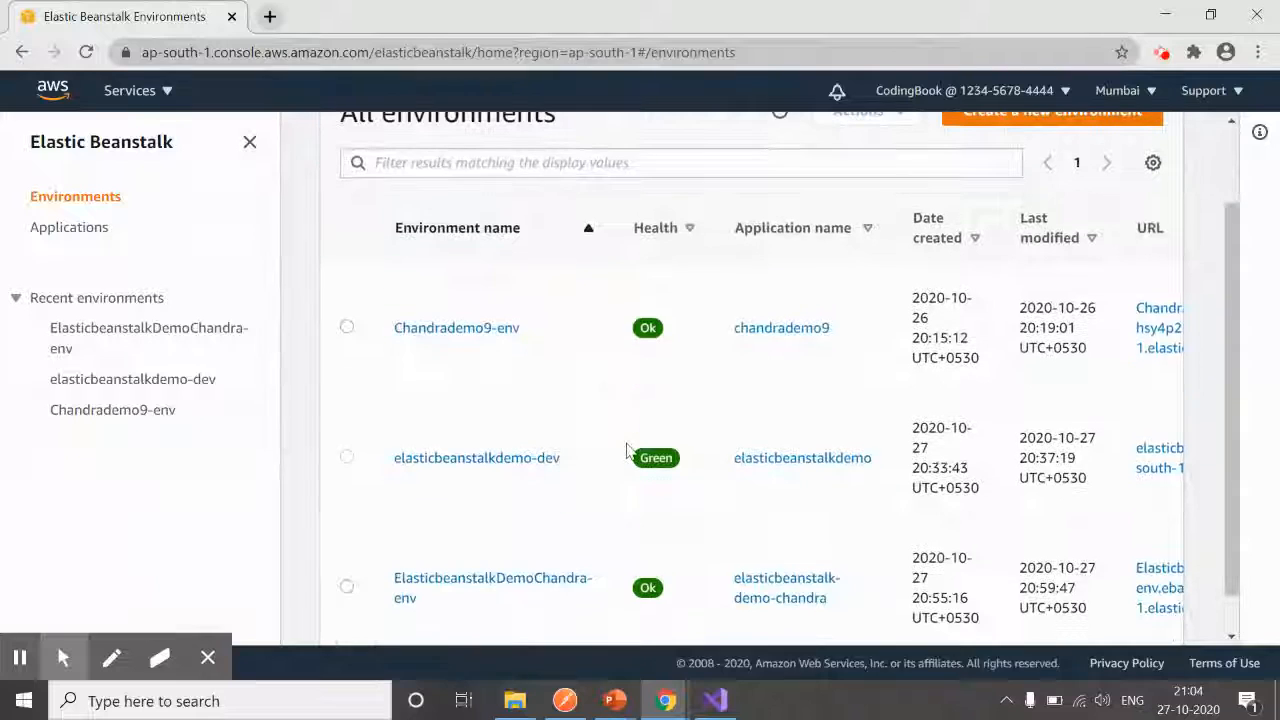
scroll(down, 3)
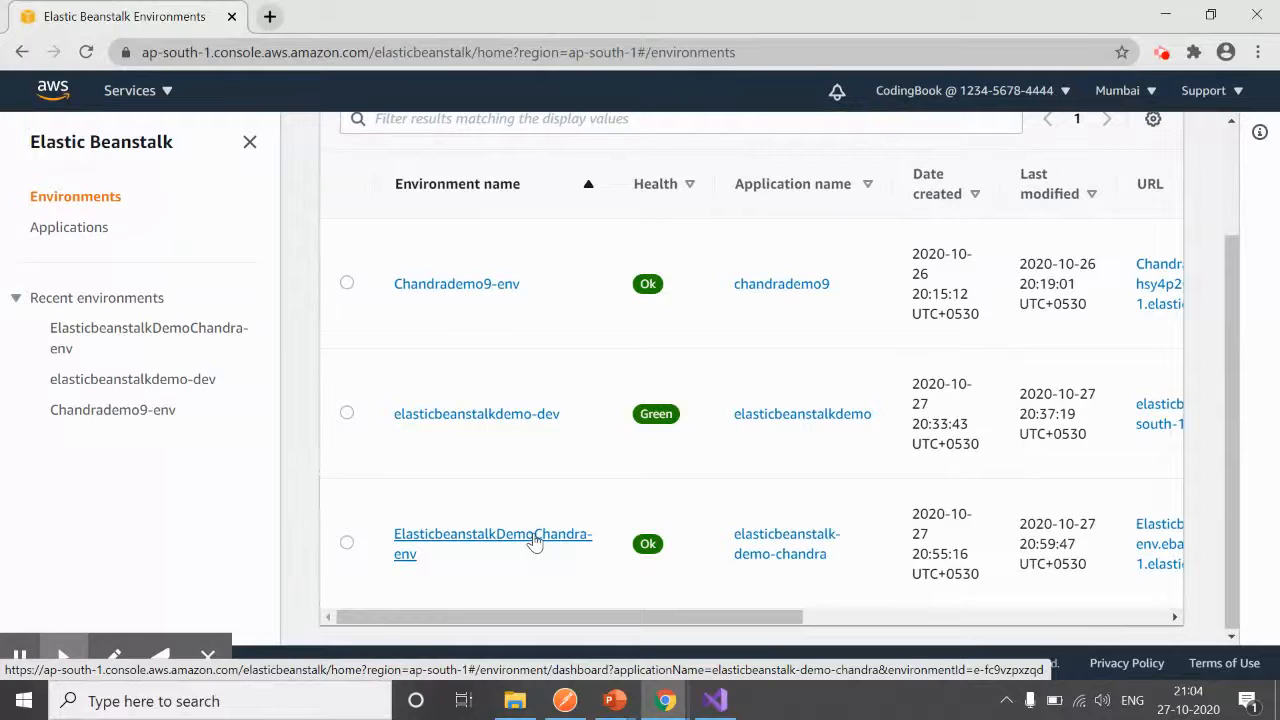
scroll(right, 3)
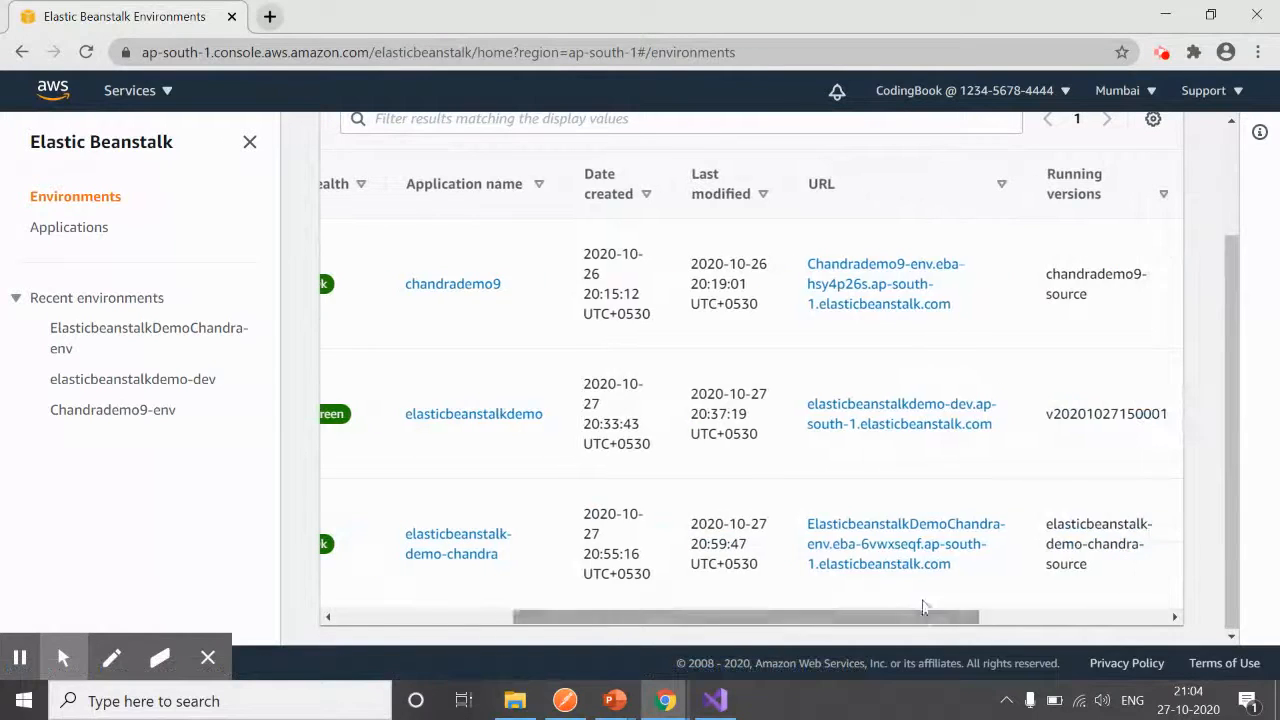
click(905, 543)
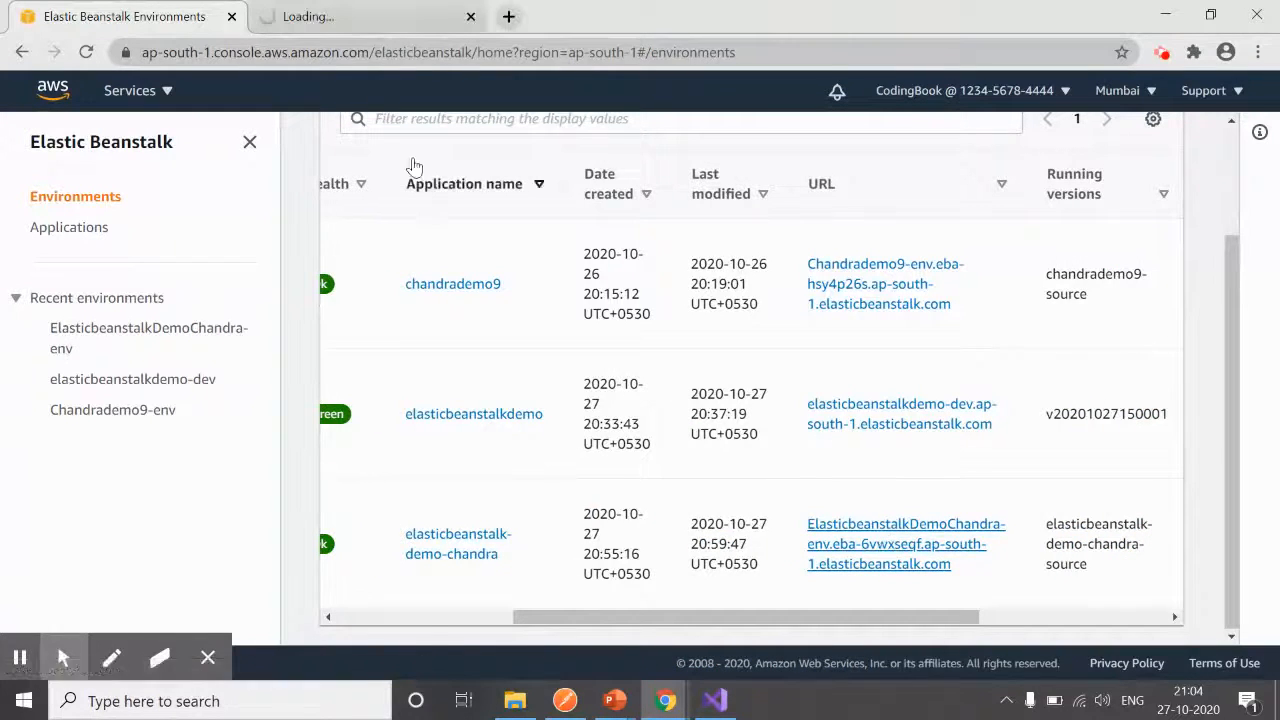
Append /WeatherForecast to the deployed app's URL in the address bar.
click(905, 544)
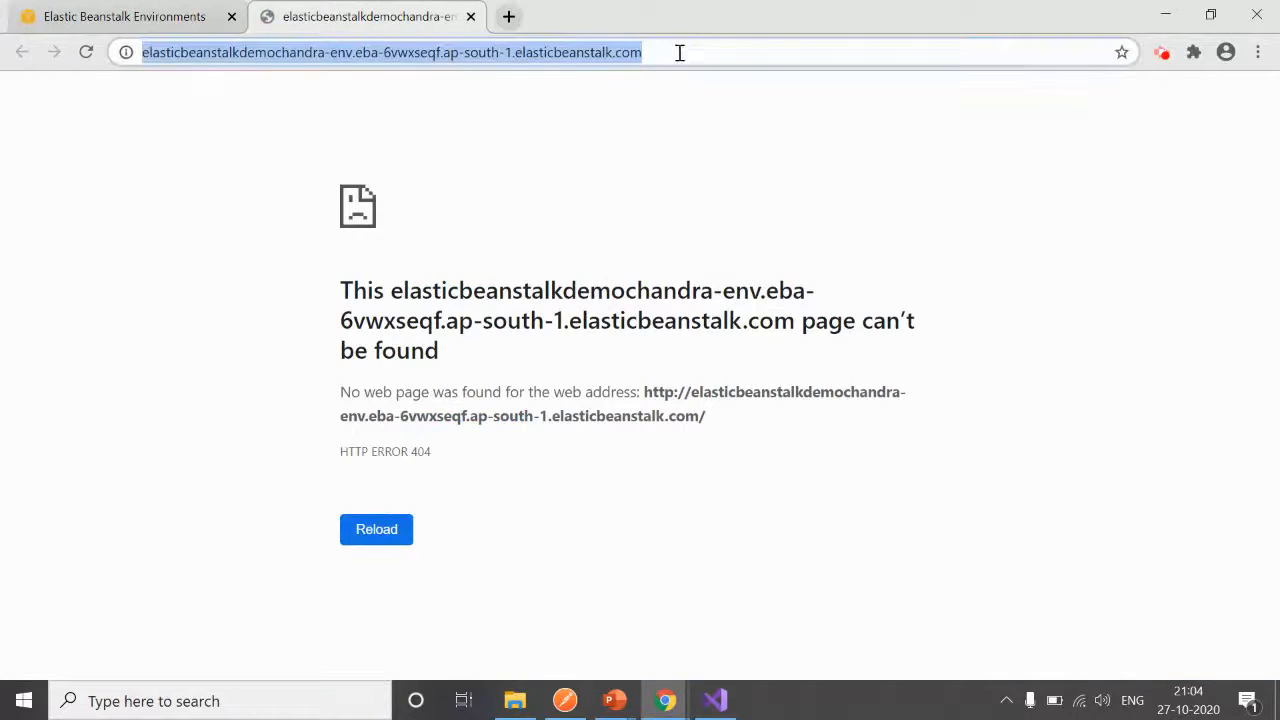
text(/w)
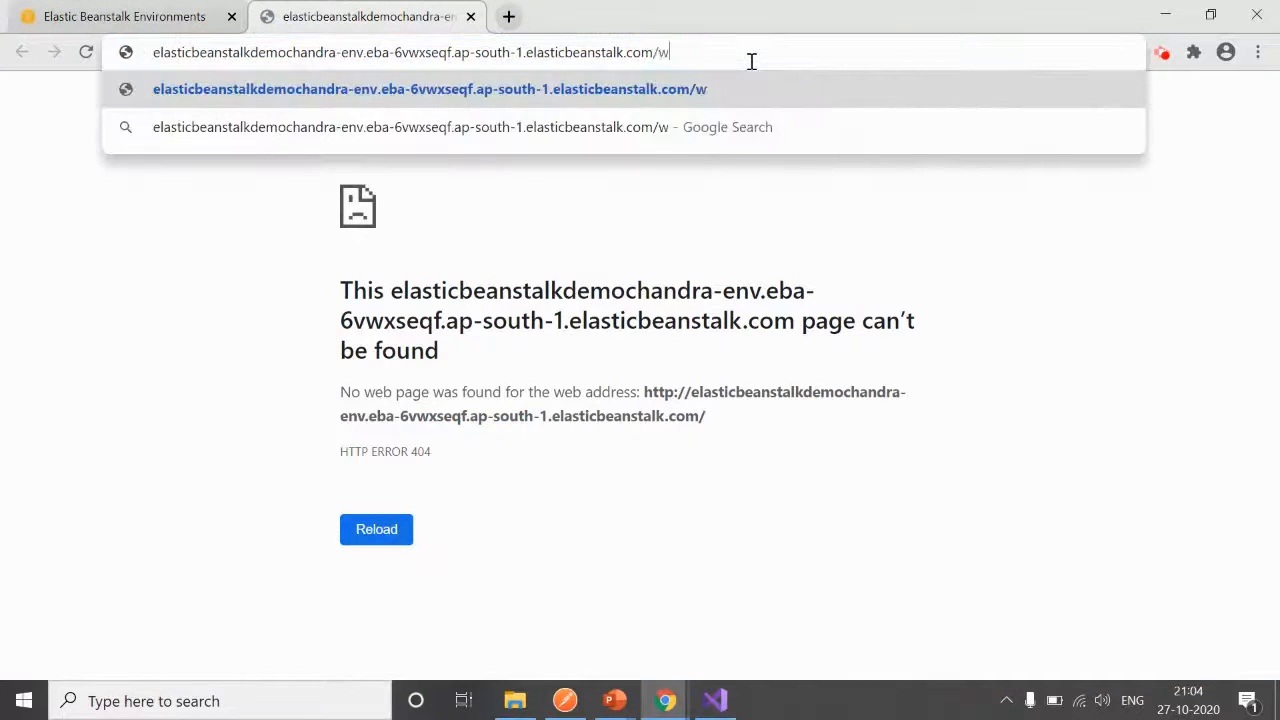
text(eatherforcast)
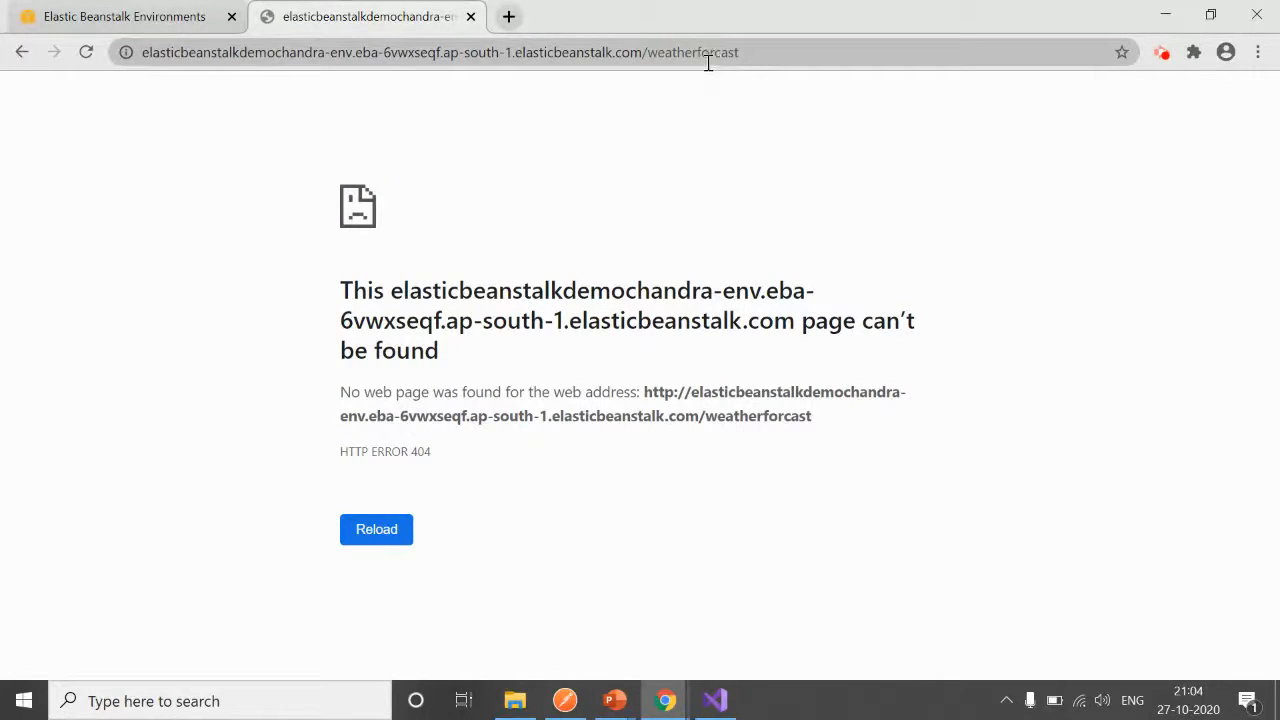
Verify the controller name in Visual Studio, retry the endpoint, and return to Environments.
click(713, 700)
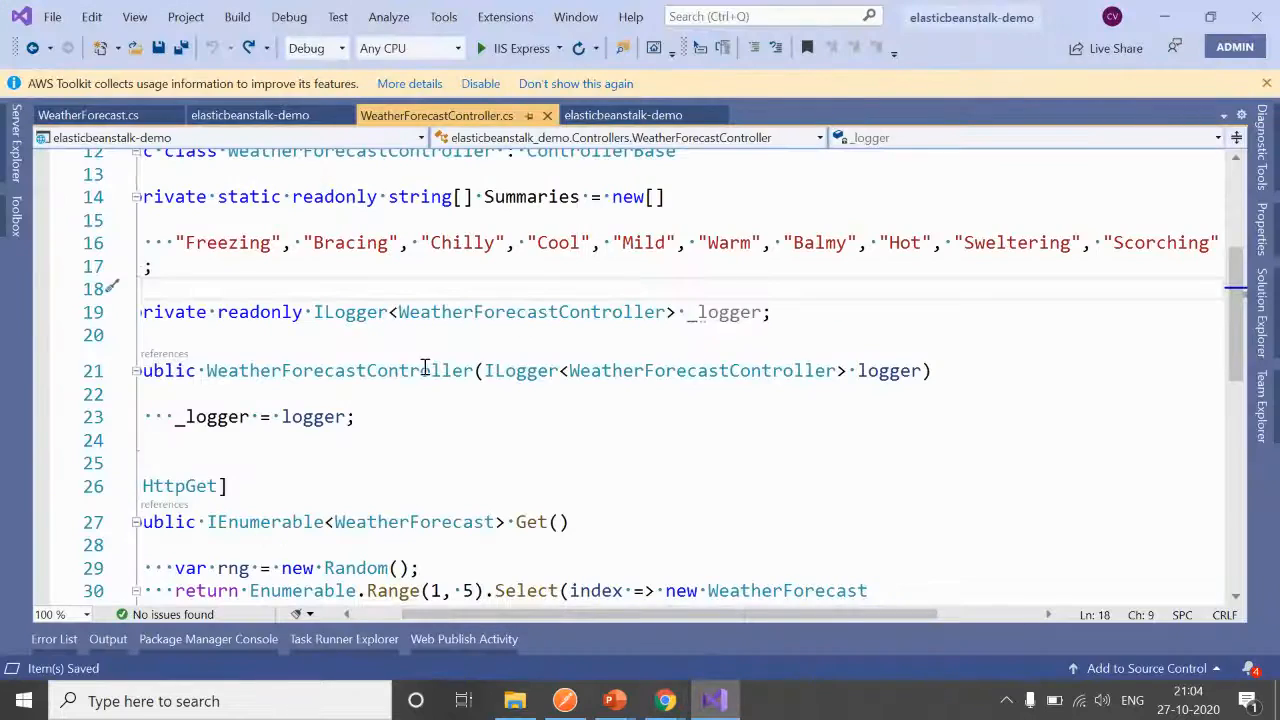
scroll(up, 3)
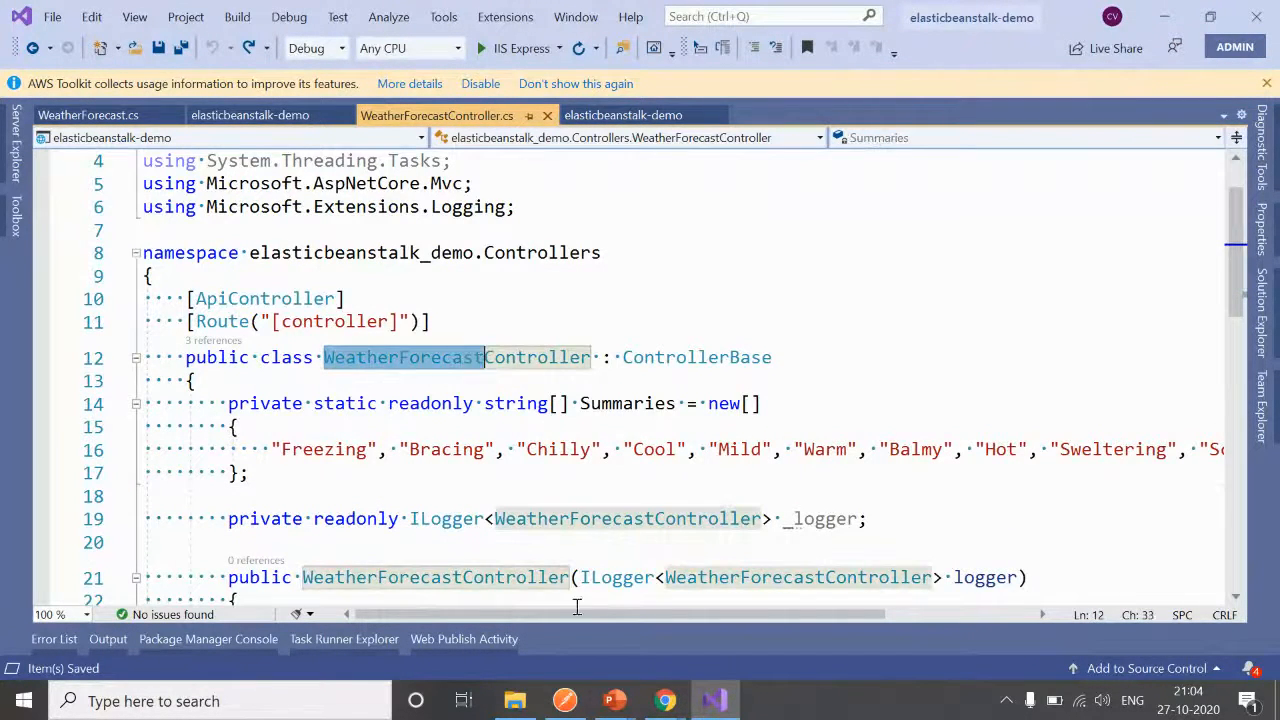
click(665, 700)
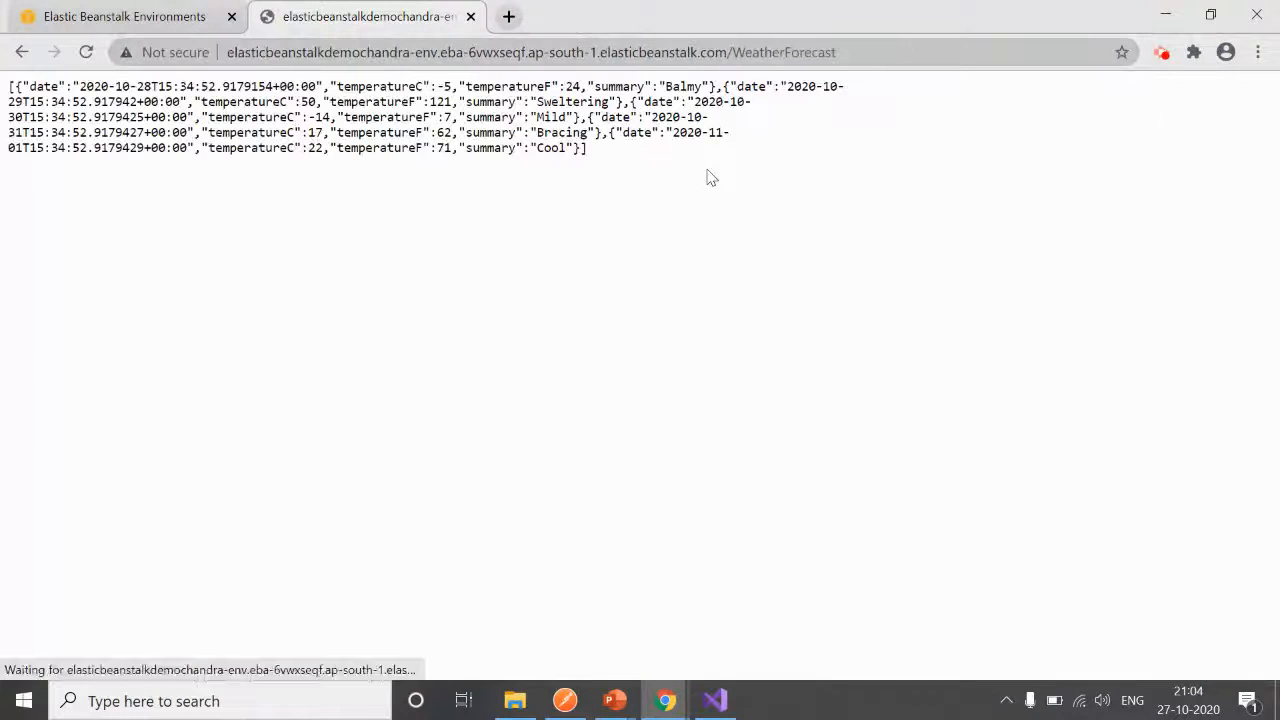
click(120, 16)
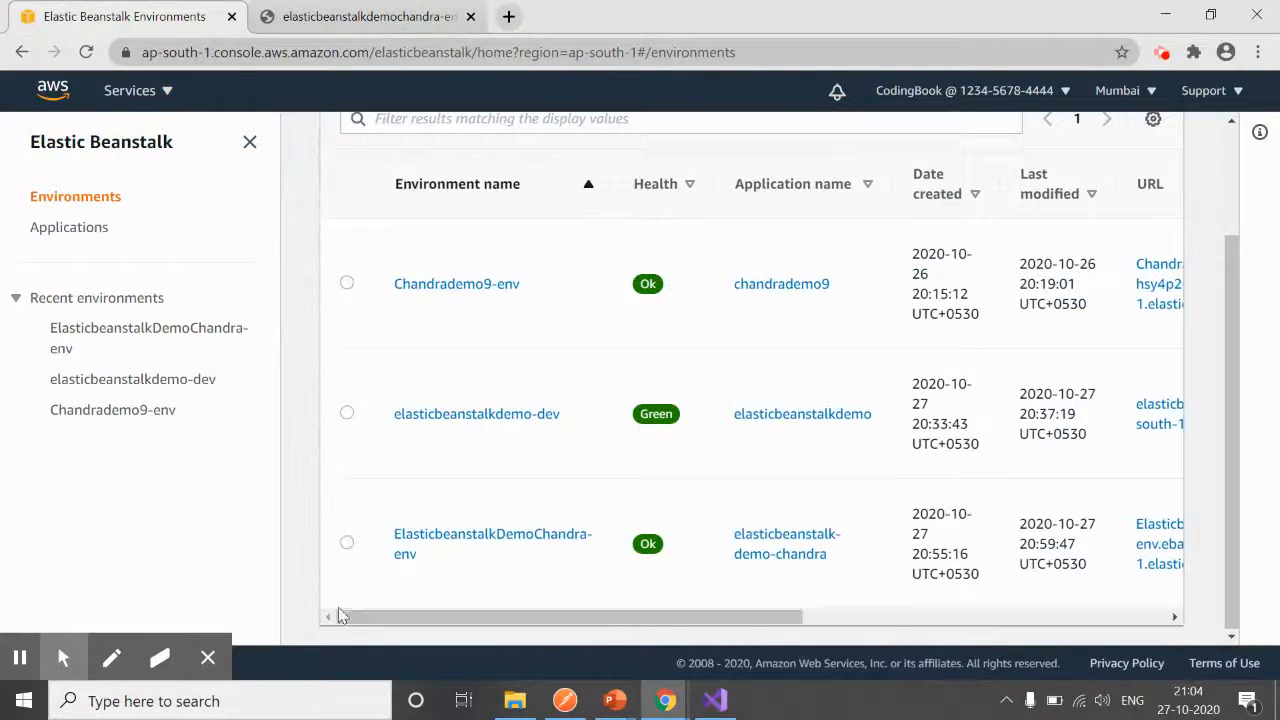
Review ElasticbeanstalkDemoChandra-env's Ok health and running version, then return to Visual Studio.
click(492, 543)
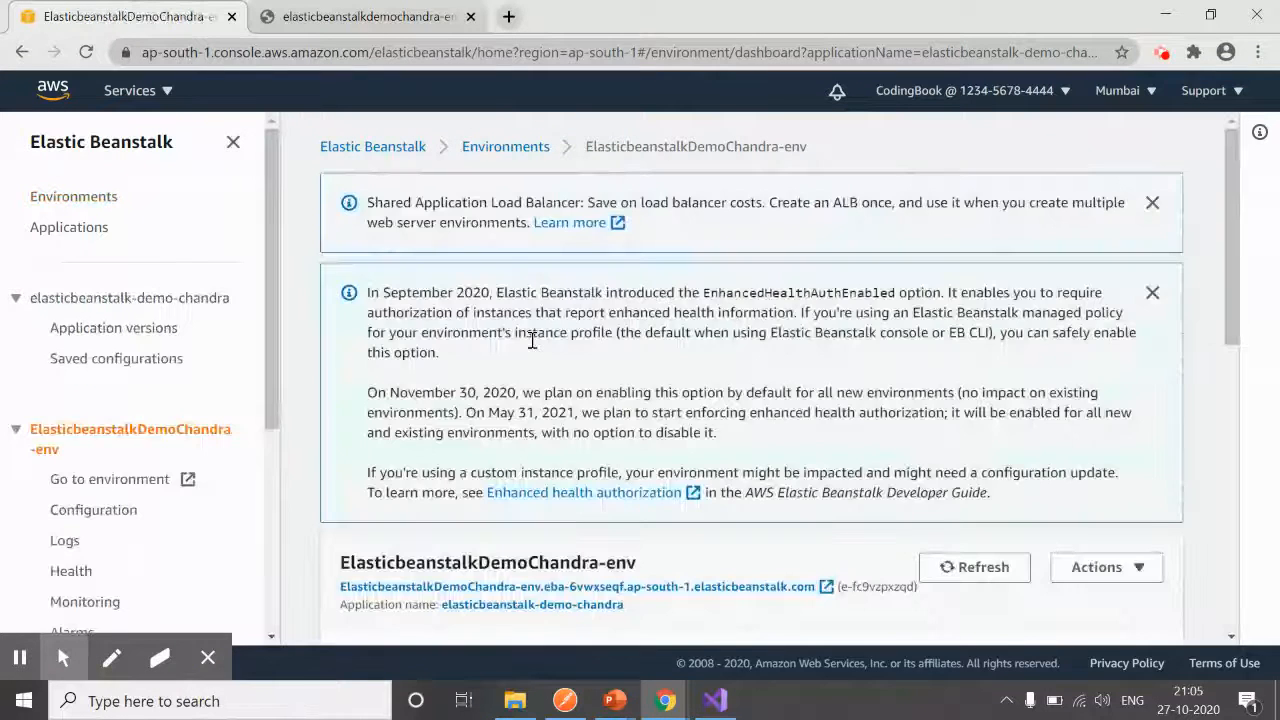
scroll(down, 3)
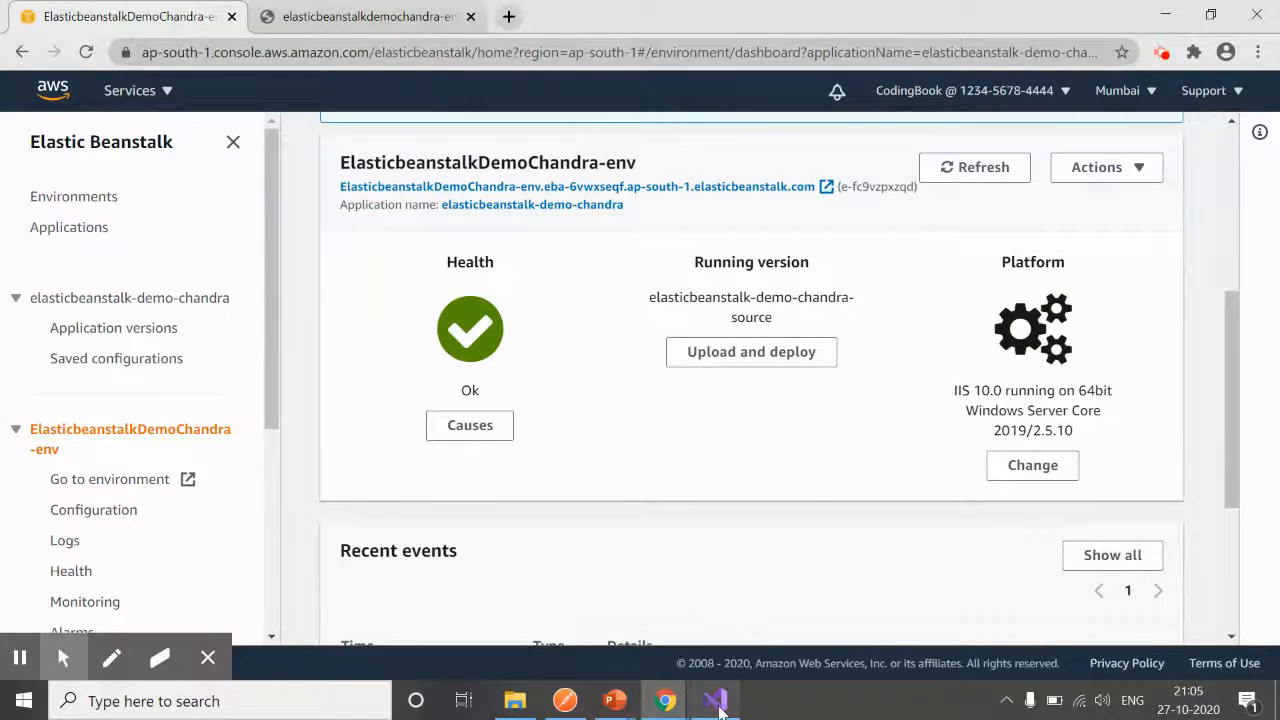
click(714, 700)
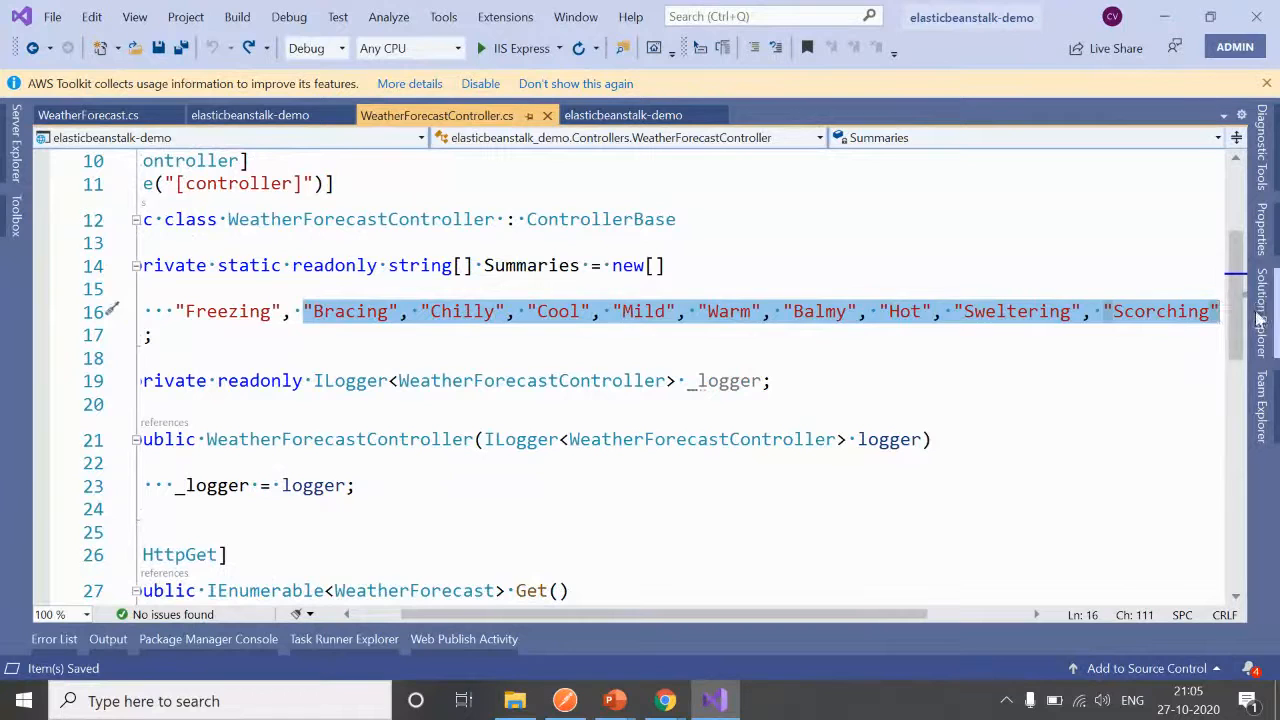
Reduce Summaries to just "CodingBook", save, and confirm publishedapplication is empty.
key(Delete)
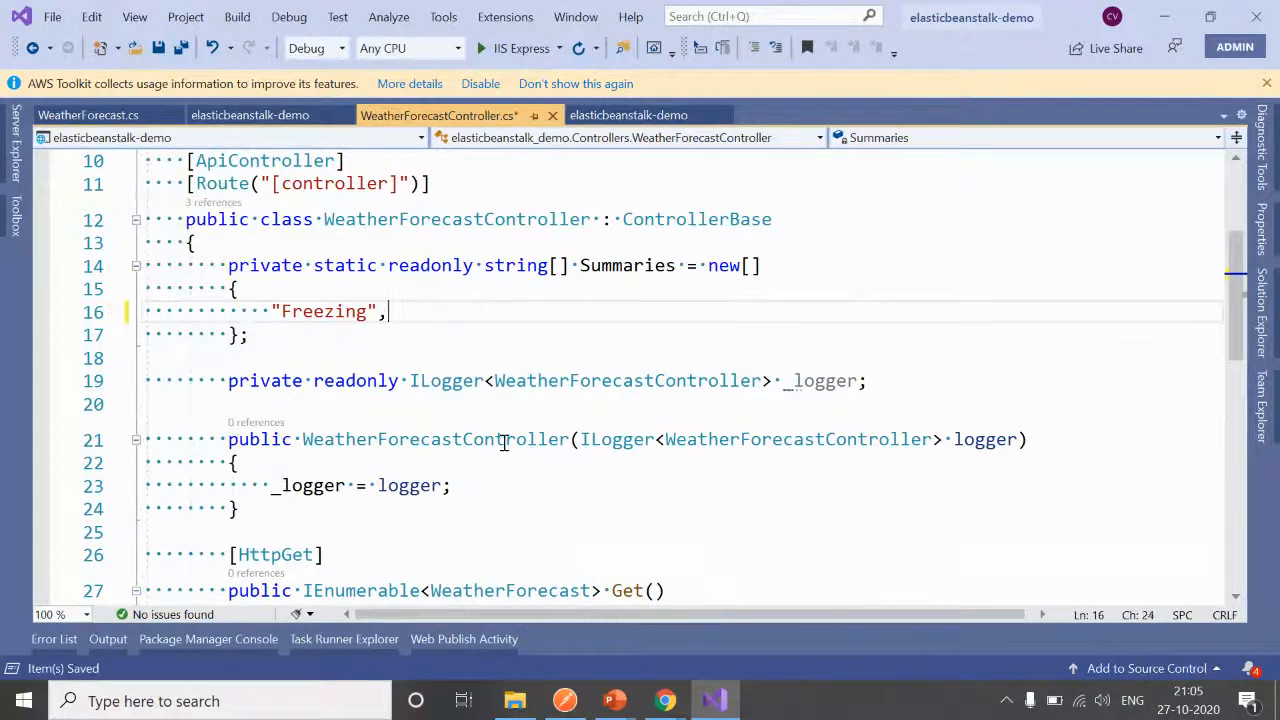
double_click(323, 311)
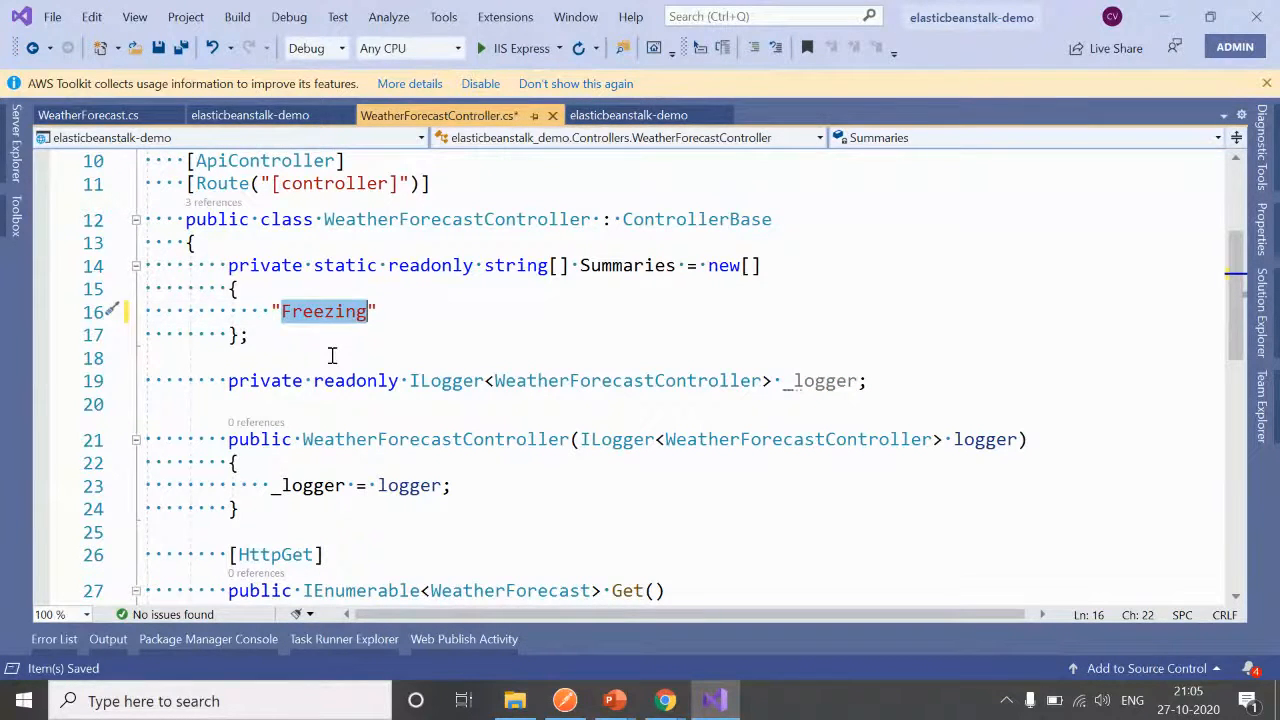
text(CodingBook)
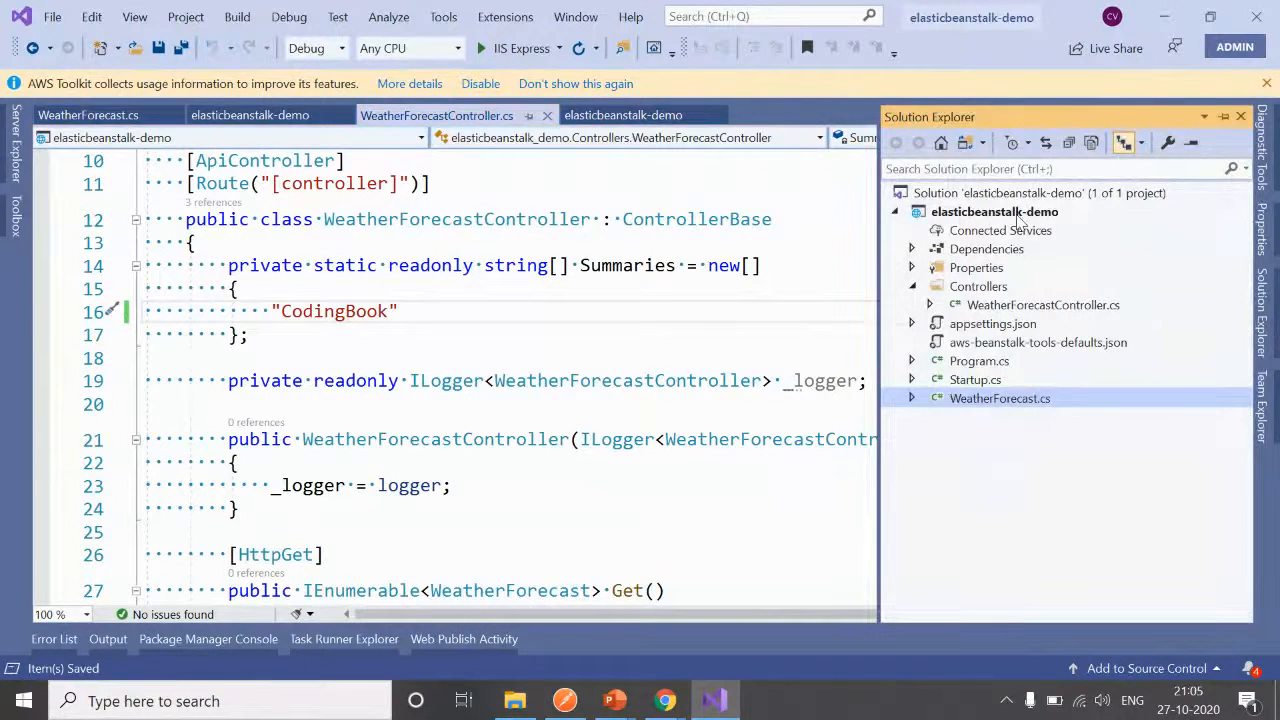
key(alt+tab)
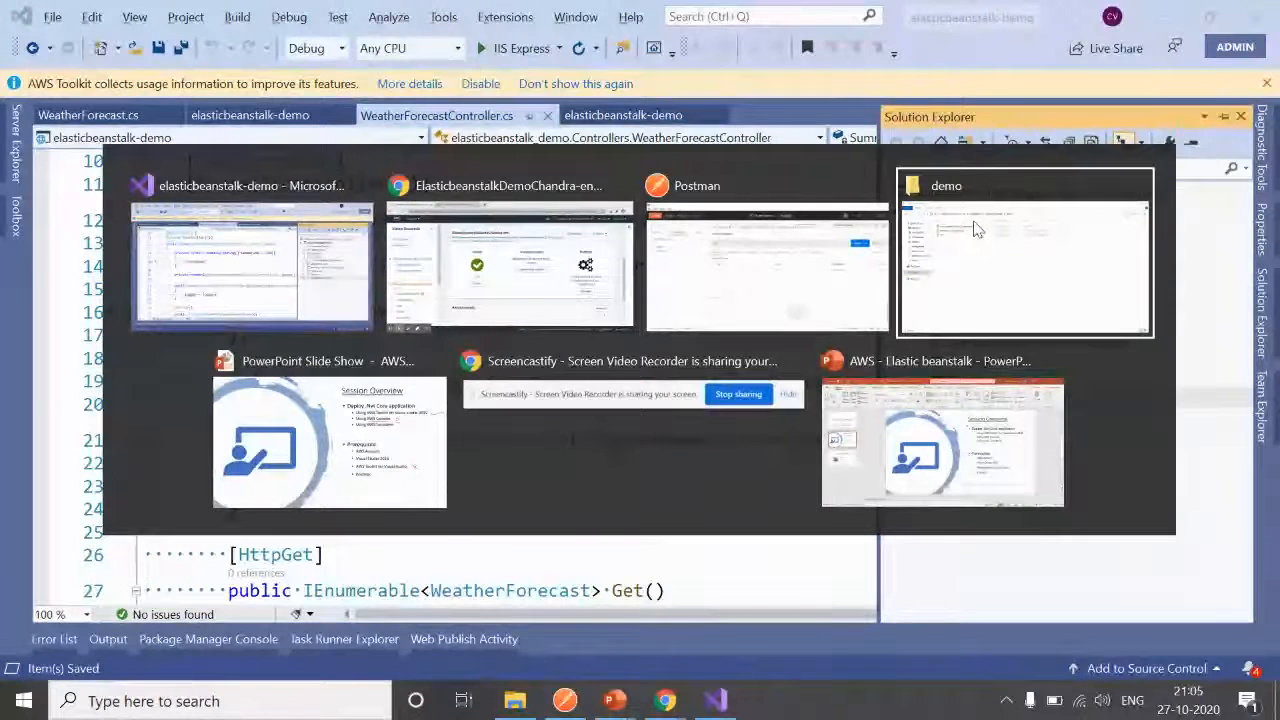
click(1024, 255)
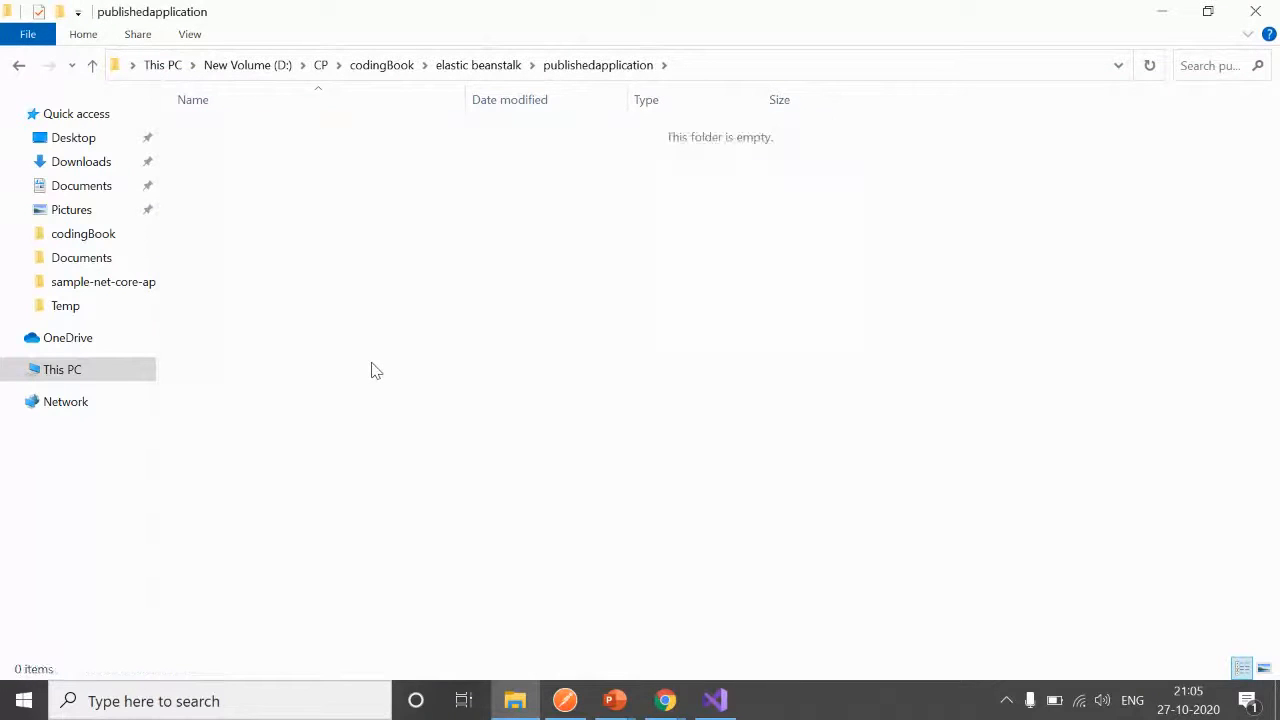
click(714, 700)
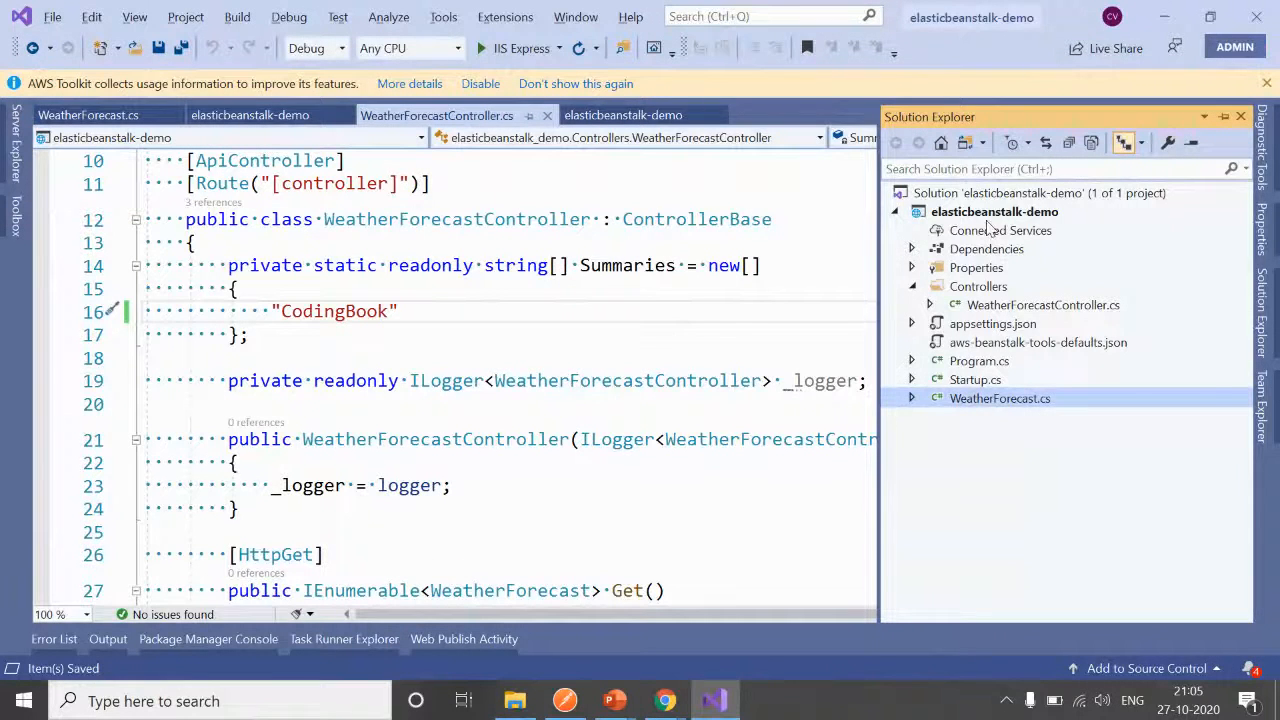
Republish the project with the FolderProfile publish profile until it reports success.
right_click(995, 211)
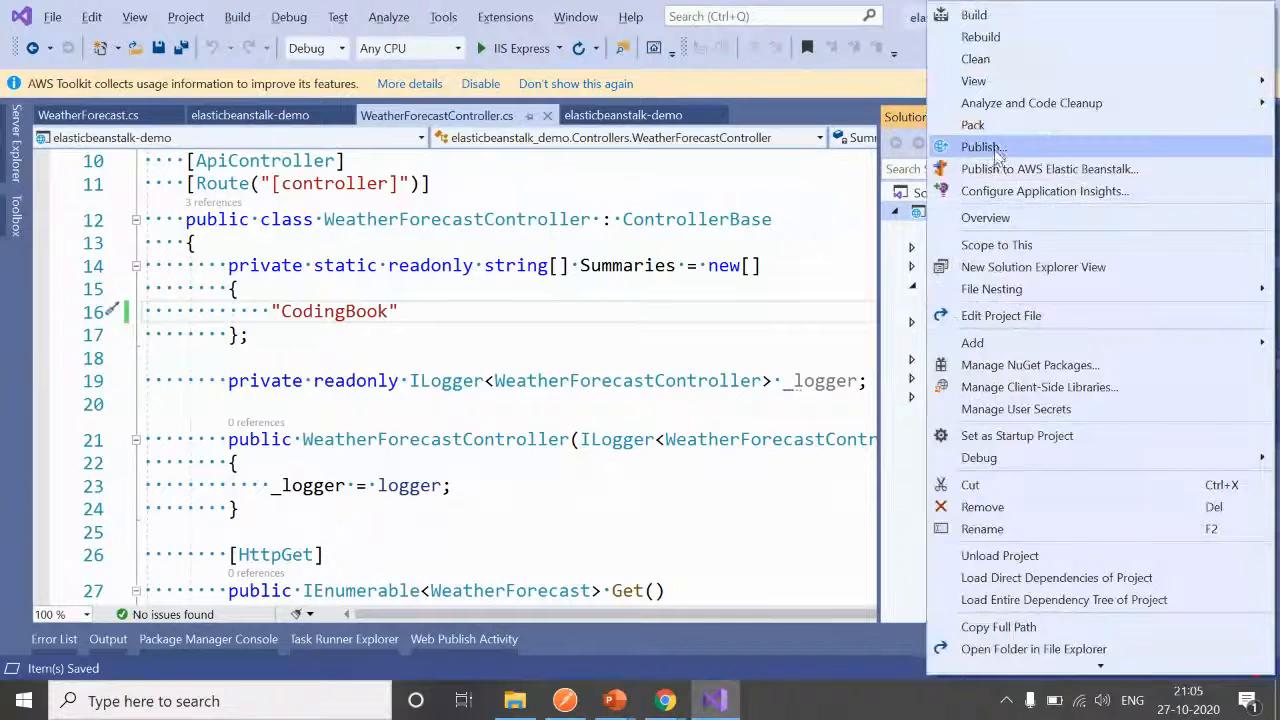
click(981, 147)
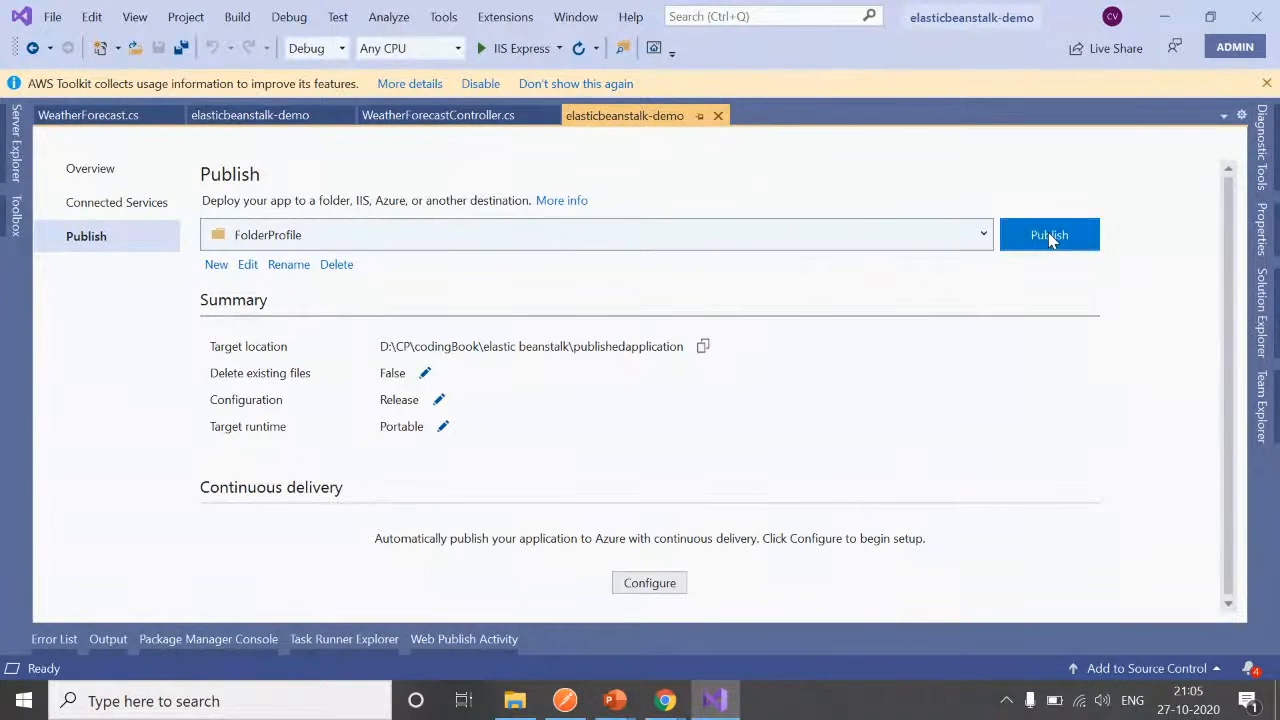
click(1049, 234)
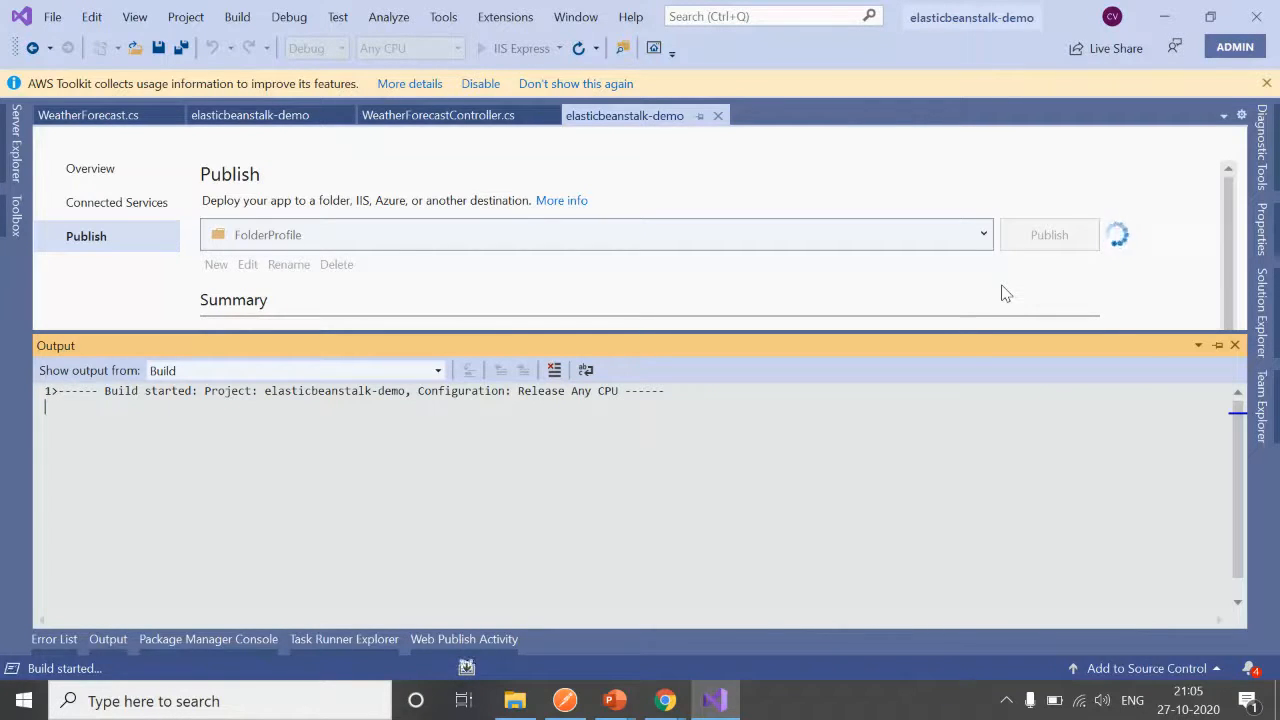
click(664, 700)
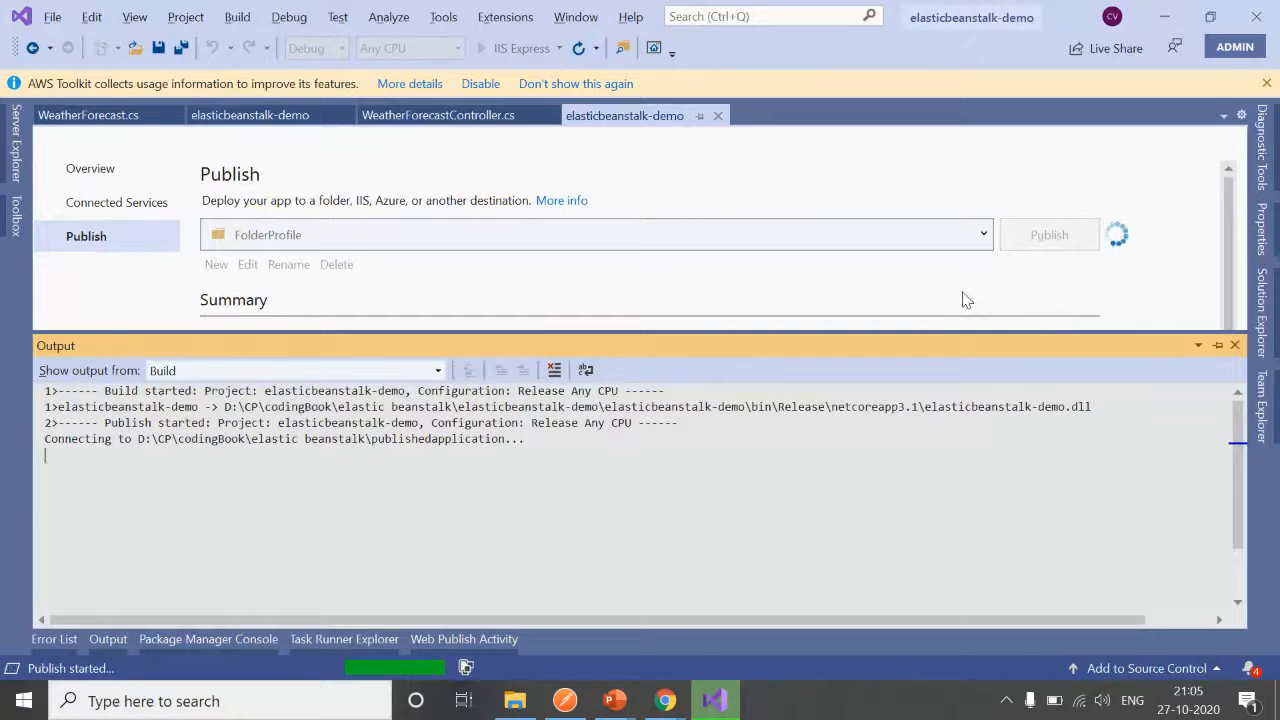
key(alt+tab)
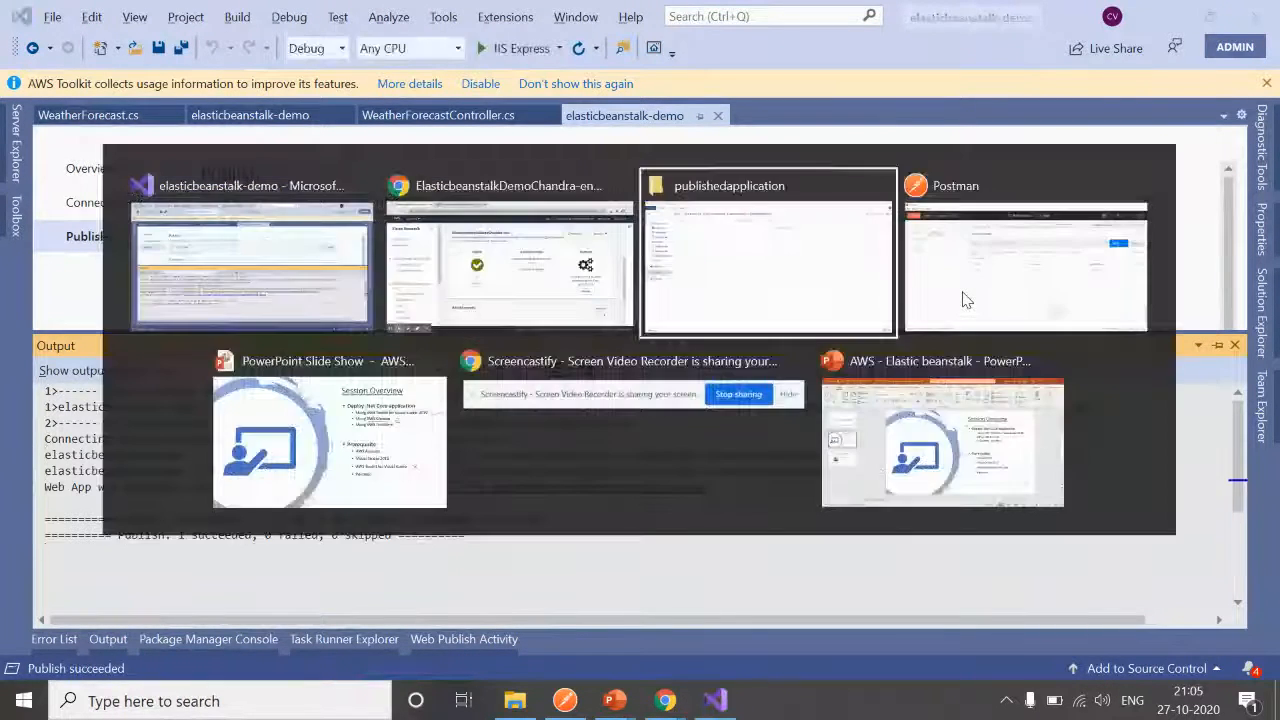
Zip the republished files into an archive named site.
click(768, 250)
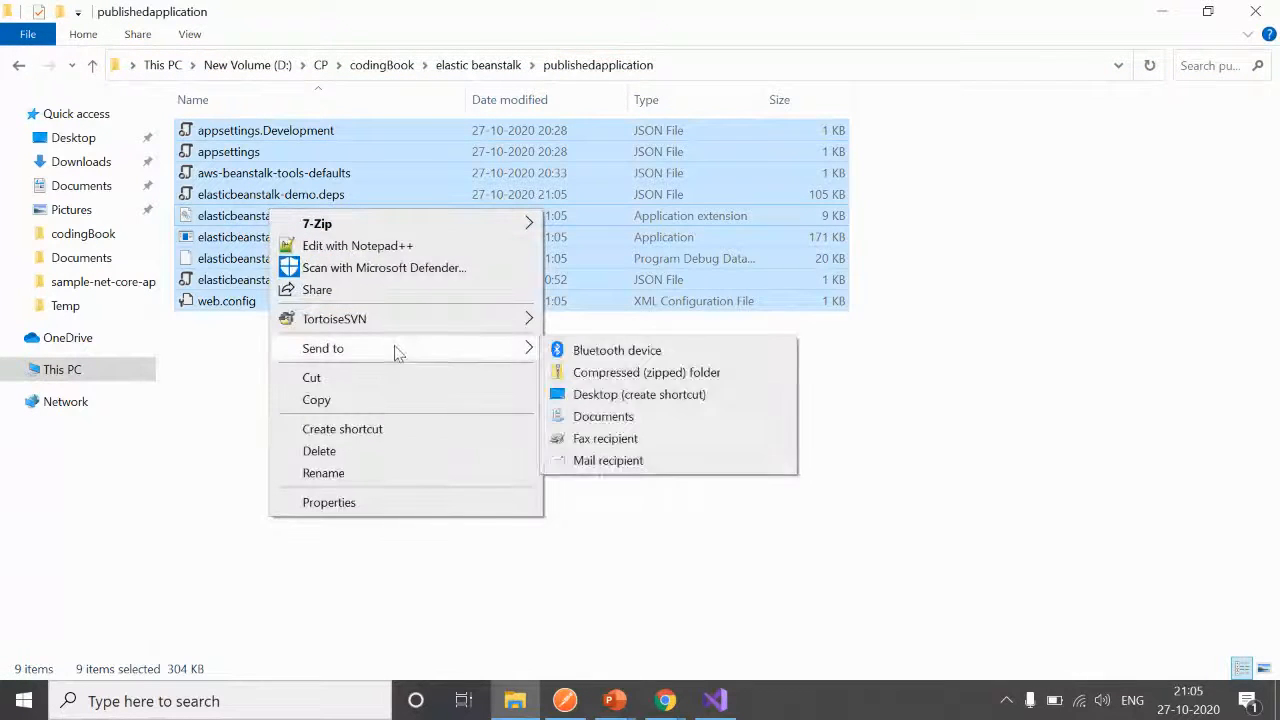
click(646, 371)
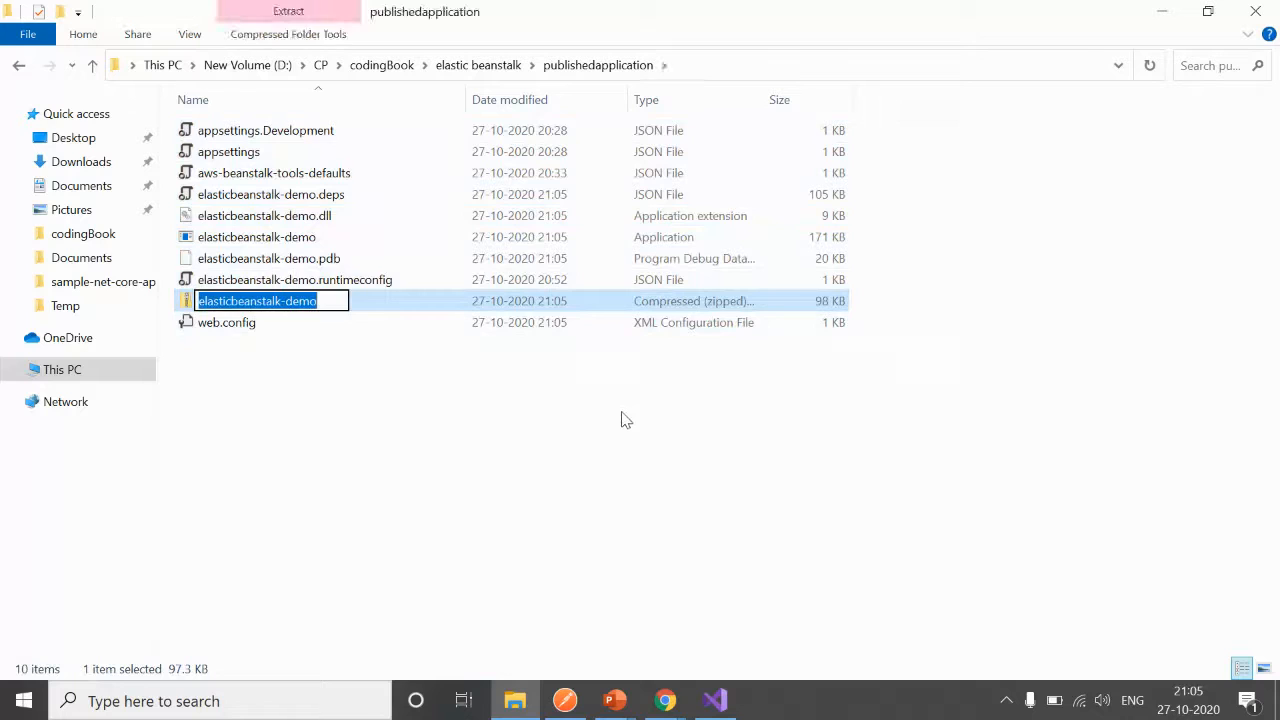
text(site)
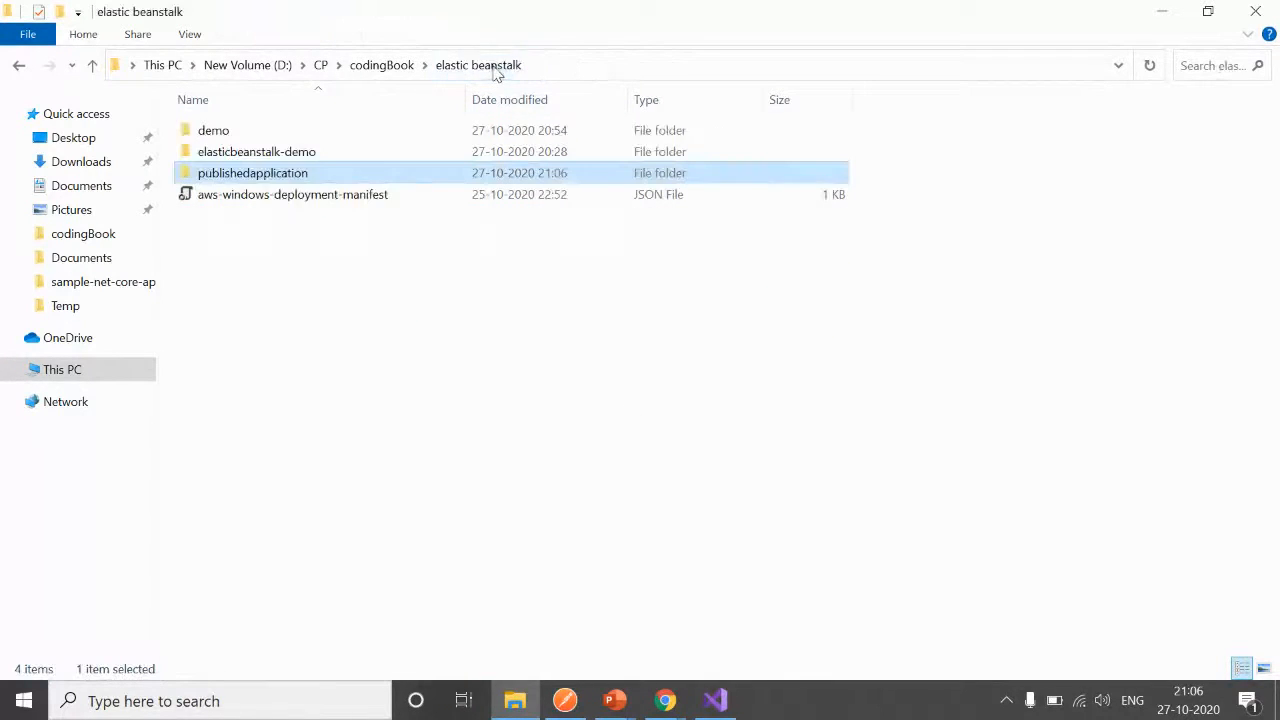
In the demo folder, rename the new zip to demo-tobepublished-2nd and select the path.
click(213, 130)
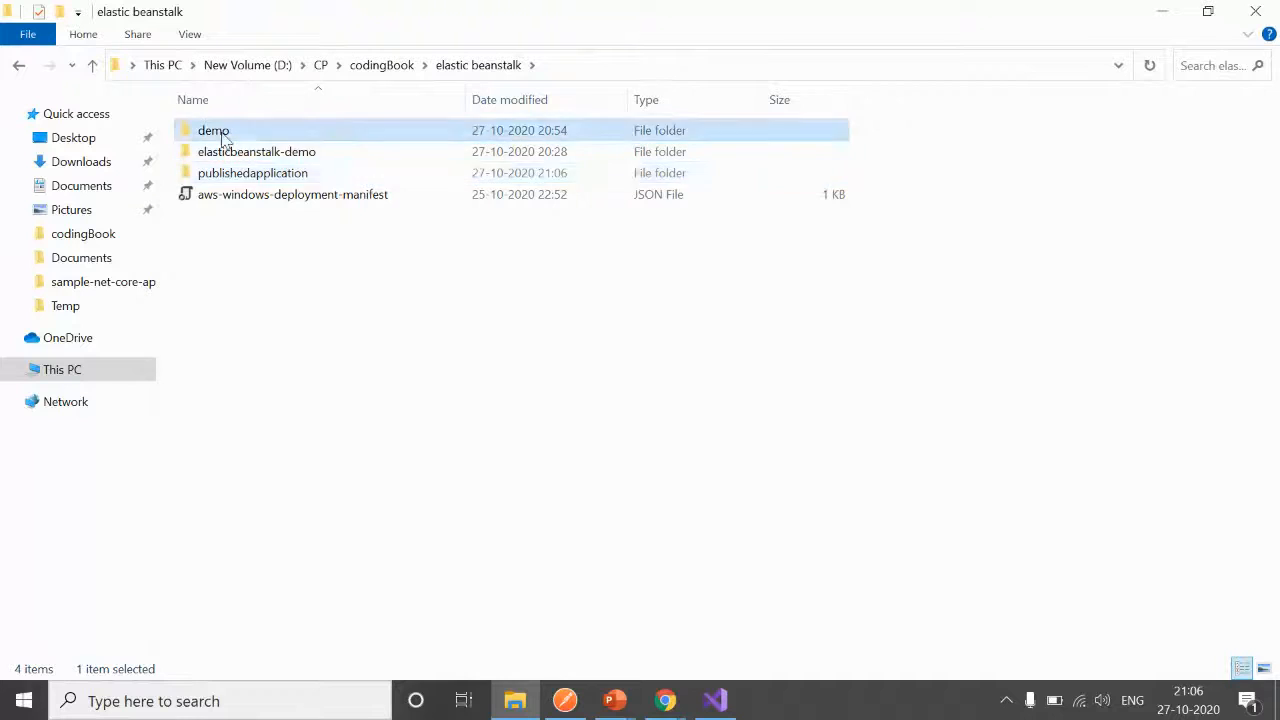
double_click(213, 130)
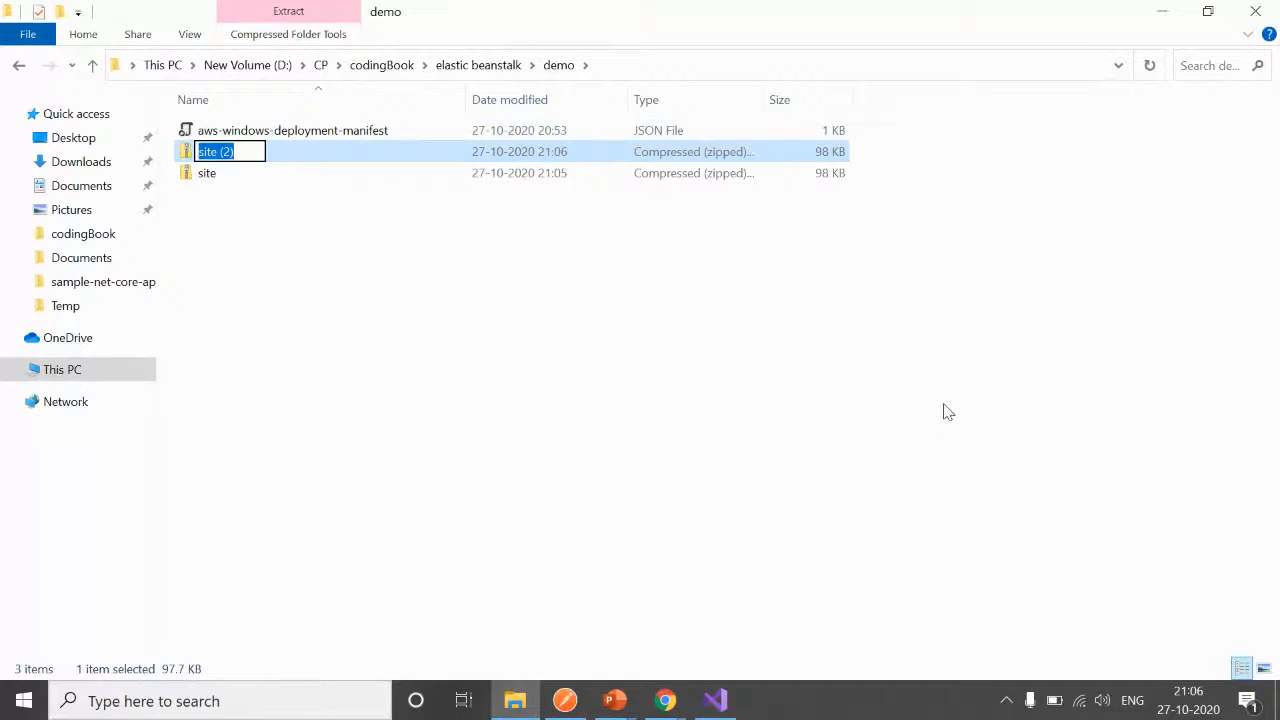
text(demo-to)
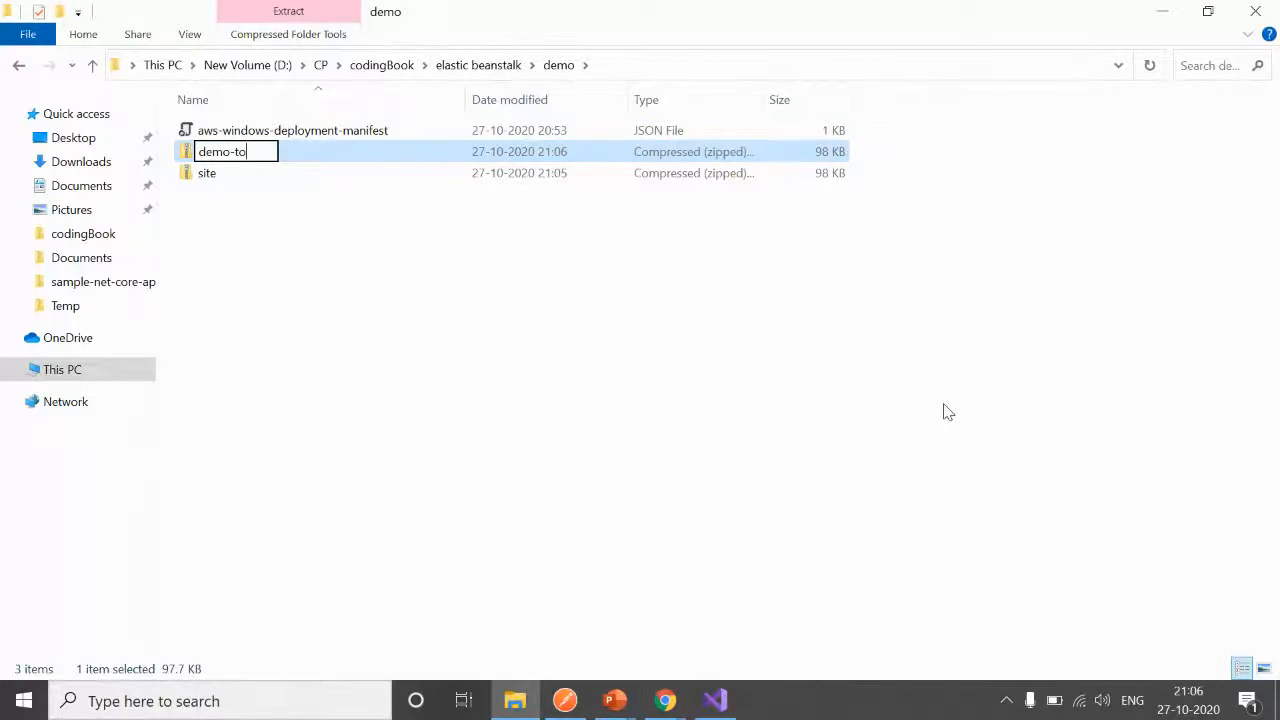
text(bepublished-2nd)
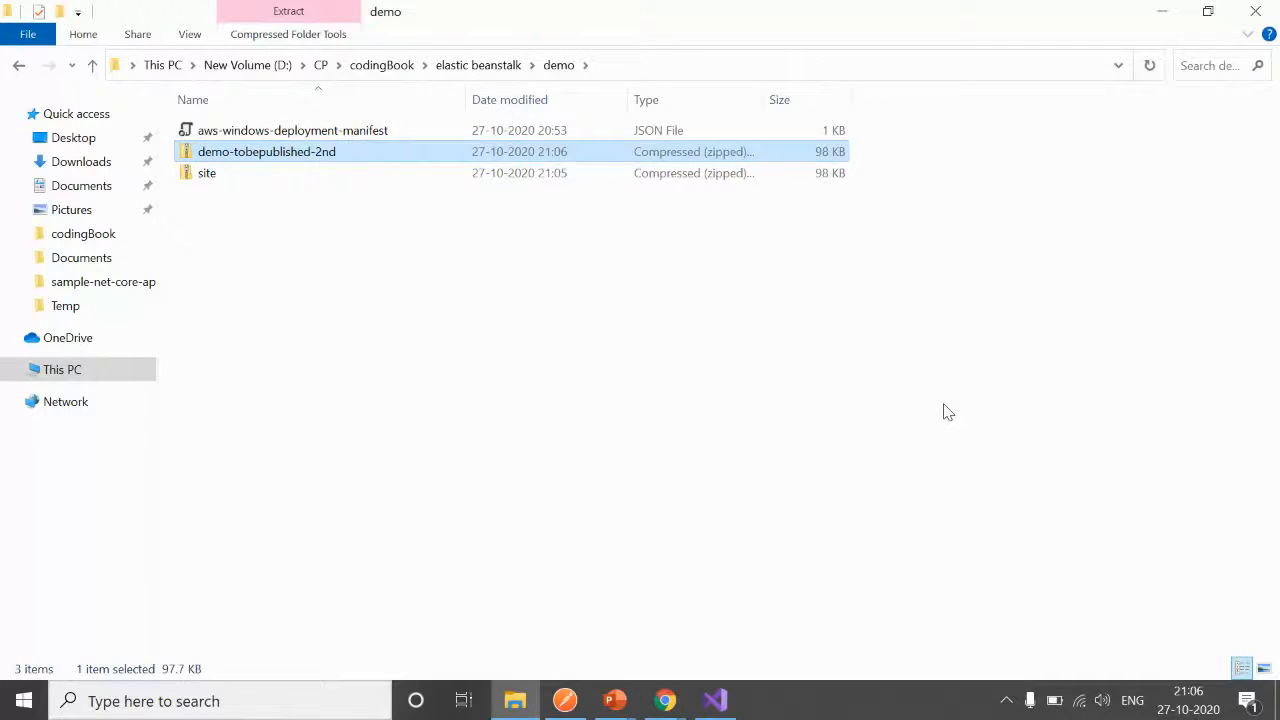
mouse_move(323, 151)
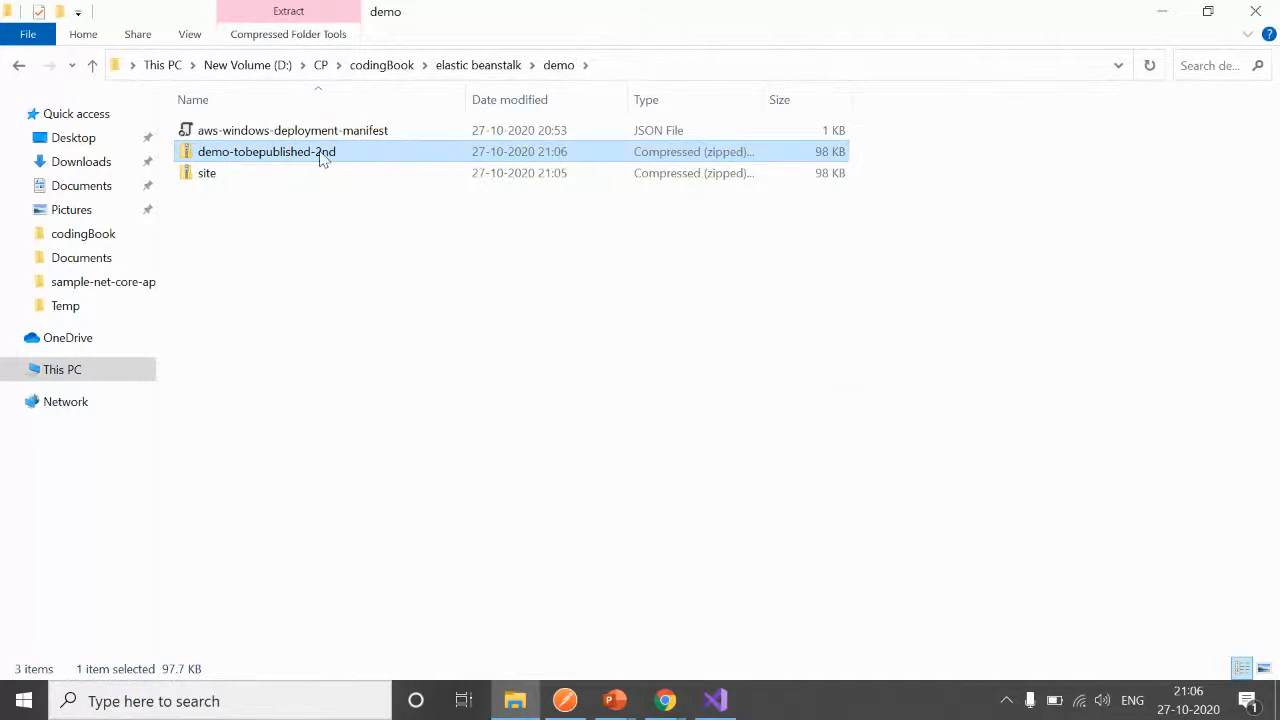
double_click(266, 151)
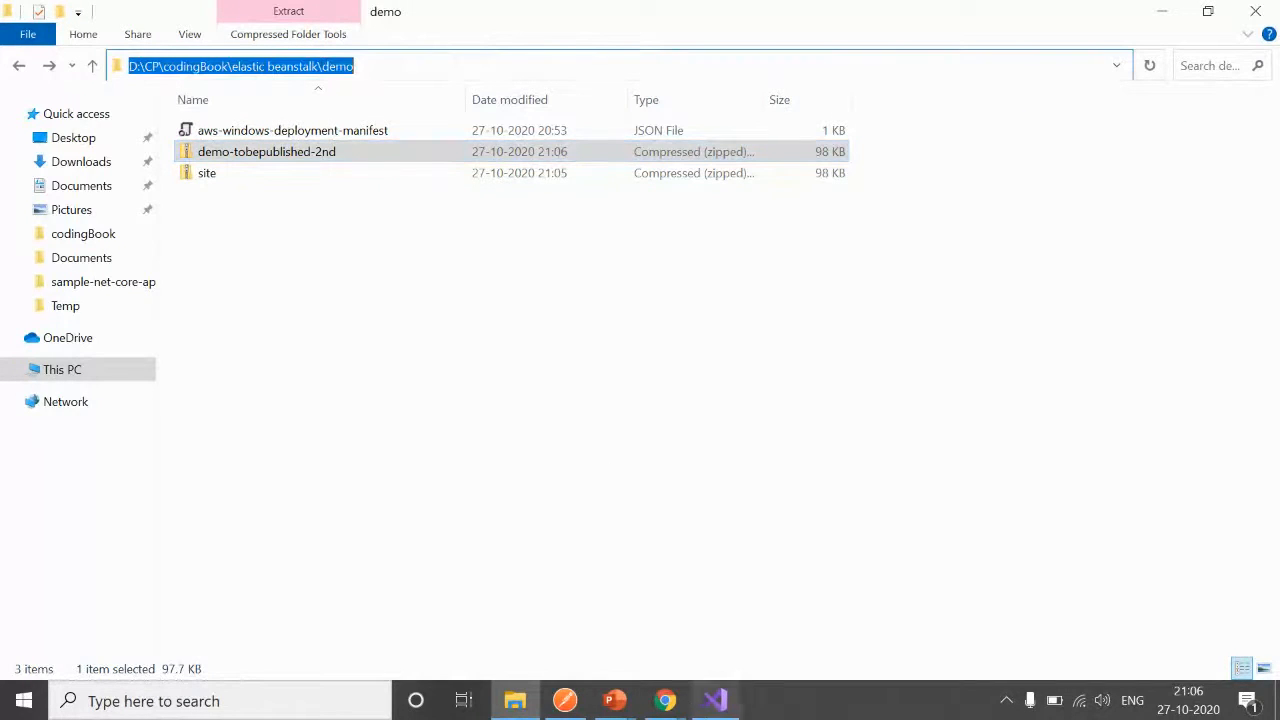
Upload and deploy demo-tobepublished-2nd.zip, keeping label elasticbeanstalk-demo-chandra-source-1.
click(664, 700)
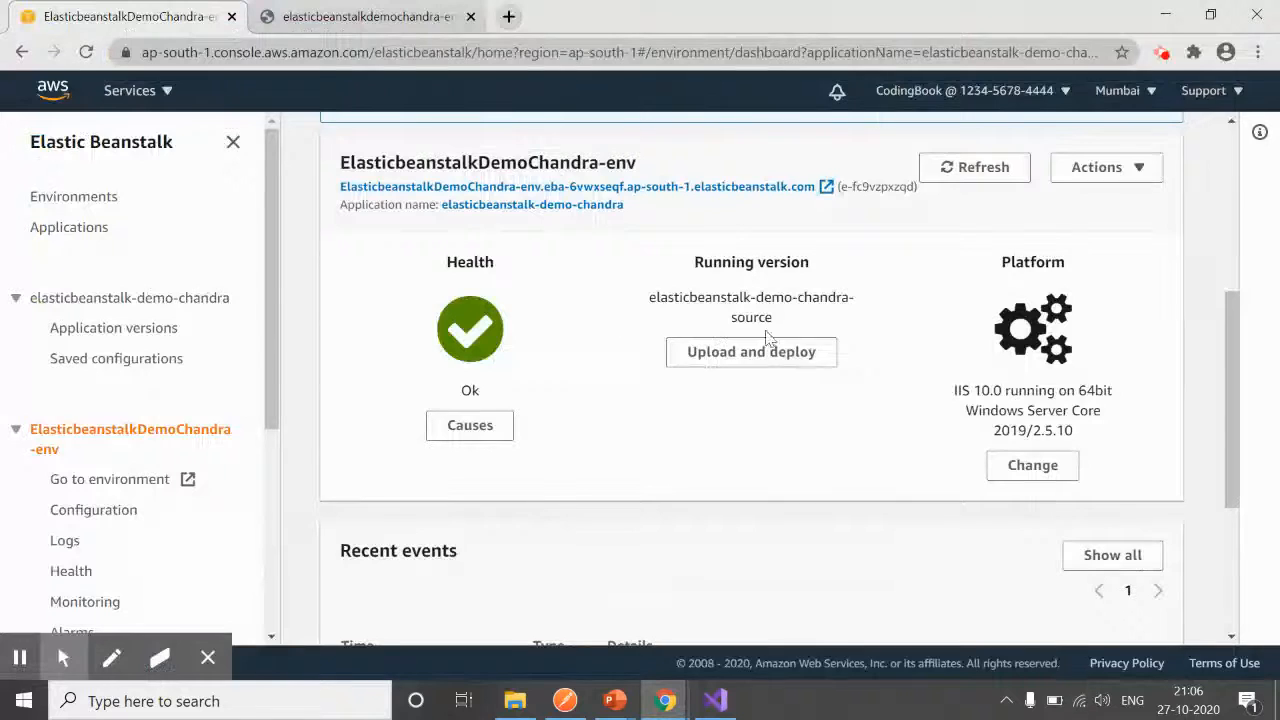
click(751, 351)
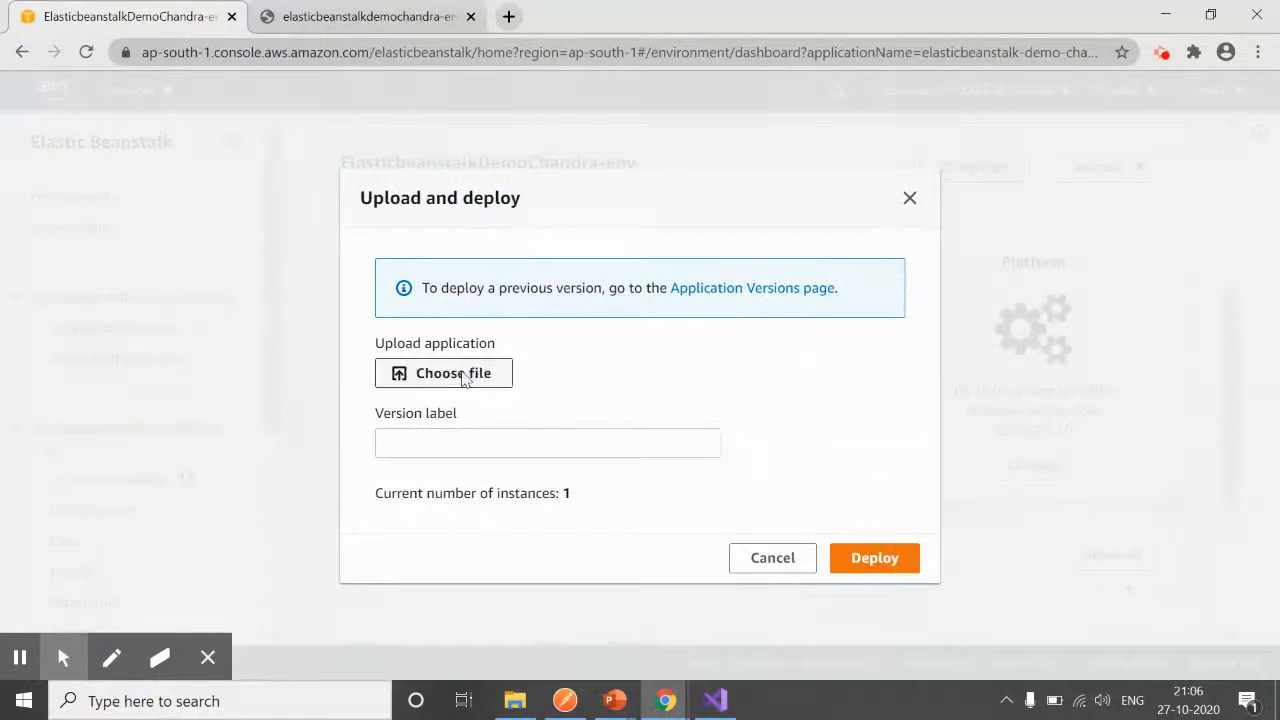
click(443, 372)
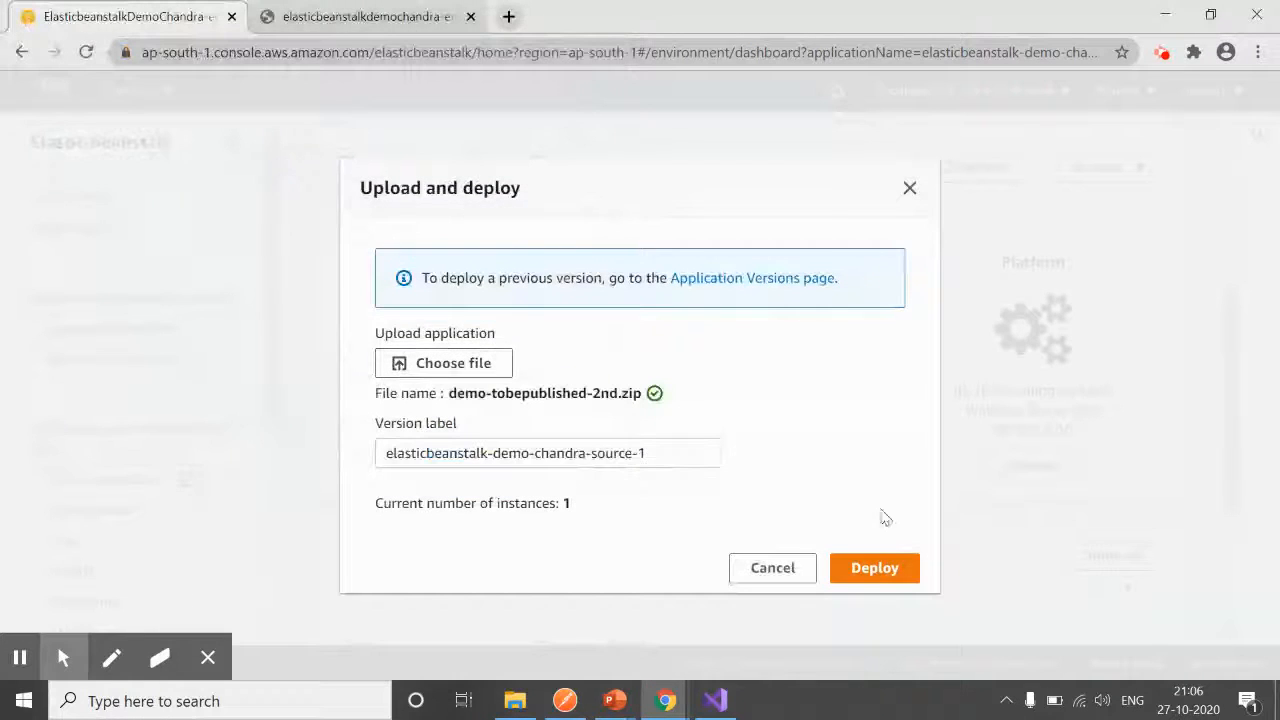
click(874, 567)
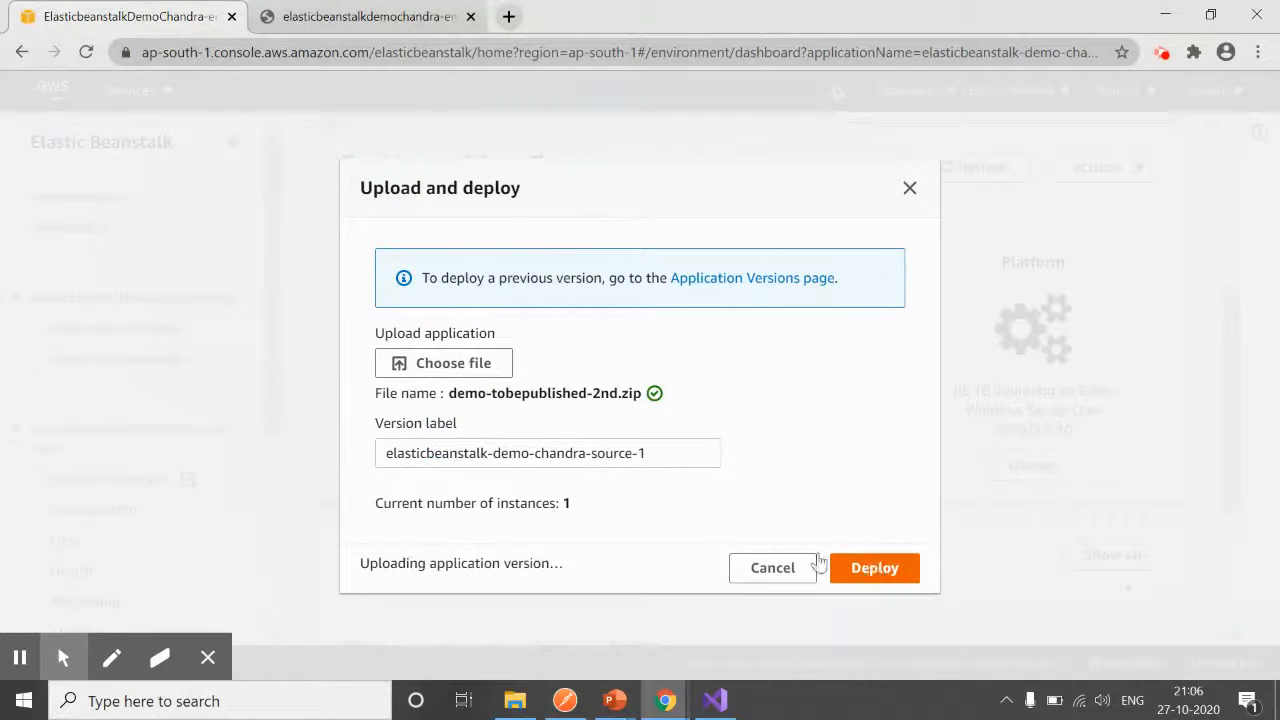
mouse_move(873, 427)
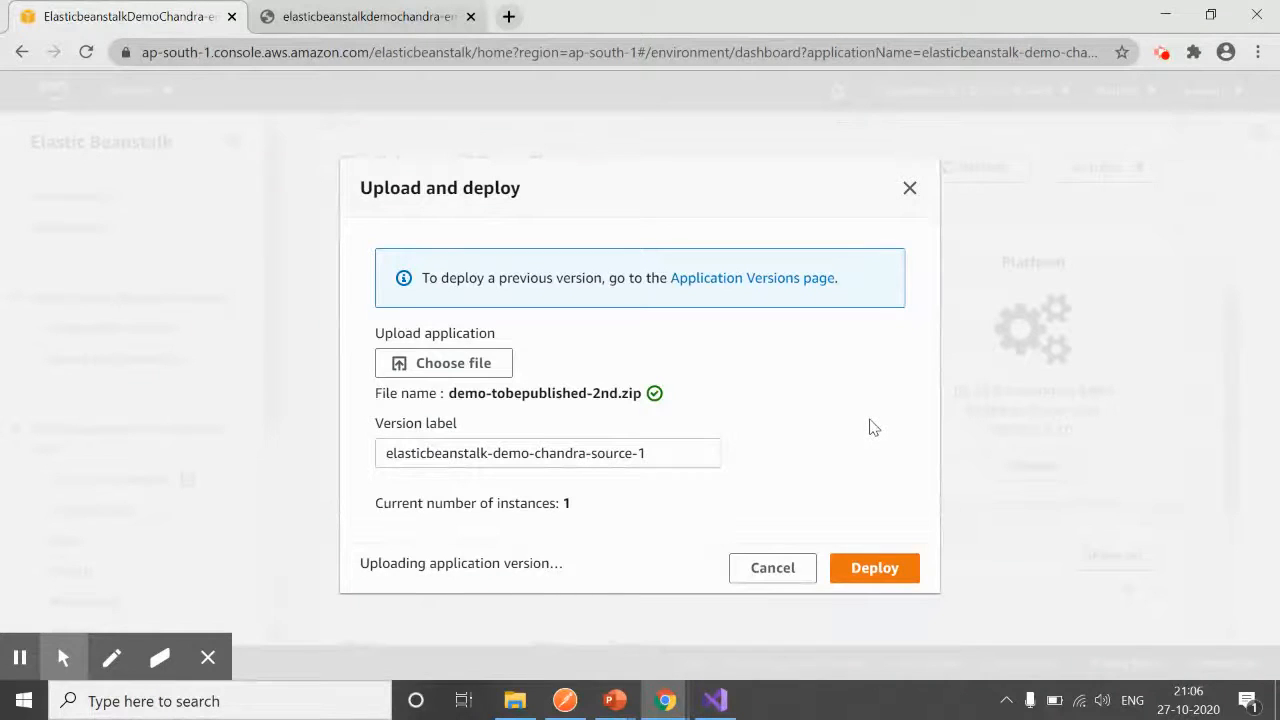
click(874, 567)
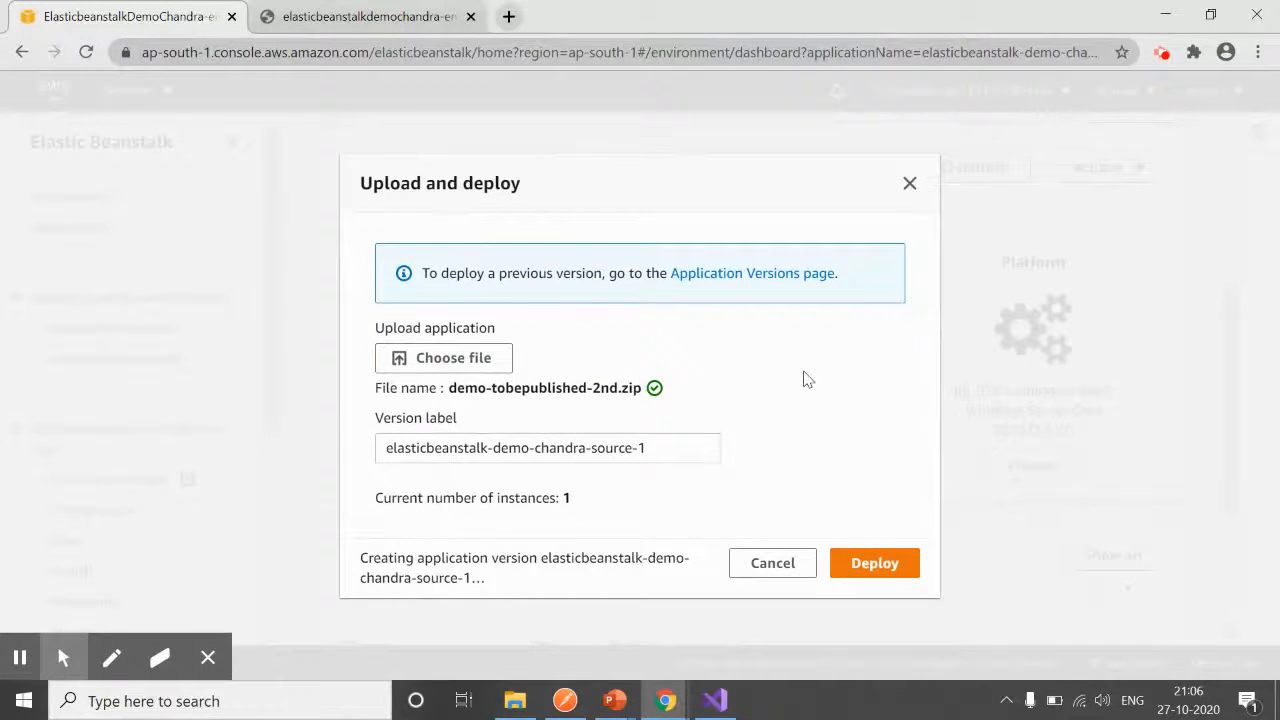
click(874, 562)
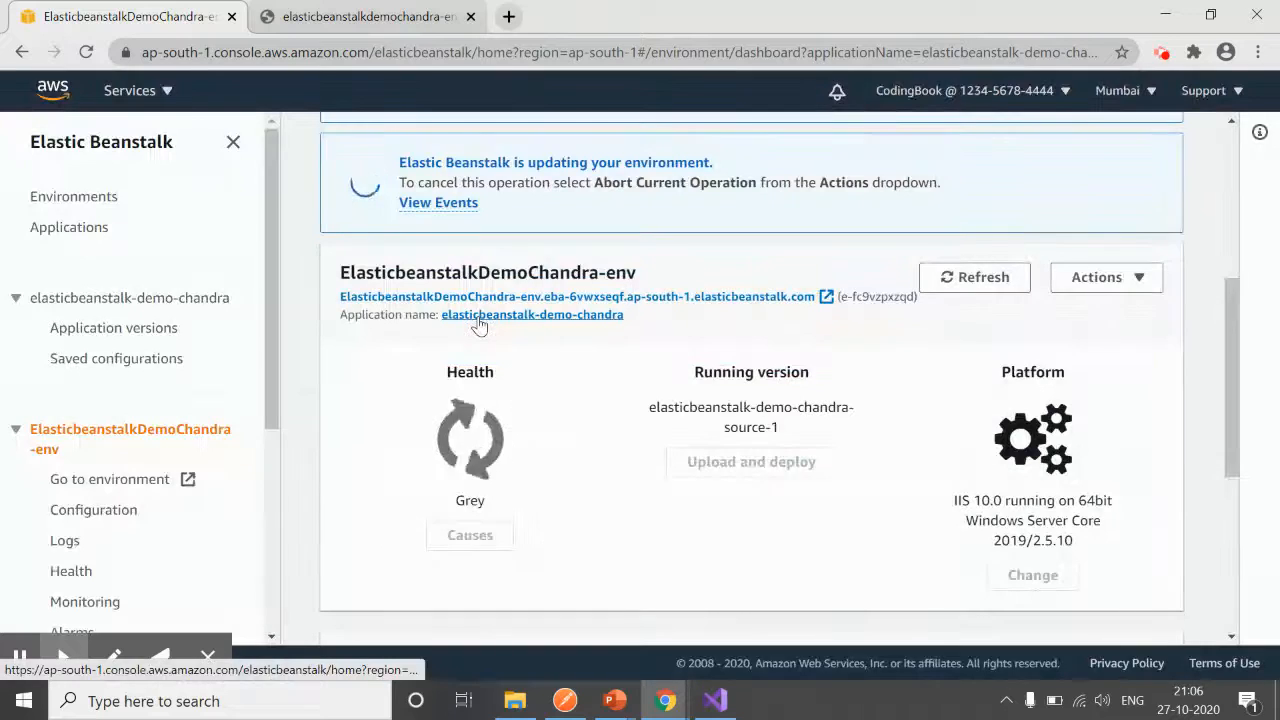
mouse_move(546, 350)
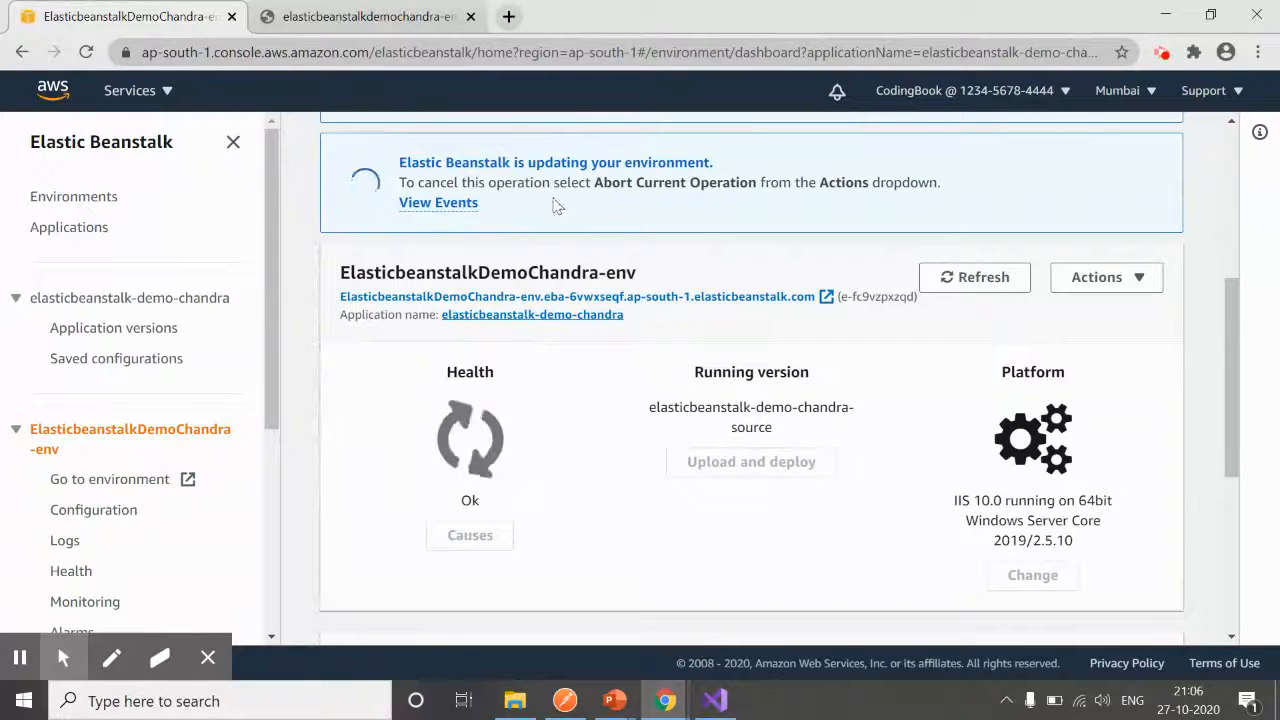
Check the update events, then list environments showing version elasticbeanstalk-demo-chandra-source-1 running.
click(438, 202)
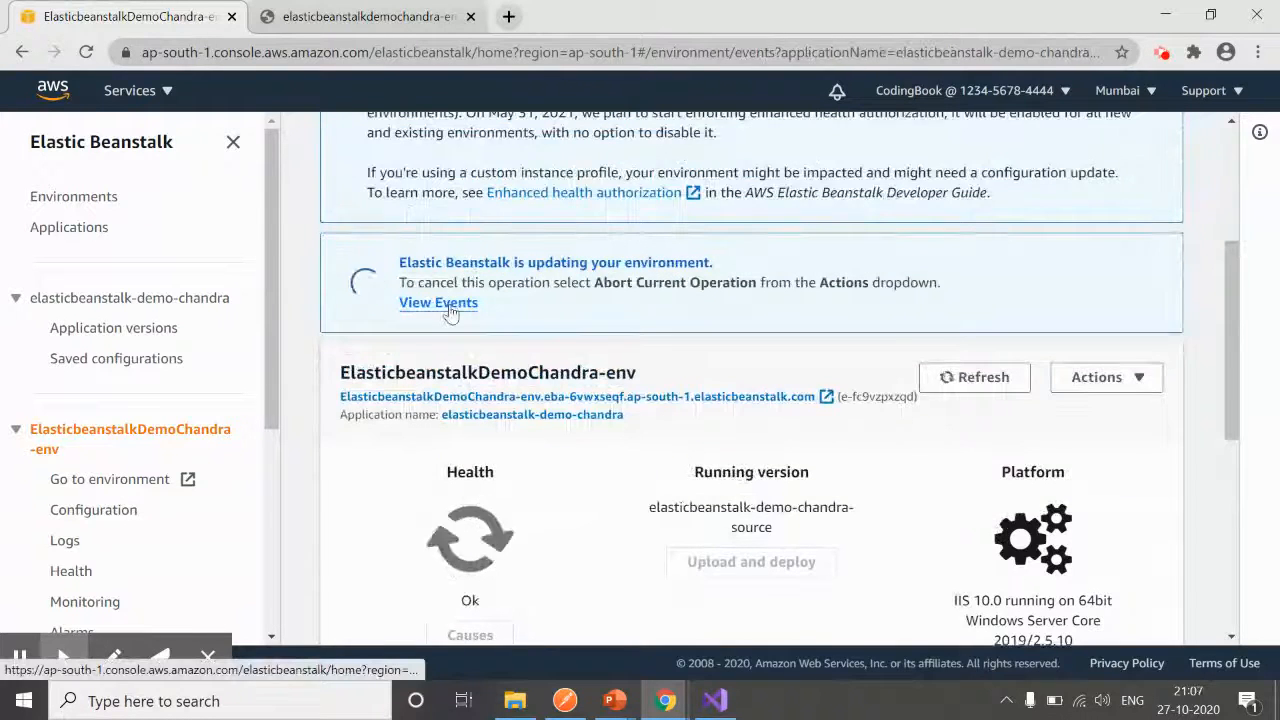
click(438, 302)
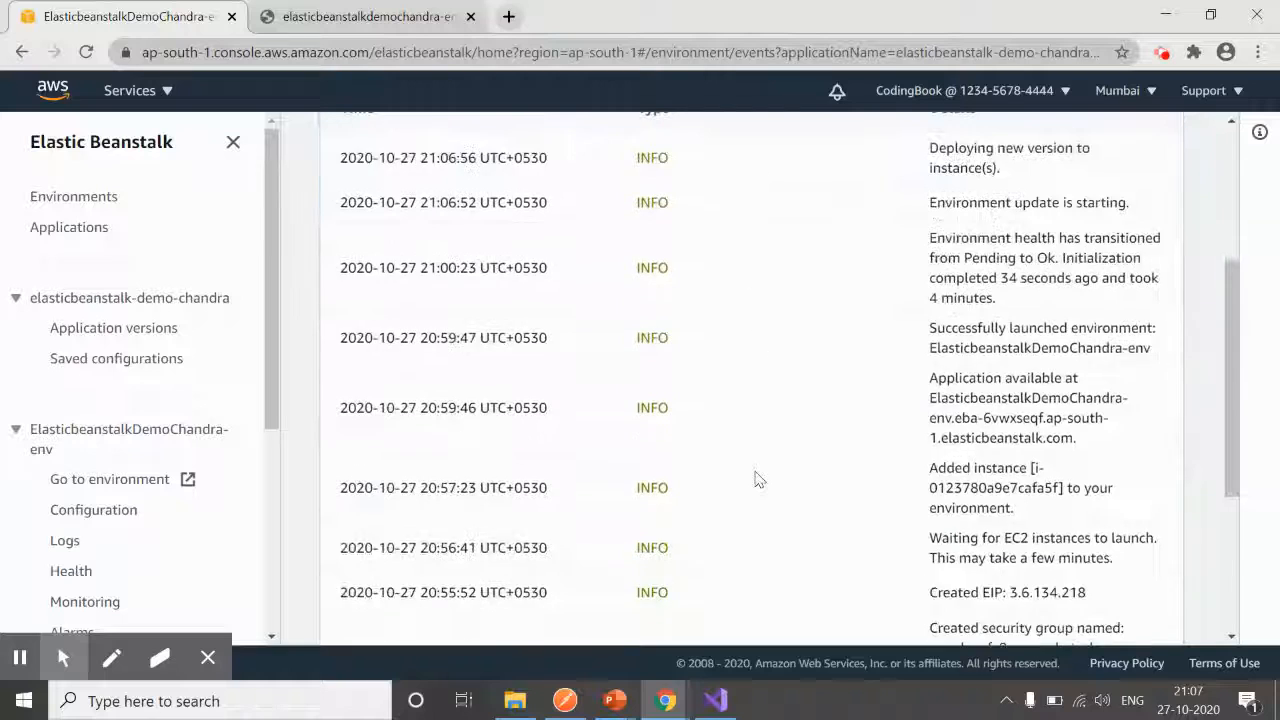
scroll(up, 3)
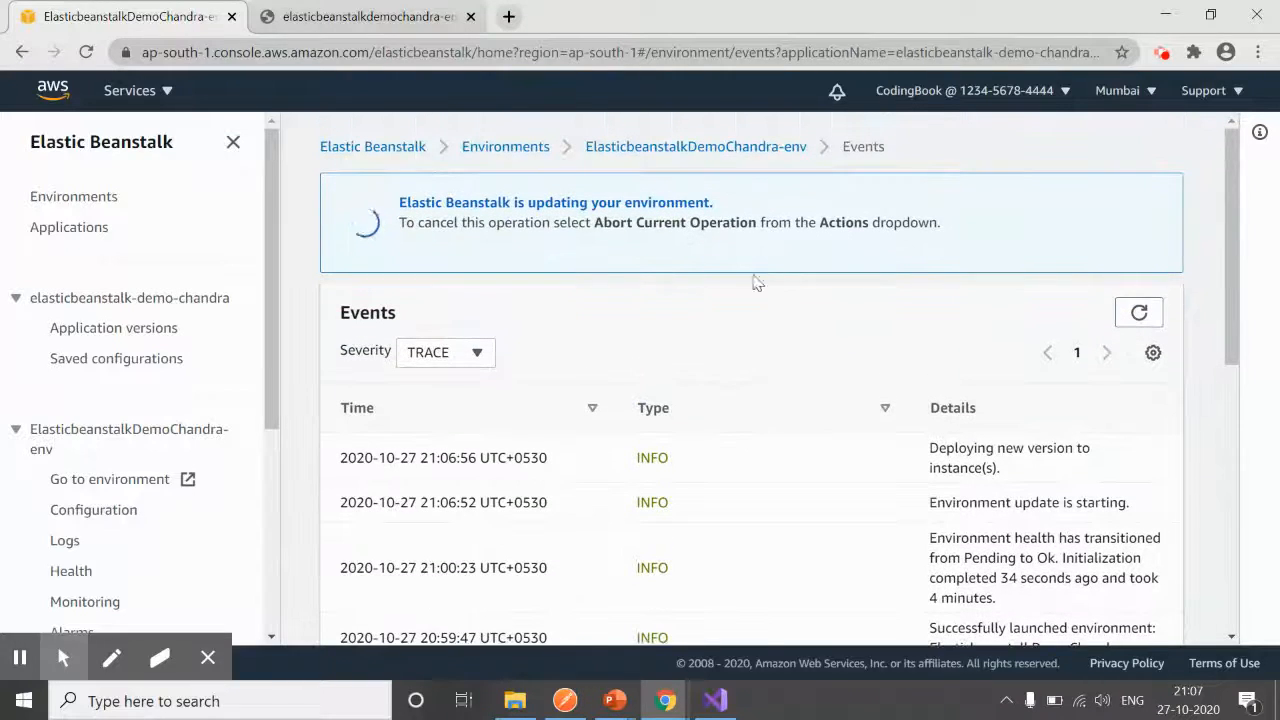
click(73, 196)
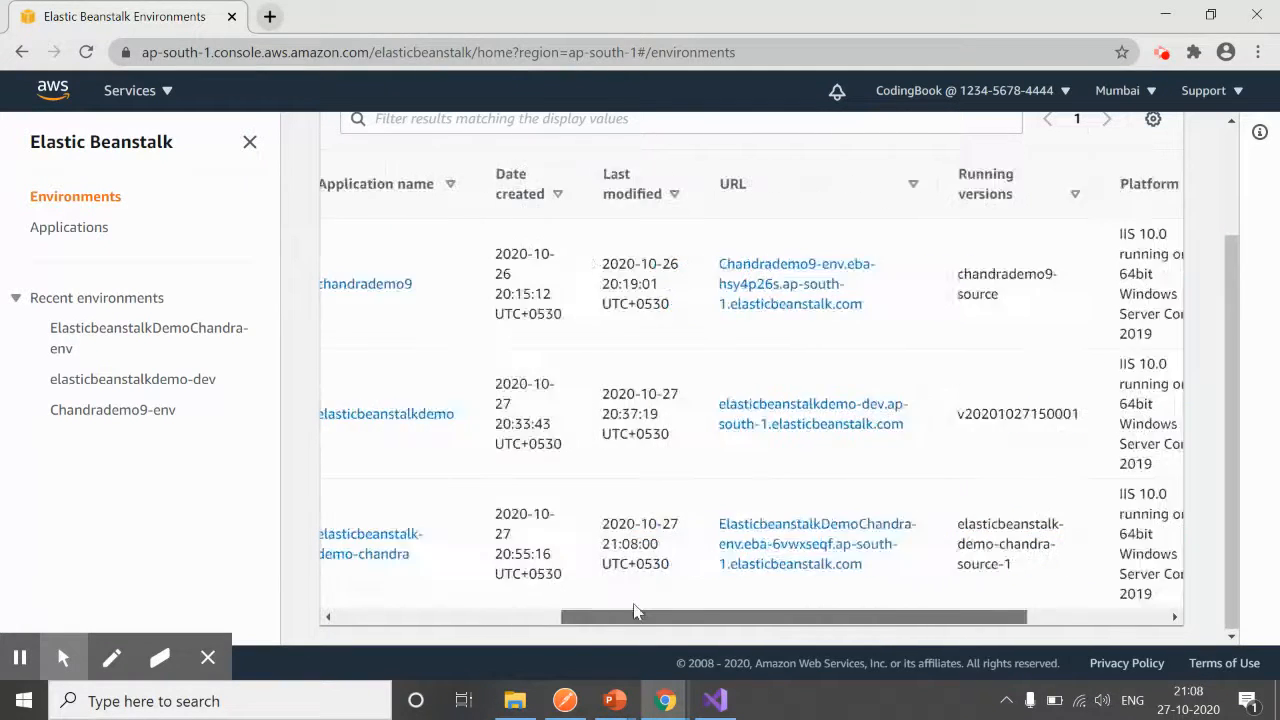
Open ElasticbeanstalkDemoChandra-env and review its application versions, selecting the original source version.
scroll(left, 3)
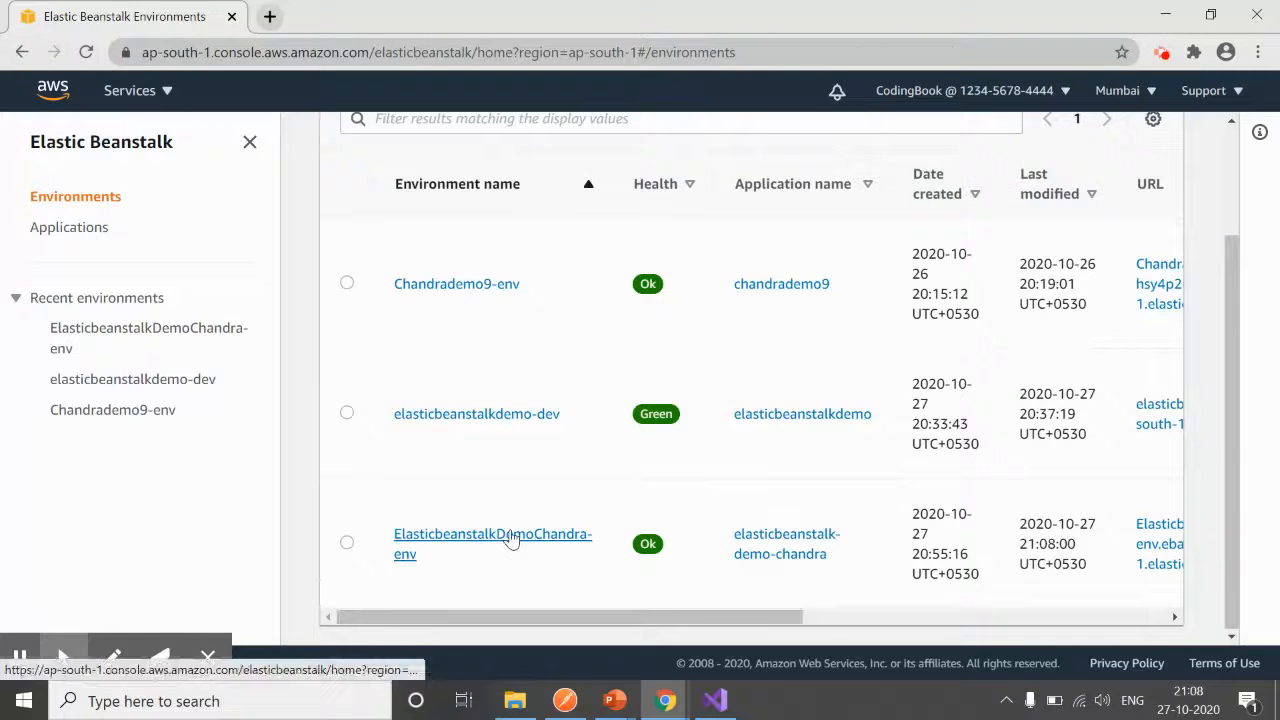
click(492, 543)
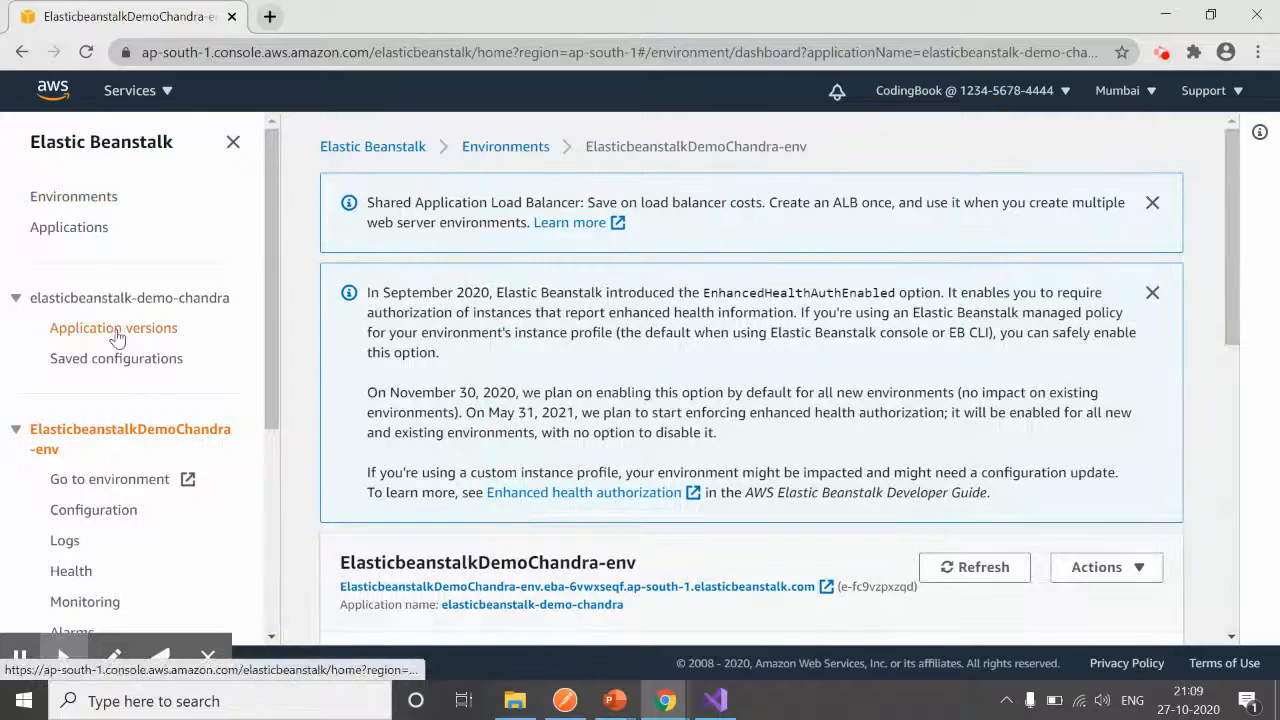
click(113, 327)
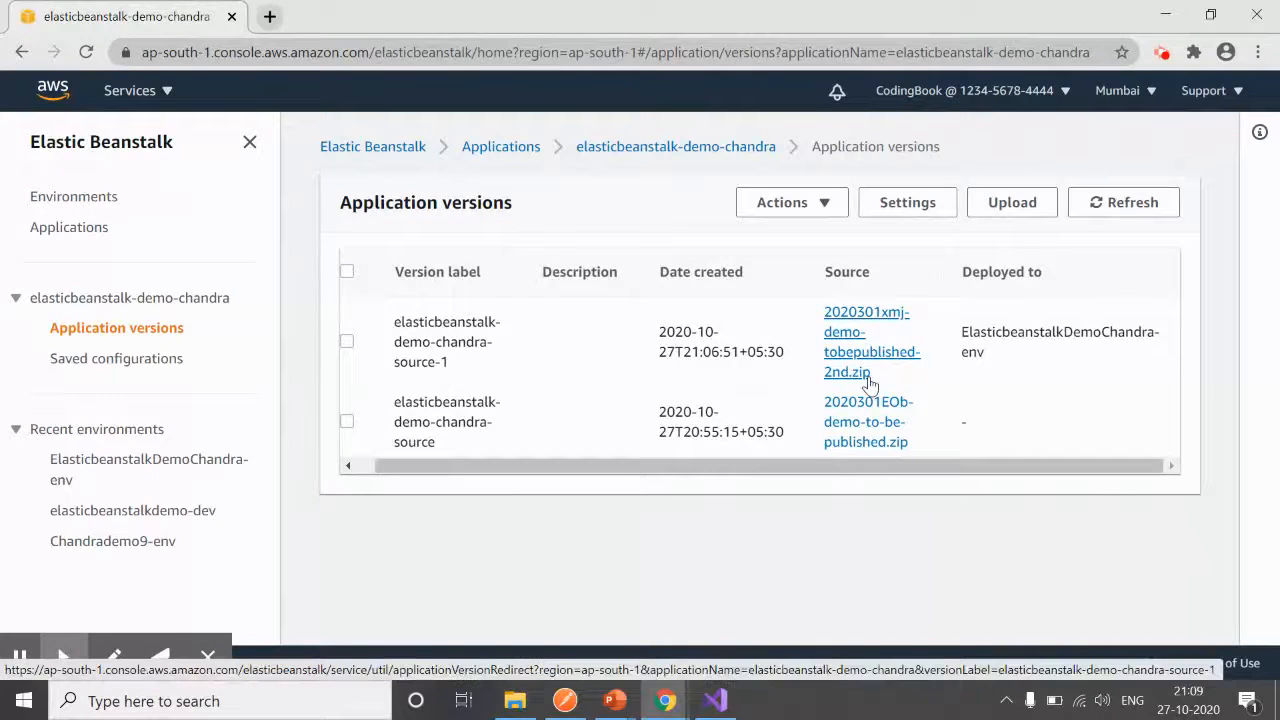
mouse_move(883, 335)
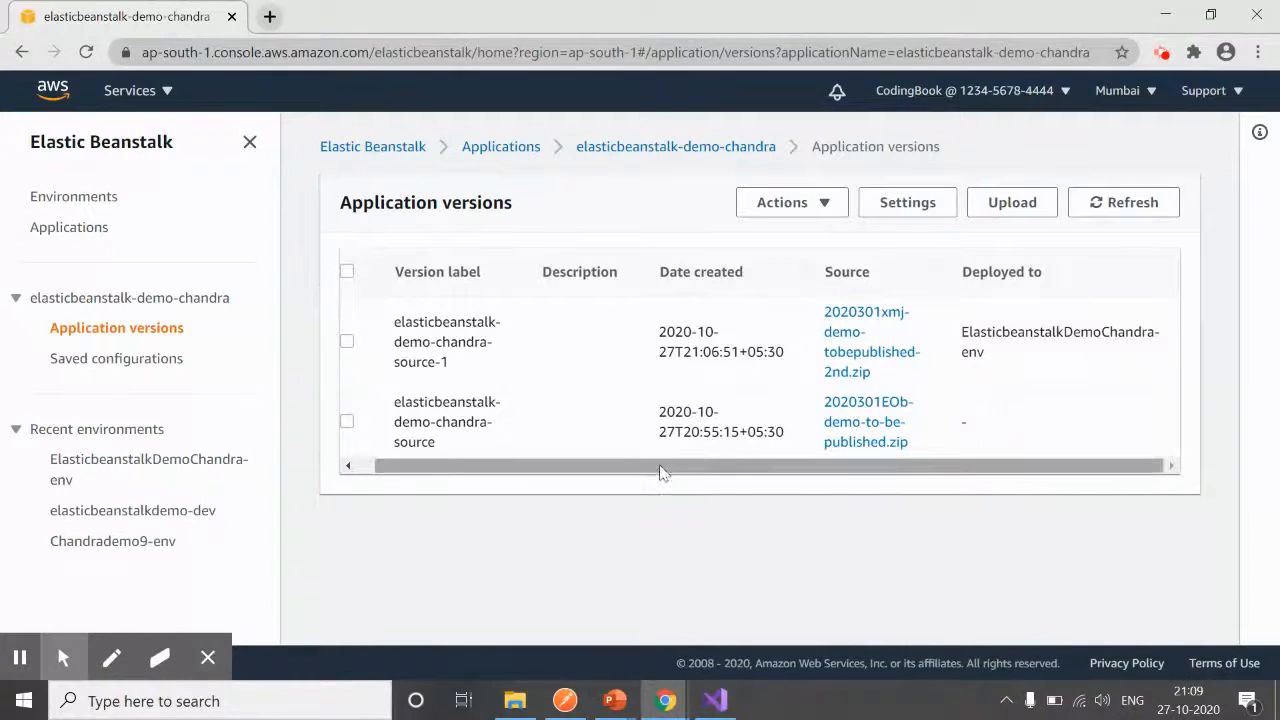
click(347, 421)
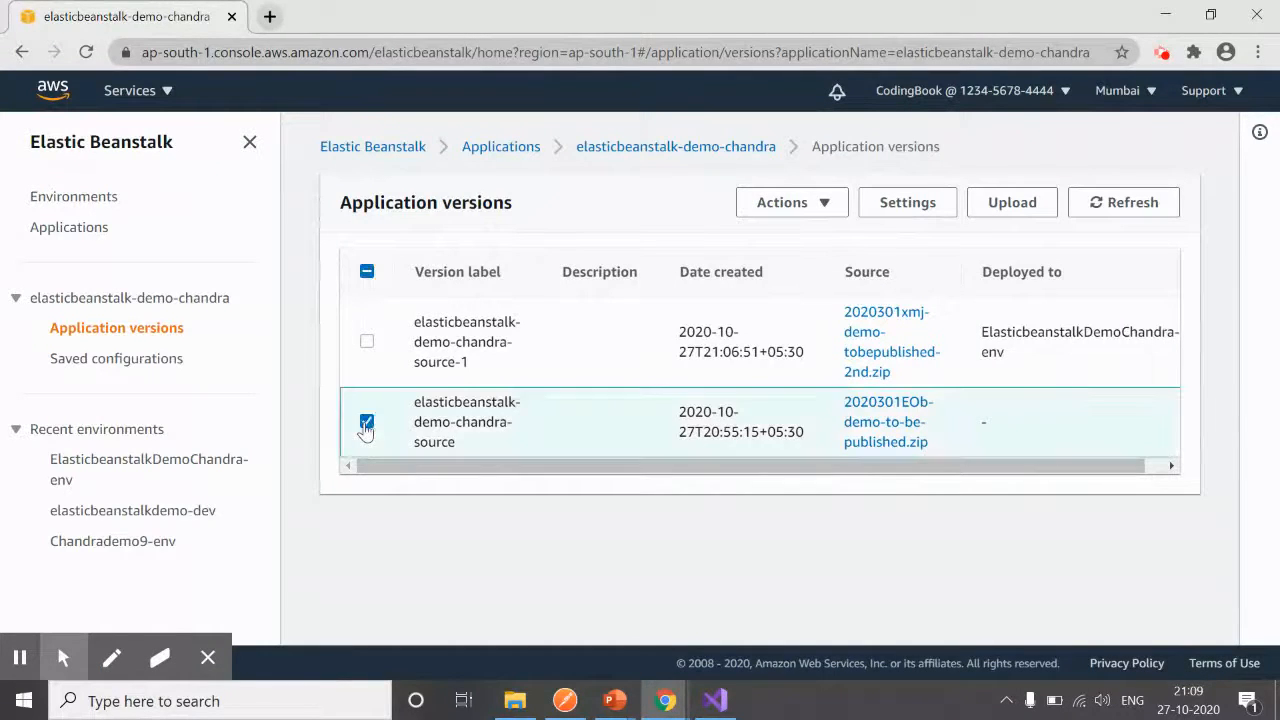
Deselect the original version and open the demo-chandra environment's site in a new tab.
click(366, 421)
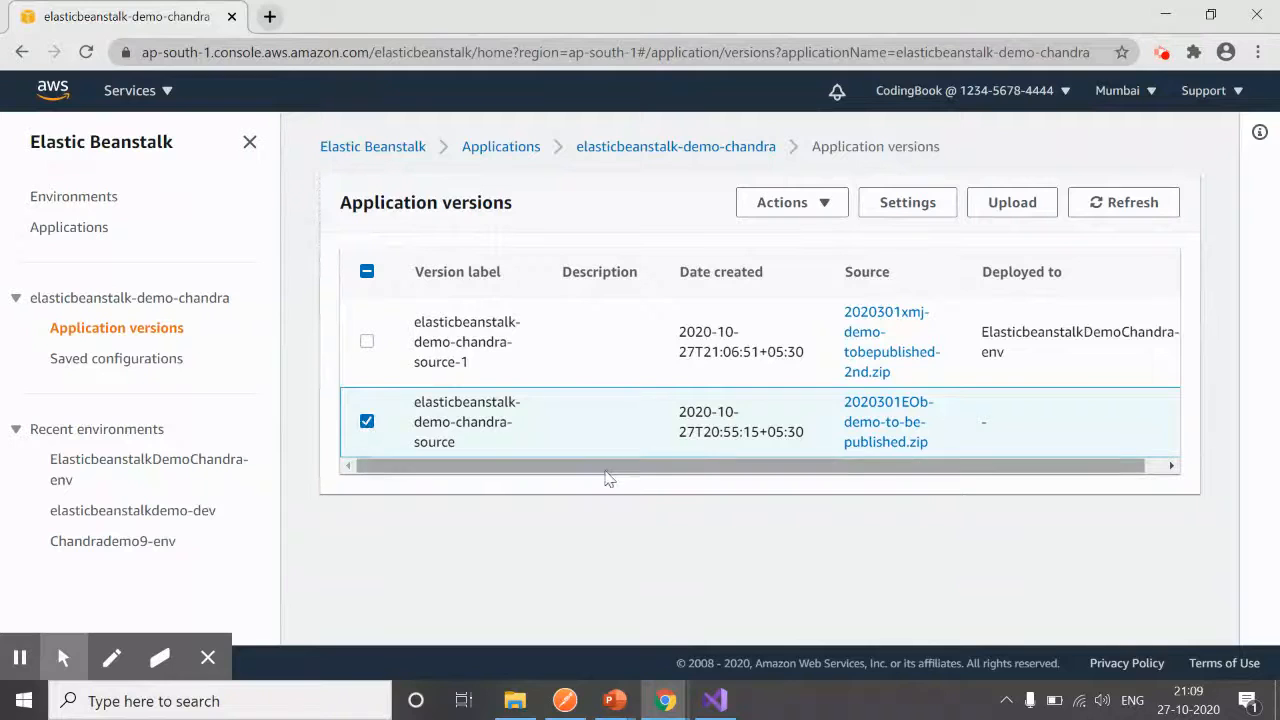
click(791, 202)
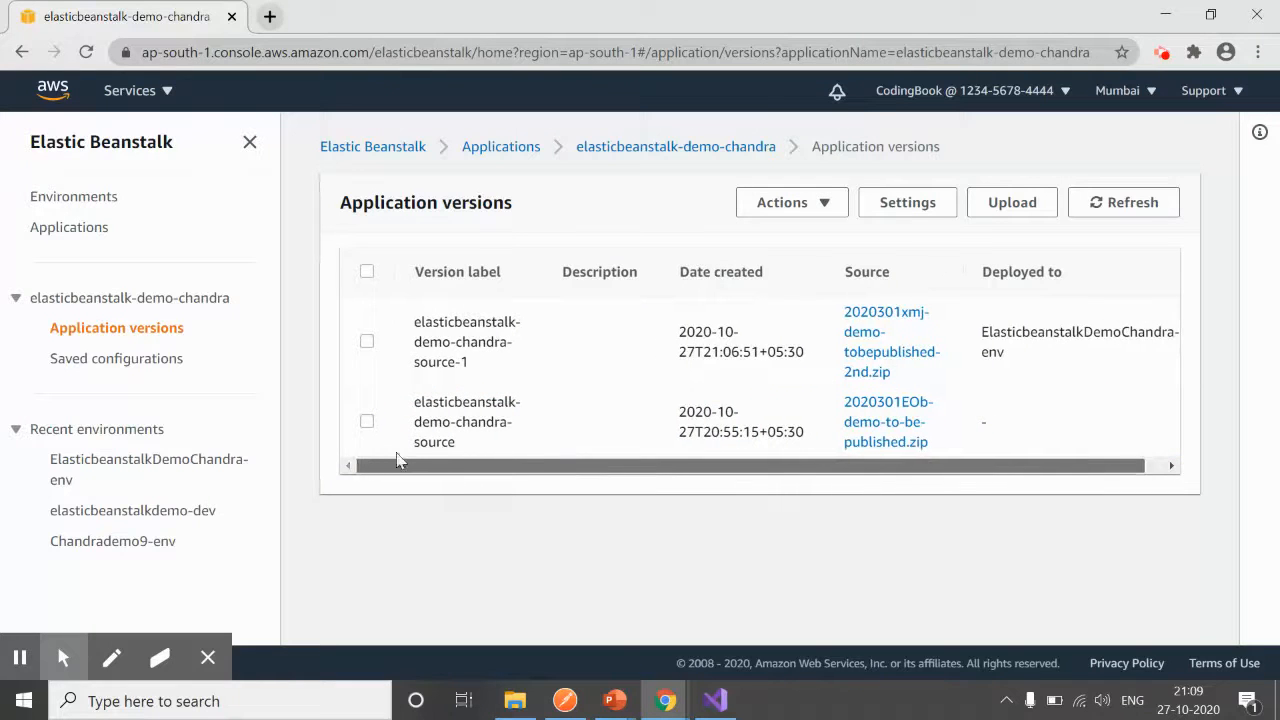
click(74, 196)
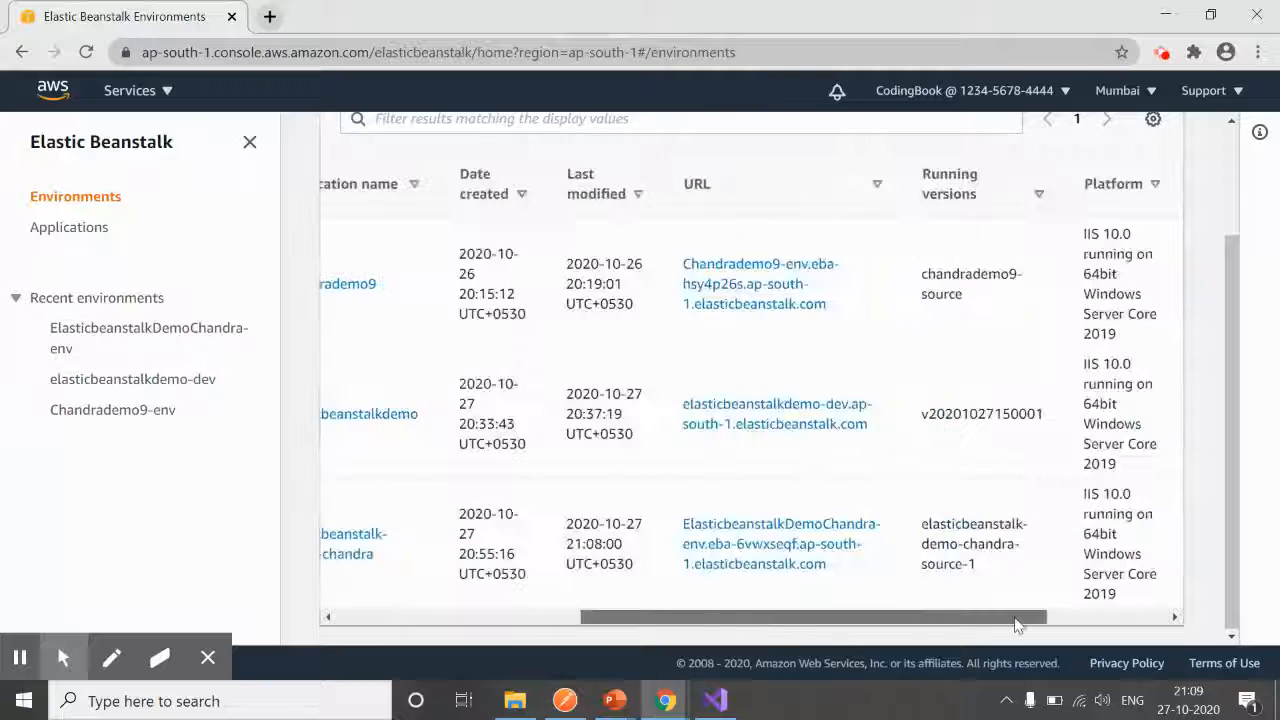
click(780, 543)
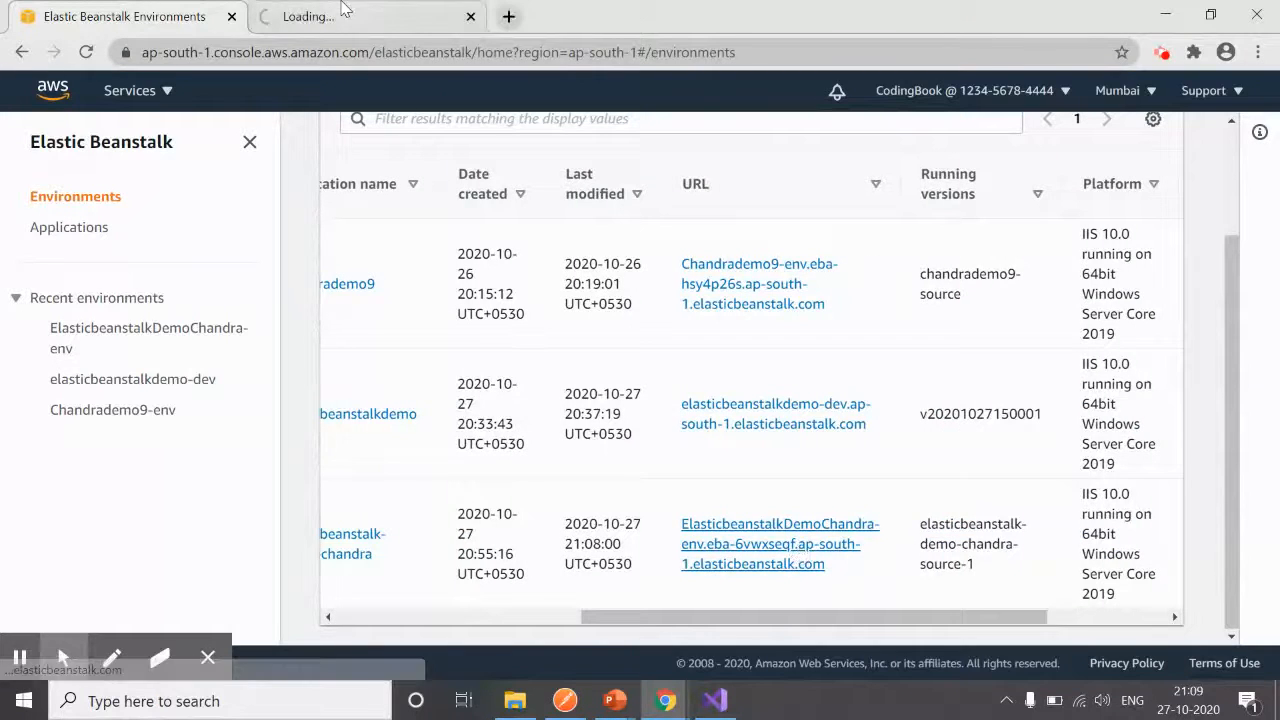
Append /WeatherForecast to the environment's site address in Chrome.
click(780, 543)
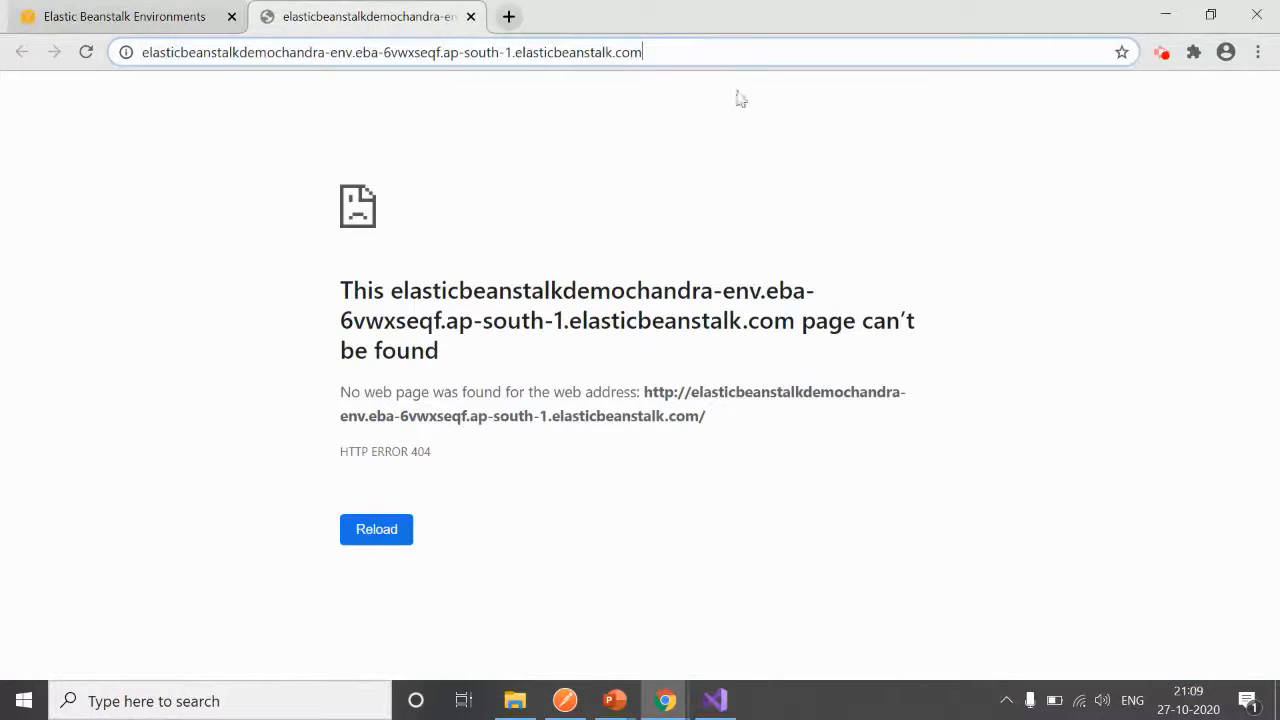
text(/WeatherForecast)
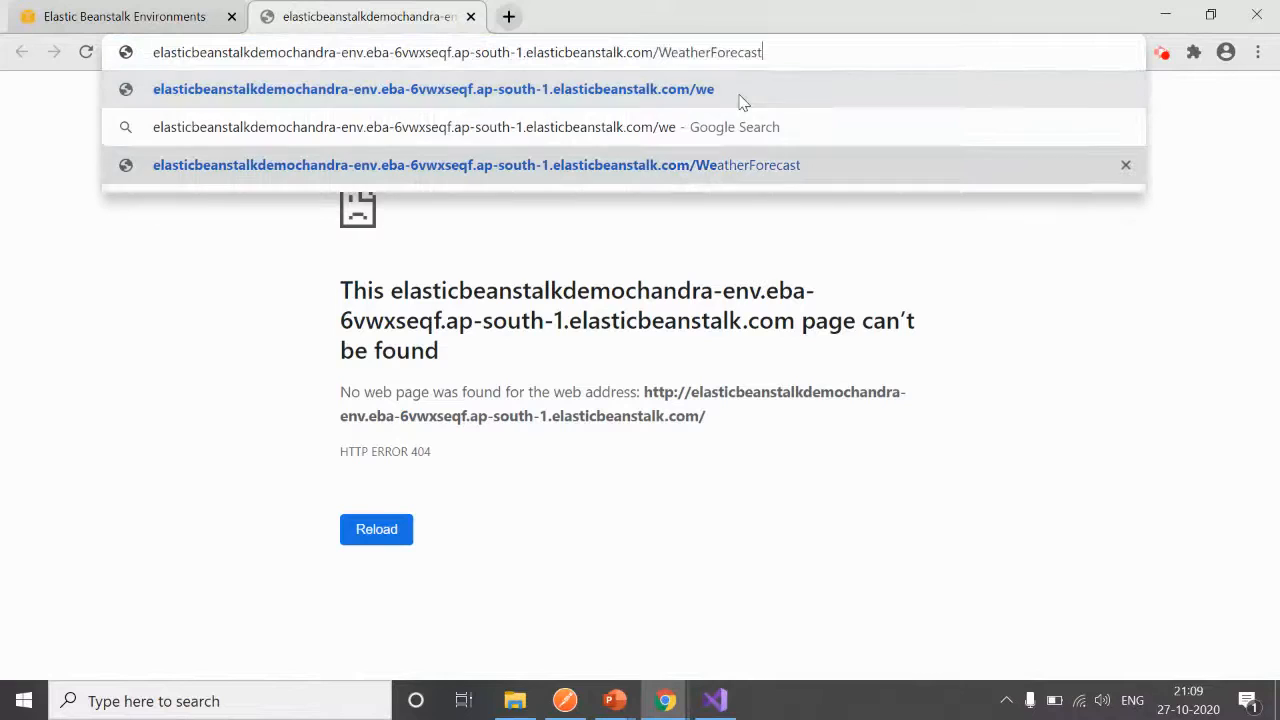